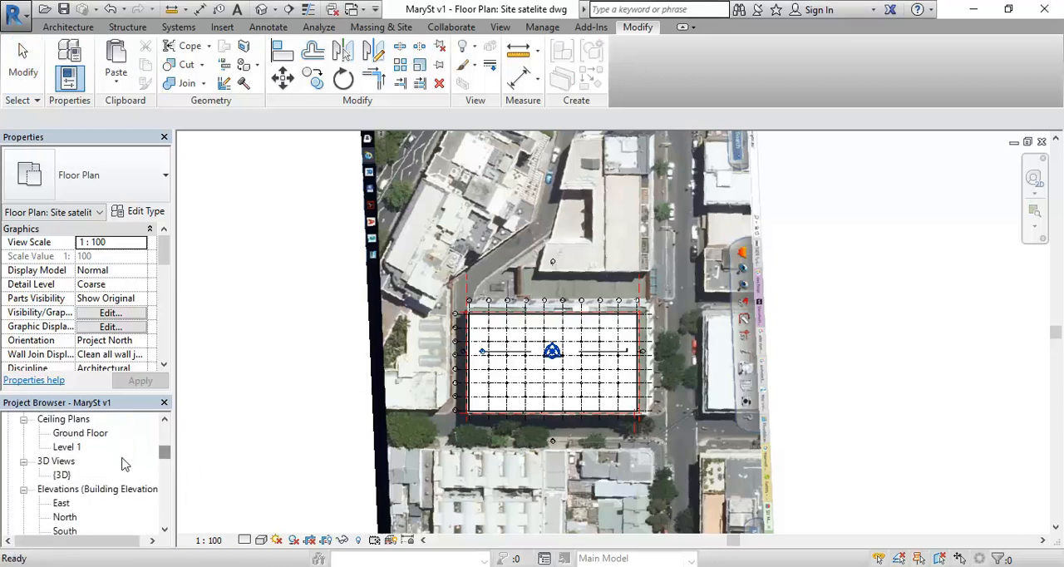
- Show the MarySt v1 building in the {3D} view orbited to an angled overhead perspective
{"action": "double_click", "coordinate": [60, 475]}
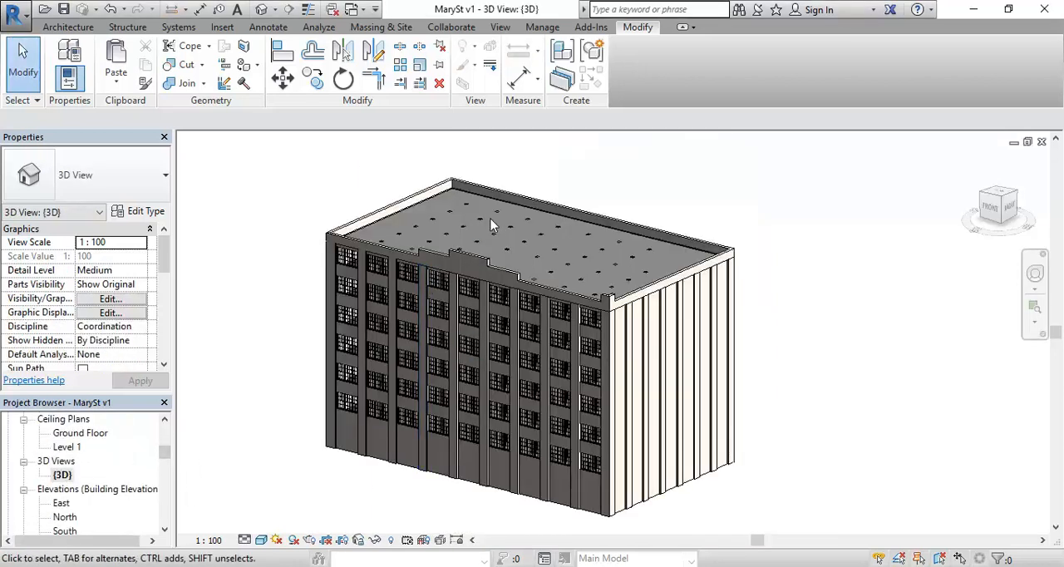
{"action": "left_click_drag", "start_coordinate": [490, 224], "coordinate": [548, 296]}
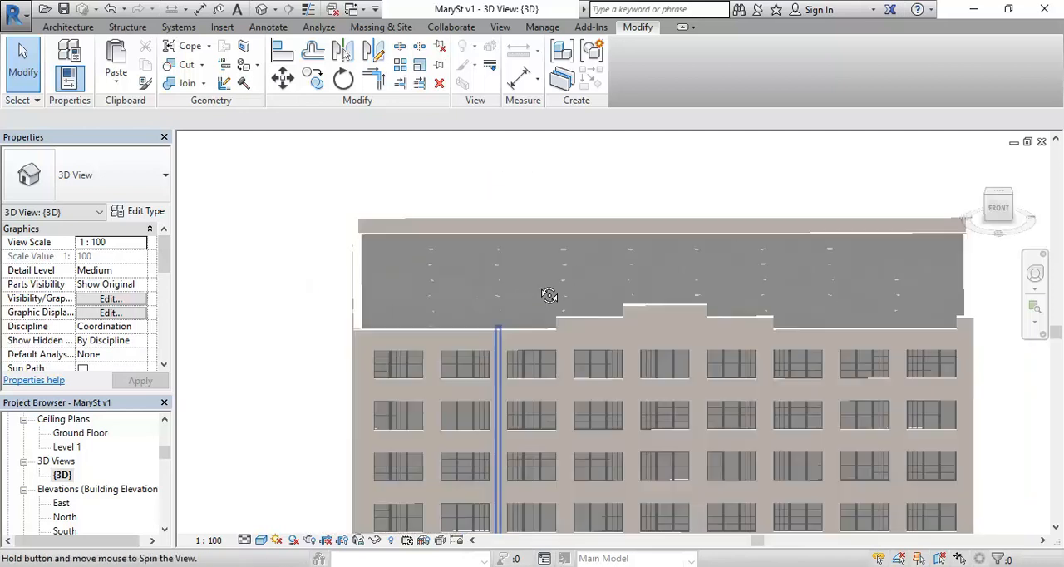
{"action": "left_click_drag", "start_coordinate": [548, 296], "coordinate": [473, 279]}
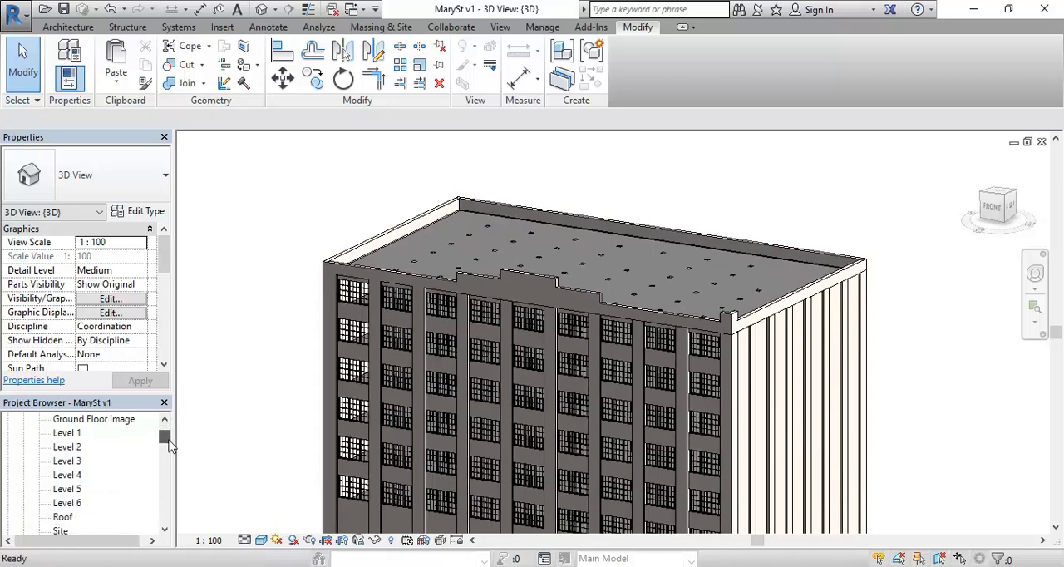
- Scroll the Project Browser down through the floor plan views
{"action": "scroll", "scroll_direction": "down", "scroll_amount": 3}
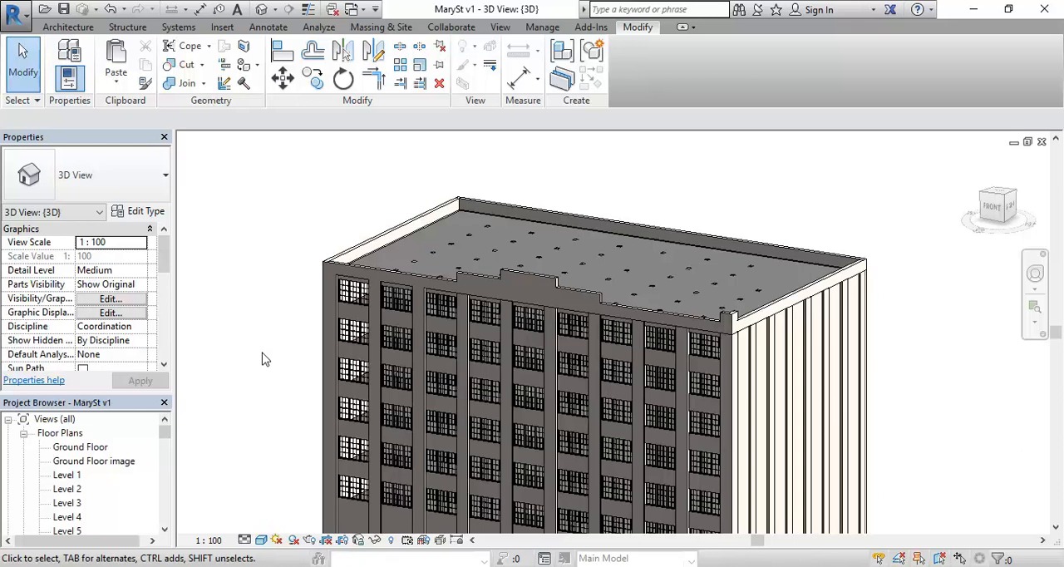
{"action": "mouse_move", "coordinate": [284, 353]}
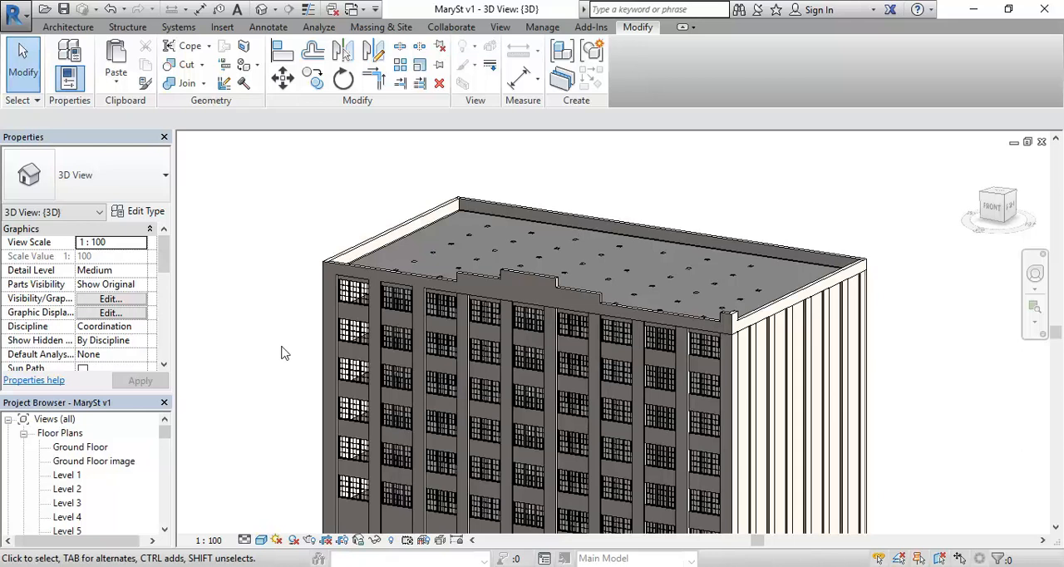
{"action": "mouse_move", "coordinate": [293, 354]}
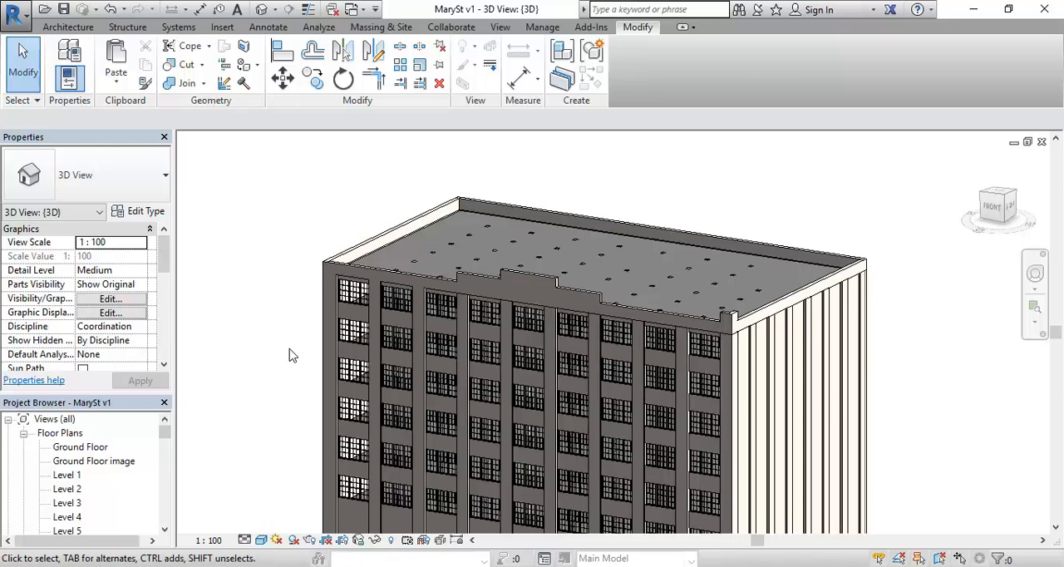
{"action": "mouse_move", "coordinate": [293, 359]}
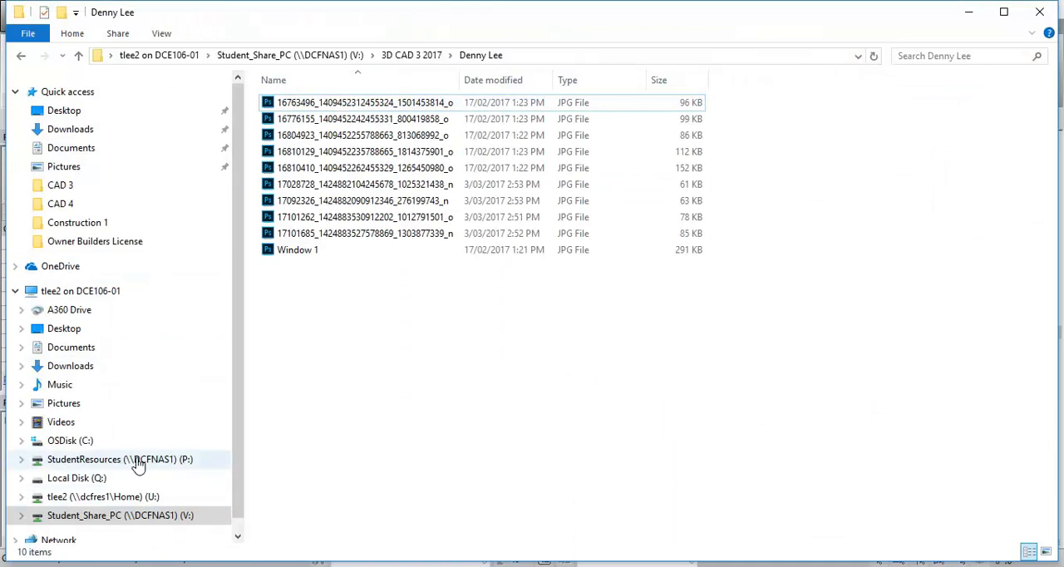
- Browse the U: drive to 2017 > Midrise > Site Analysis and show Open with for an example image
{"action": "left_click", "coordinate": [100, 495]}
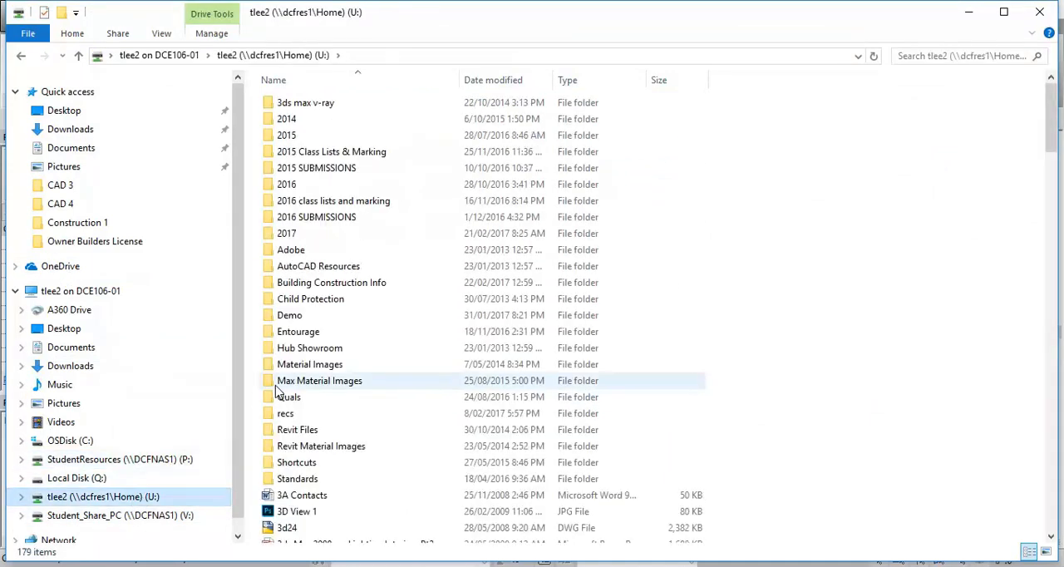
{"action": "mouse_move", "coordinate": [310, 364]}
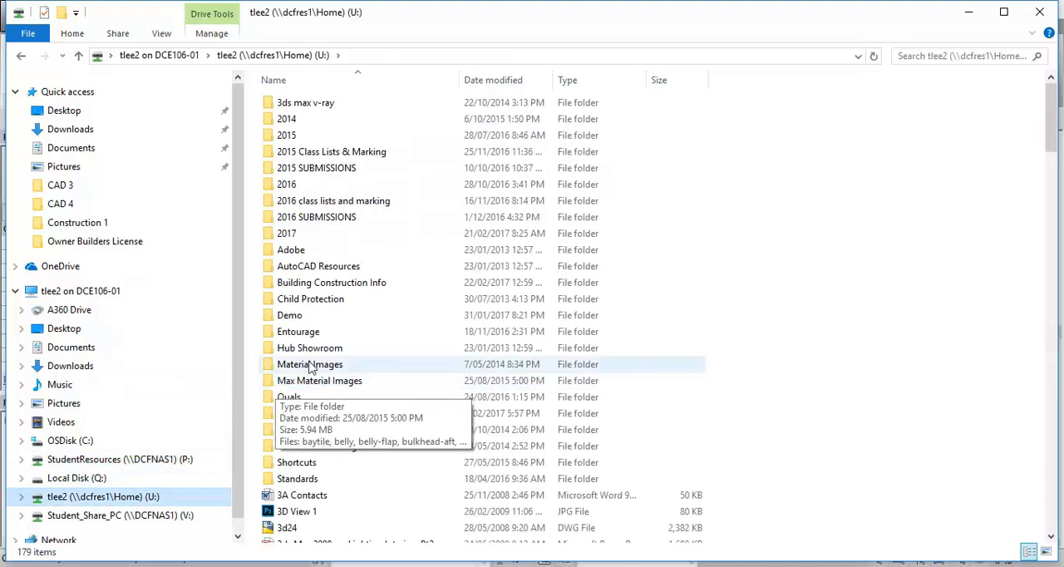
{"action": "double_click", "coordinate": [286, 233]}
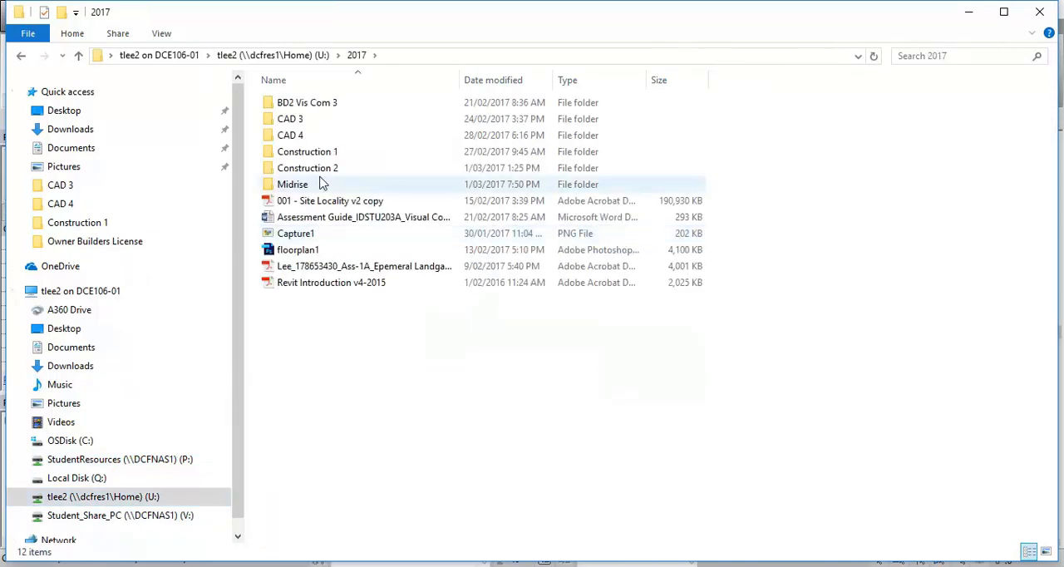
{"action": "mouse_move", "coordinate": [314, 168]}
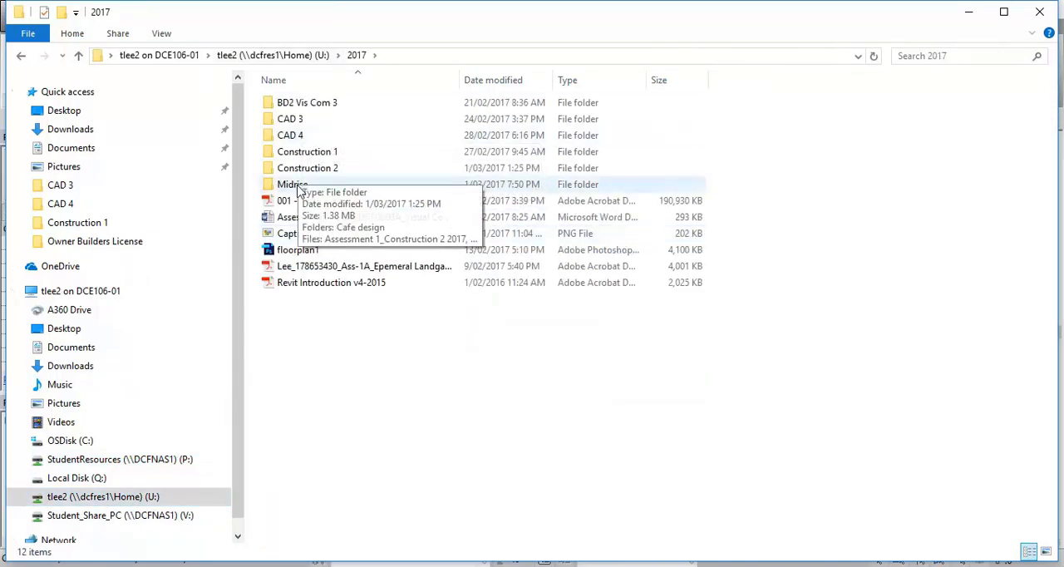
{"action": "double_click", "coordinate": [293, 182]}
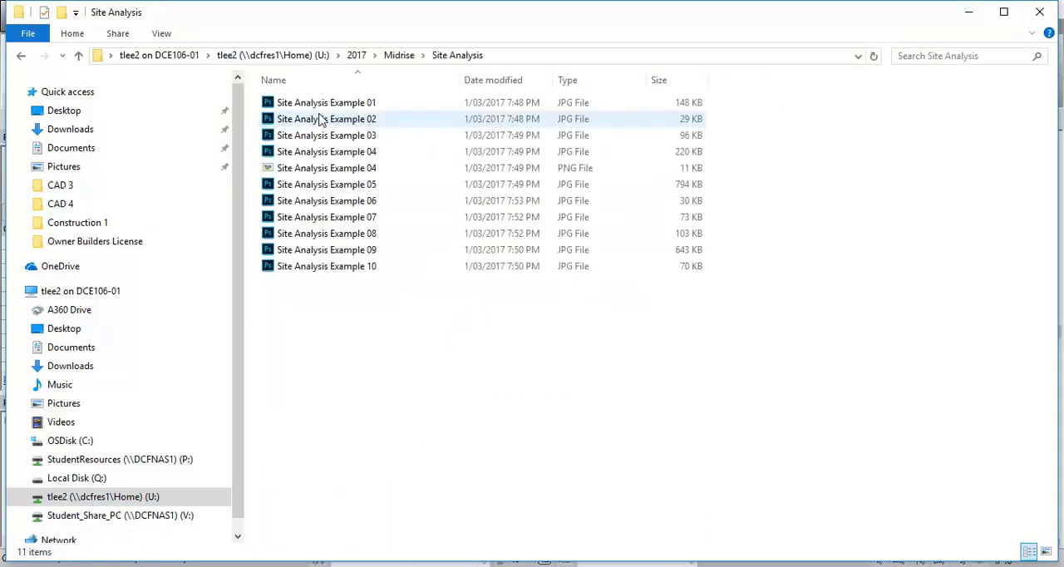
{"action": "right_click", "coordinate": [326, 103]}
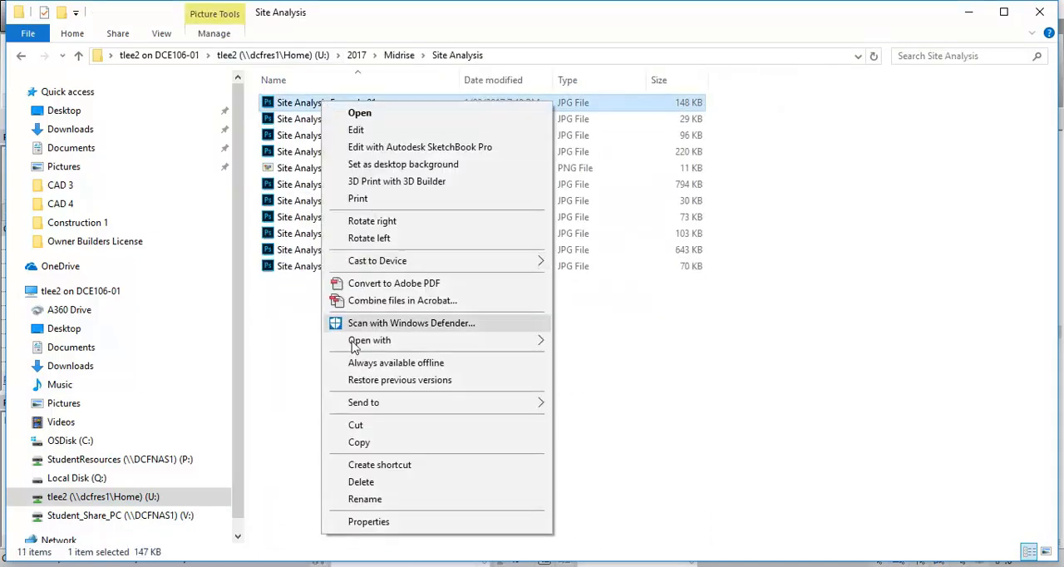
{"action": "left_click", "coordinate": [369, 339]}
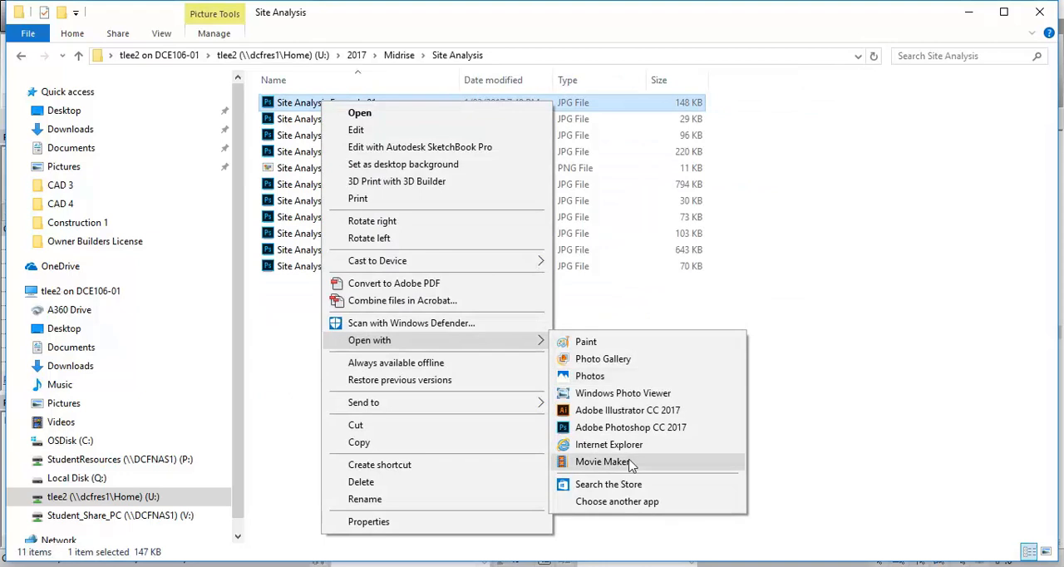
{"action": "mouse_move", "coordinate": [633, 394]}
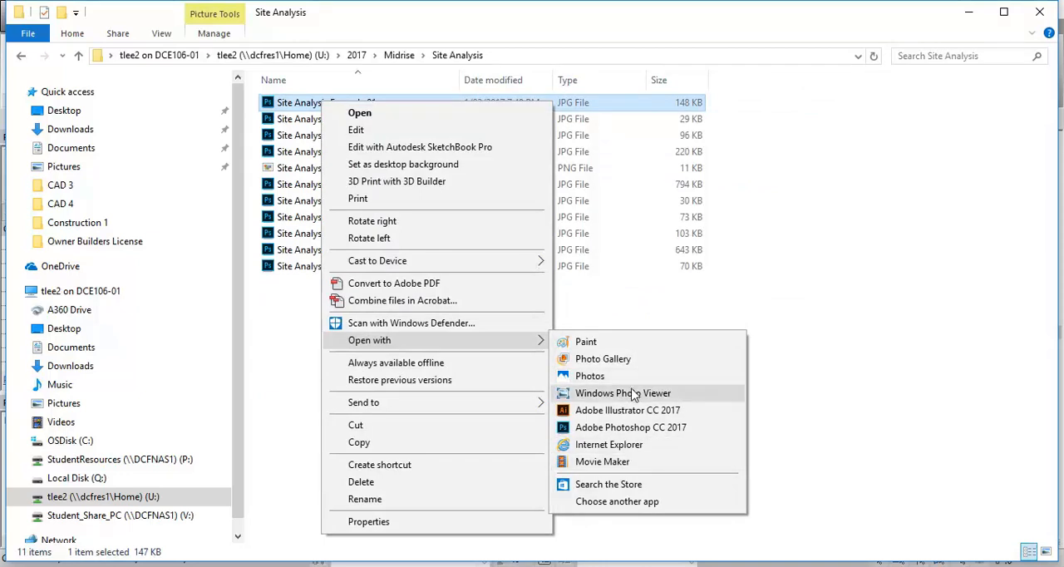
- View the Site Analysis images in Windows Photo Viewer, paging forward and back to Example 02
{"action": "left_click", "coordinate": [622, 392]}
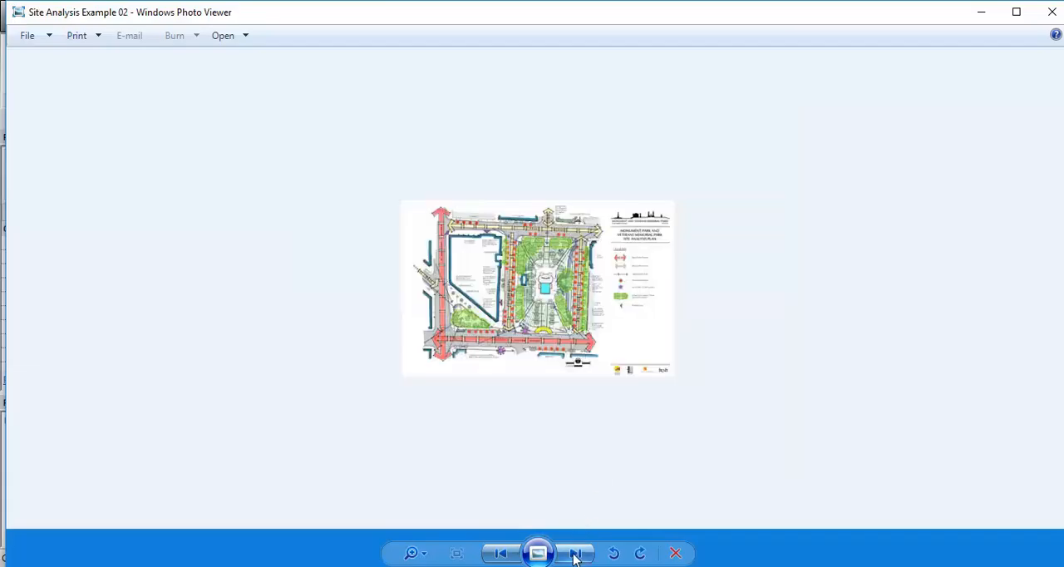
{"action": "left_click", "coordinate": [575, 552]}
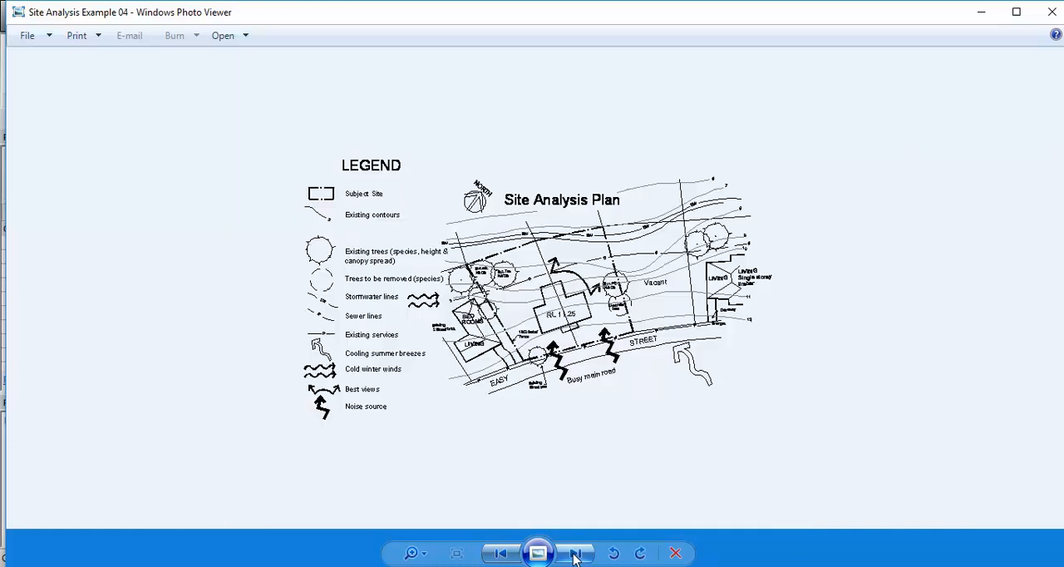
{"action": "left_click", "coordinate": [575, 552]}
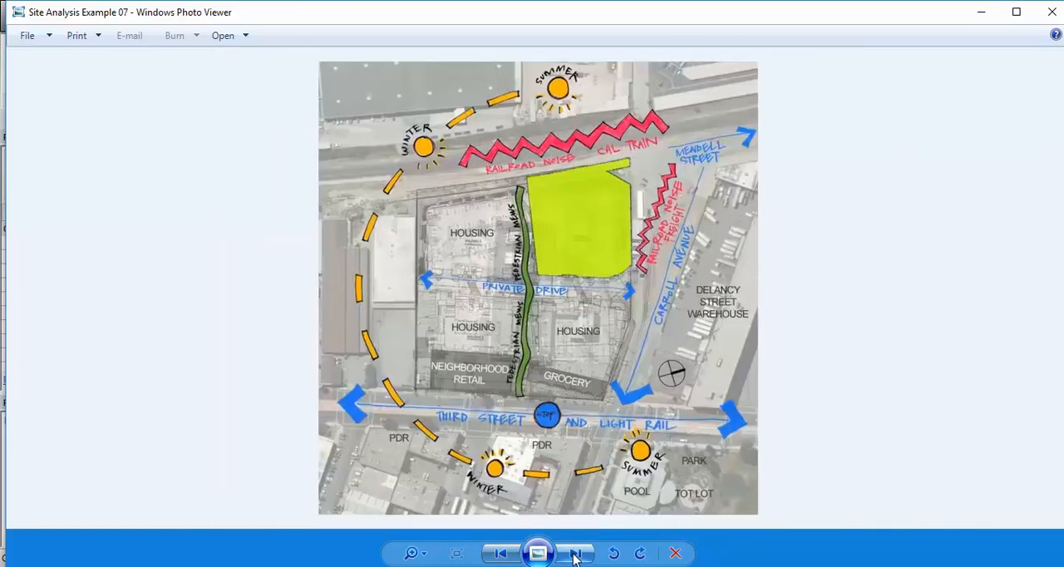
{"action": "left_click", "coordinate": [575, 552]}
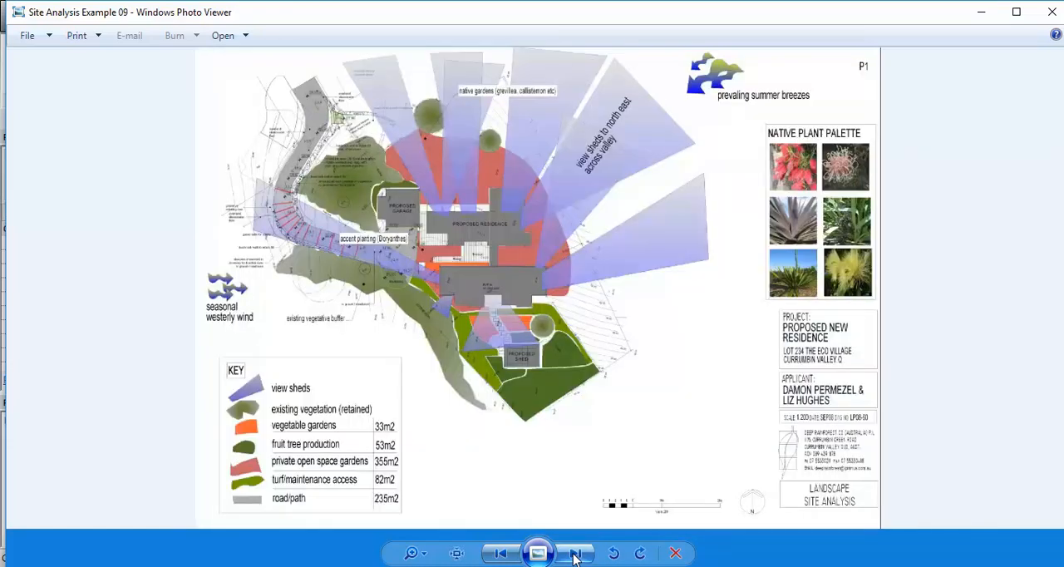
{"action": "left_click", "coordinate": [576, 552]}
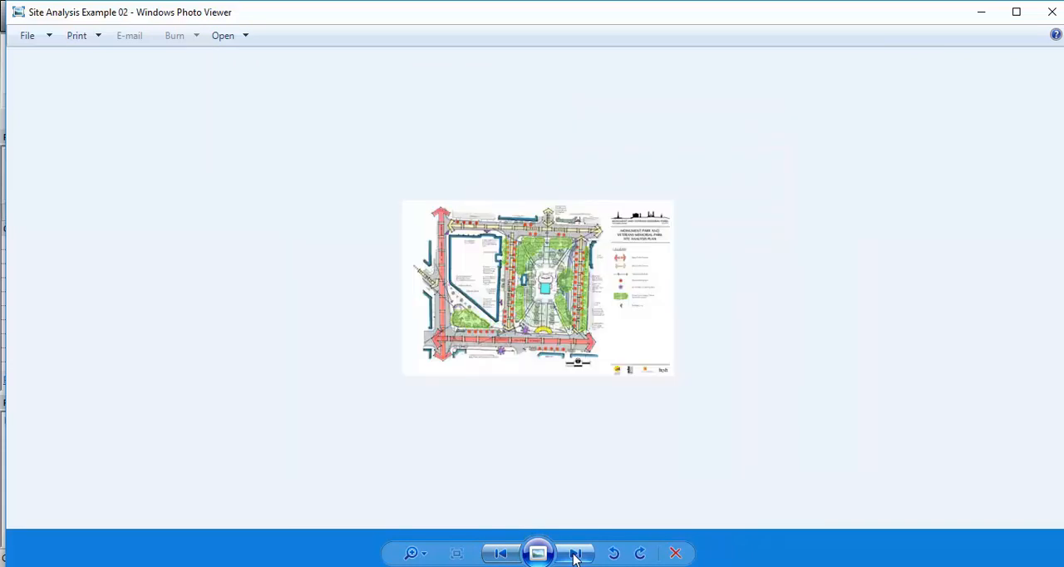
{"action": "left_click", "coordinate": [575, 552]}
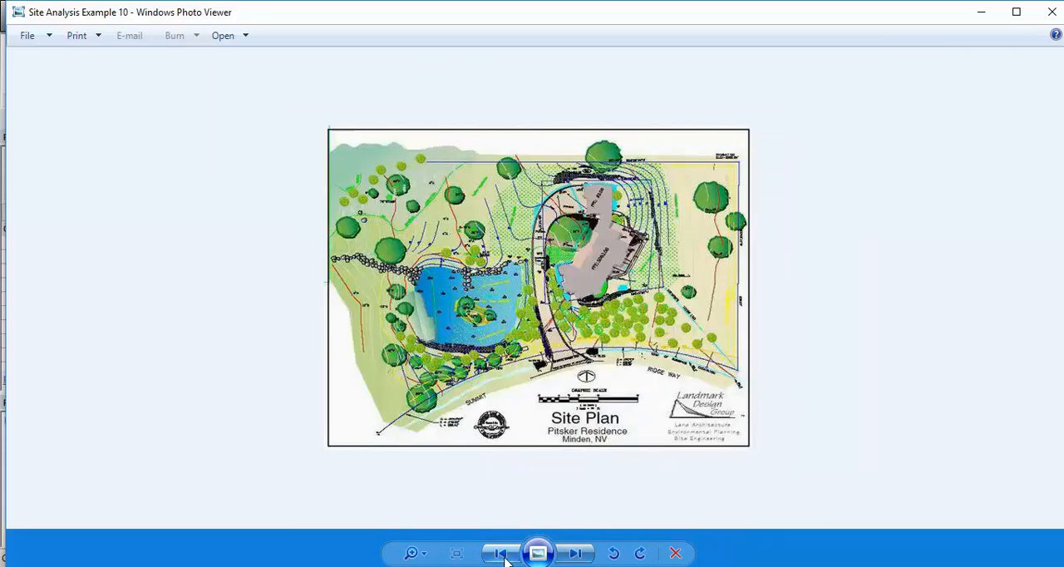
{"action": "left_click", "coordinate": [503, 552]}
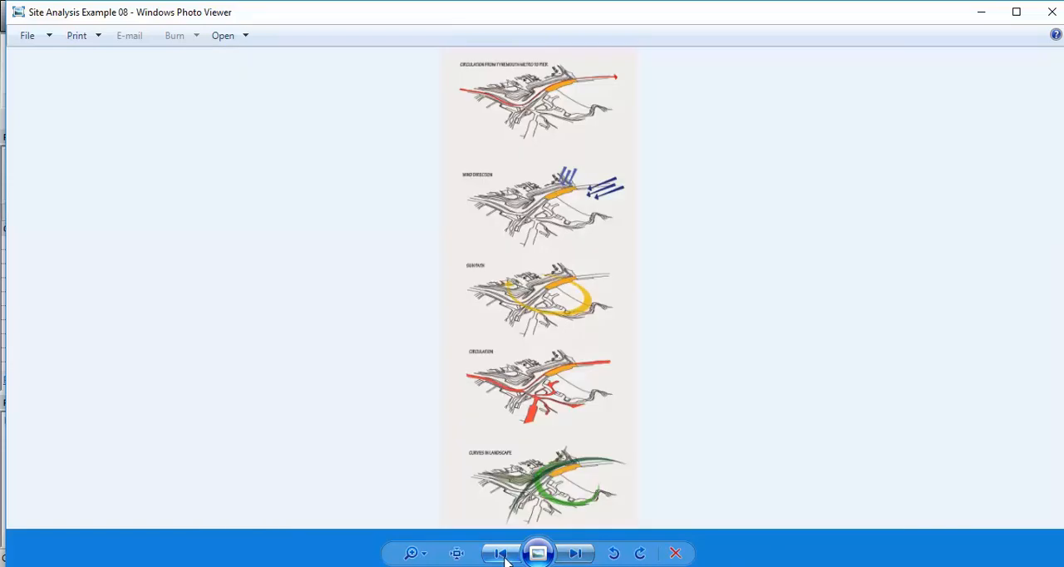
{"action": "left_click", "coordinate": [512, 552]}
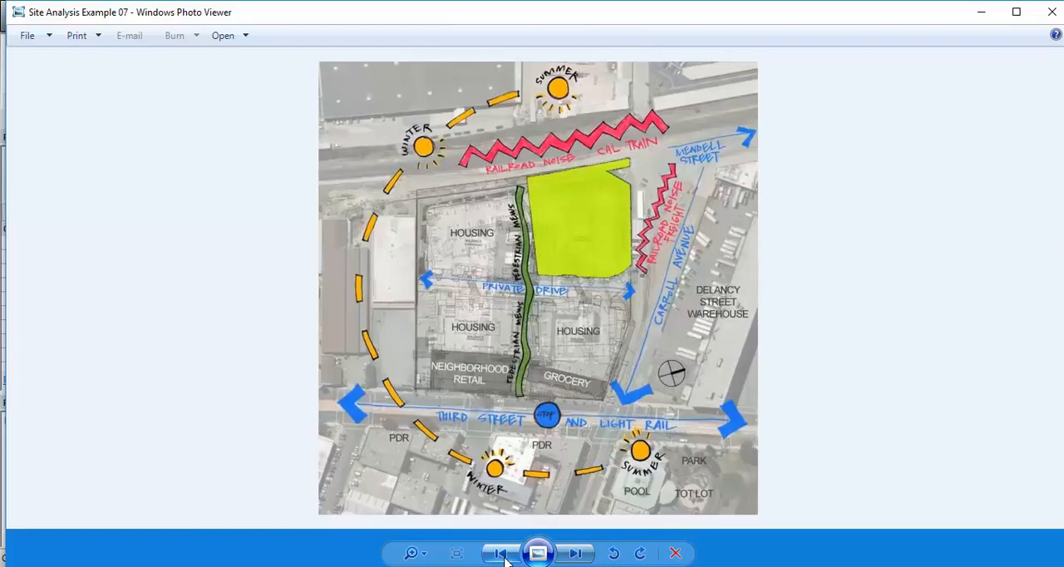
{"action": "left_click", "coordinate": [502, 551]}
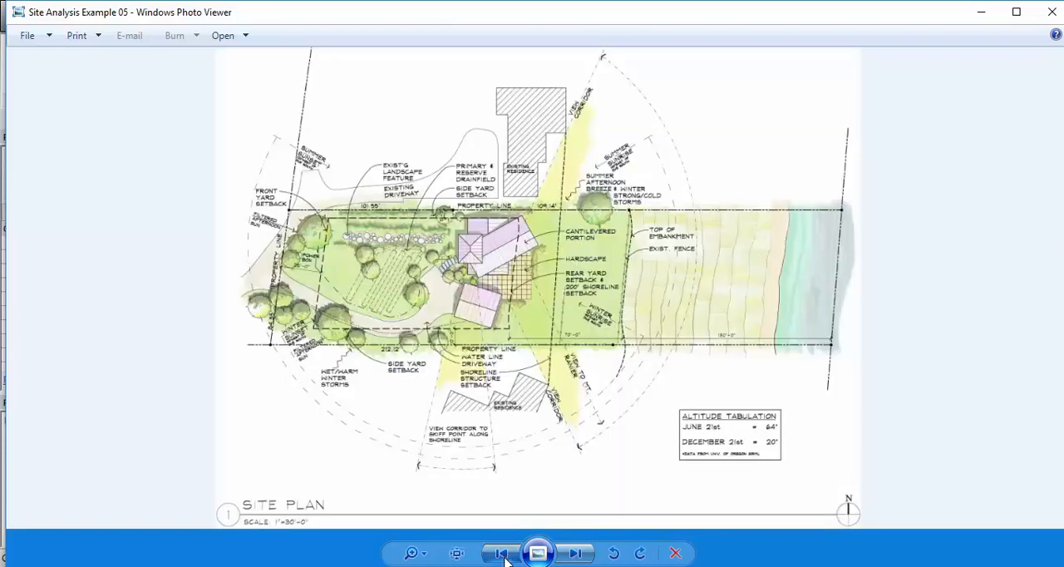
{"action": "left_click", "coordinate": [502, 552]}
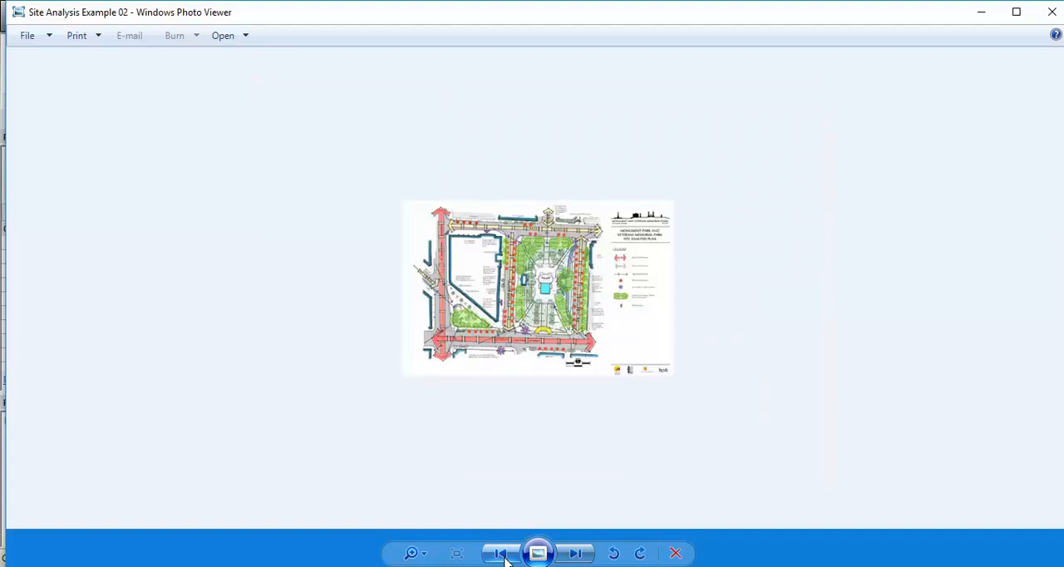
{"action": "left_click", "coordinate": [500, 552]}
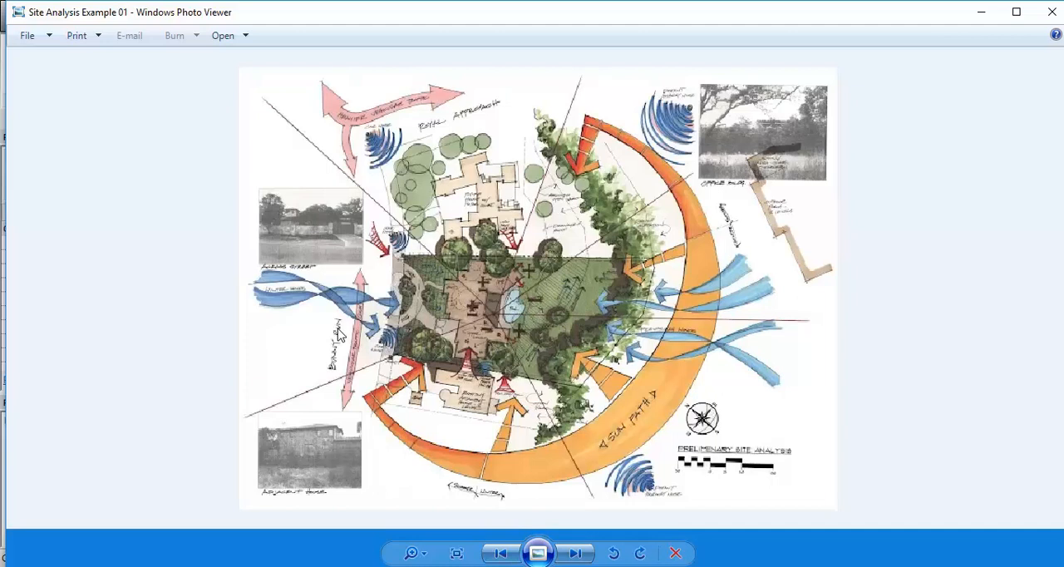
{"action": "mouse_move", "coordinate": [708, 416]}
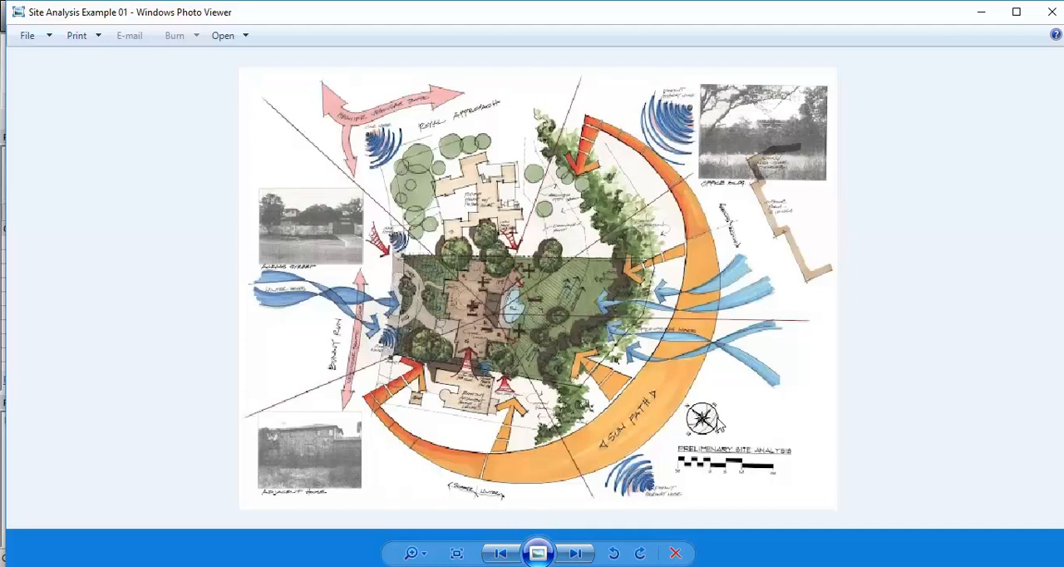
{"action": "mouse_move", "coordinate": [674, 407]}
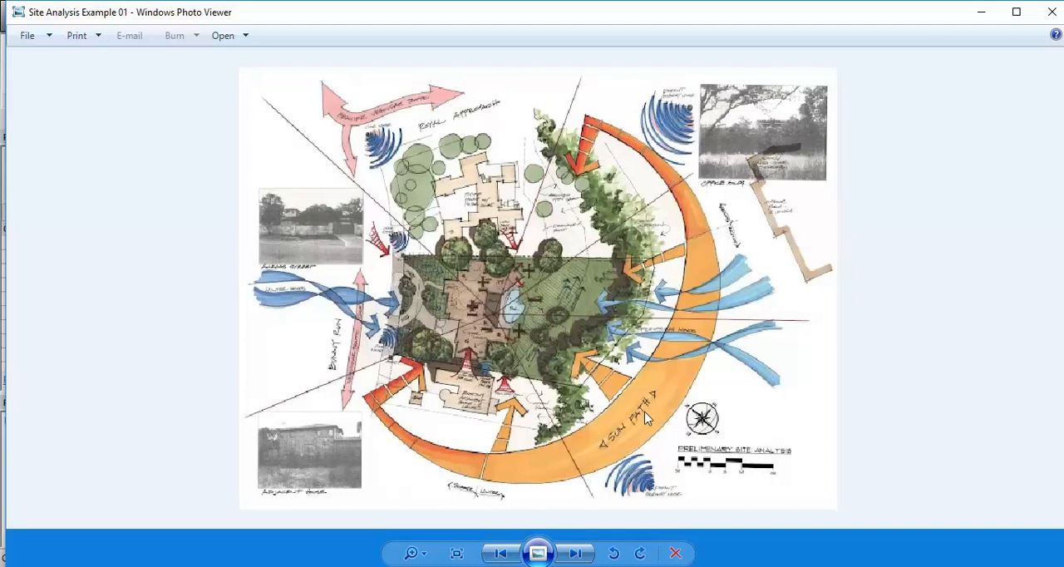
{"action": "mouse_move", "coordinate": [622, 397]}
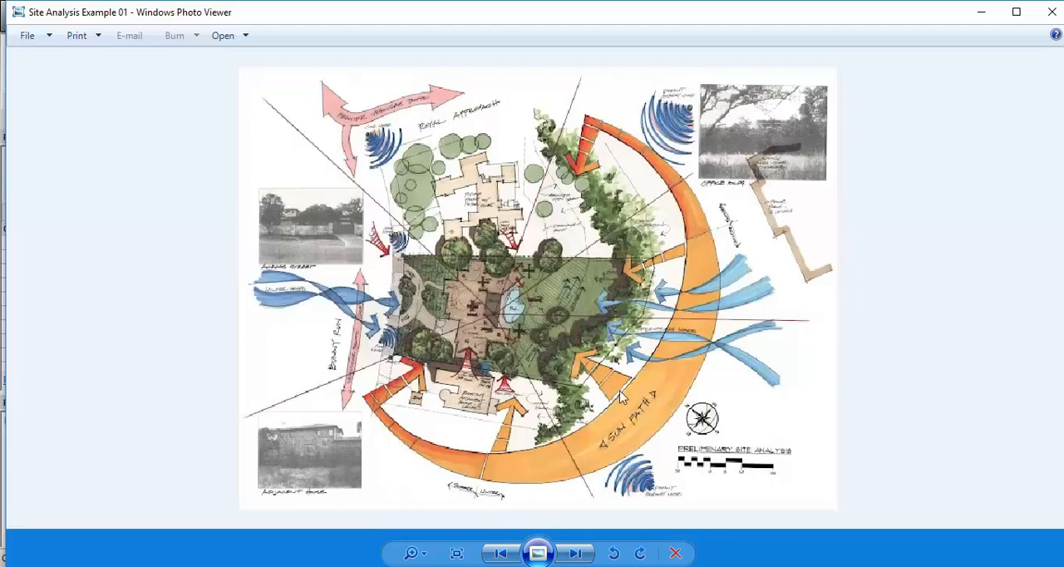
{"action": "mouse_move", "coordinate": [704, 428]}
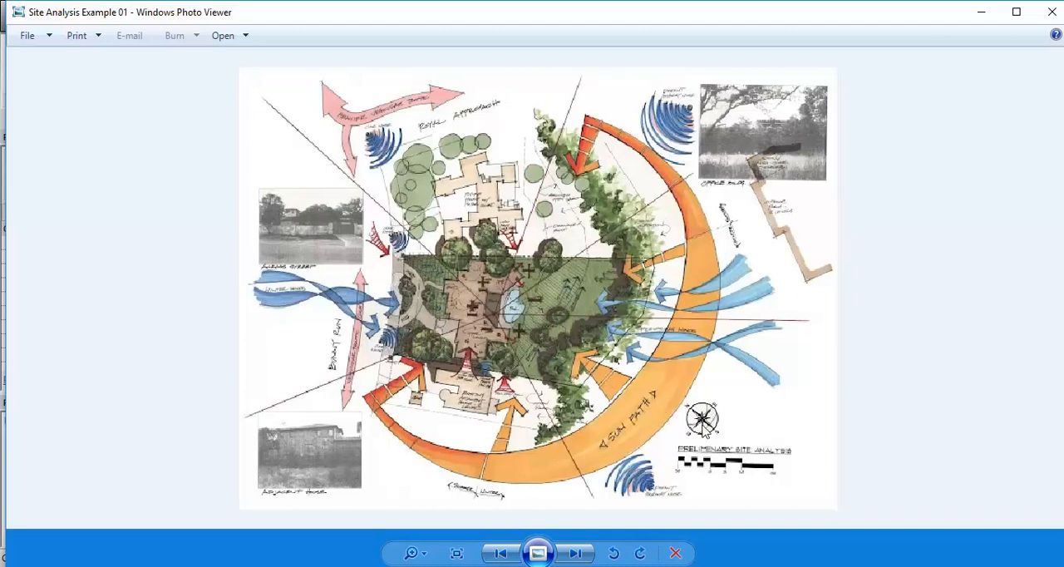
{"action": "mouse_move", "coordinate": [711, 429]}
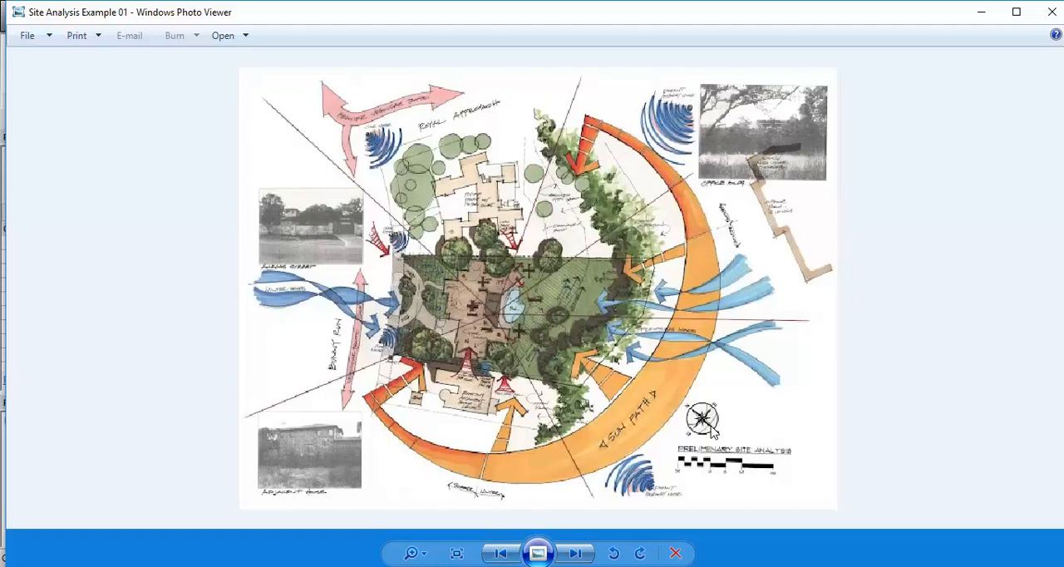
{"action": "mouse_move", "coordinate": [666, 430]}
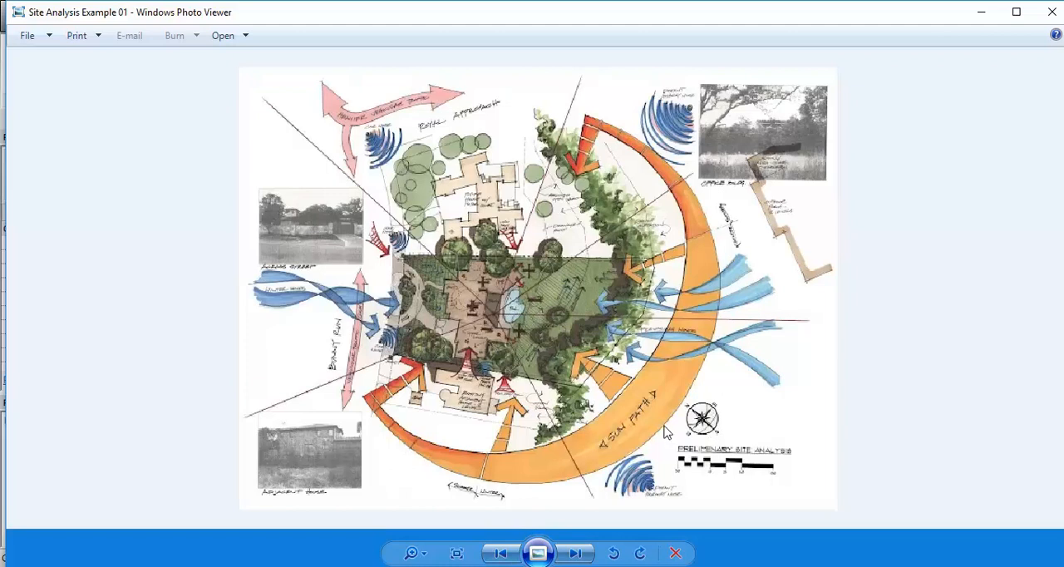
{"action": "mouse_move", "coordinate": [680, 462]}
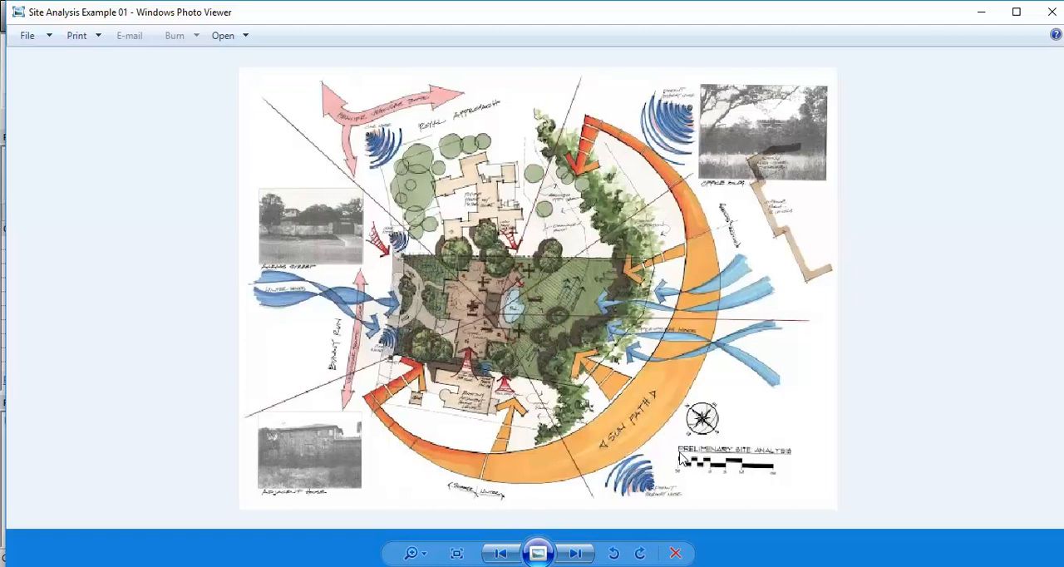
{"action": "mouse_move", "coordinate": [396, 261]}
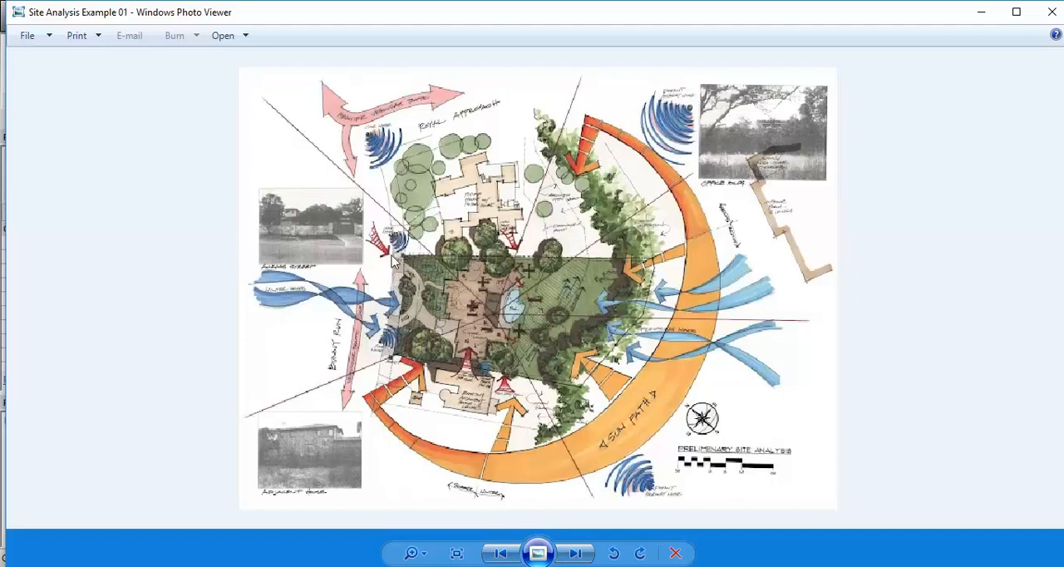
{"action": "mouse_move", "coordinate": [490, 415]}
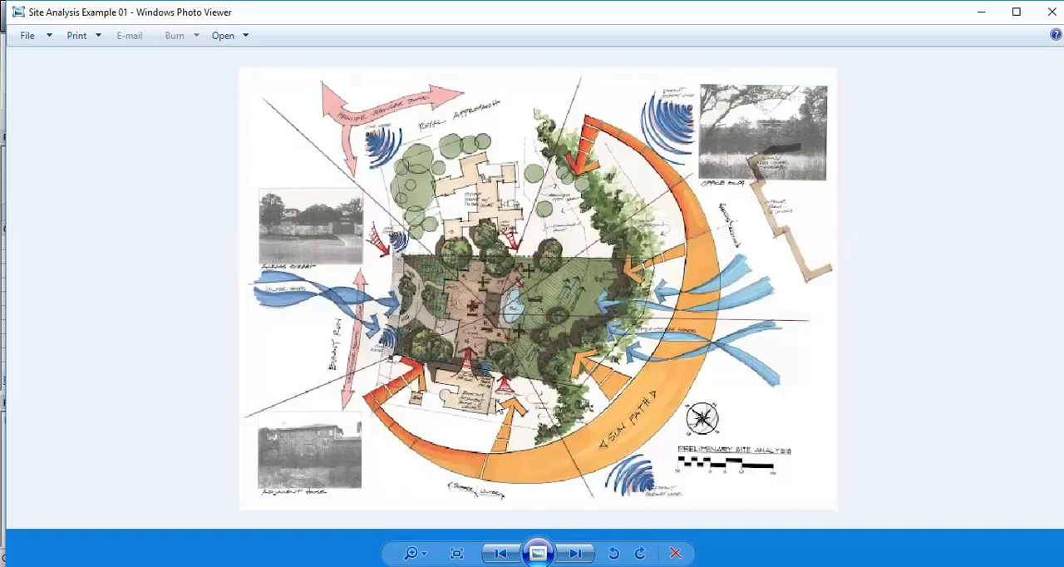
{"action": "mouse_move", "coordinate": [557, 465]}
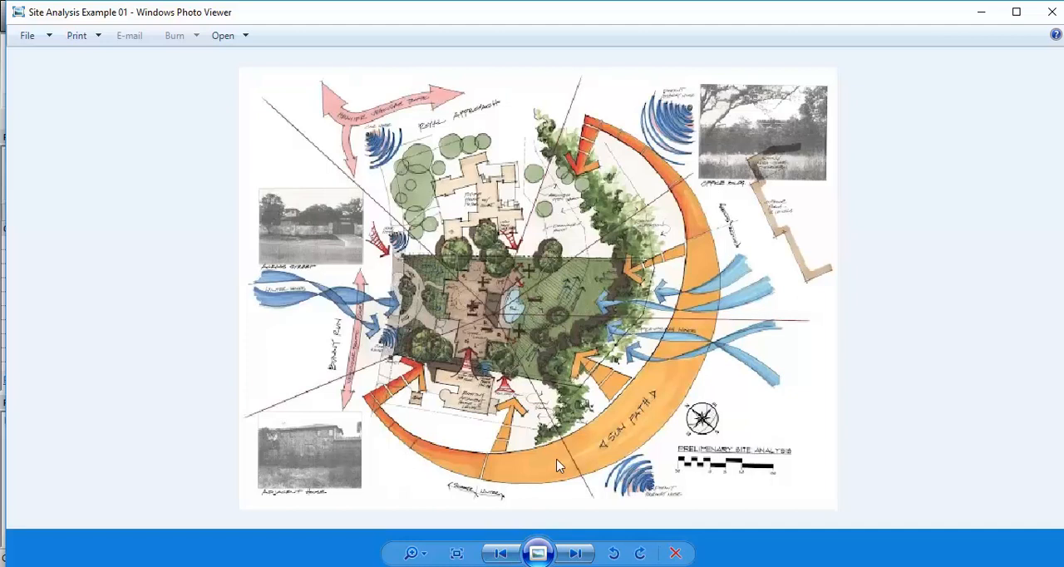
{"action": "mouse_move", "coordinate": [424, 339]}
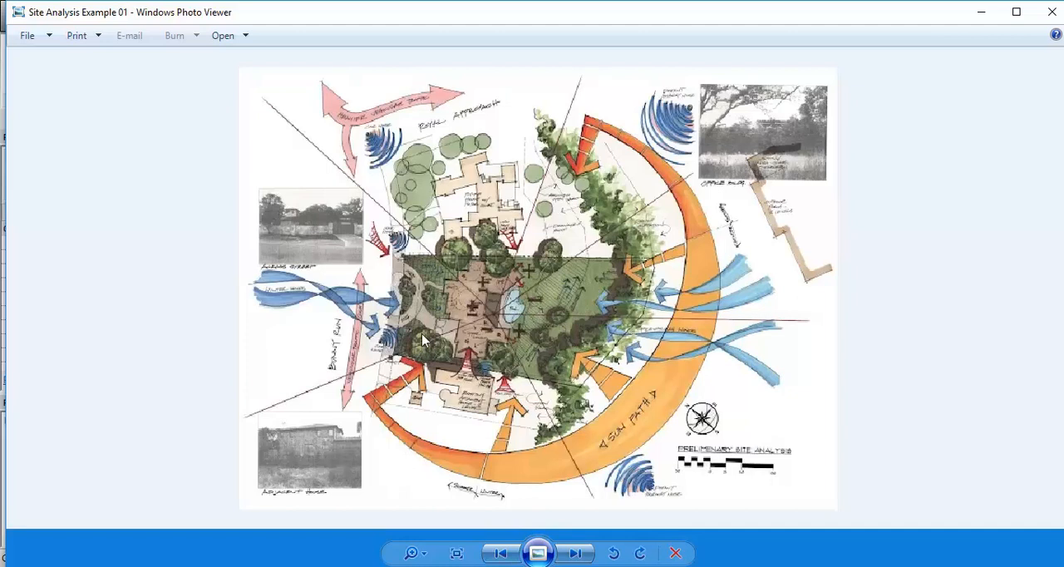
{"action": "mouse_move", "coordinate": [607, 296]}
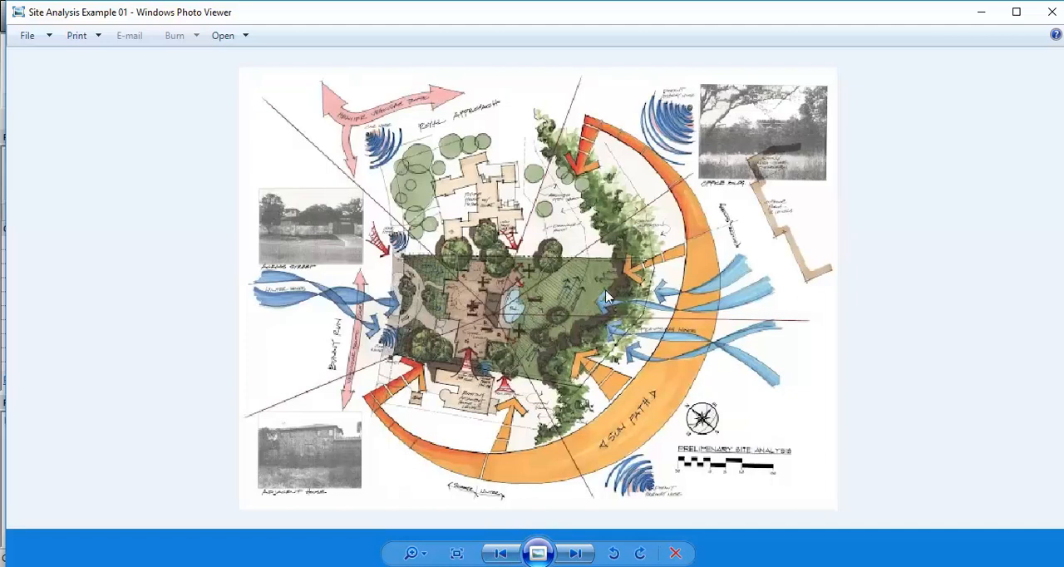
{"action": "mouse_move", "coordinate": [605, 259]}
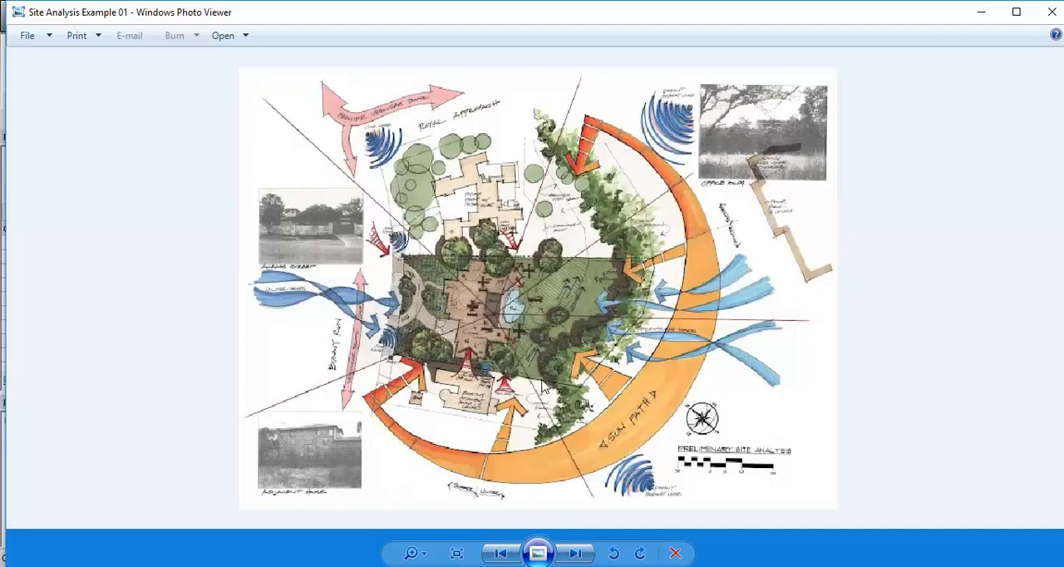
{"action": "mouse_move", "coordinate": [559, 369]}
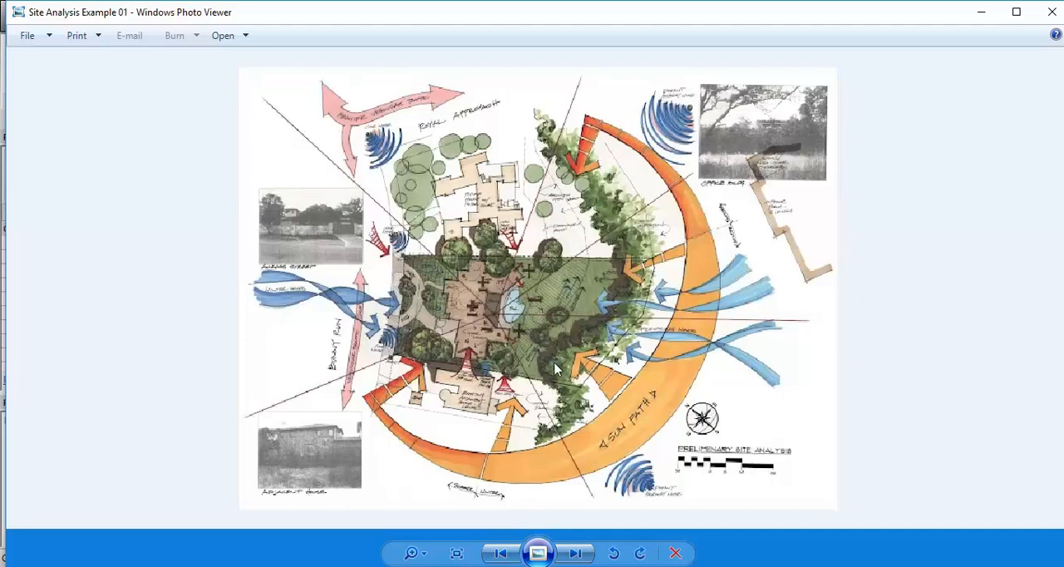
{"action": "mouse_move", "coordinate": [545, 355]}
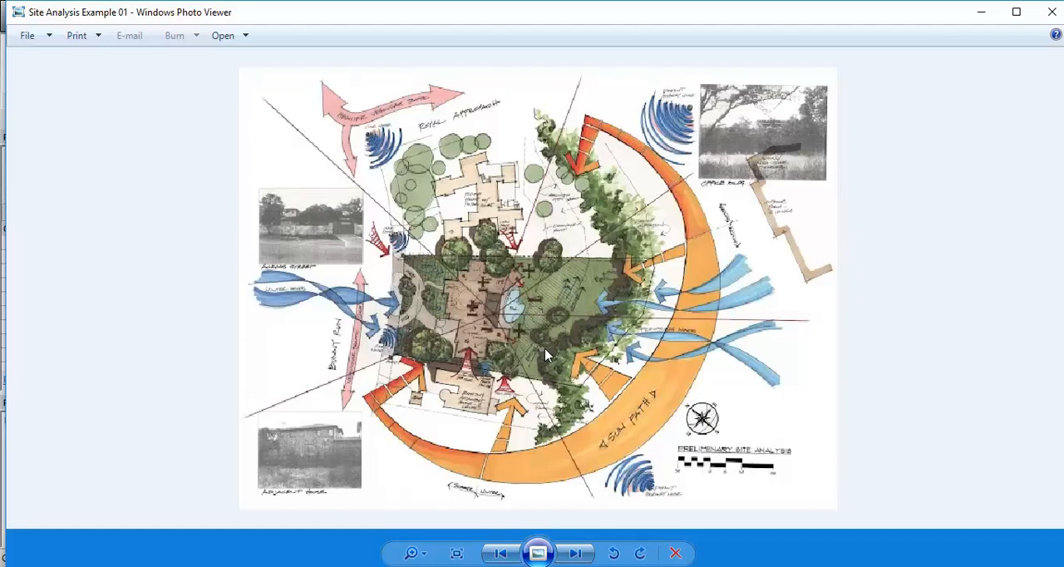
{"action": "mouse_move", "coordinate": [557, 382]}
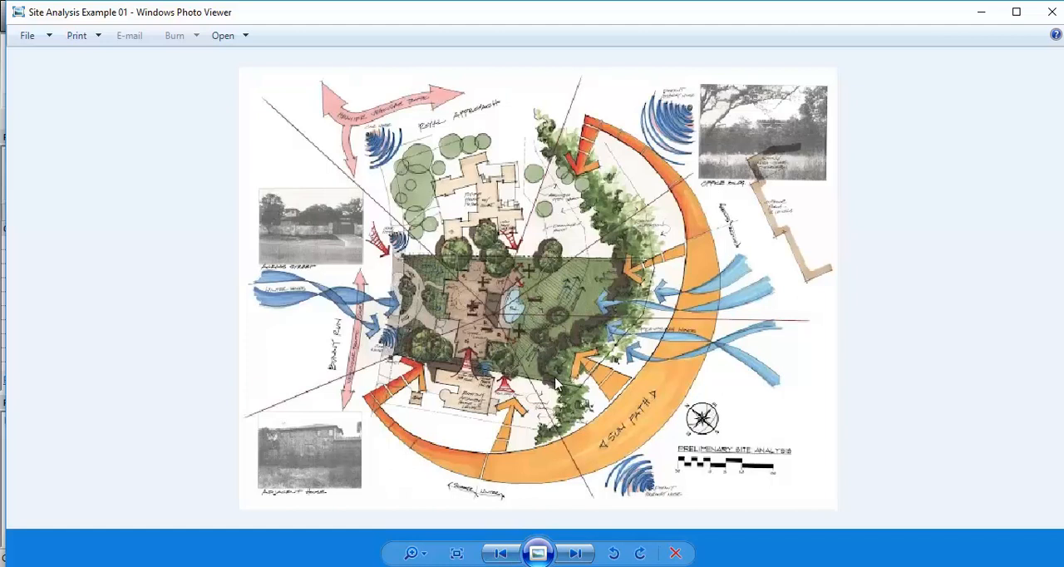
{"action": "mouse_move", "coordinate": [539, 356]}
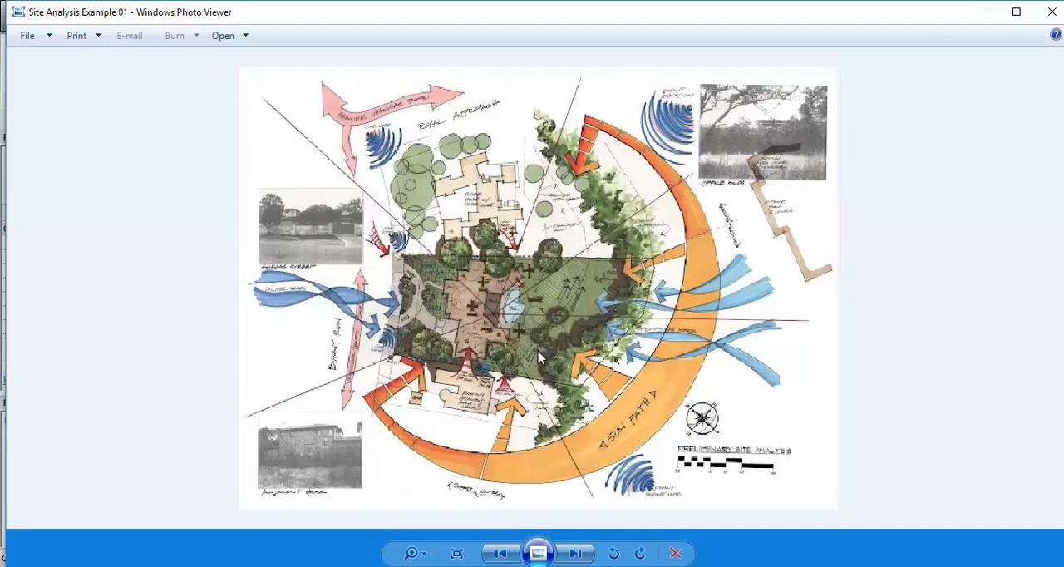
{"action": "mouse_move", "coordinate": [548, 350]}
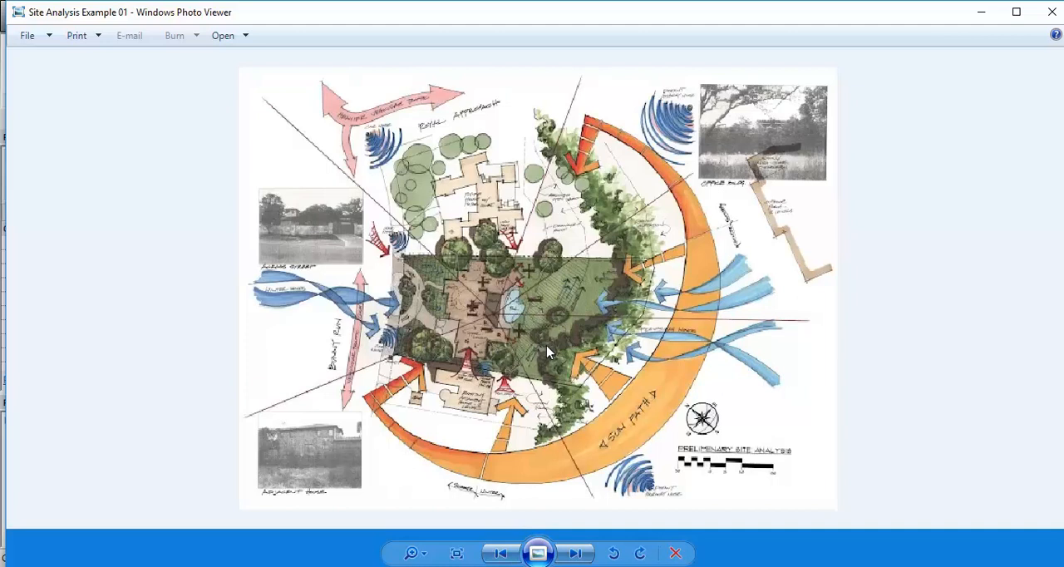
{"action": "mouse_move", "coordinate": [547, 346]}
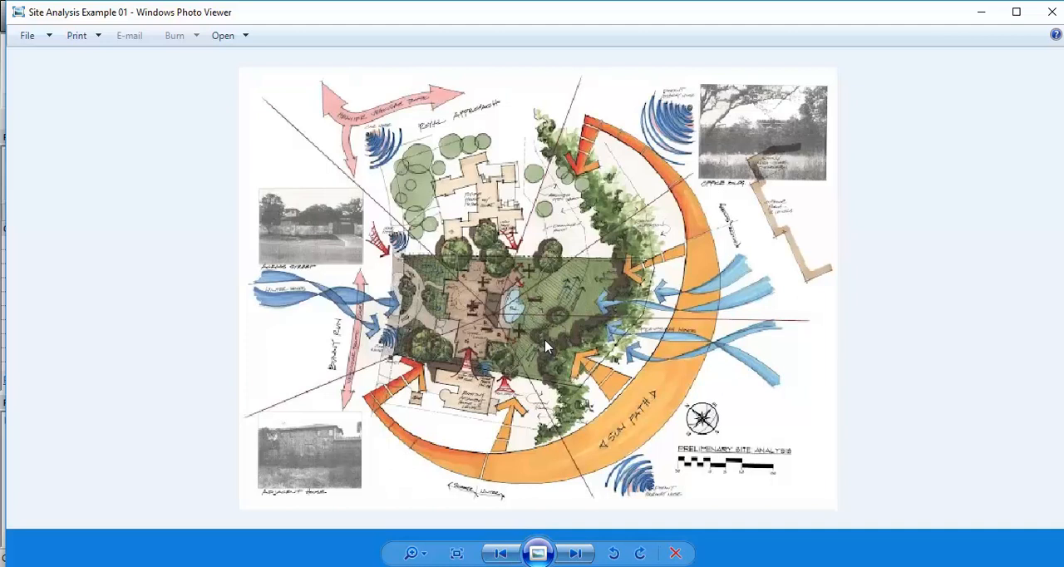
{"action": "mouse_move", "coordinate": [539, 357]}
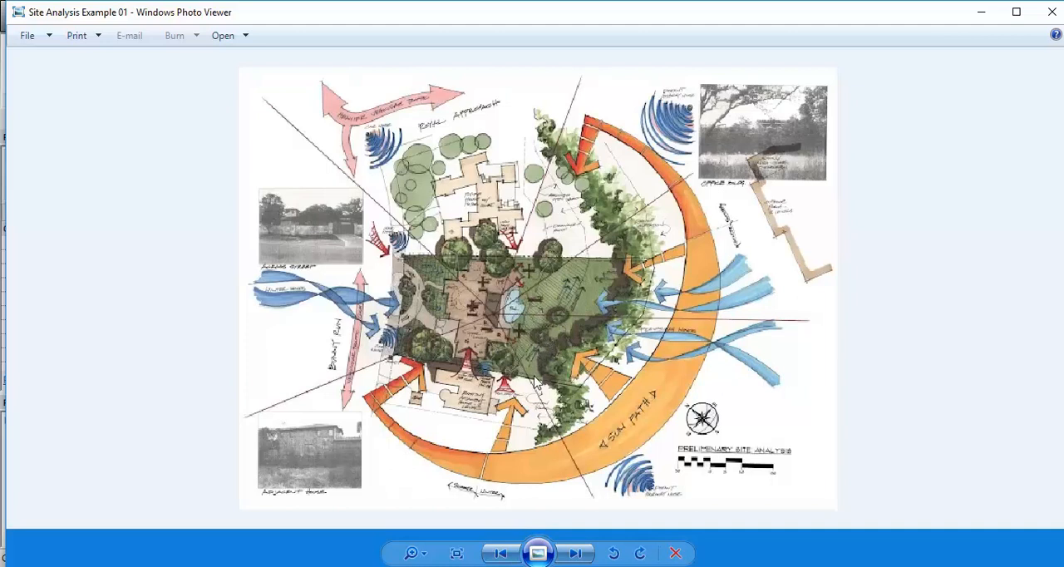
{"action": "mouse_move", "coordinate": [595, 324]}
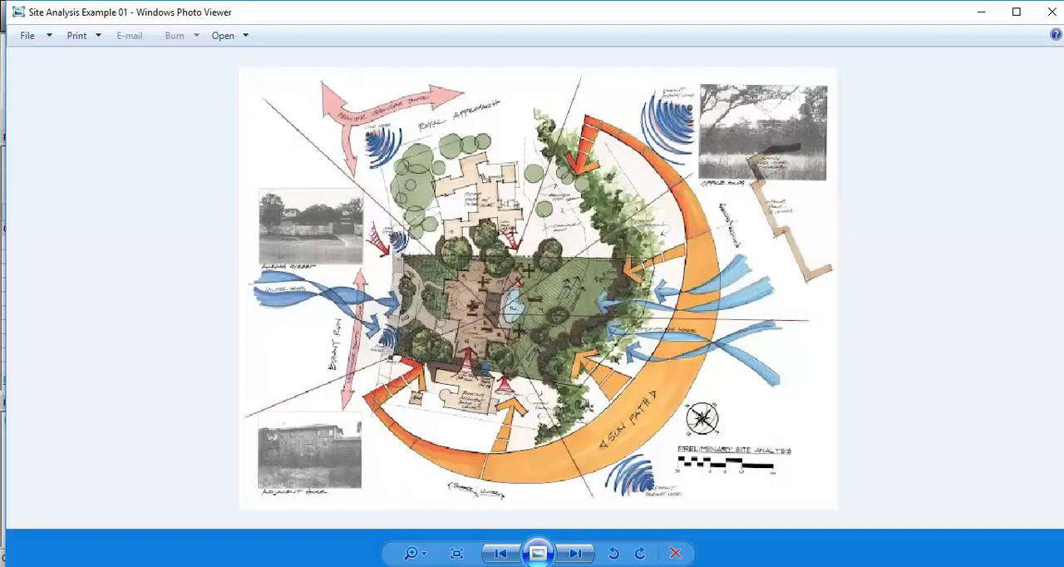
{"action": "left_click", "coordinate": [579, 552]}
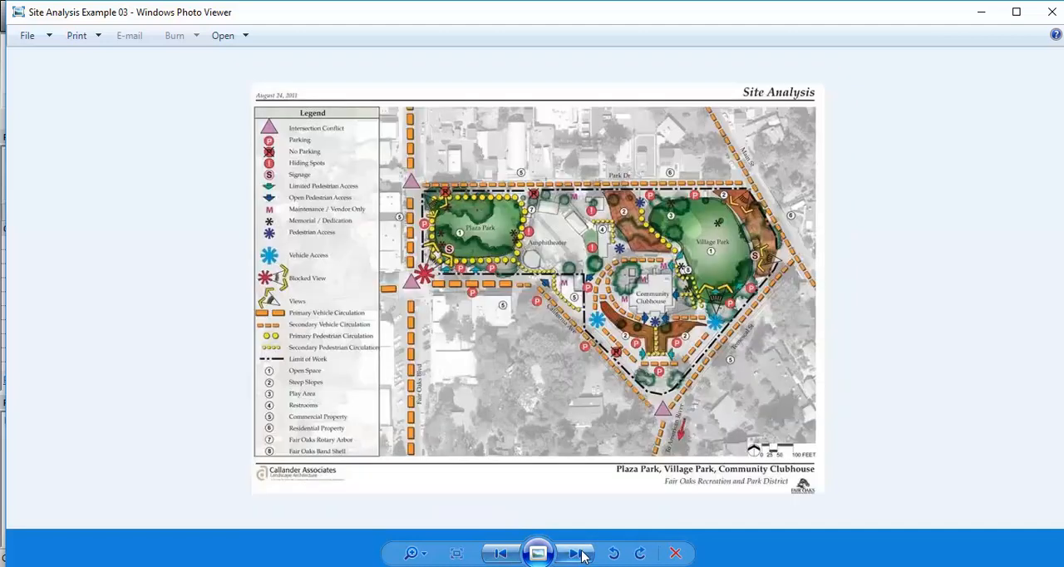
{"action": "left_click", "coordinate": [576, 552]}
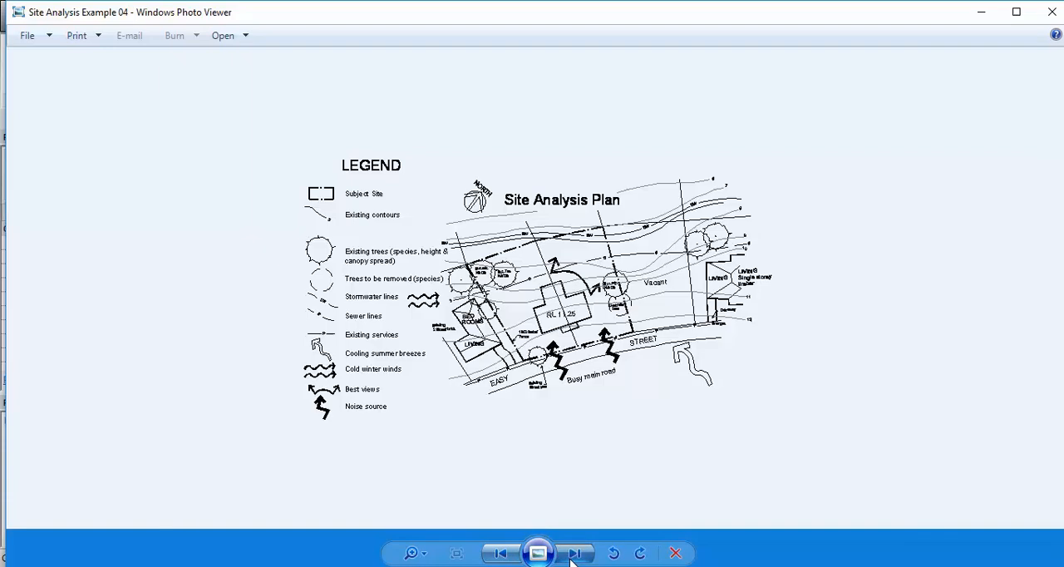
{"action": "left_click", "coordinate": [575, 552]}
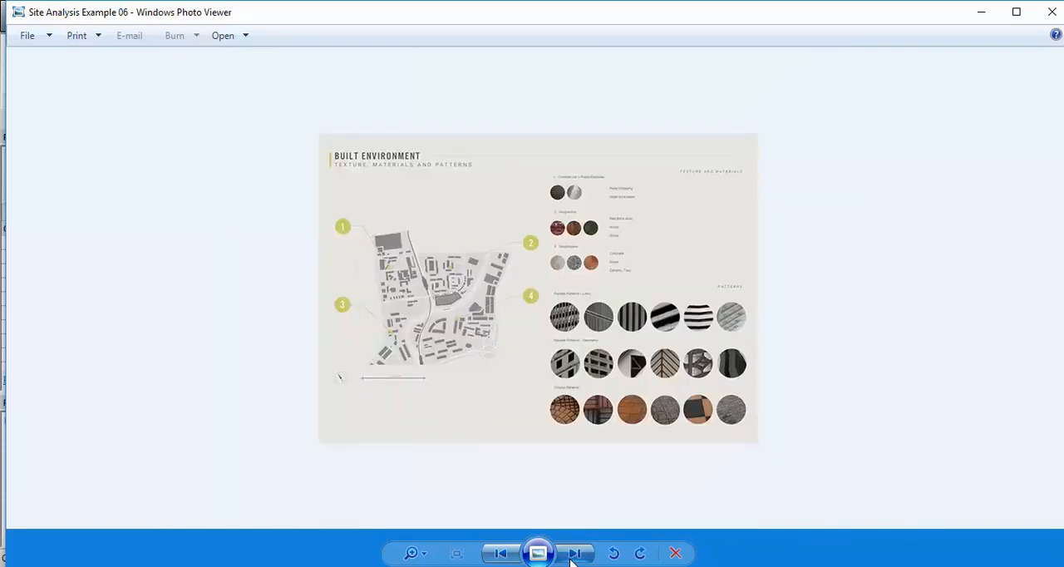
{"action": "left_click", "coordinate": [575, 552]}
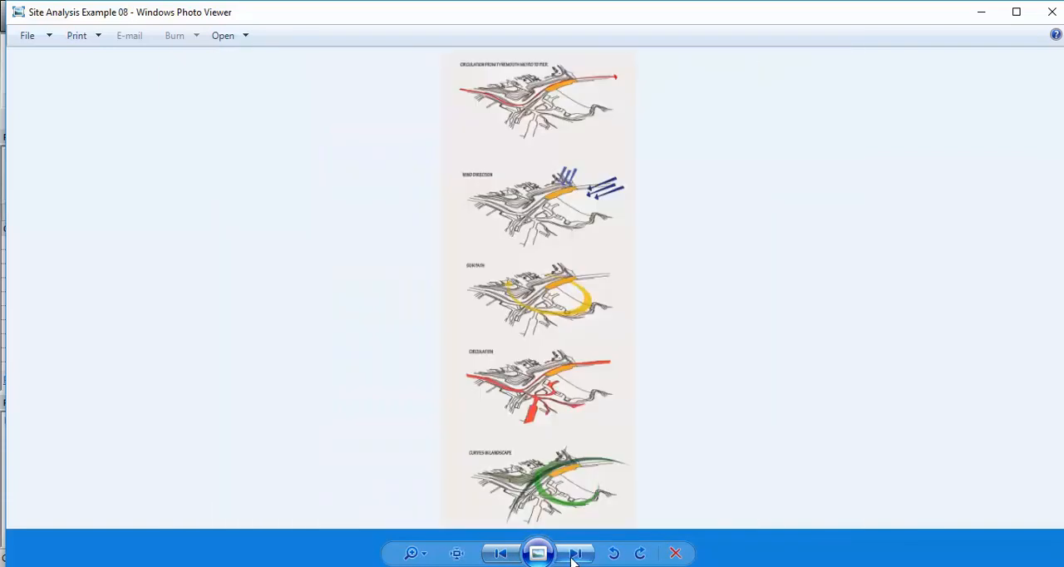
{"action": "left_click", "coordinate": [575, 552]}
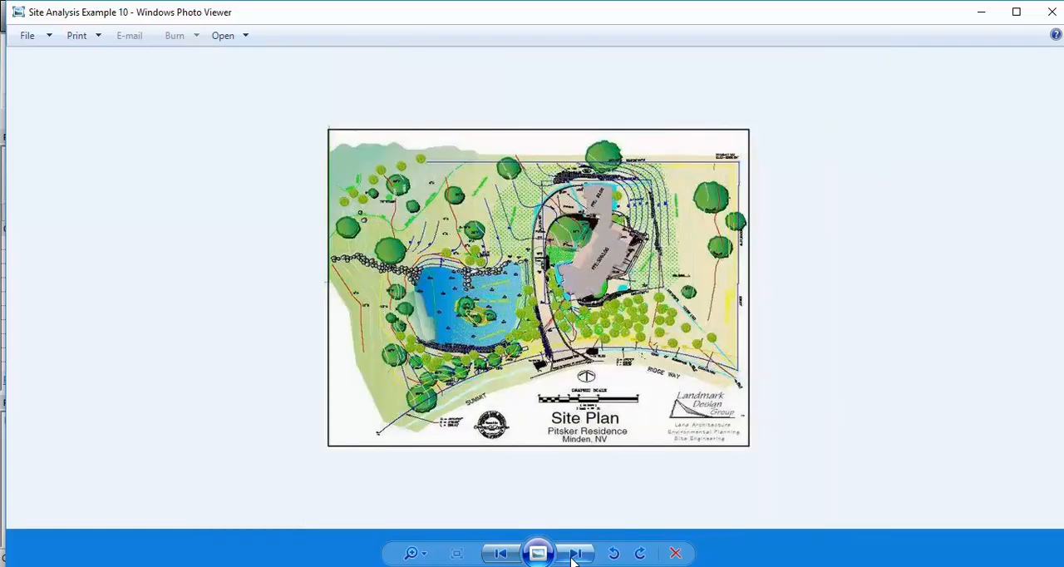
{"action": "left_click", "coordinate": [575, 552]}
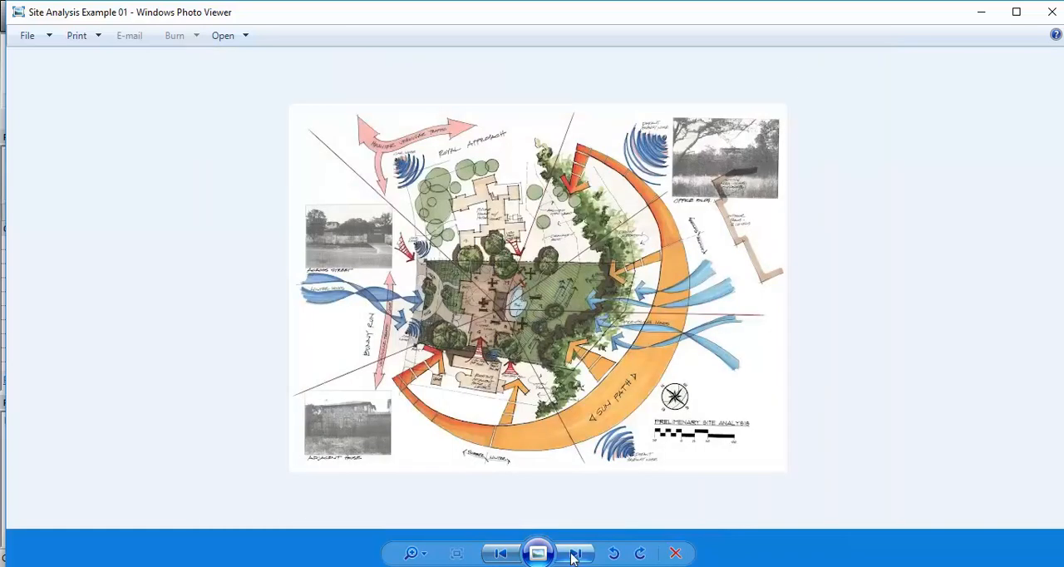
{"action": "mouse_move", "coordinate": [980, 12]}
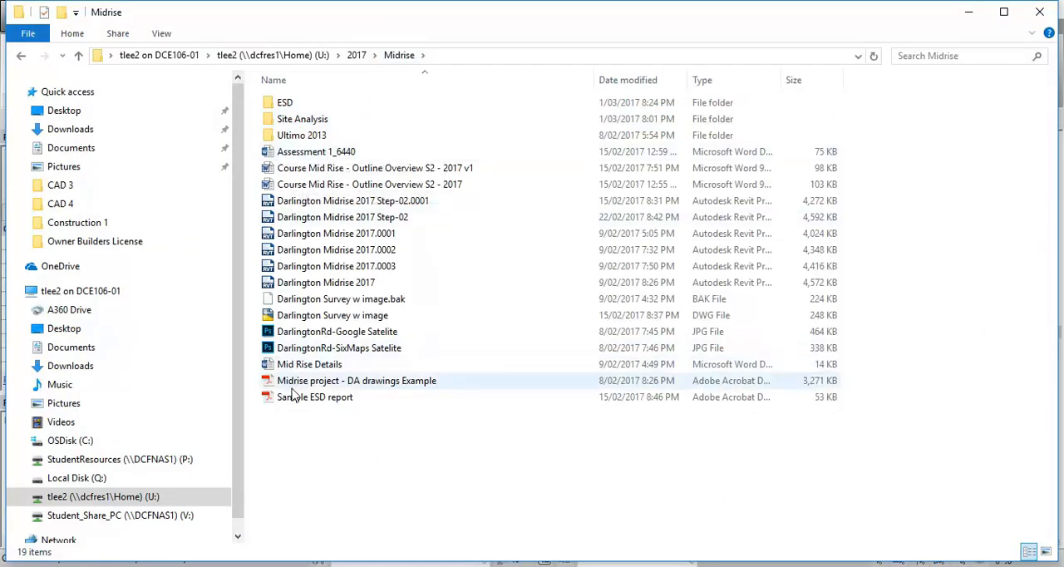
{"action": "mouse_move", "coordinate": [297, 285]}
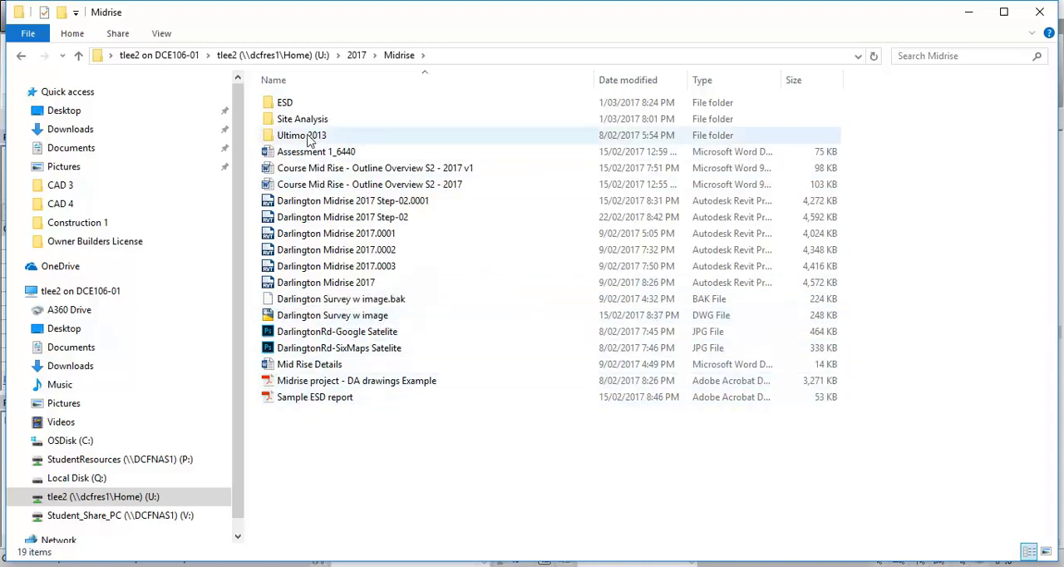
- Reopen the Site Analysis folder inside Midrise listing its example images
{"action": "double_click", "coordinate": [304, 118]}
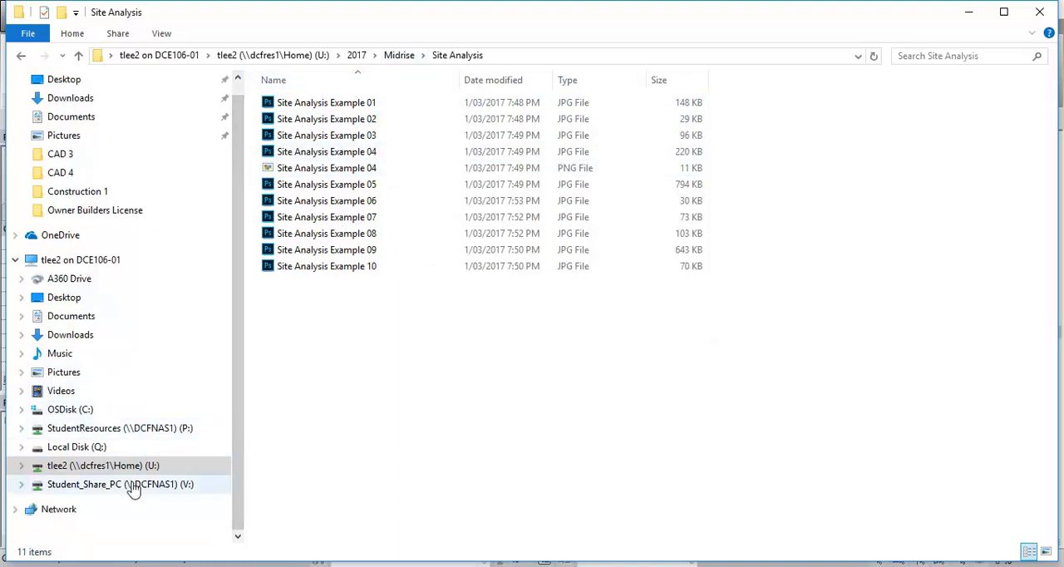
{"action": "mouse_move", "coordinate": [223, 339]}
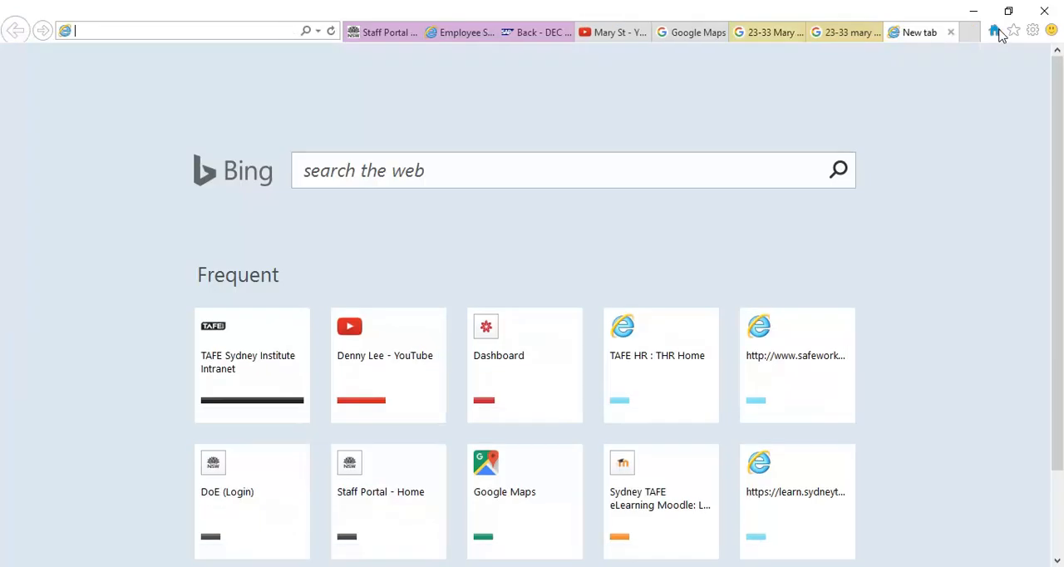
- Google 'site analysis' and open the First In Architecture article in a new tab
{"action": "left_click", "coordinate": [252, 364]}
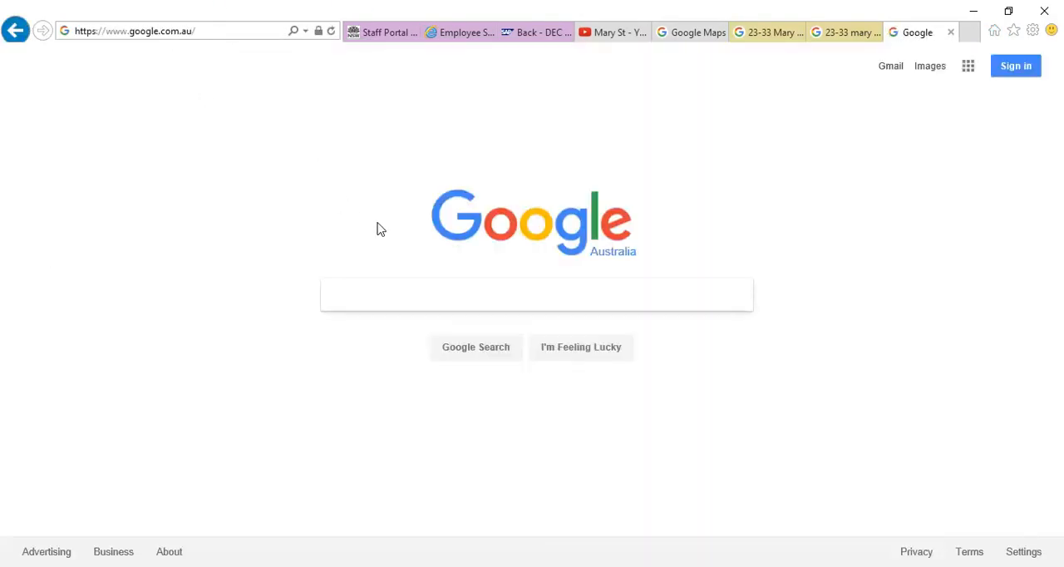
{"action": "type", "text": "s"}
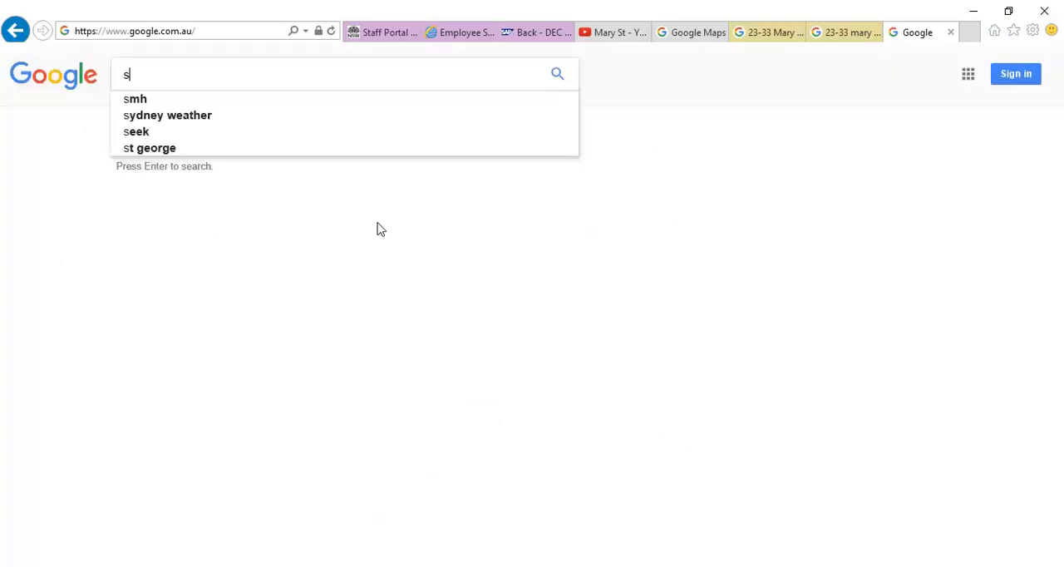
{"action": "type", "text": "ite ana"}
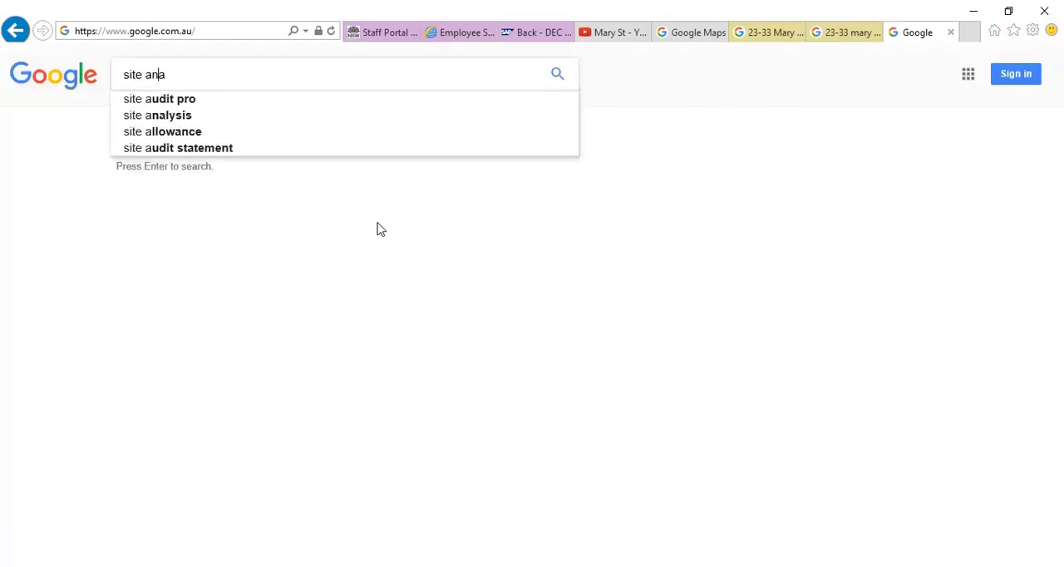
{"action": "left_click", "coordinate": [169, 115]}
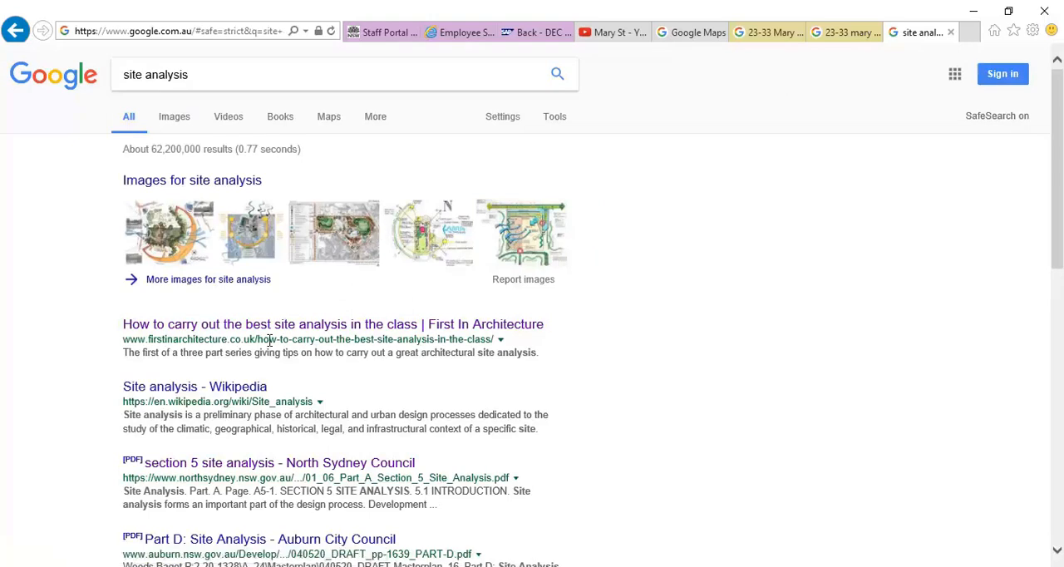
{"action": "mouse_move", "coordinate": [223, 324]}
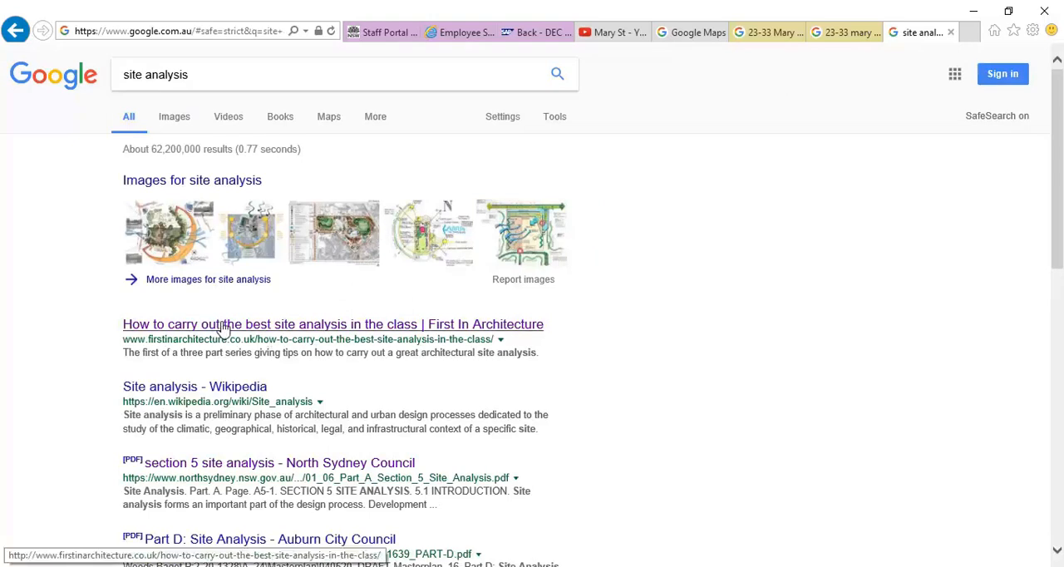
{"action": "mouse_move", "coordinate": [226, 354]}
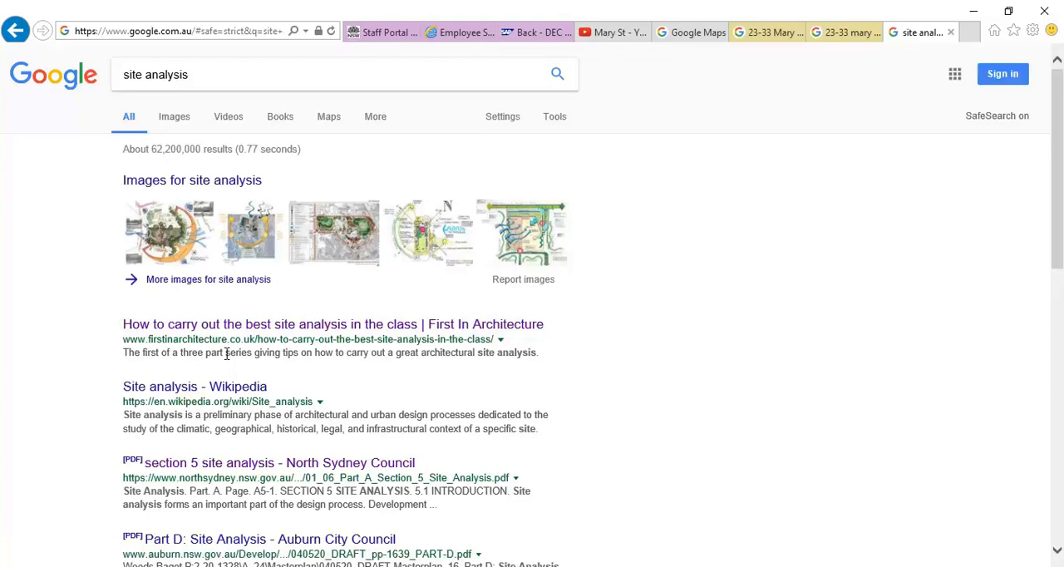
{"action": "left_click", "coordinate": [332, 324]}
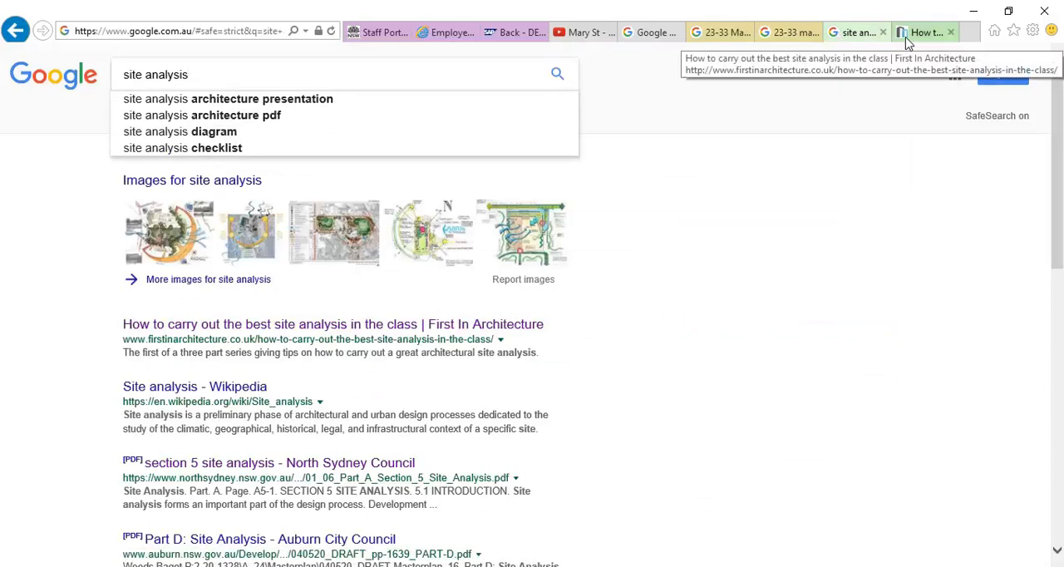
- Switch between the First In Architecture article tab and the Google results, ending on the article
{"action": "left_click", "coordinate": [333, 324]}
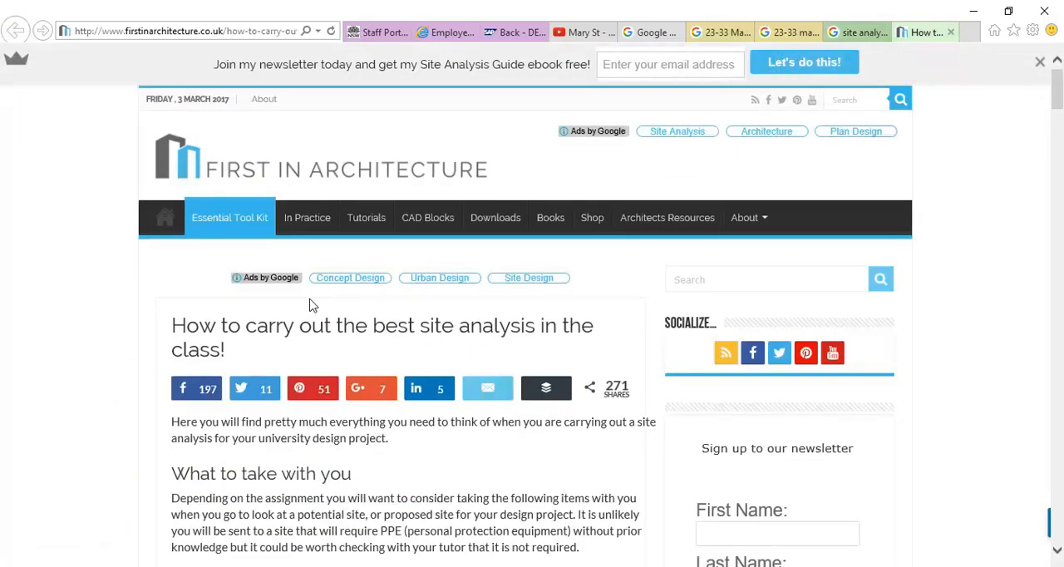
{"action": "mouse_move", "coordinate": [349, 176]}
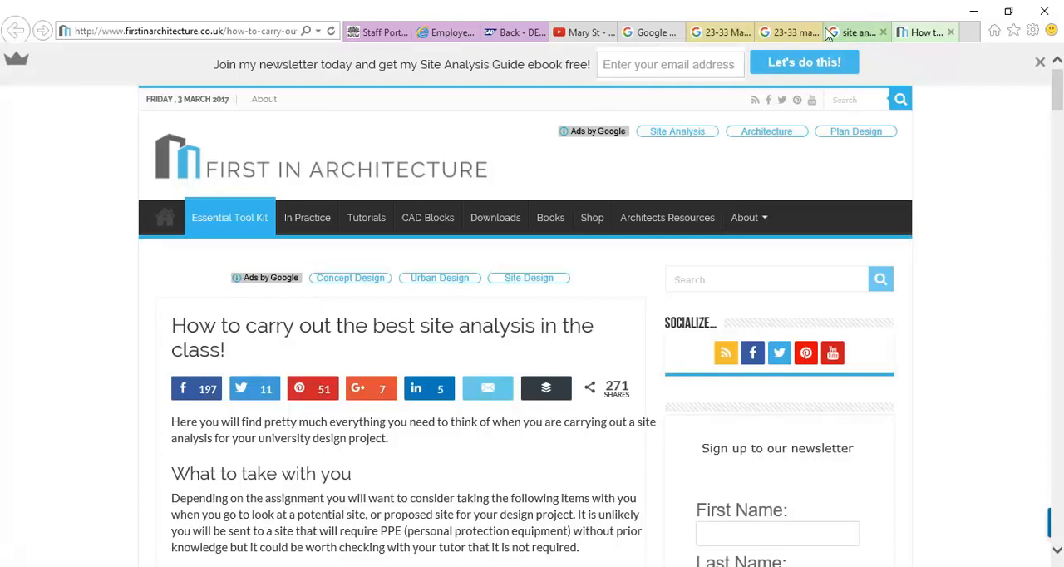
{"action": "left_click", "coordinate": [856, 32]}
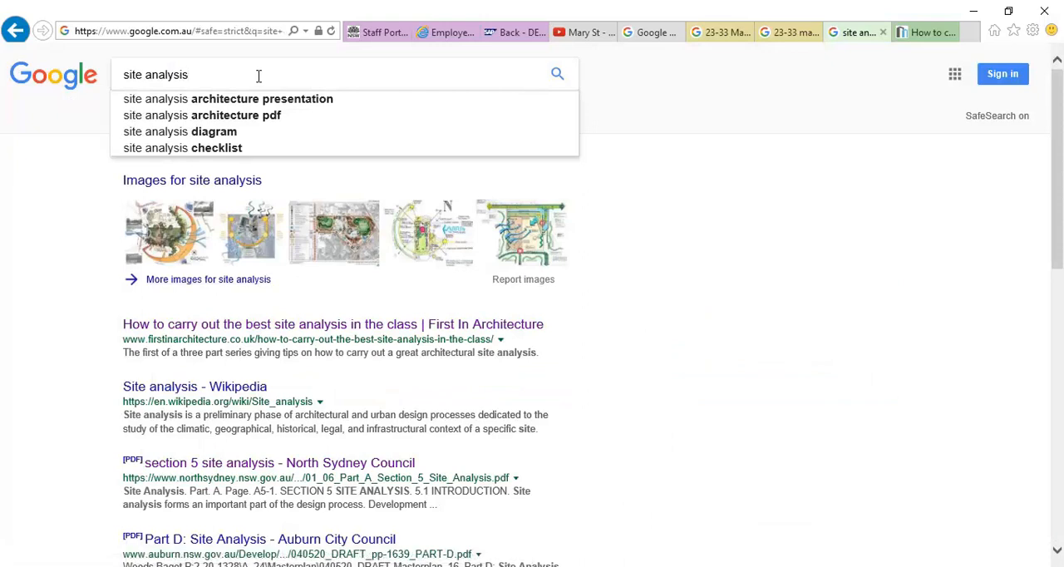
{"action": "mouse_move", "coordinate": [925, 34]}
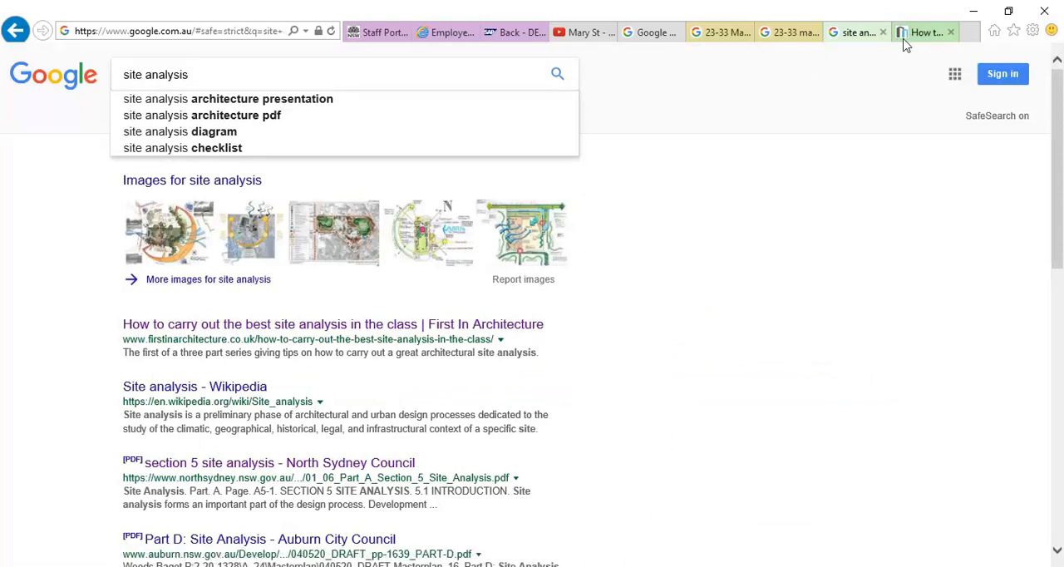
{"action": "mouse_move", "coordinate": [406, 336]}
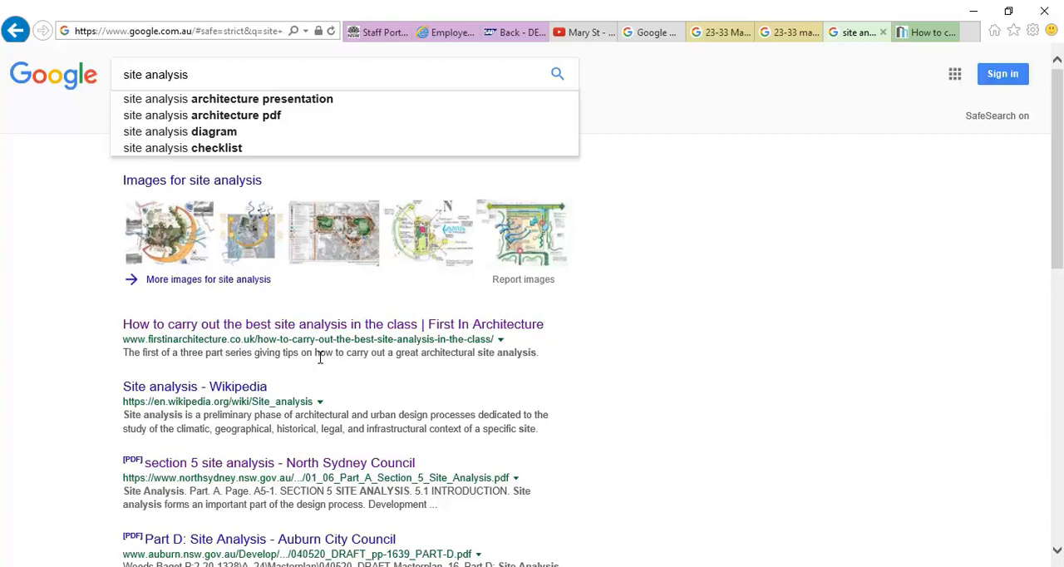
{"action": "mouse_move", "coordinate": [891, 89]}
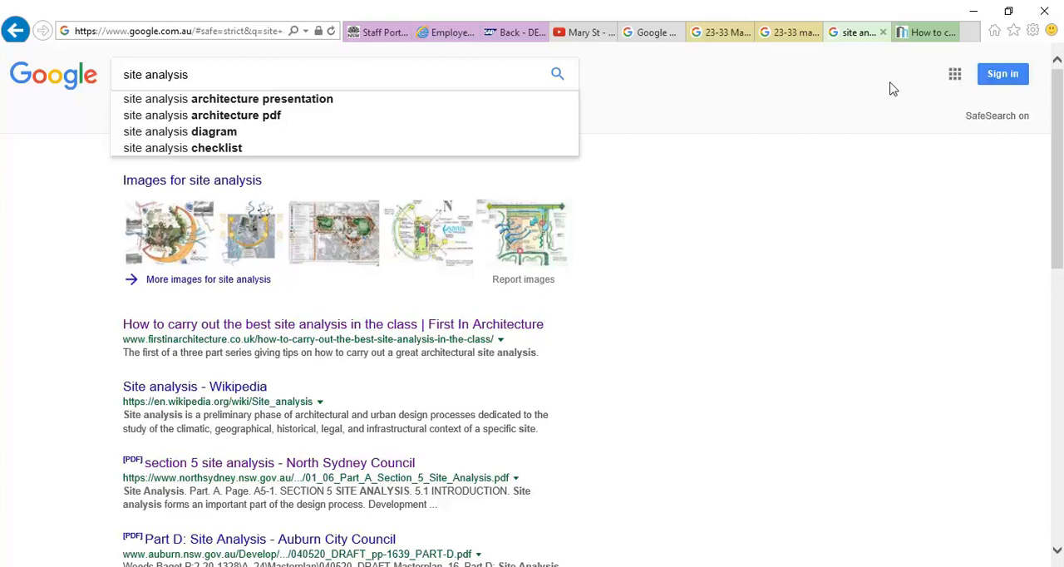
{"action": "left_click", "coordinate": [332, 324]}
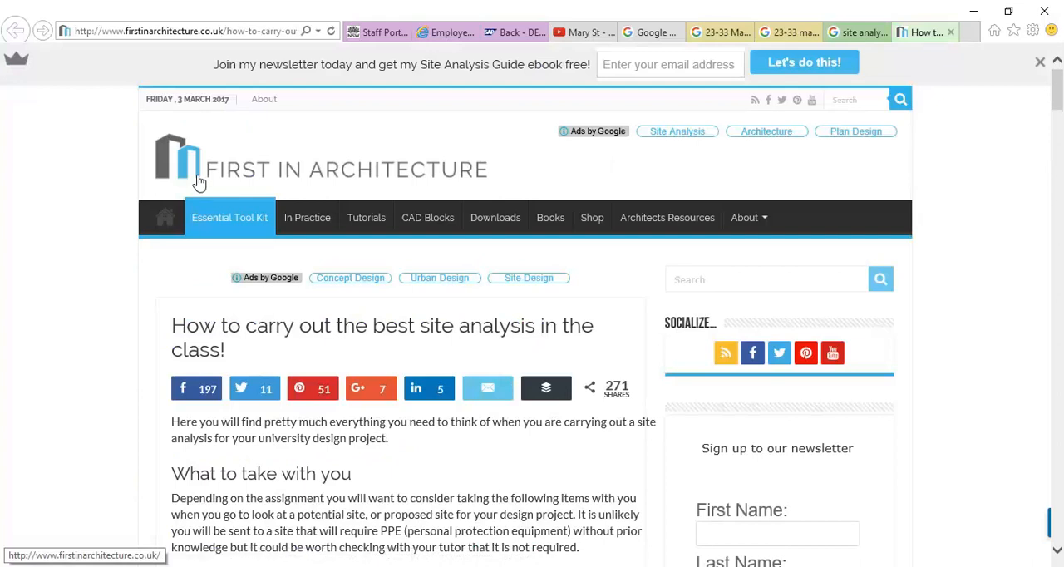
{"action": "mouse_move", "coordinate": [209, 408]}
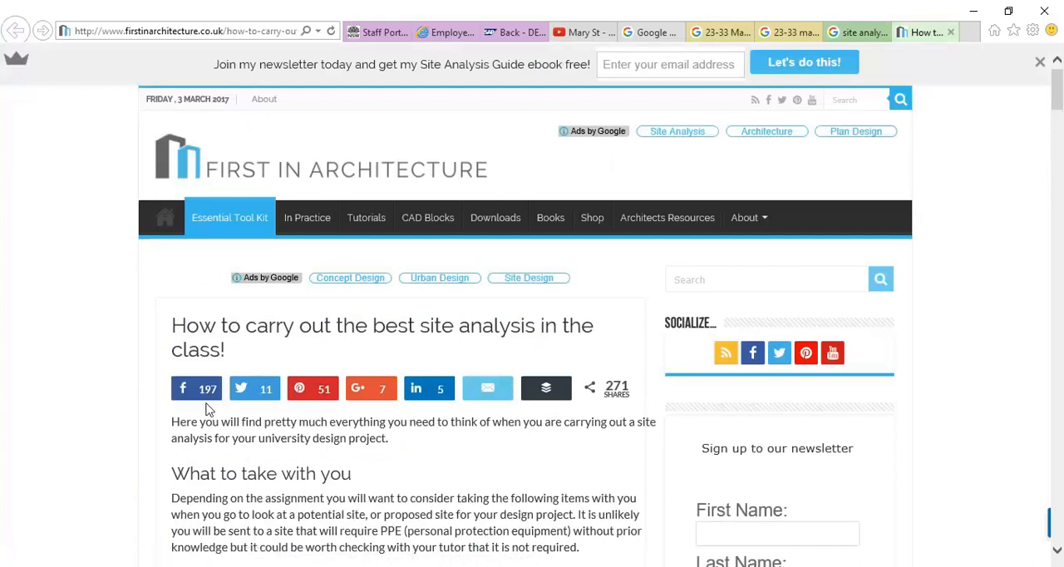
- Scroll through the article to its sun path diagram and the text beneath it
{"action": "scroll", "scroll_direction": "down", "scroll_amount": 3}
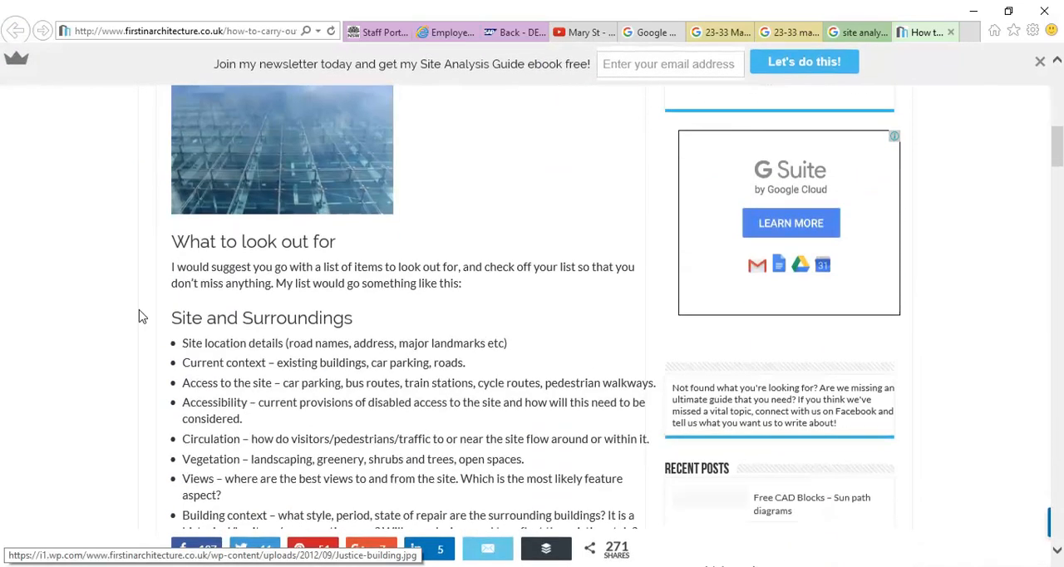
{"action": "scroll", "scroll_direction": "down", "scroll_amount": 3}
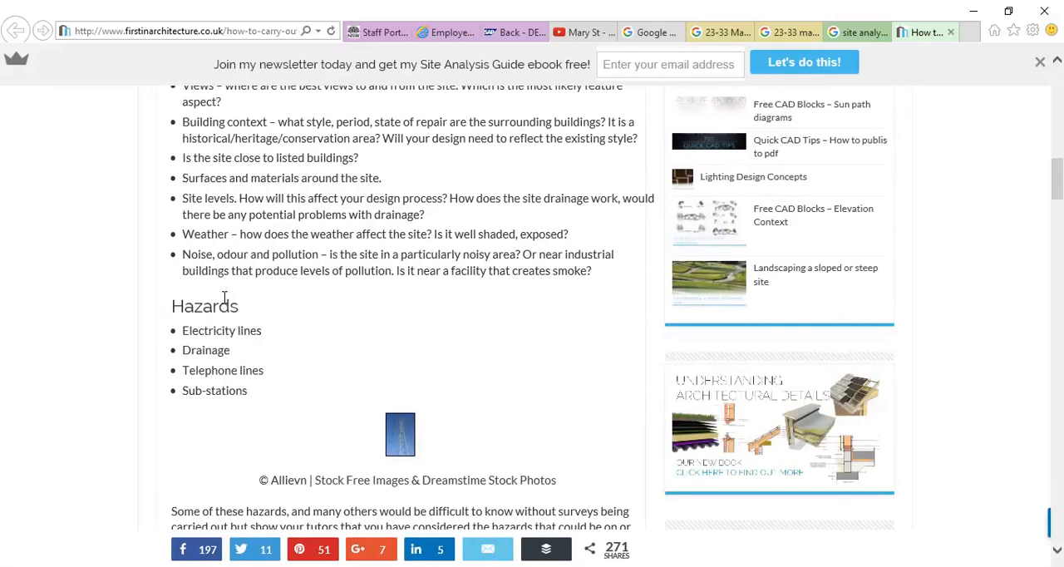
{"action": "scroll", "scroll_direction": "down", "scroll_amount": 3}
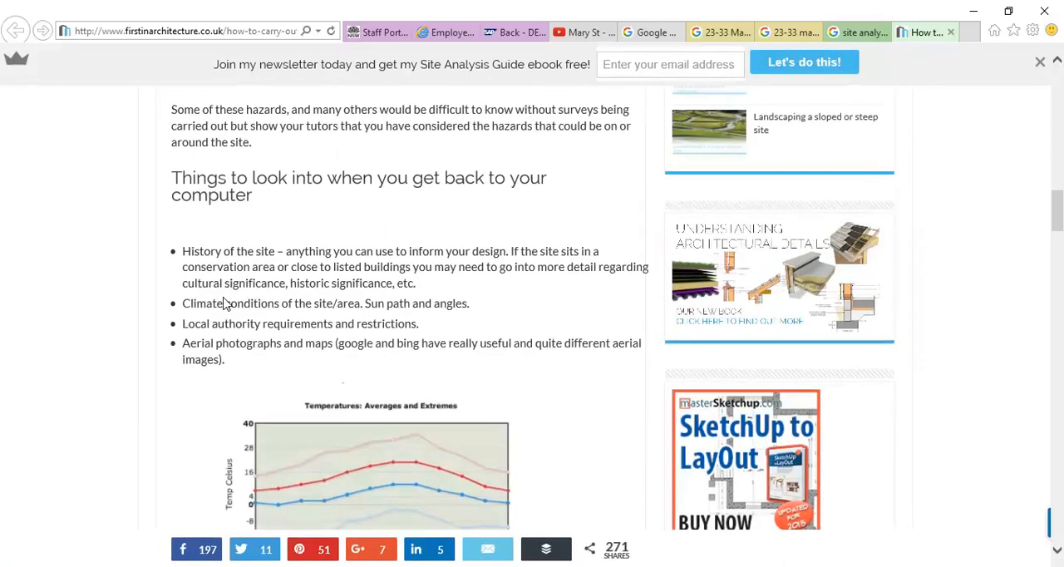
{"action": "scroll", "scroll_direction": "down", "scroll_amount": 3}
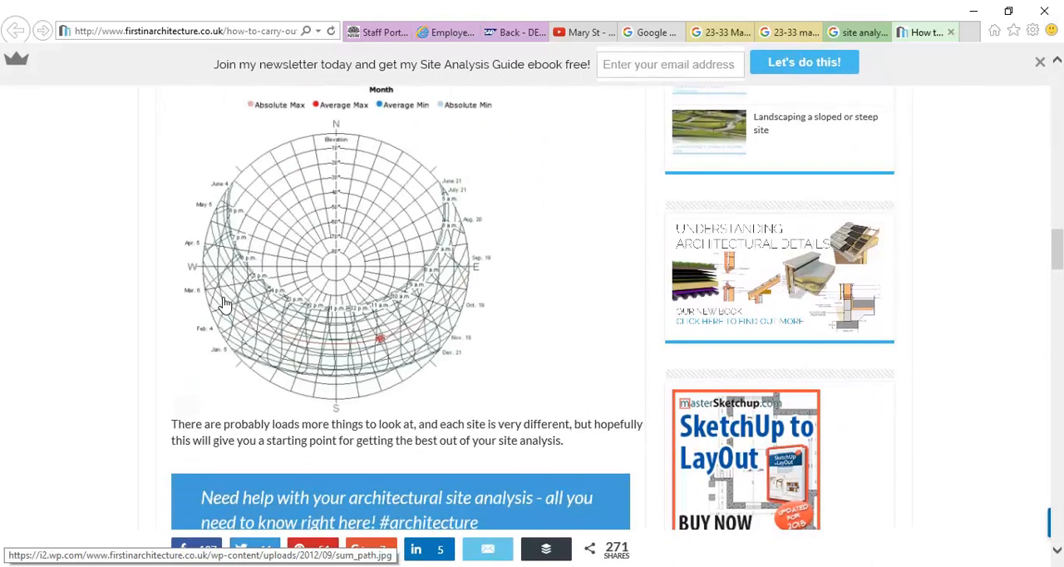
{"action": "scroll", "scroll_direction": "up", "scroll_amount": 3}
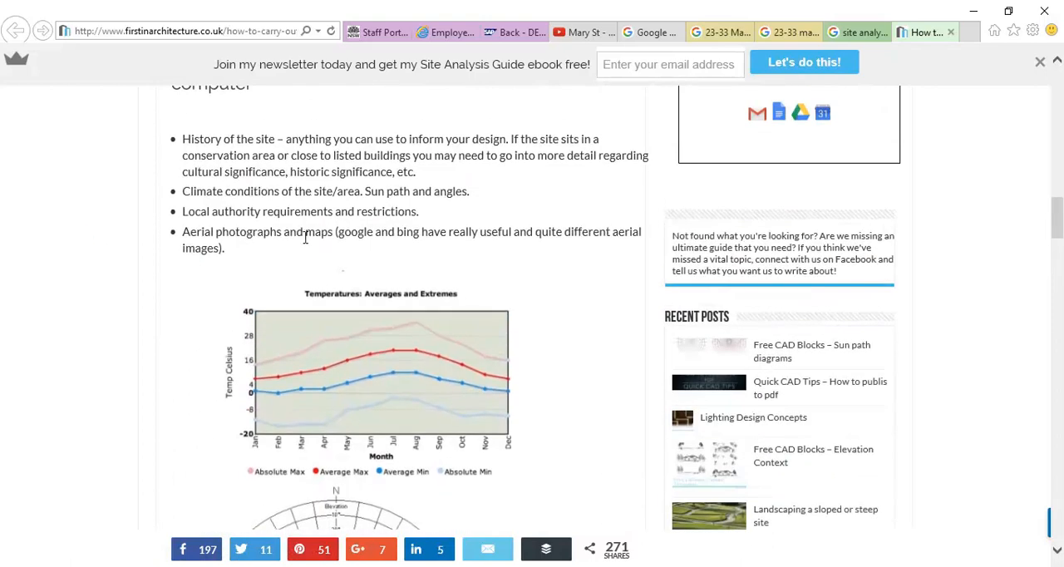
{"action": "scroll", "scroll_direction": "down", "scroll_amount": 3}
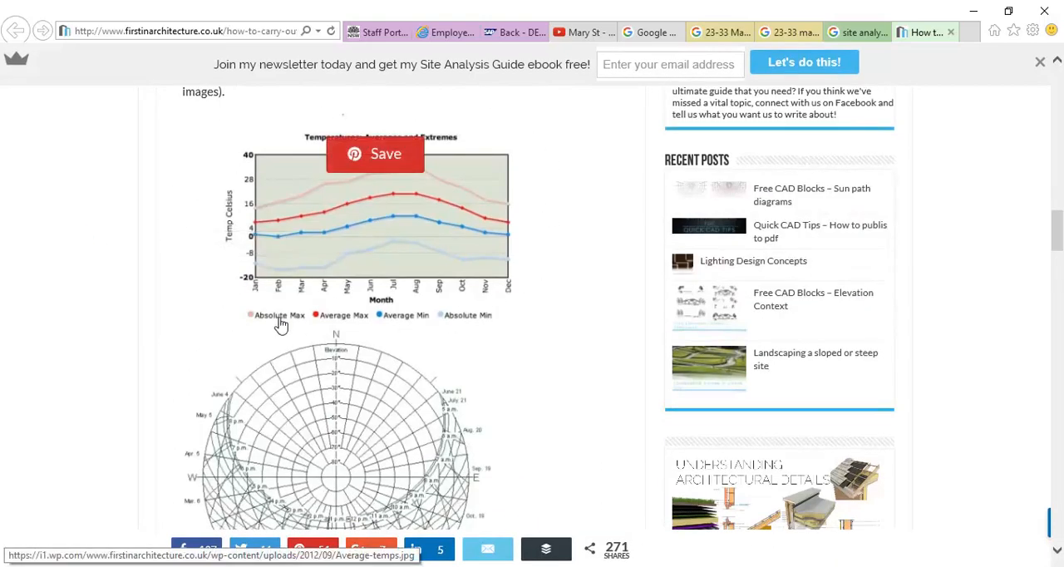
{"action": "mouse_move", "coordinate": [240, 295]}
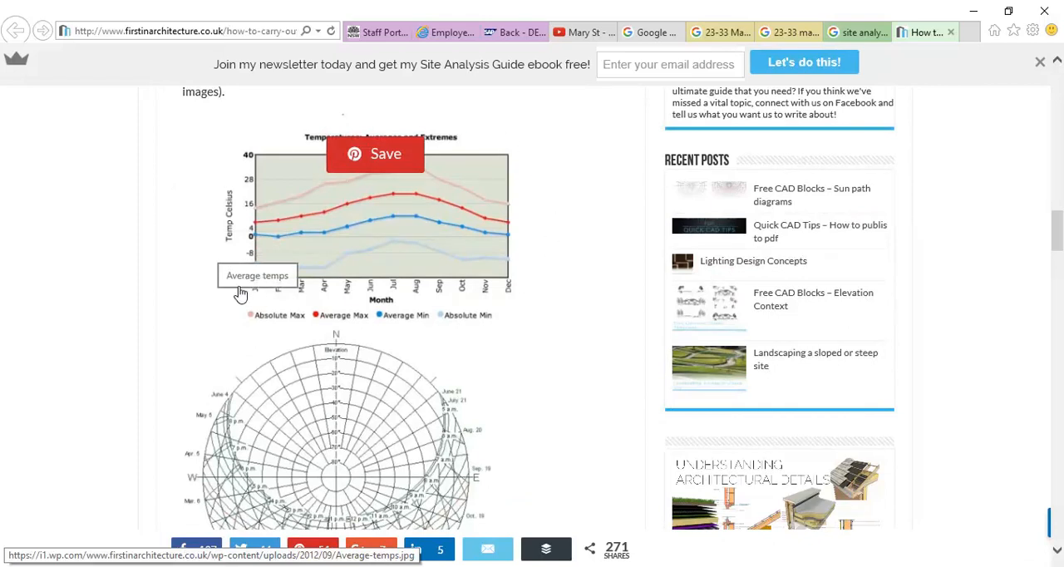
{"action": "mouse_move", "coordinate": [436, 346]}
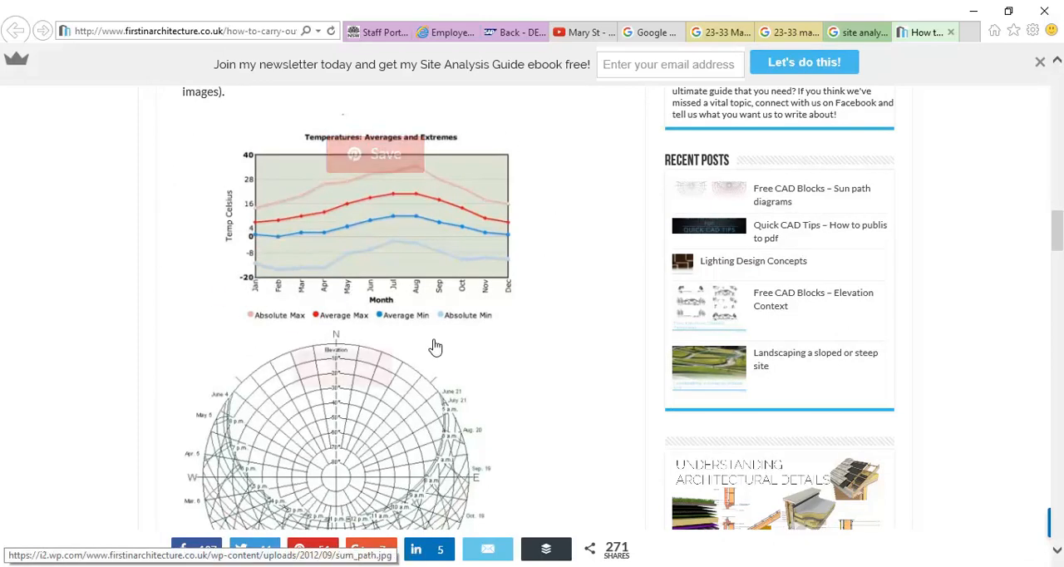
{"action": "scroll", "scroll_direction": "down", "scroll_amount": 3}
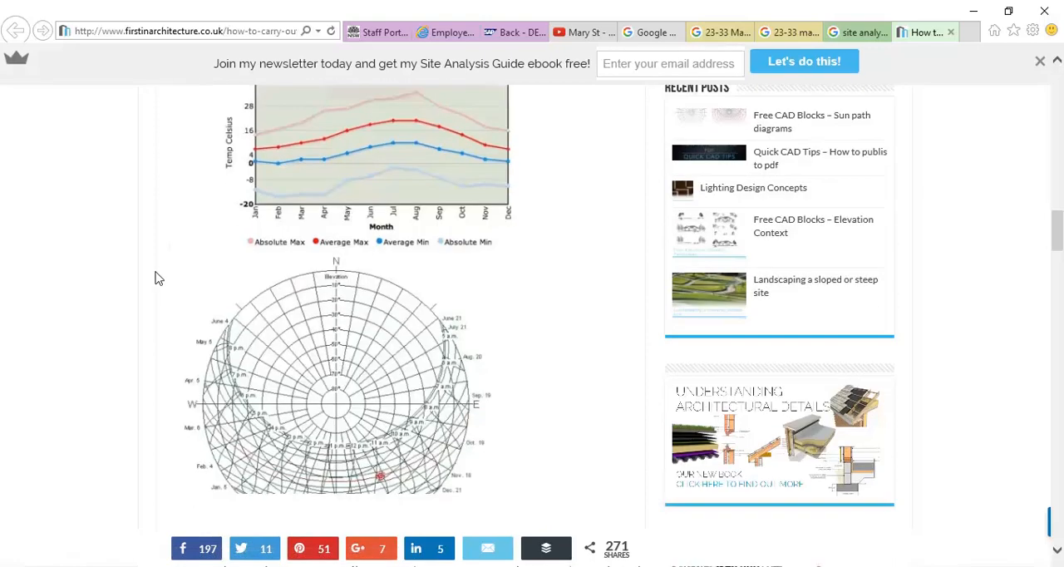
{"action": "scroll", "scroll_direction": "down", "scroll_amount": 3}
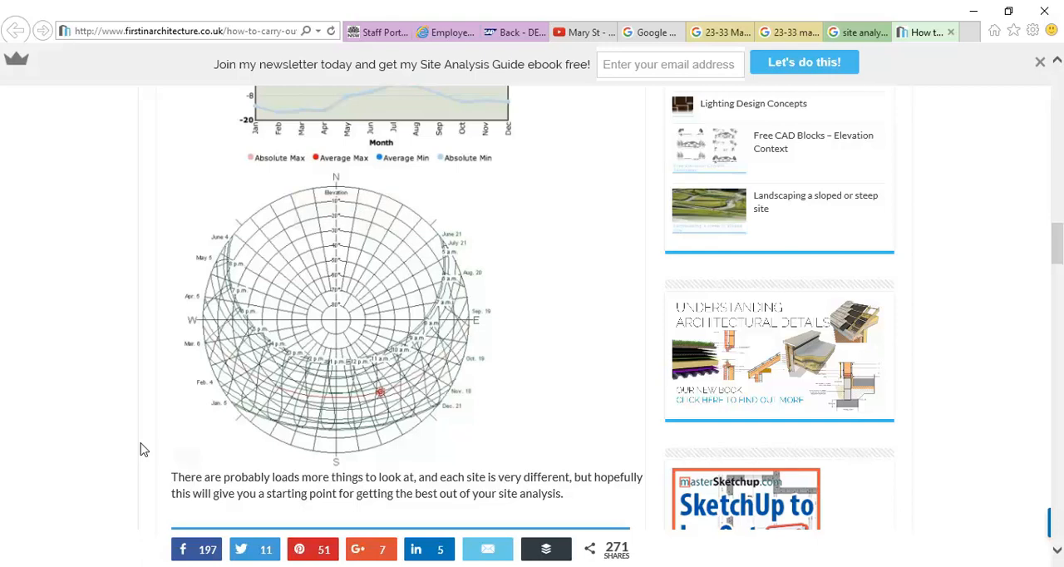
{"action": "mouse_move", "coordinate": [396, 325]}
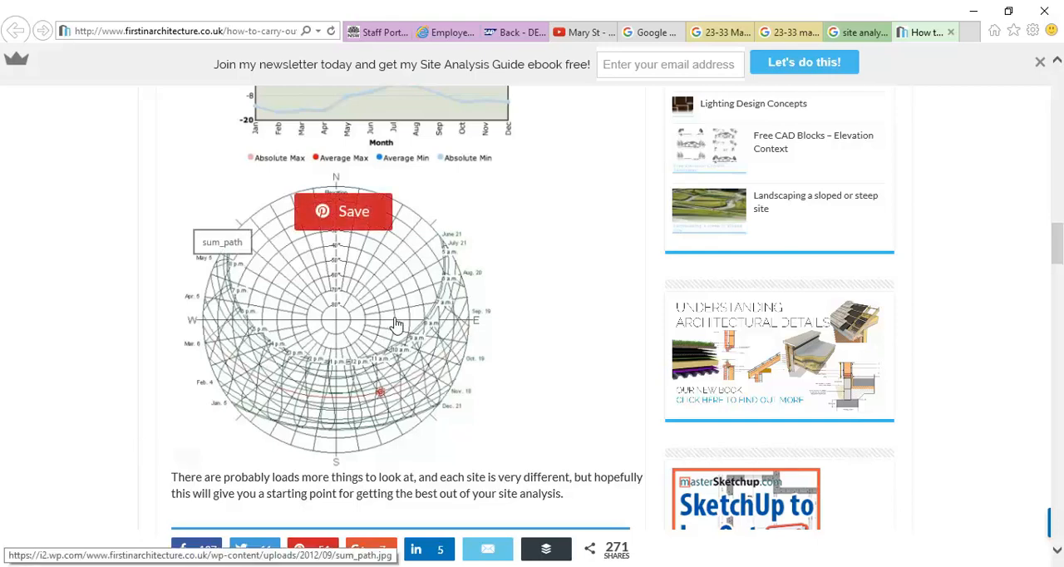
{"action": "mouse_move", "coordinate": [346, 362]}
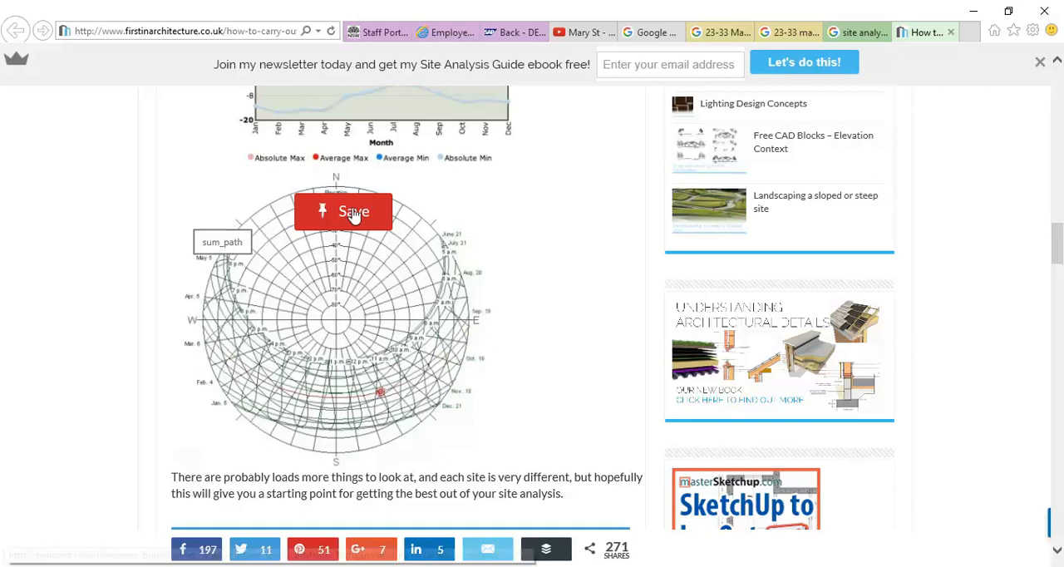
{"action": "mouse_move", "coordinate": [336, 306]}
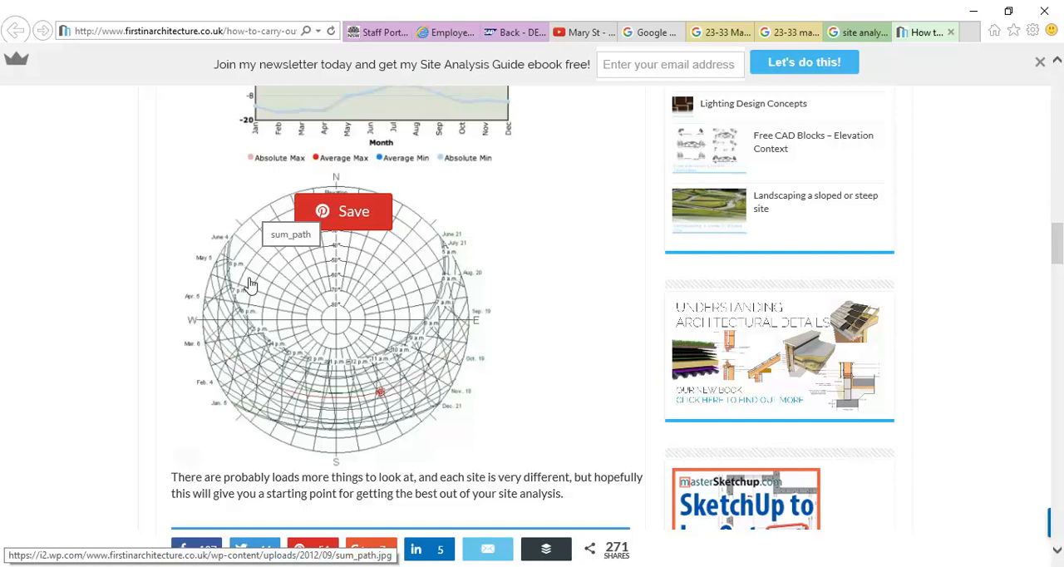
{"action": "mouse_move", "coordinate": [239, 336]}
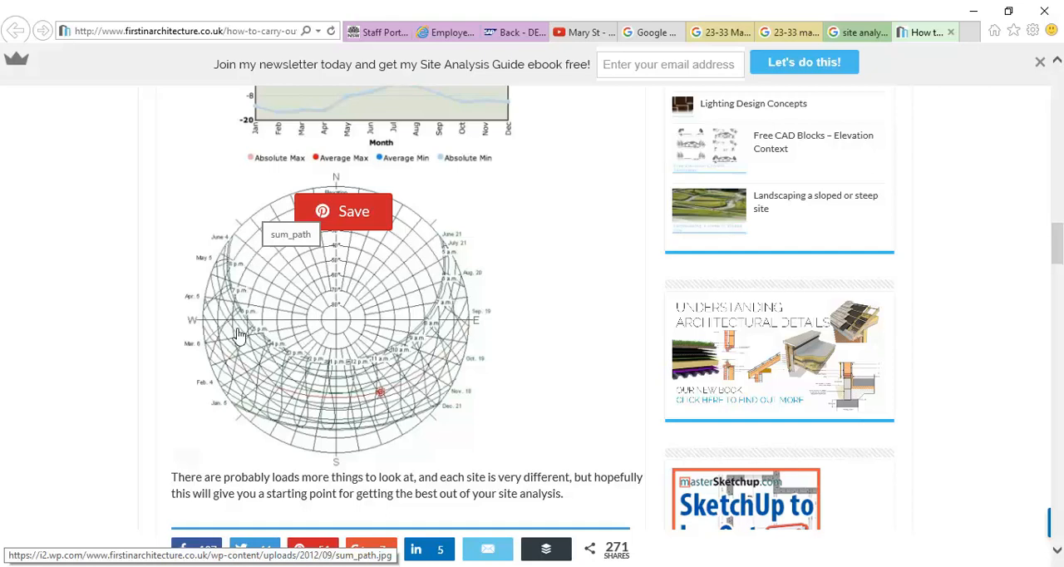
{"action": "mouse_move", "coordinate": [442, 279]}
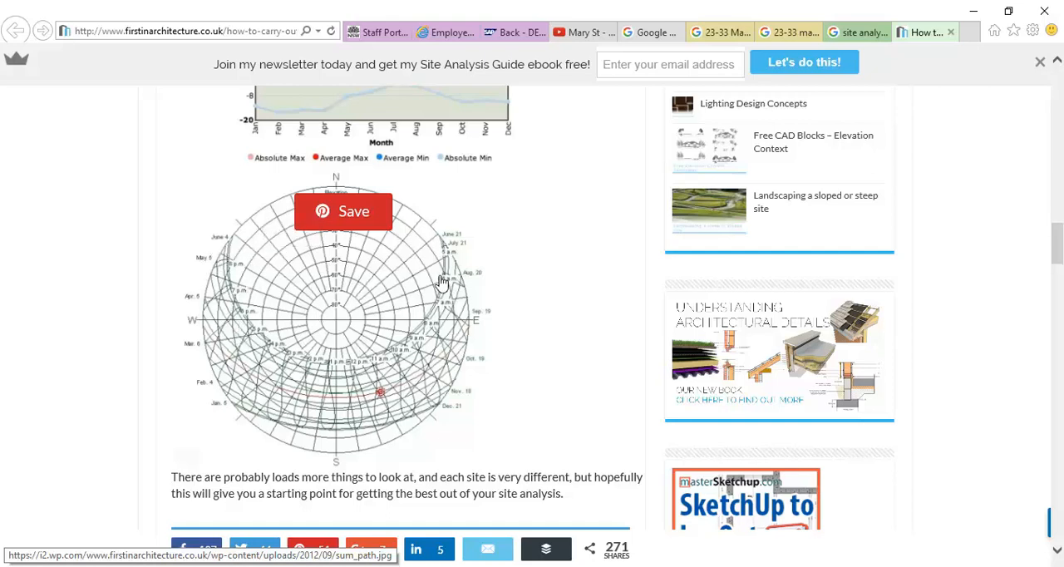
{"action": "mouse_move", "coordinate": [333, 340]}
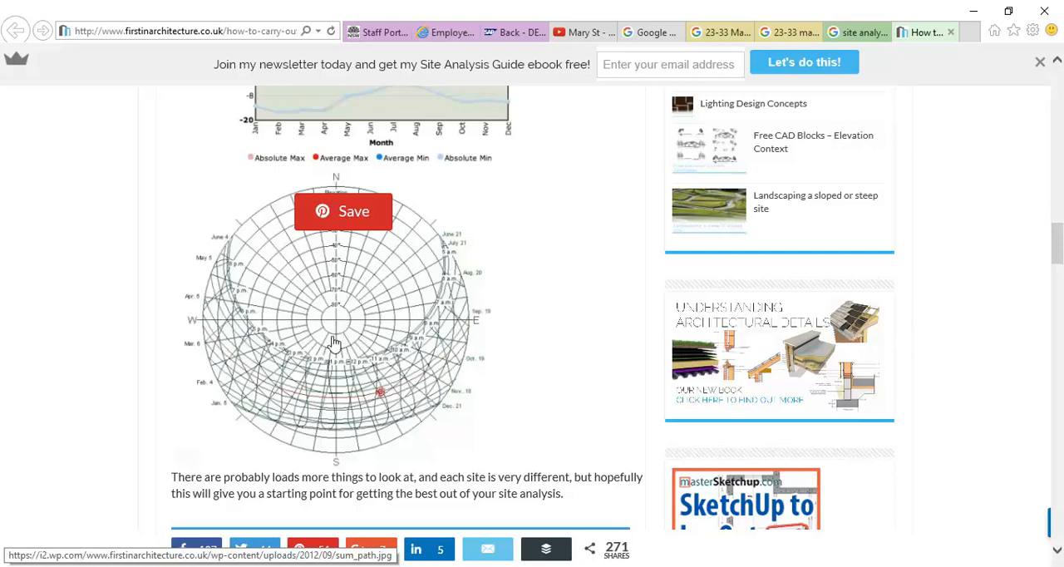
{"action": "mouse_move", "coordinate": [339, 467]}
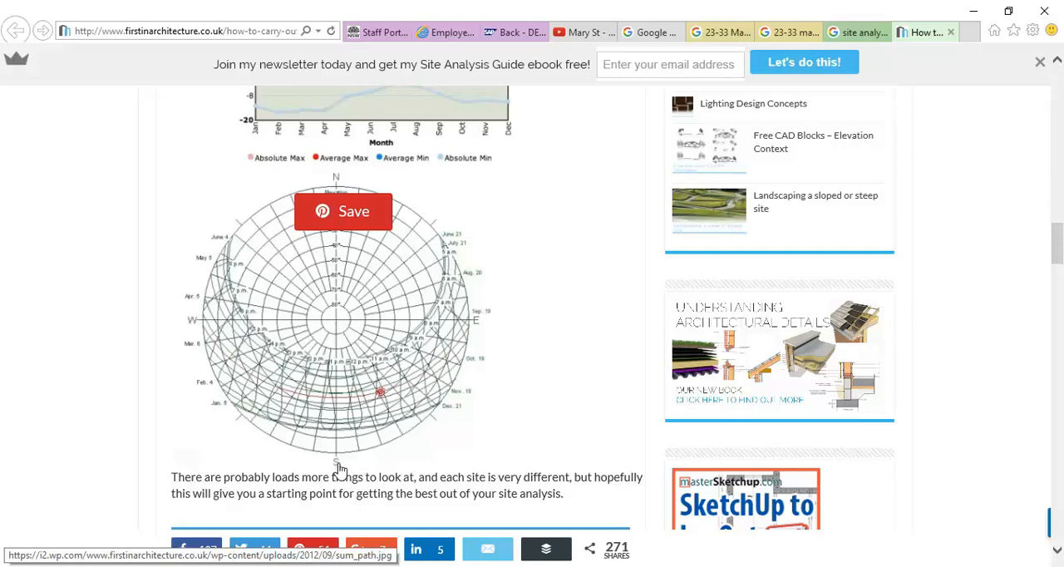
{"action": "mouse_move", "coordinate": [343, 256]}
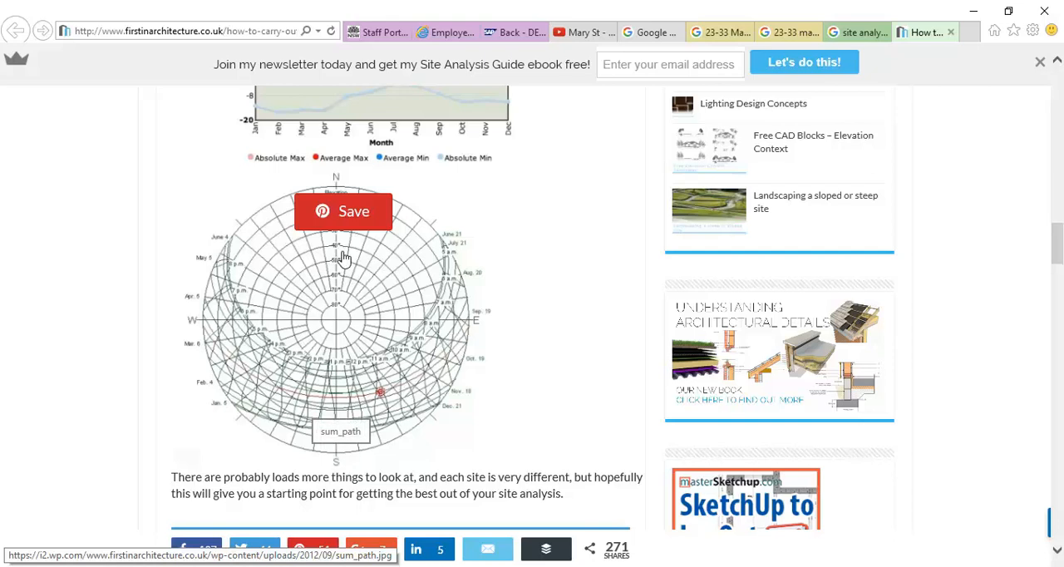
{"action": "mouse_move", "coordinate": [225, 279]}
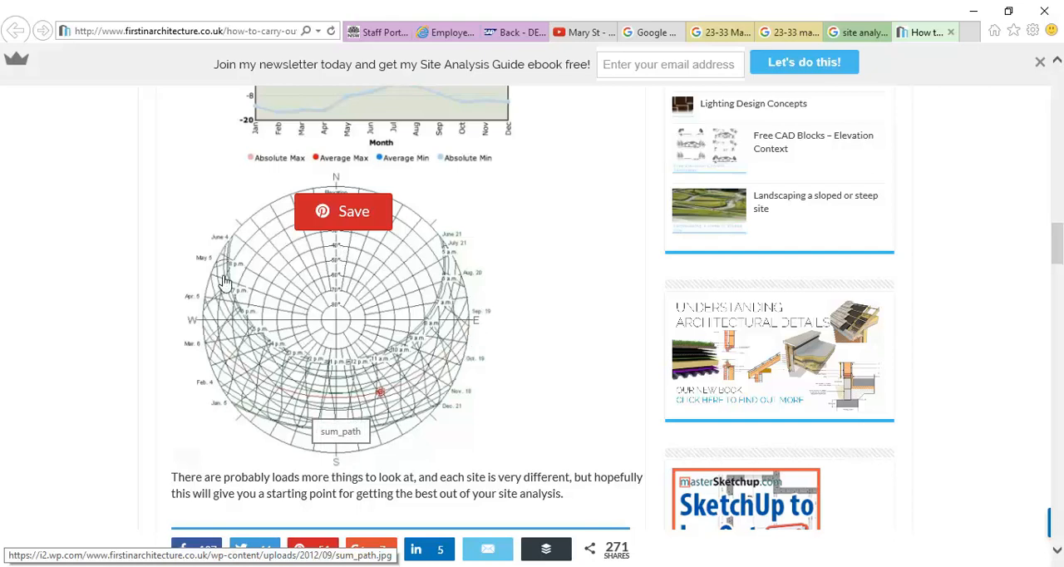
{"action": "mouse_move", "coordinate": [448, 317]}
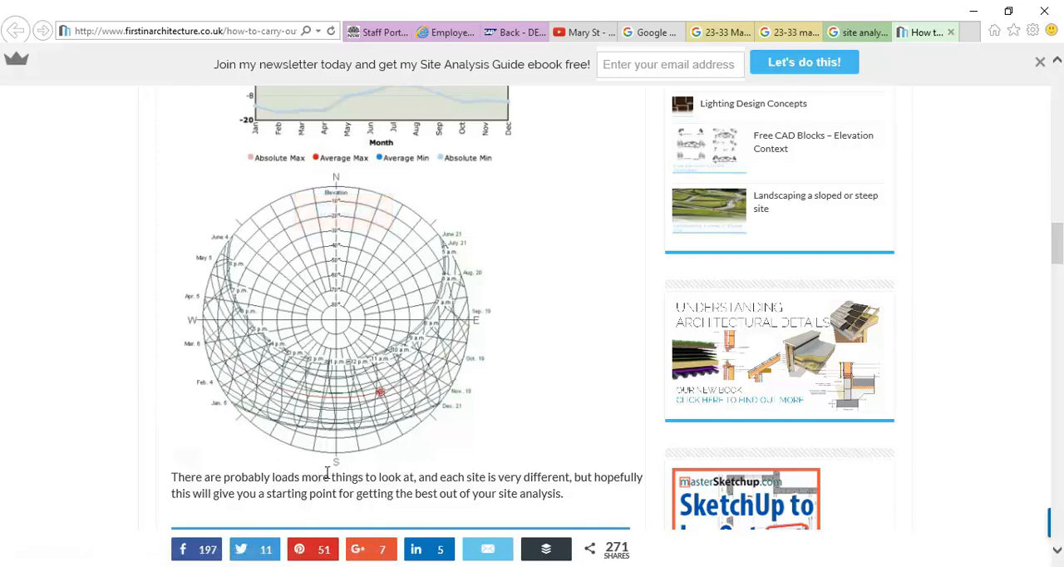
{"action": "mouse_move", "coordinate": [301, 389]}
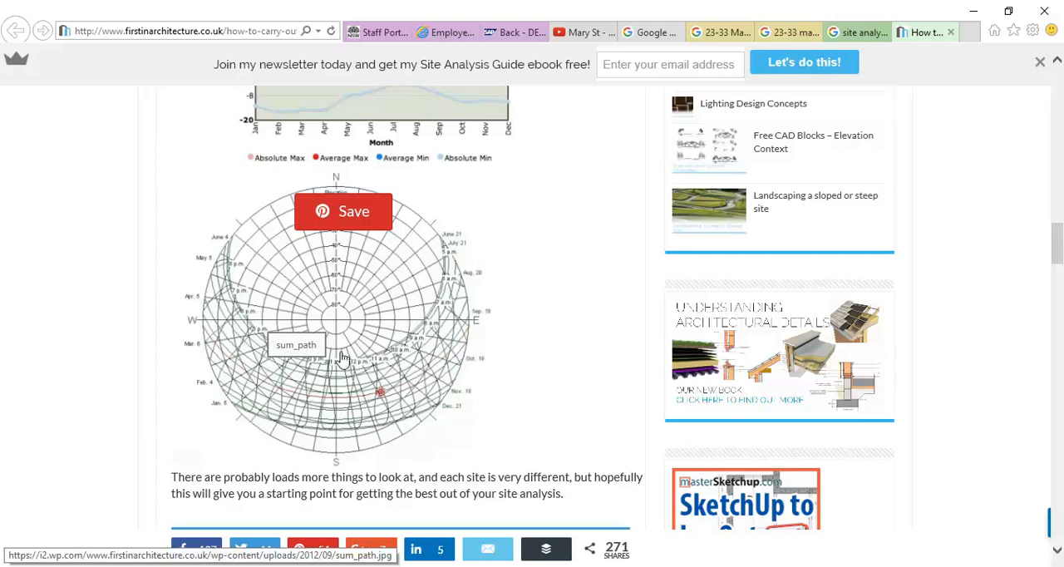
{"action": "mouse_move", "coordinate": [439, 410]}
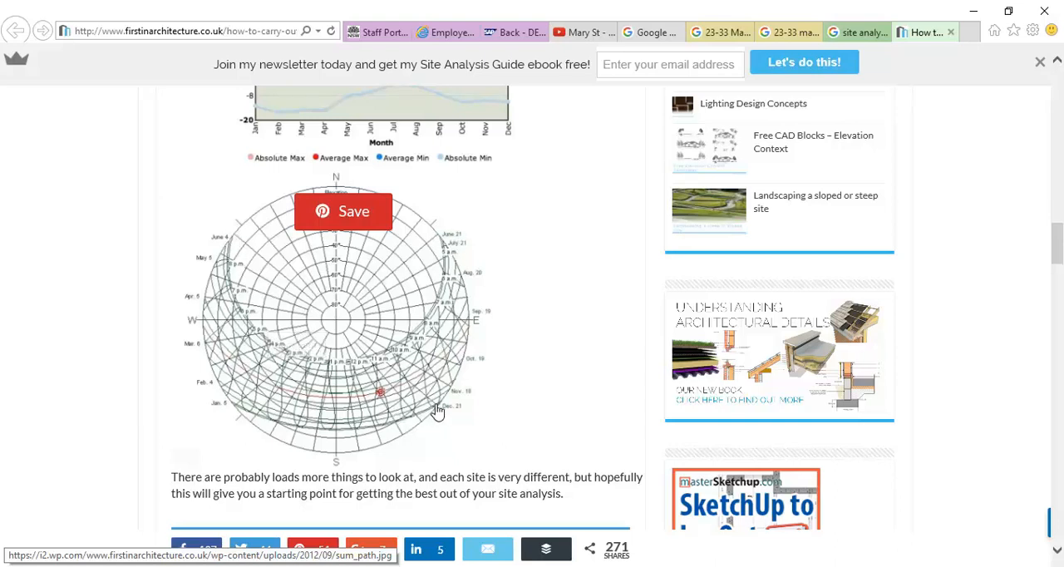
{"action": "mouse_move", "coordinate": [415, 324]}
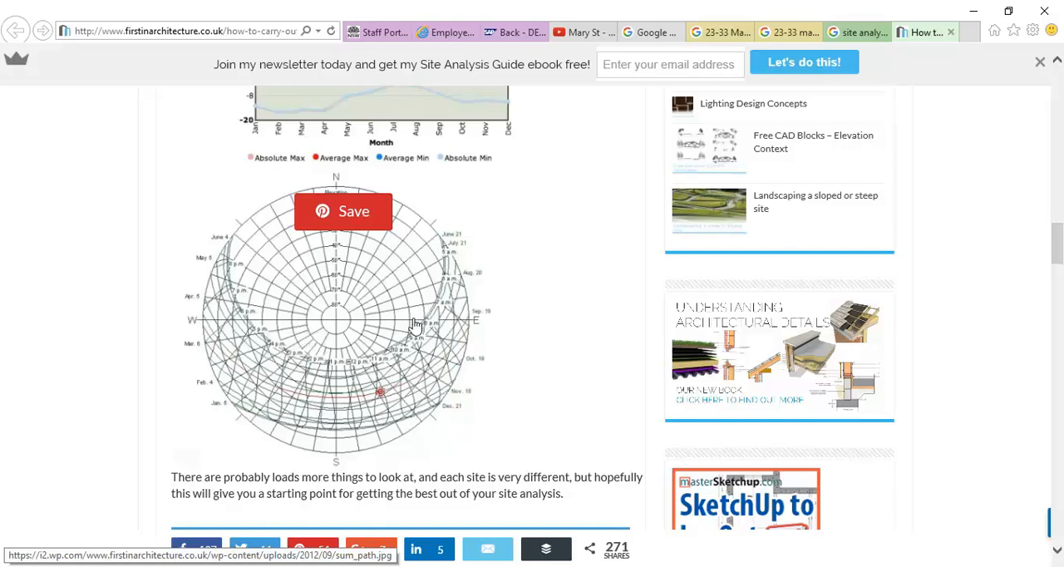
{"action": "mouse_move", "coordinate": [233, 408]}
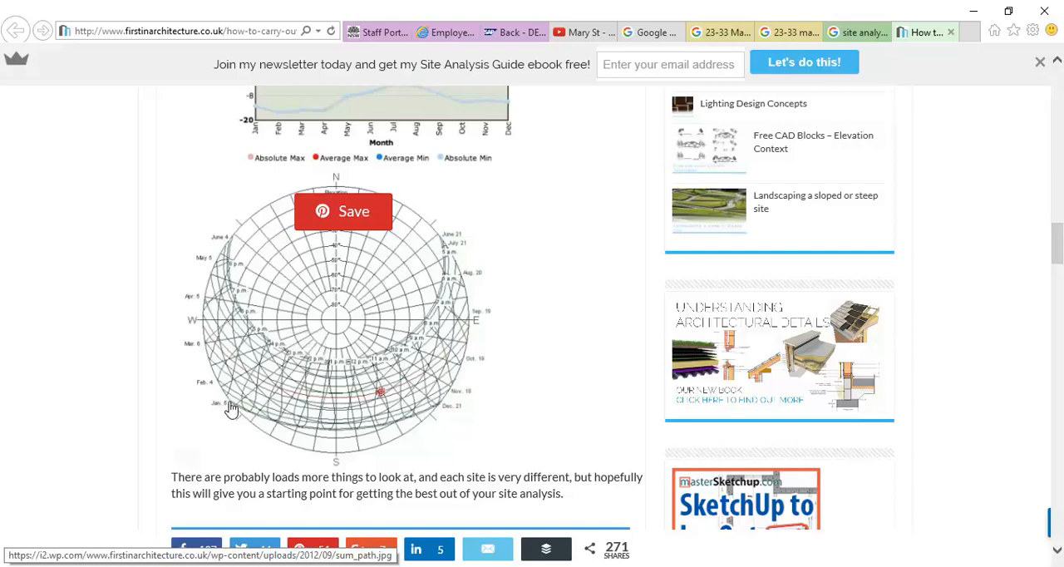
{"action": "mouse_move", "coordinate": [309, 429]}
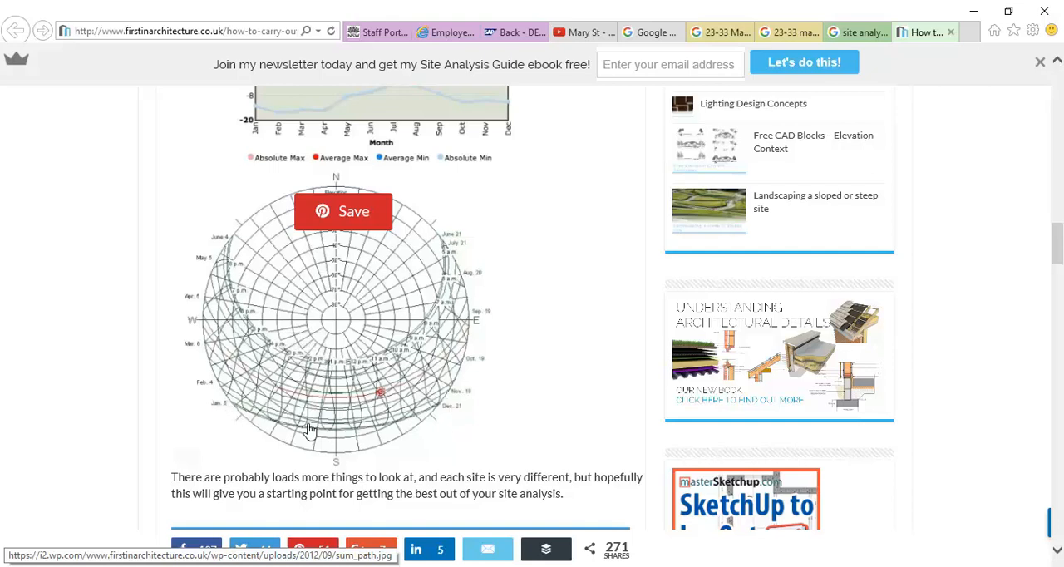
{"action": "mouse_move", "coordinate": [219, 413]}
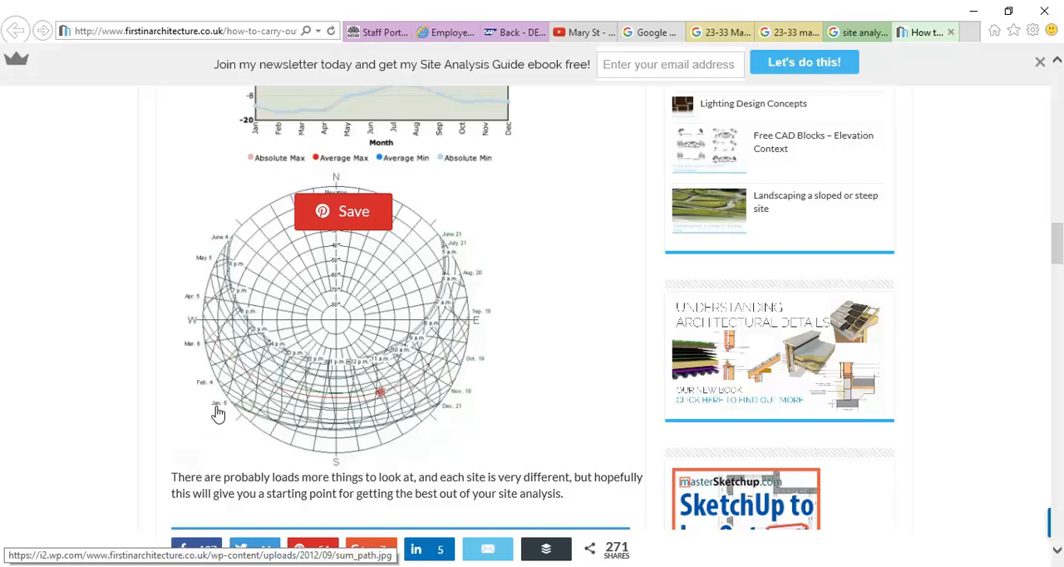
{"action": "scroll", "scroll_direction": "down", "scroll_amount": 3}
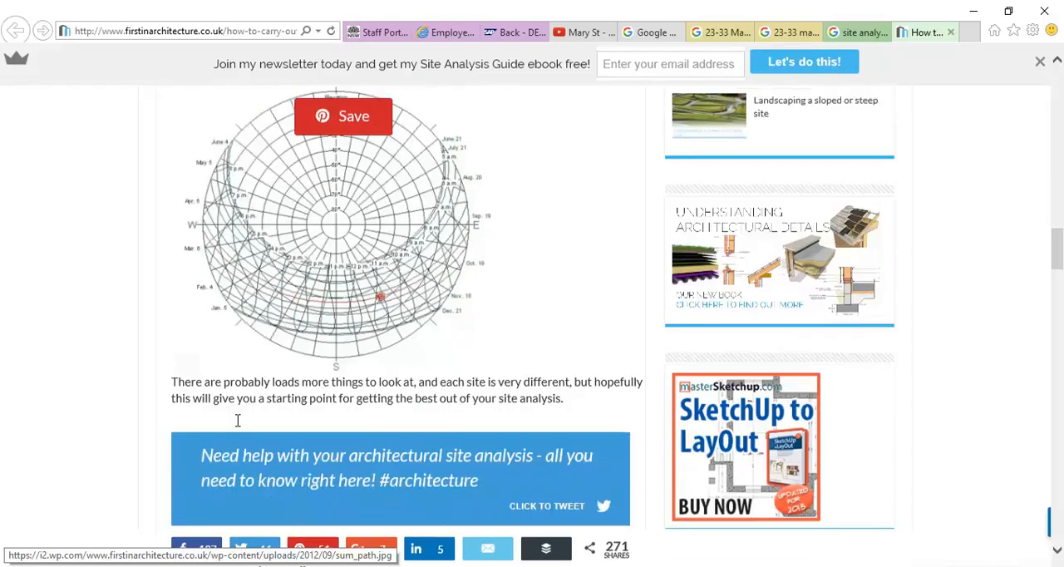
{"action": "scroll", "scroll_direction": "down", "scroll_amount": 3}
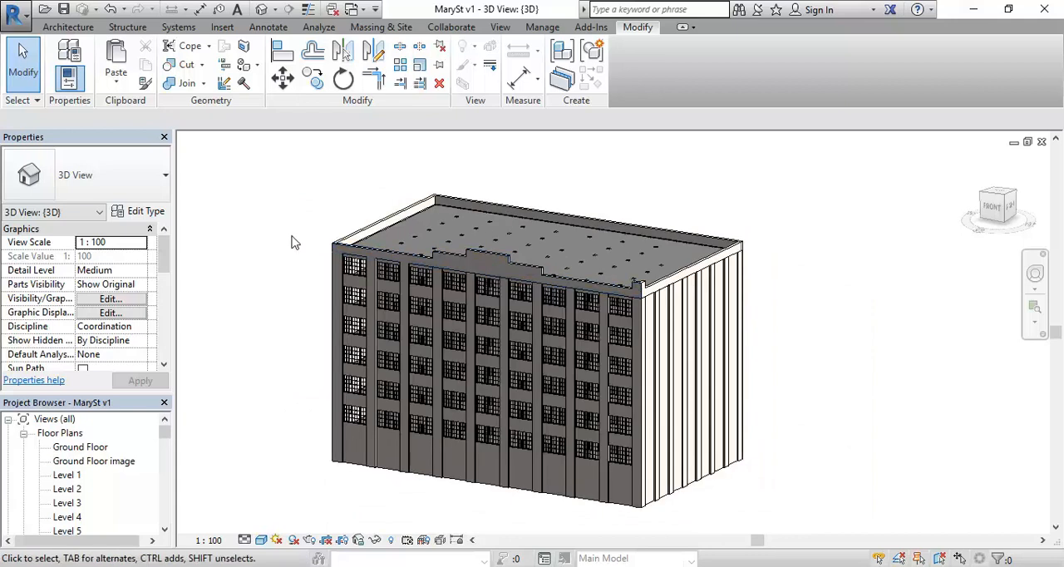
{"action": "mouse_move", "coordinate": [166, 426]}
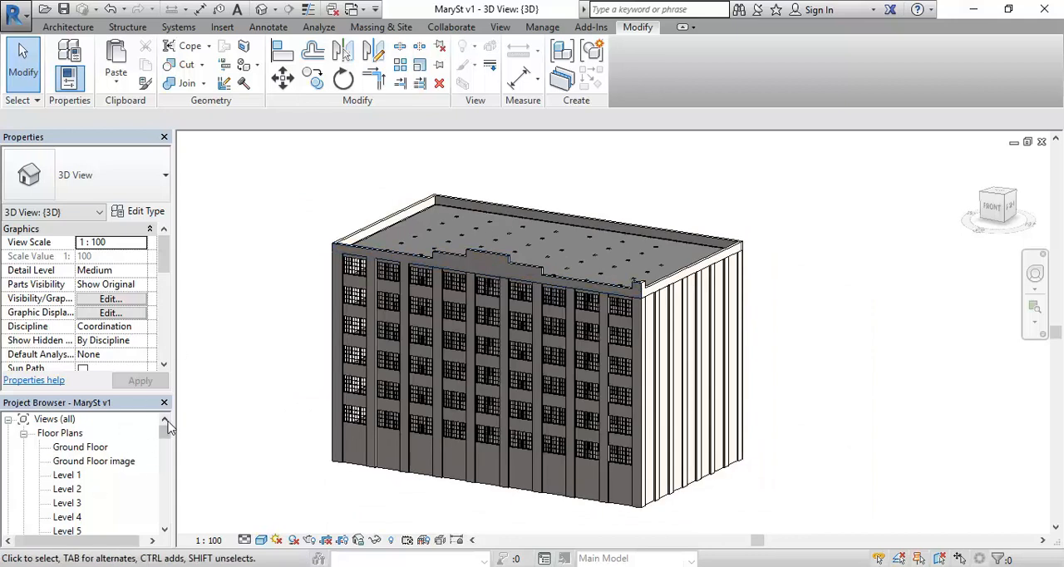
- Open the Site satellite dwg floor plan and pan the aerial photo into view
{"action": "scroll", "scroll_direction": "down", "scroll_amount": 3}
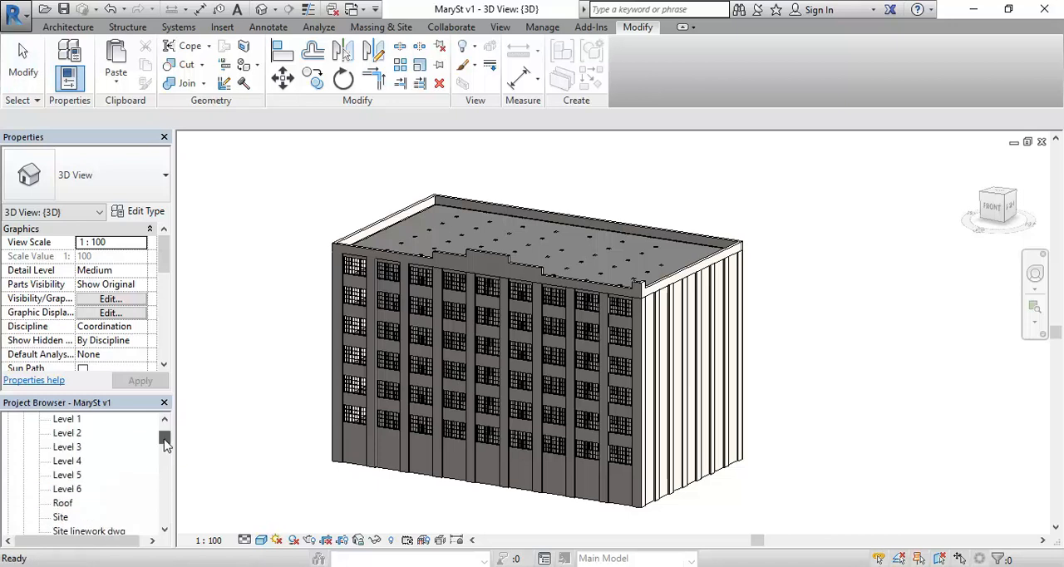
{"action": "left_click", "coordinate": [84, 445]}
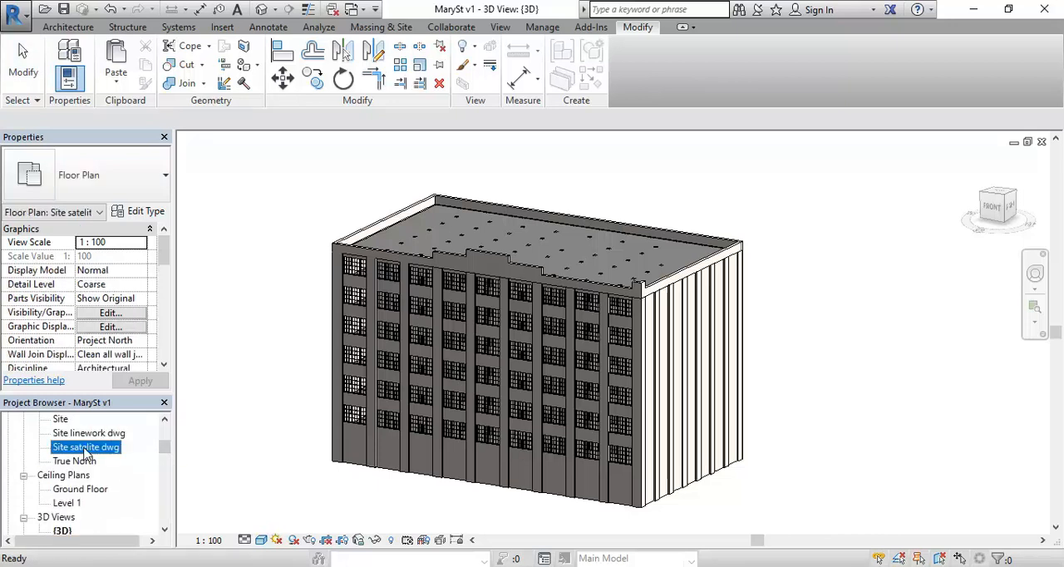
{"action": "double_click", "coordinate": [87, 446]}
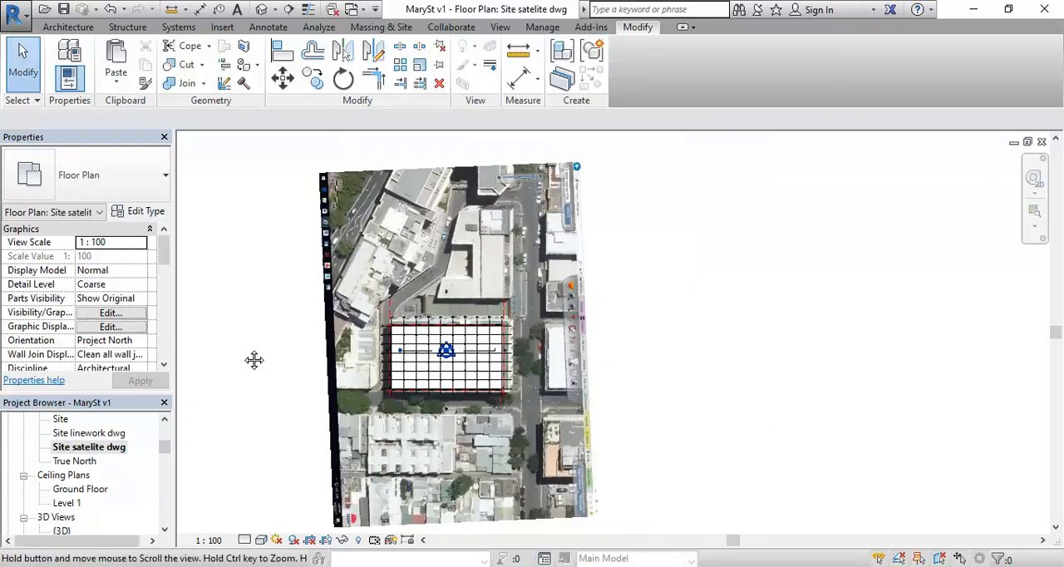
{"action": "left_click_drag", "start_coordinate": [252, 359], "coordinate": [292, 372]}
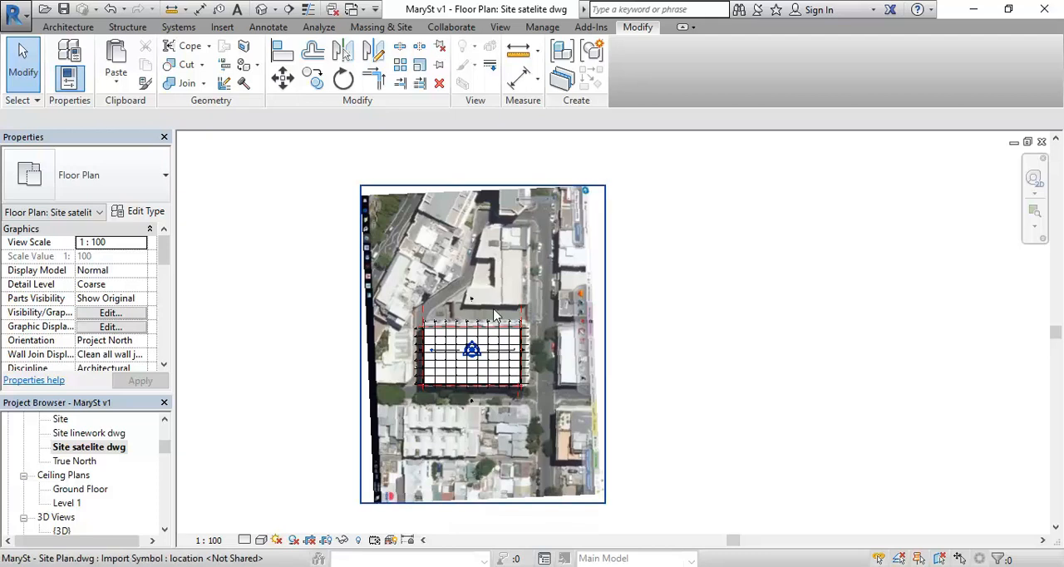
{"action": "mouse_move", "coordinate": [468, 316]}
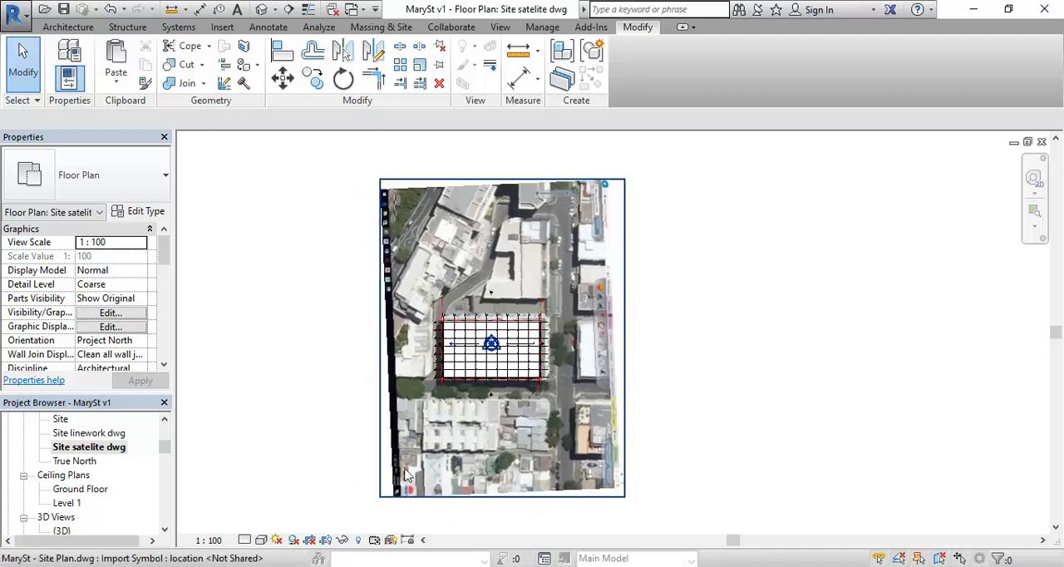
{"action": "mouse_move", "coordinate": [486, 402]}
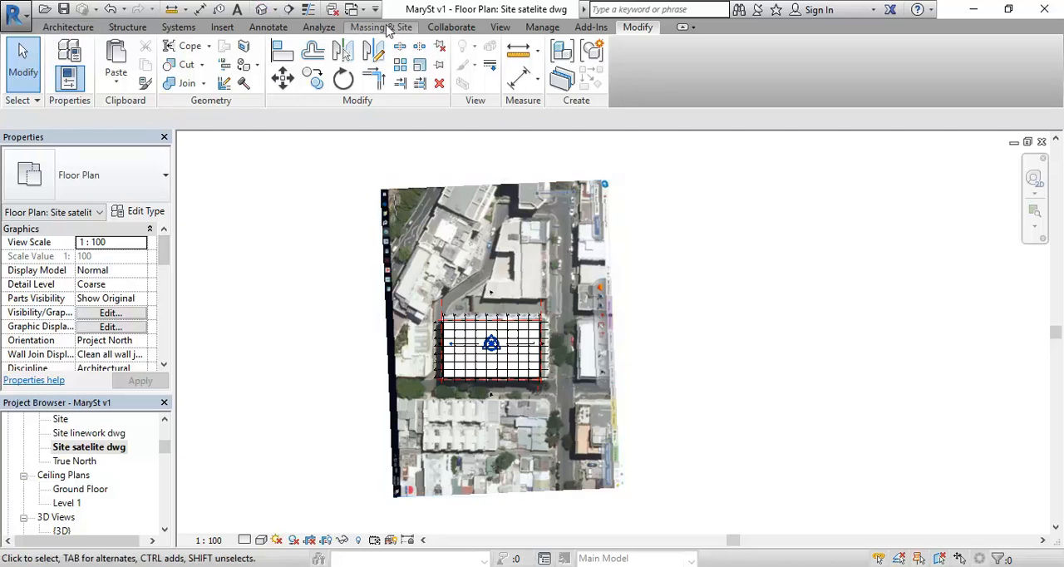
- Bring up the Massing & Site ribbon for creating a toposurface
{"action": "left_click", "coordinate": [381, 27]}
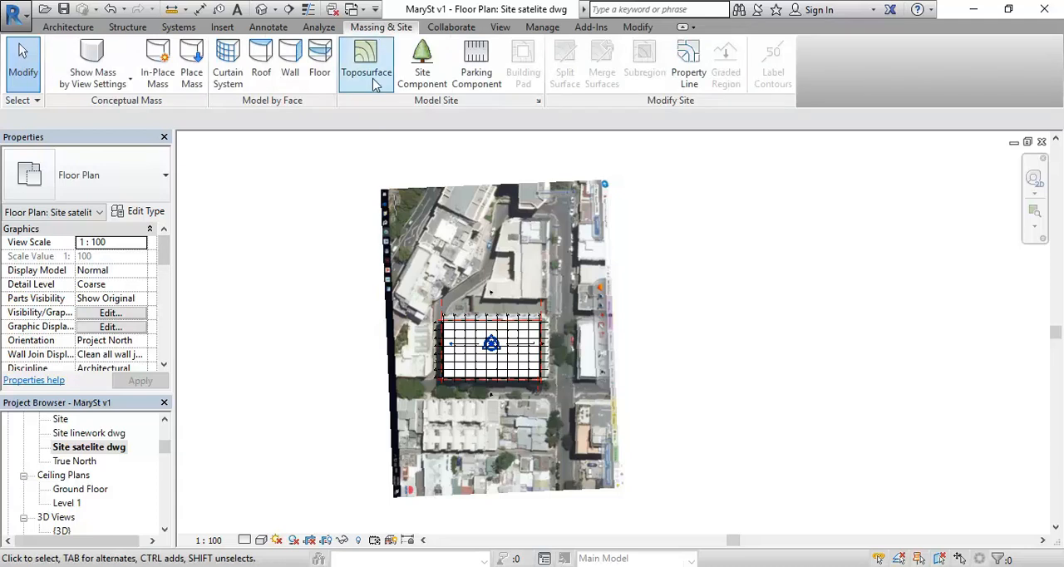
{"action": "mouse_move", "coordinate": [366, 66]}
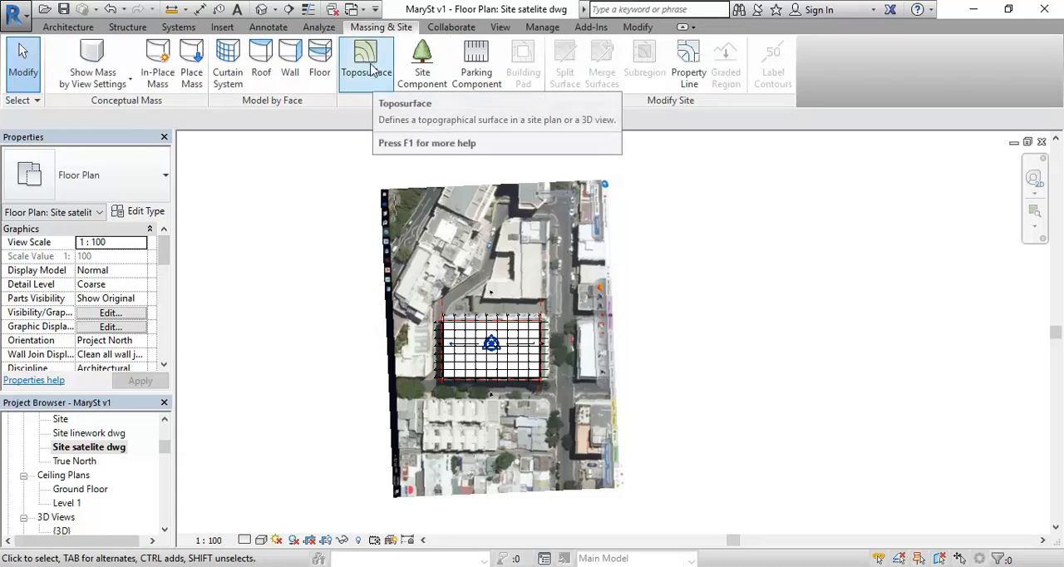
{"action": "mouse_move", "coordinate": [367, 63]}
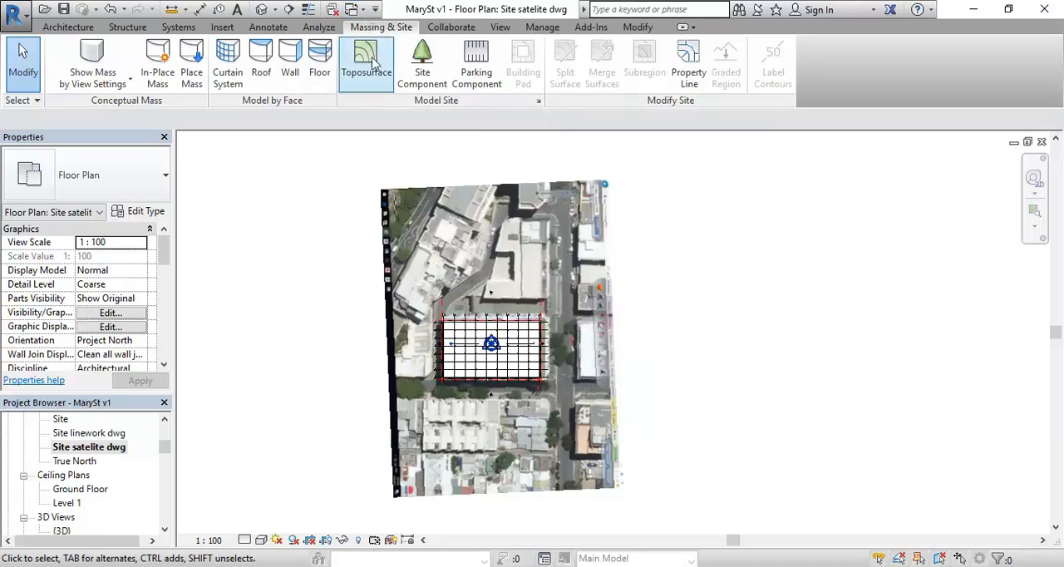
{"action": "mouse_move", "coordinate": [376, 63]}
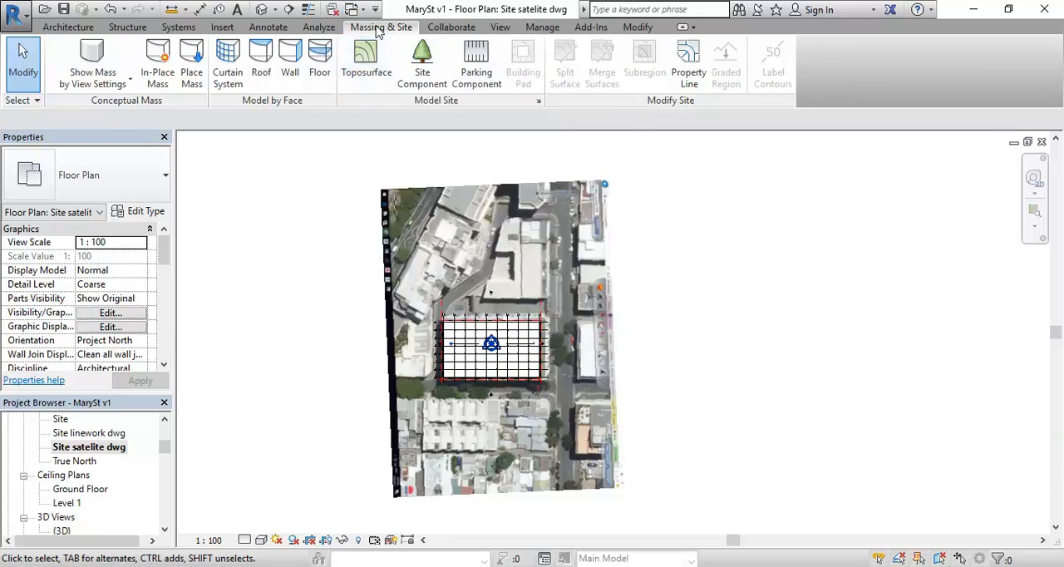
{"action": "mouse_move", "coordinate": [367, 58]}
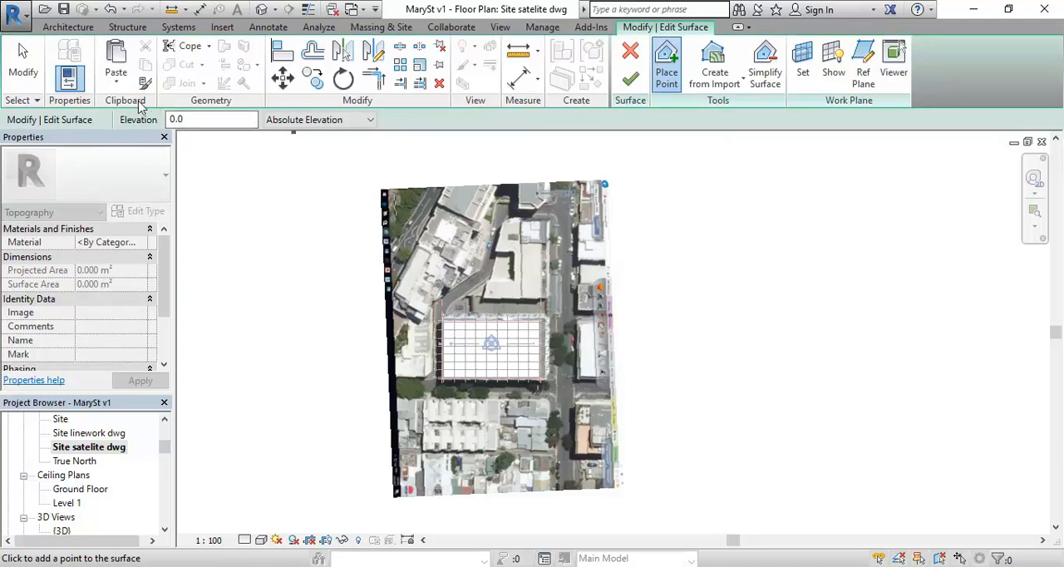
- Set the new-point elevation to -100 and place a corner point of the toposurface
{"action": "left_click", "coordinate": [209, 120]}
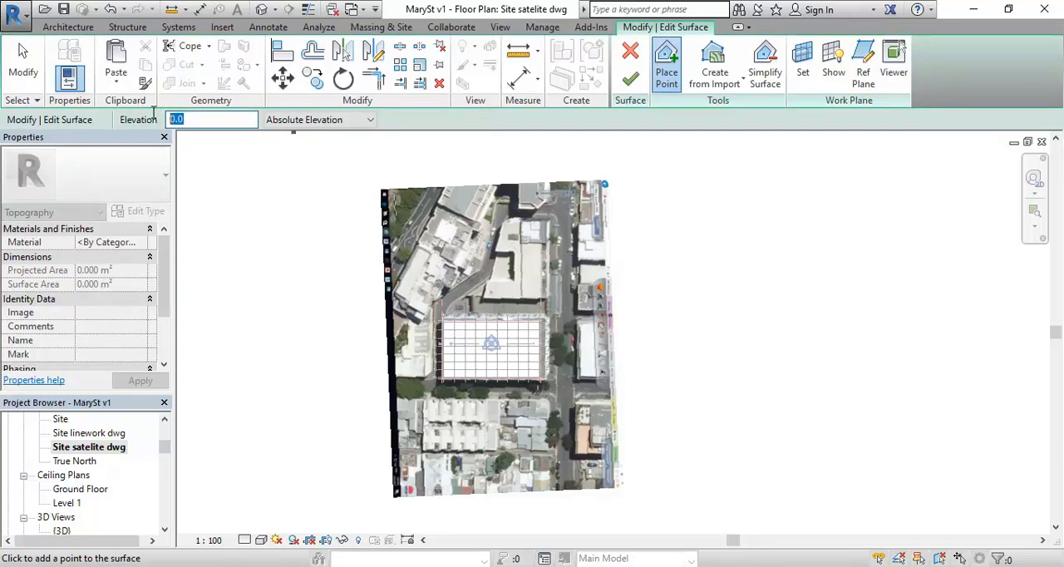
{"action": "left_click", "coordinate": [206, 120]}
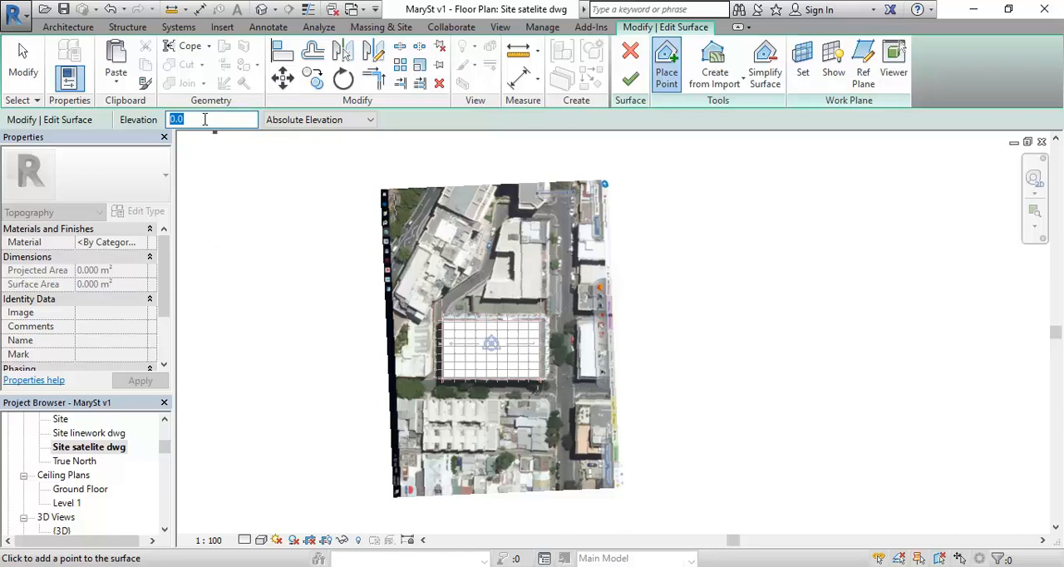
{"action": "type", "text": "-100"}
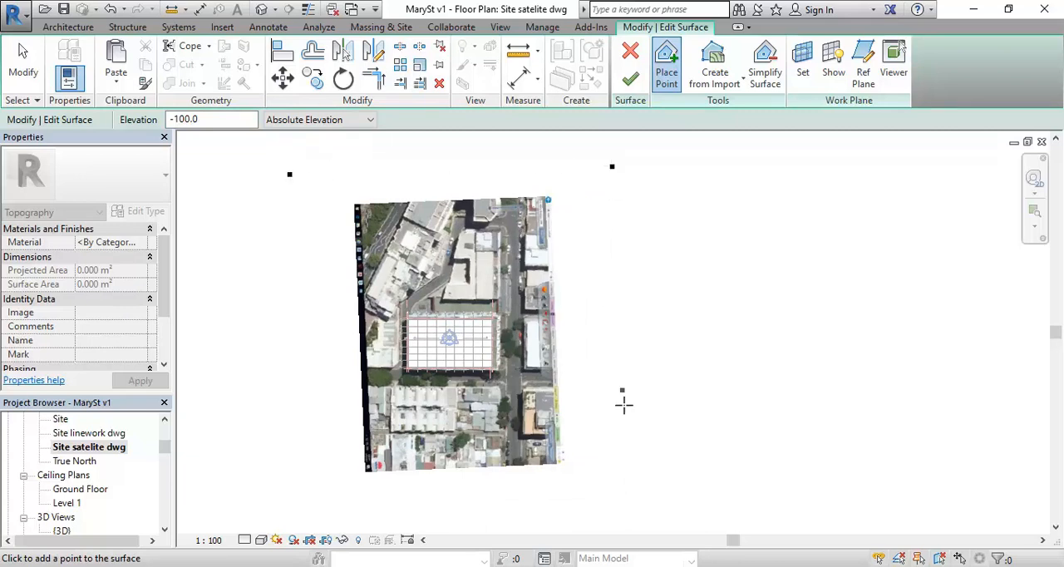
{"action": "left_click", "coordinate": [623, 496]}
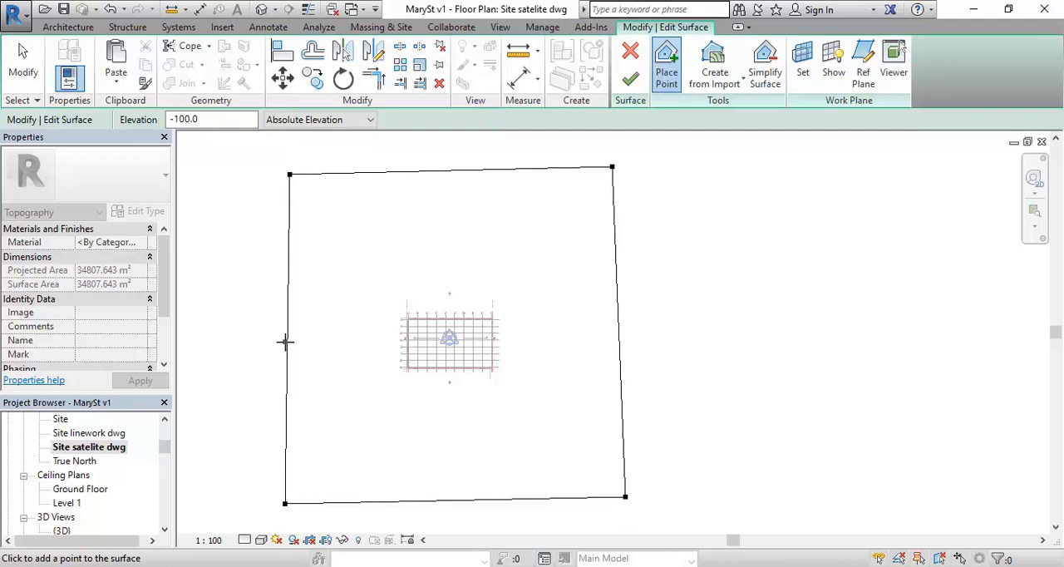
{"action": "mouse_move", "coordinate": [298, 186]}
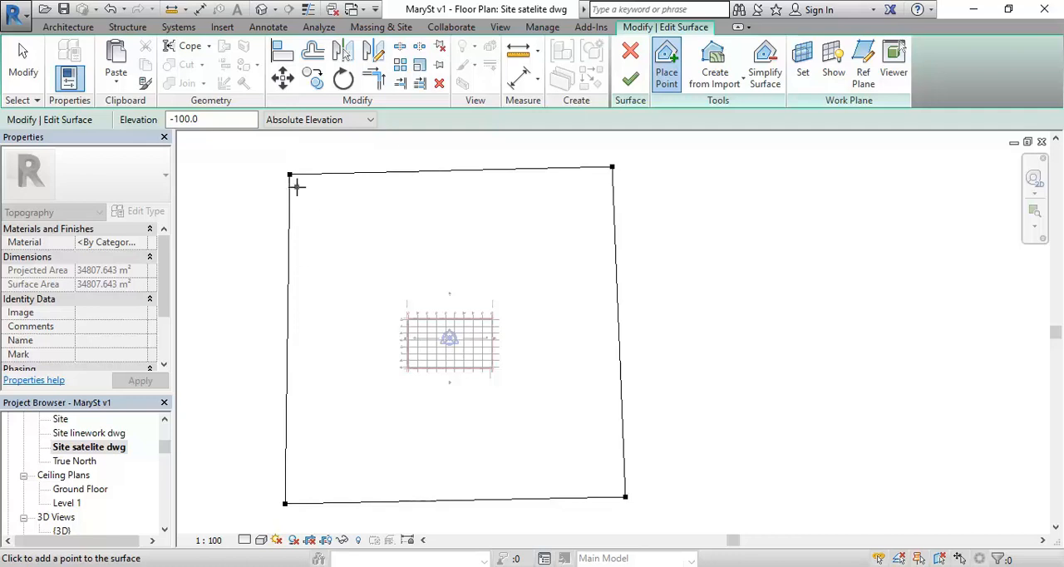
{"action": "mouse_move", "coordinate": [630, 83]}
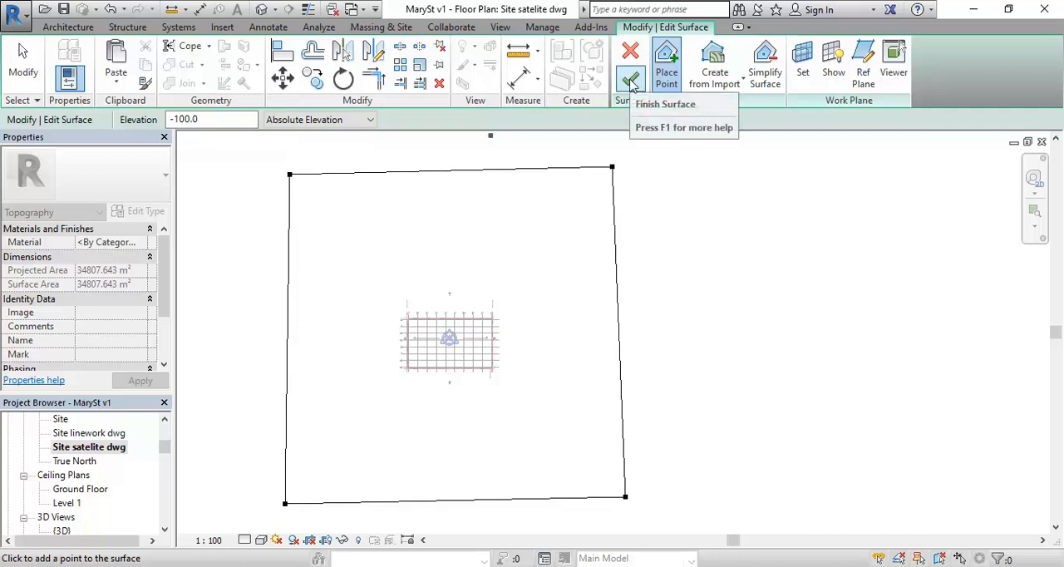
{"action": "left_click", "coordinate": [625, 65]}
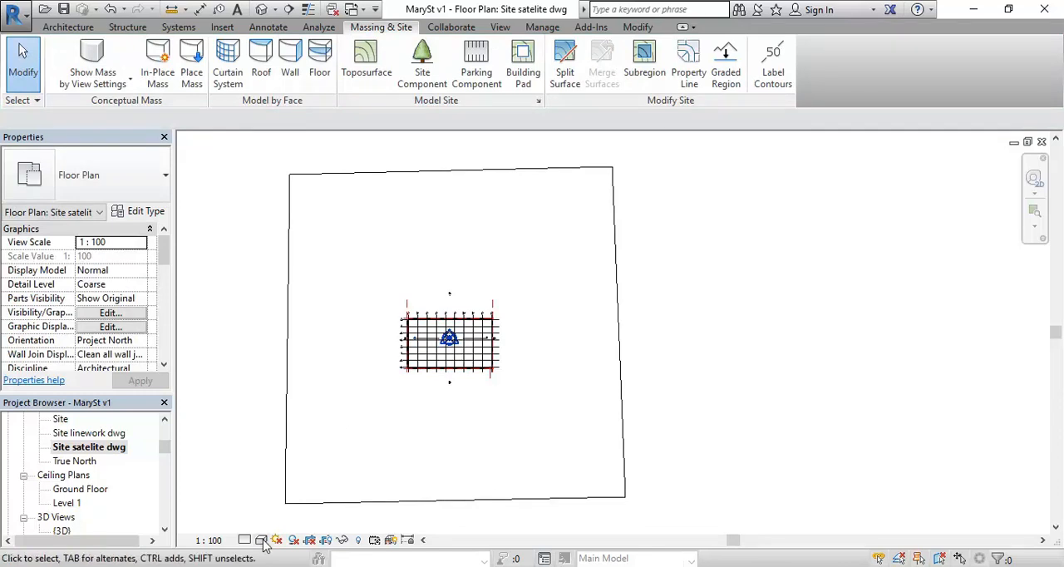
{"action": "left_click", "coordinate": [261, 540]}
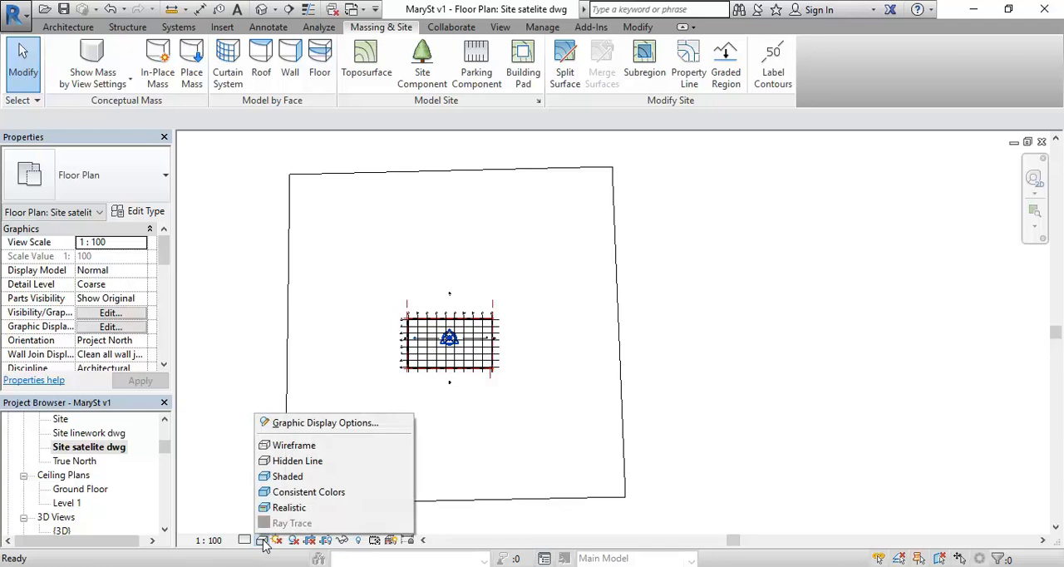
{"action": "left_click", "coordinate": [262, 540]}
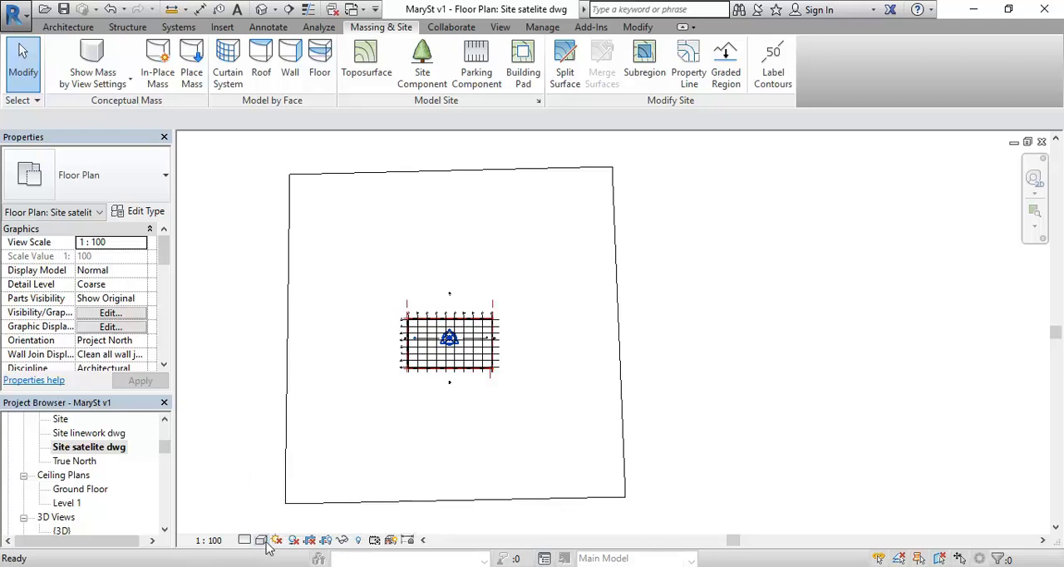
{"action": "mouse_move", "coordinate": [261, 540]}
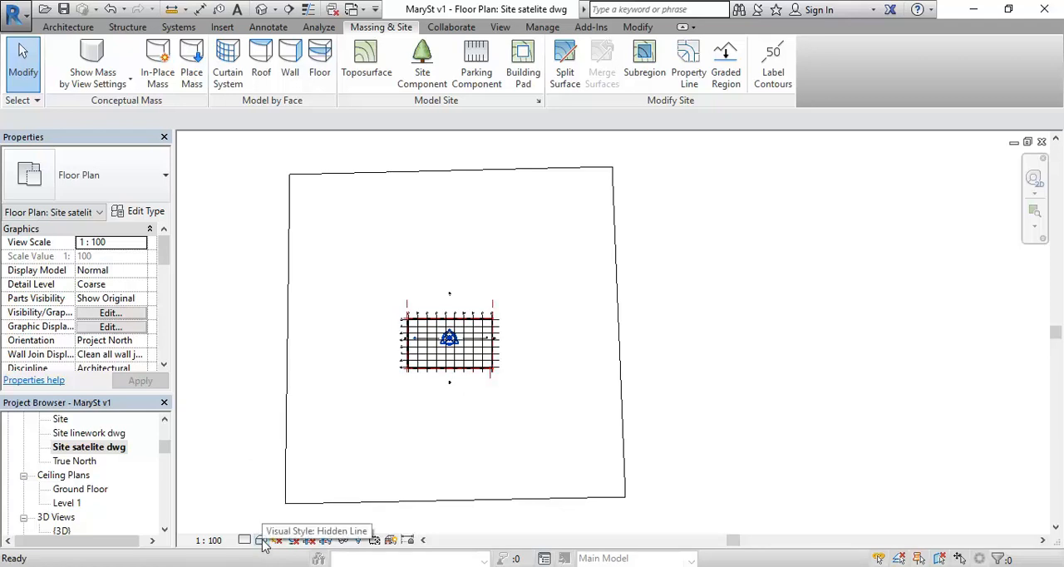
{"action": "left_click", "coordinate": [262, 539]}
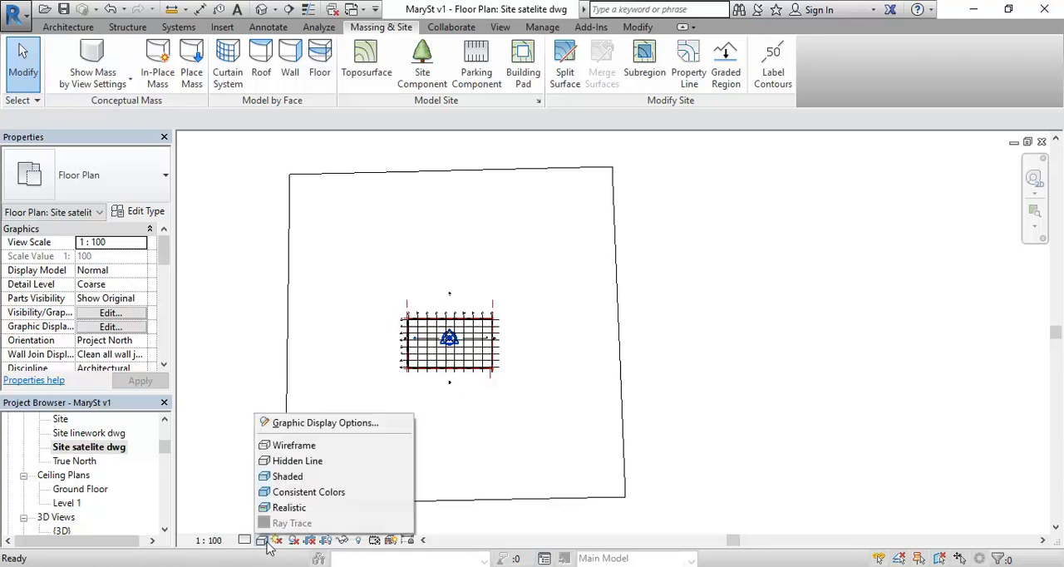
{"action": "mouse_move", "coordinate": [295, 460]}
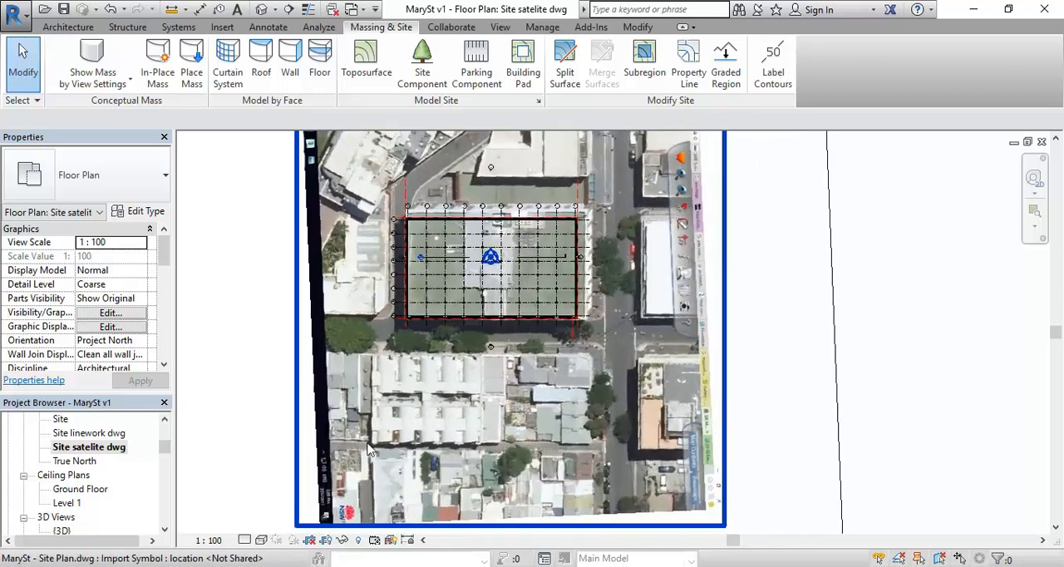
{"action": "mouse_move", "coordinate": [384, 449]}
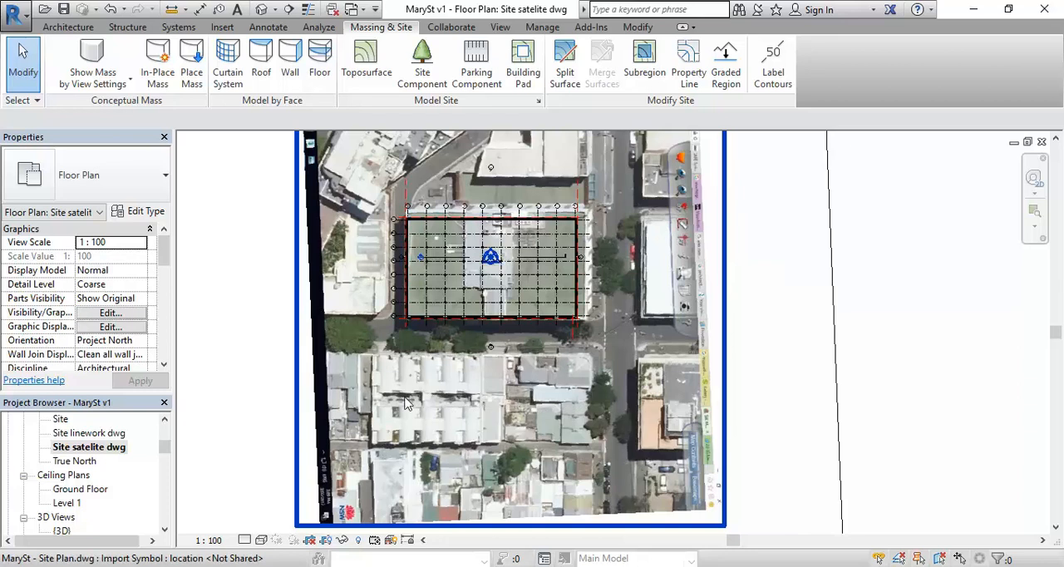
{"action": "mouse_move", "coordinate": [535, 399]}
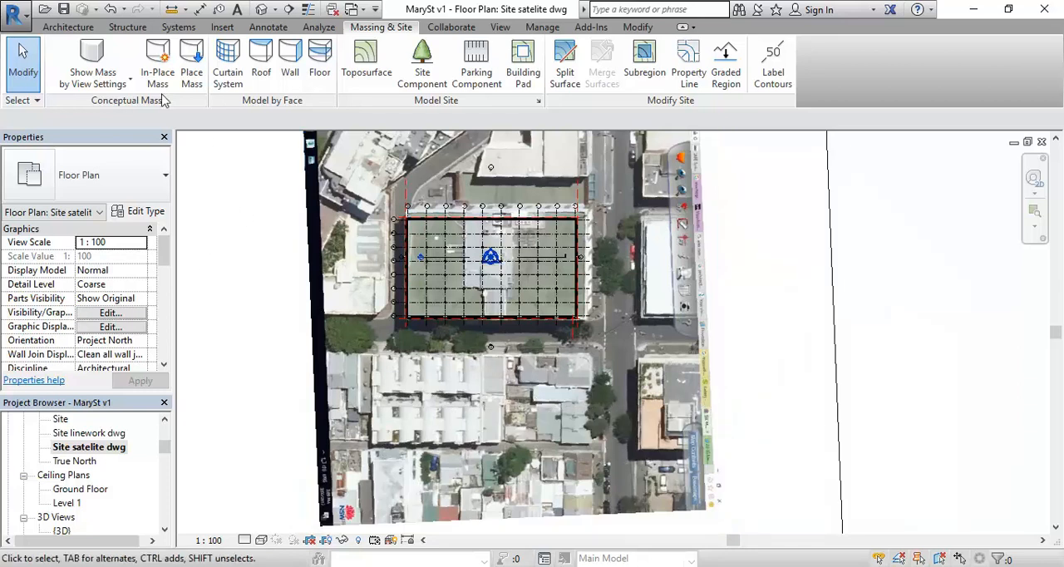
- Start a Model In-Place component in the Generic Models family category
{"action": "left_click", "coordinate": [75, 28]}
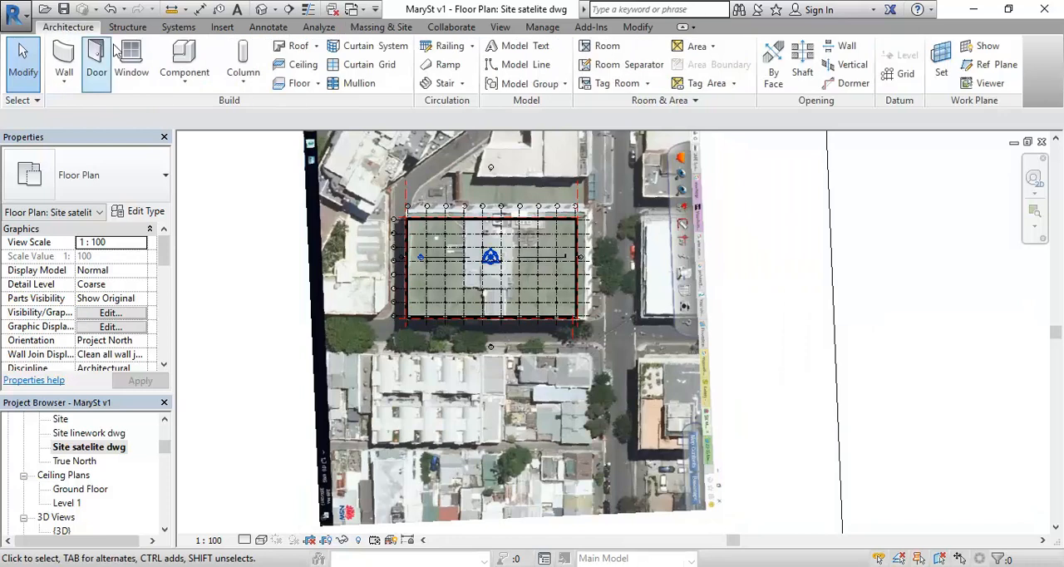
{"action": "left_click", "coordinate": [183, 63]}
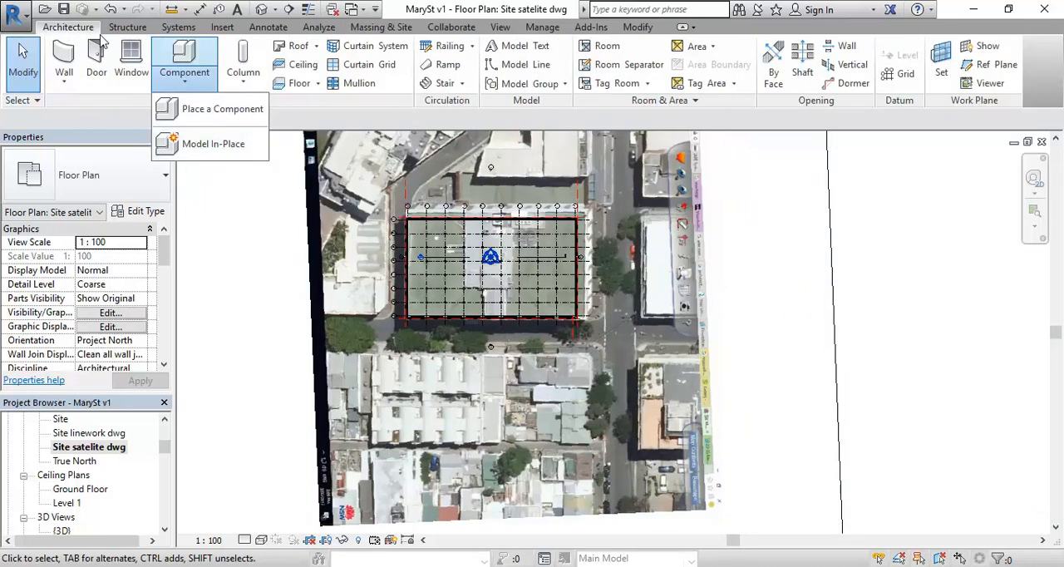
{"action": "mouse_move", "coordinate": [183, 87]}
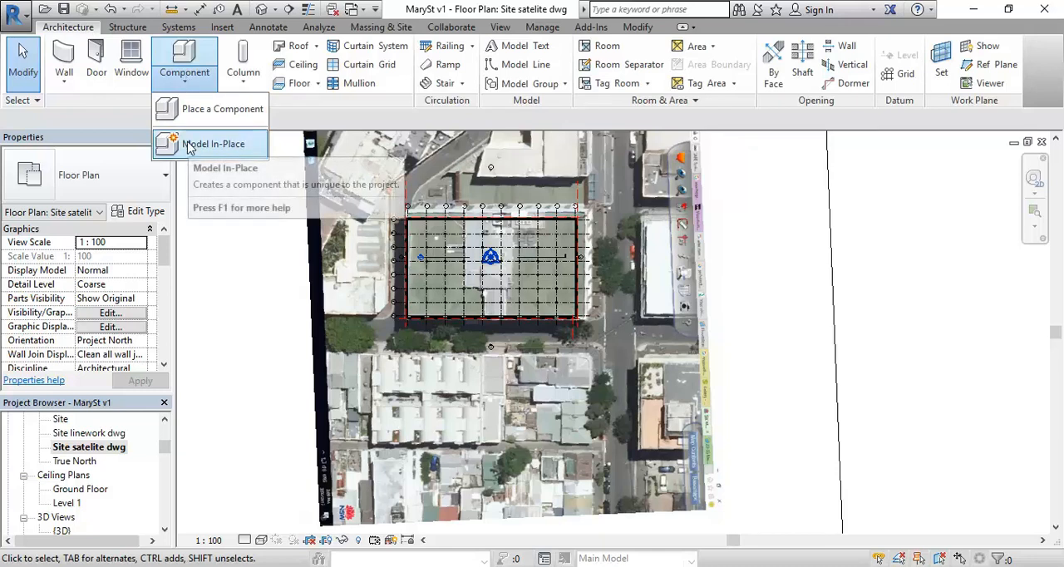
{"action": "left_click", "coordinate": [213, 143]}
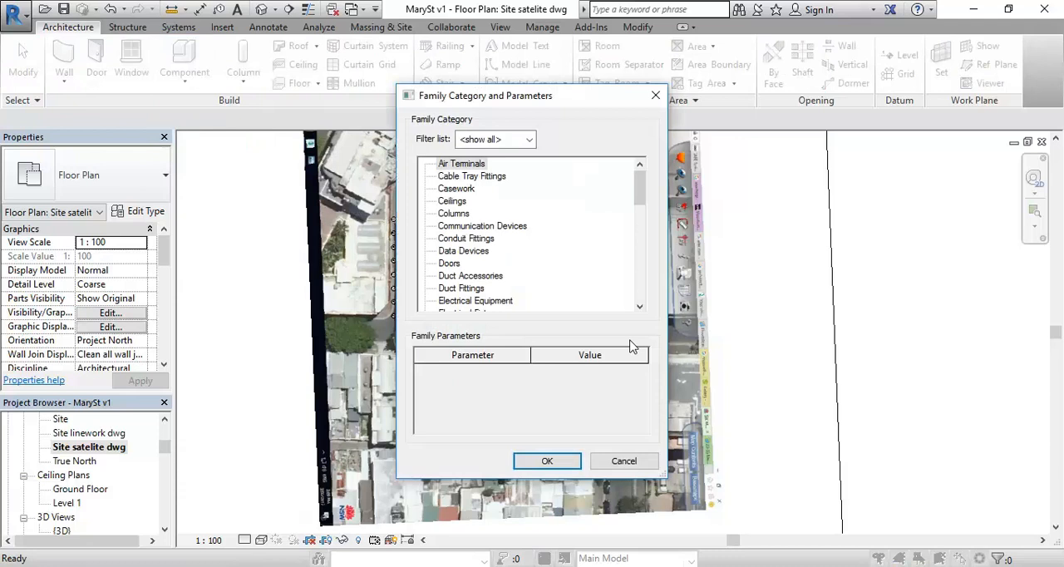
{"action": "scroll", "scroll_direction": "down", "scroll_amount": 3}
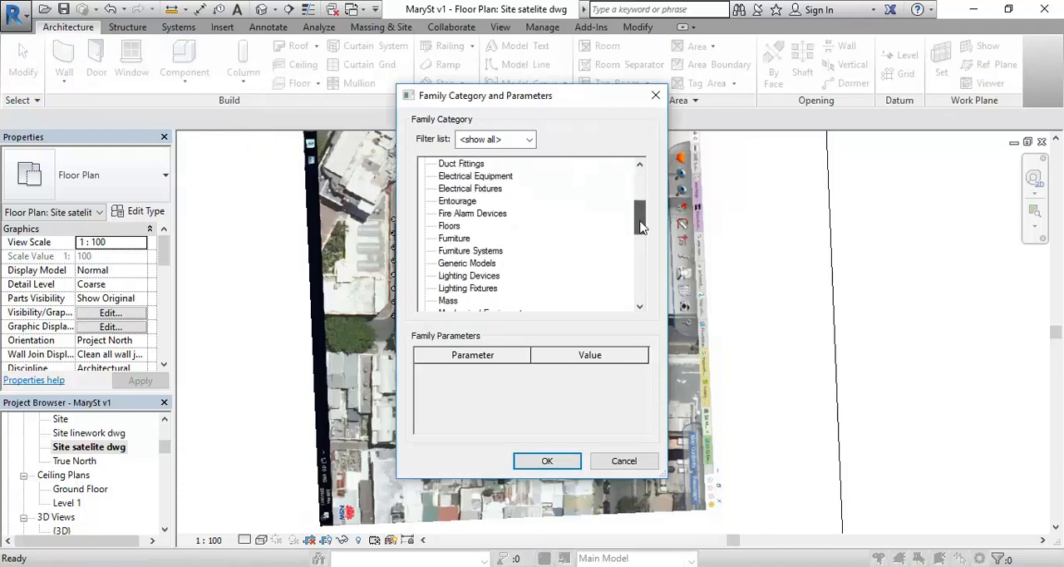
{"action": "left_click", "coordinate": [467, 262]}
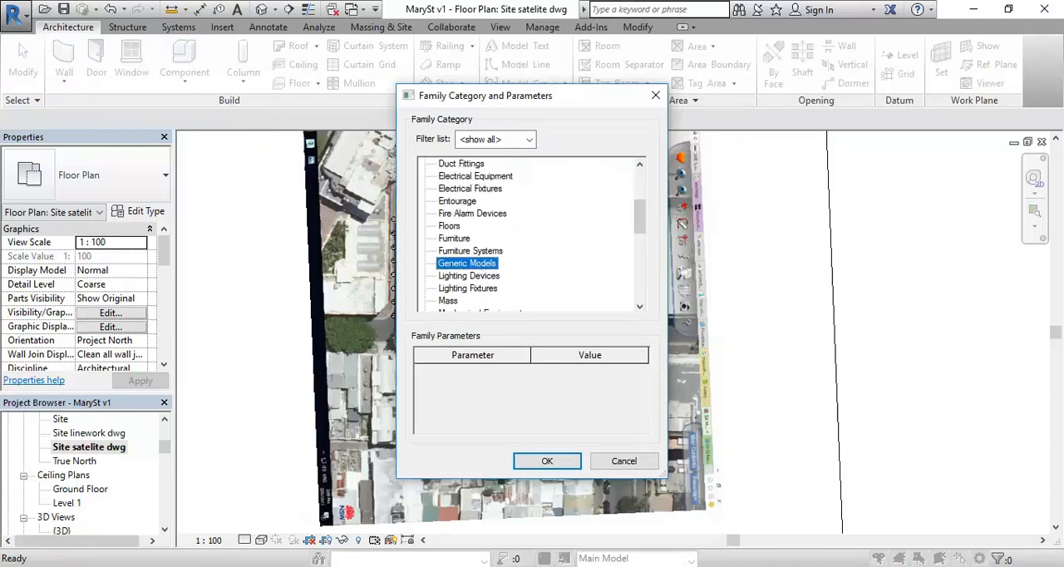
{"action": "mouse_move", "coordinate": [459, 299]}
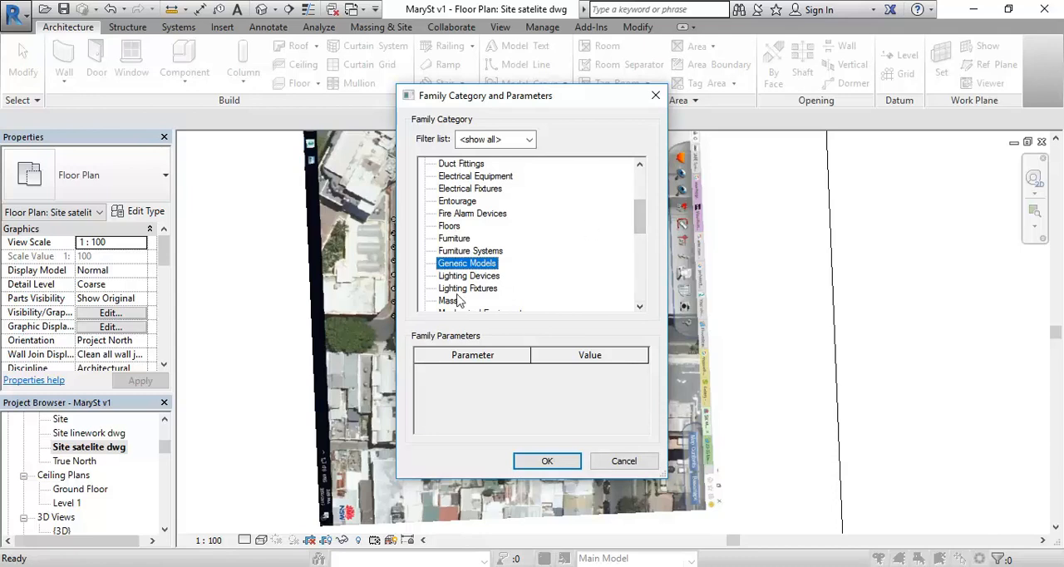
{"action": "left_click", "coordinate": [547, 460]}
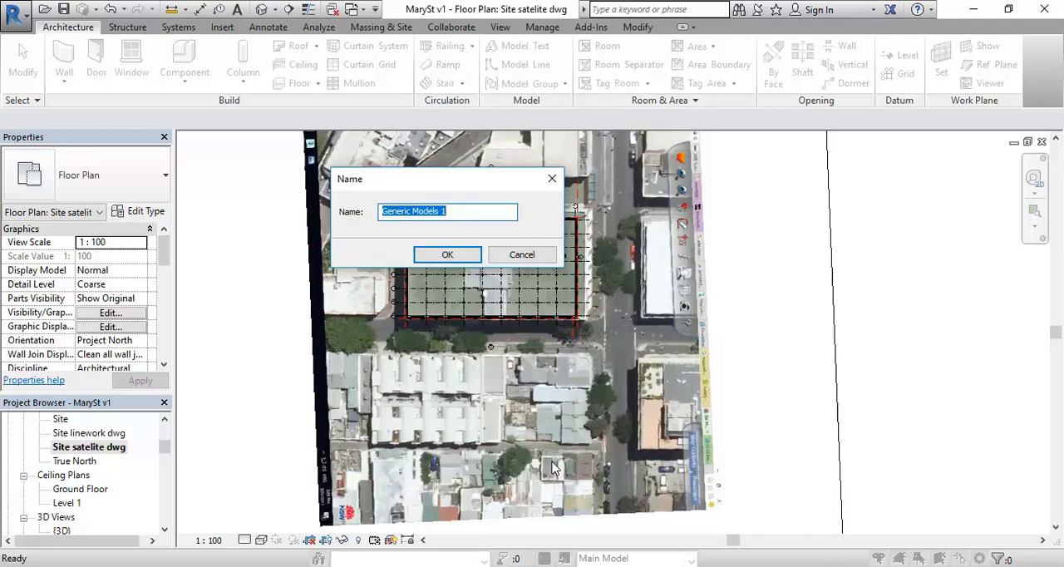
- Name the in-place component 'Neighbouring Buildings'
{"action": "type", "text": "Neigh"}
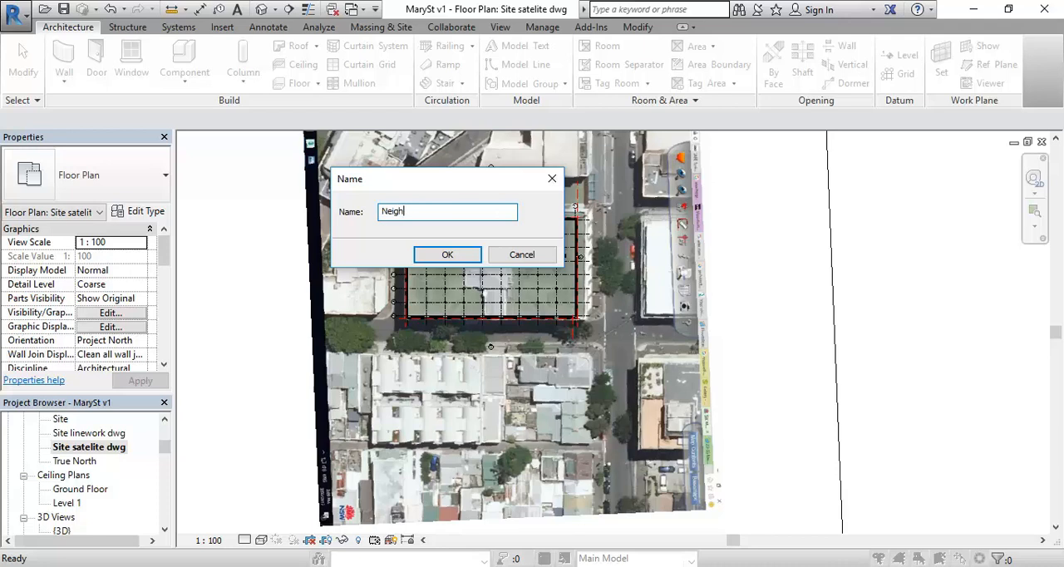
{"action": "type", "text": "bouring Buildin"}
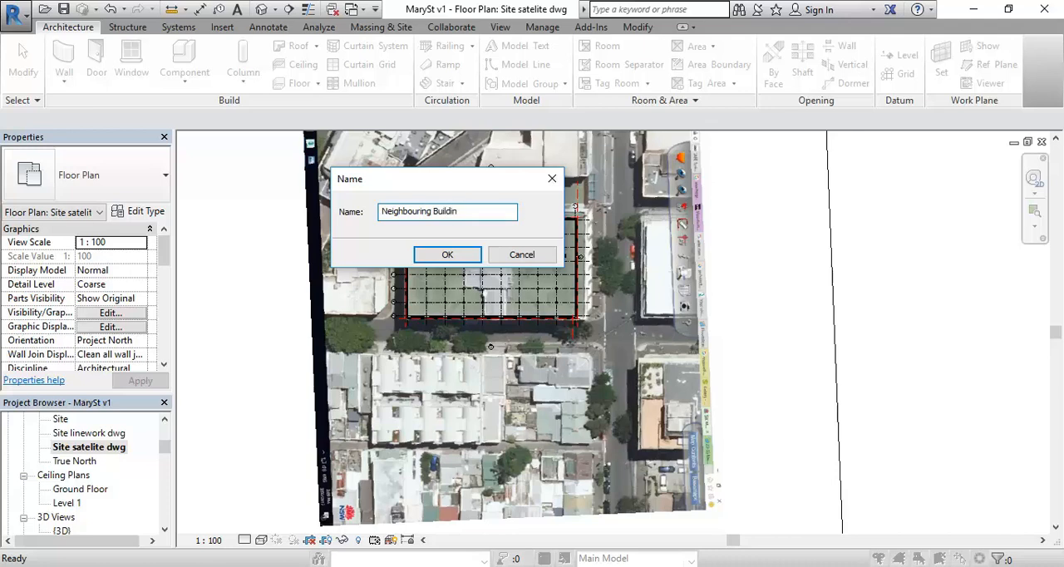
{"action": "type", "text": "gs"}
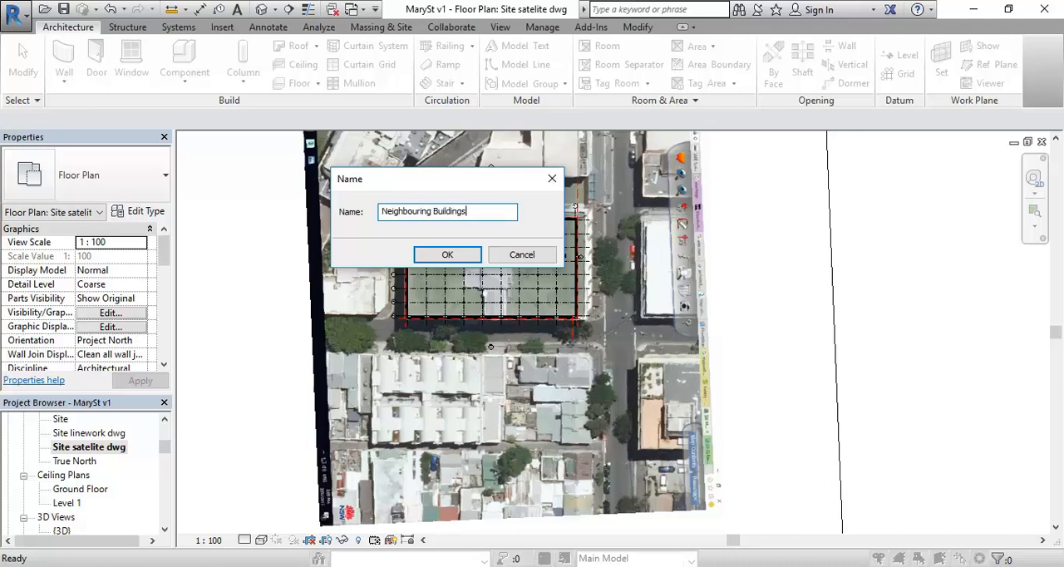
{"action": "mouse_move", "coordinate": [548, 460]}
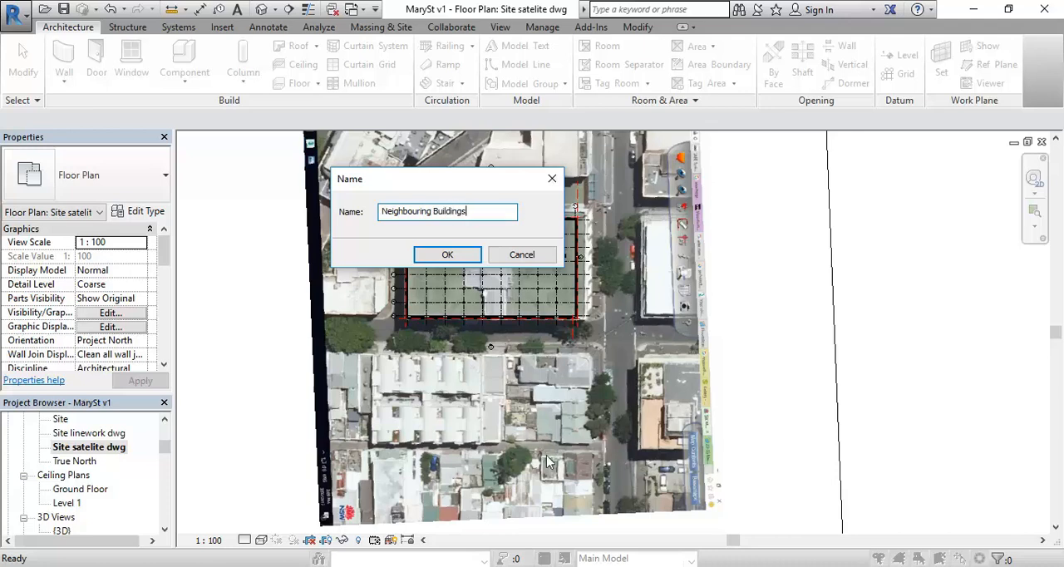
{"action": "mouse_move", "coordinate": [512, 514]}
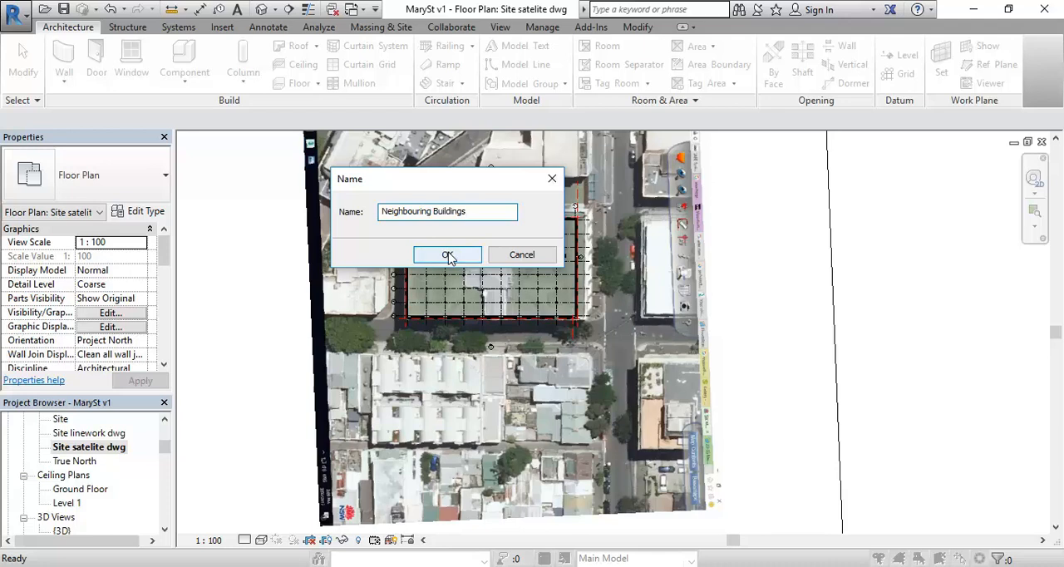
- Confirm the Neighbouring Buildings name and start a solid extrusion in the In-Place Editor
{"action": "left_click", "coordinate": [447, 255]}
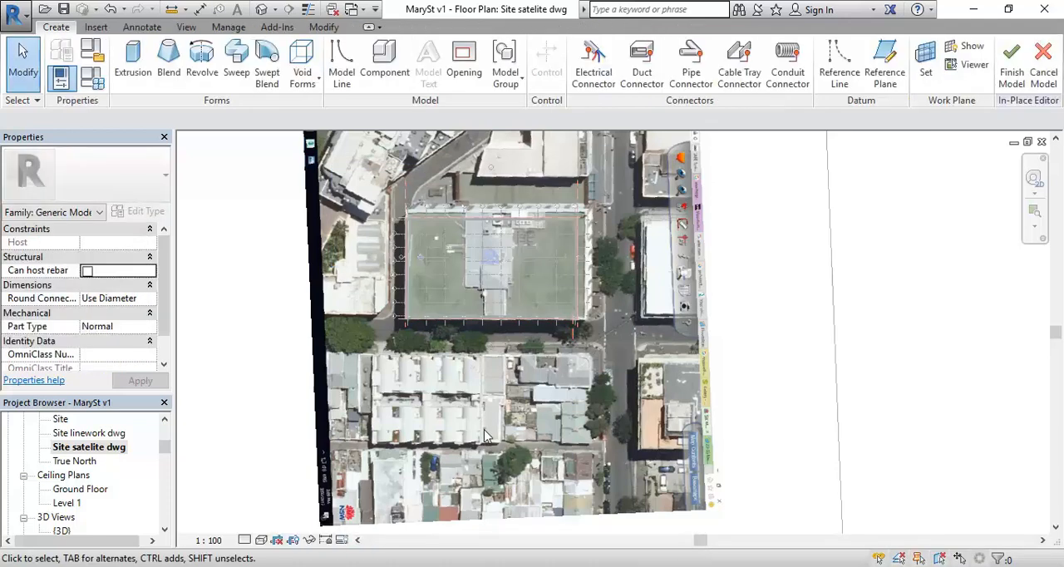
{"action": "mouse_move", "coordinate": [133, 54]}
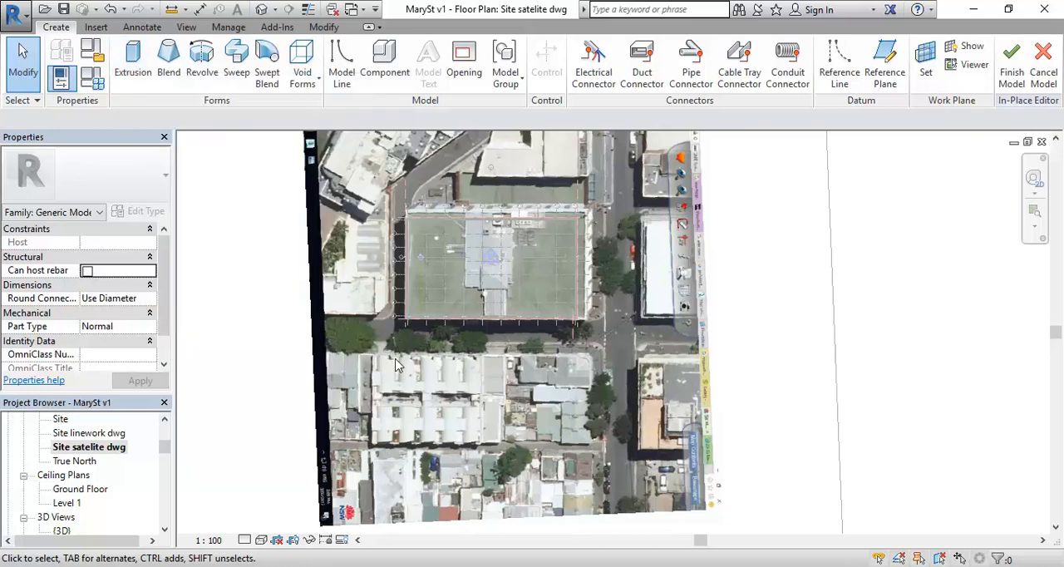
{"action": "mouse_move", "coordinate": [131, 58]}
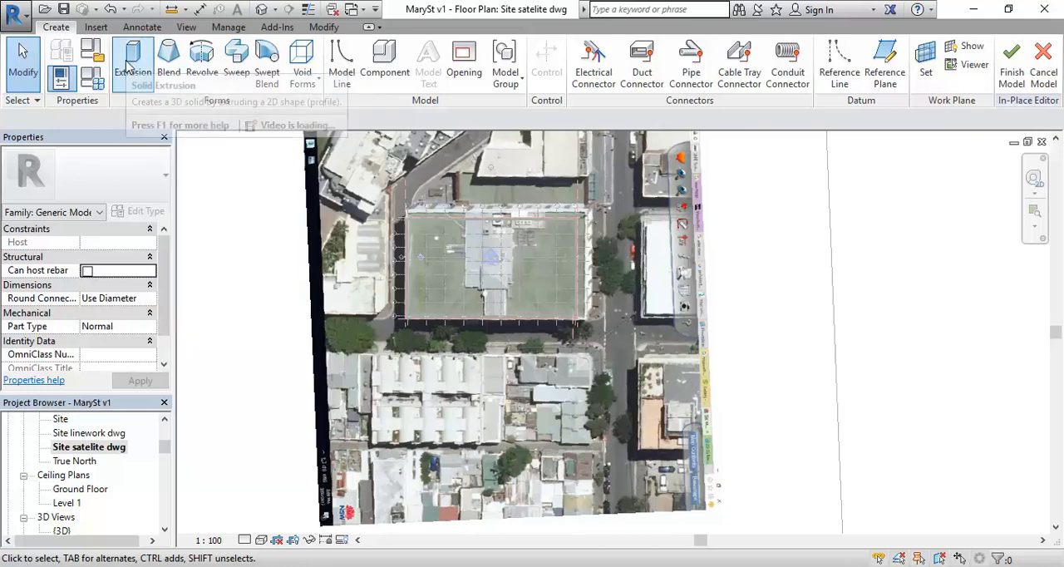
{"action": "mouse_move", "coordinate": [132, 63]}
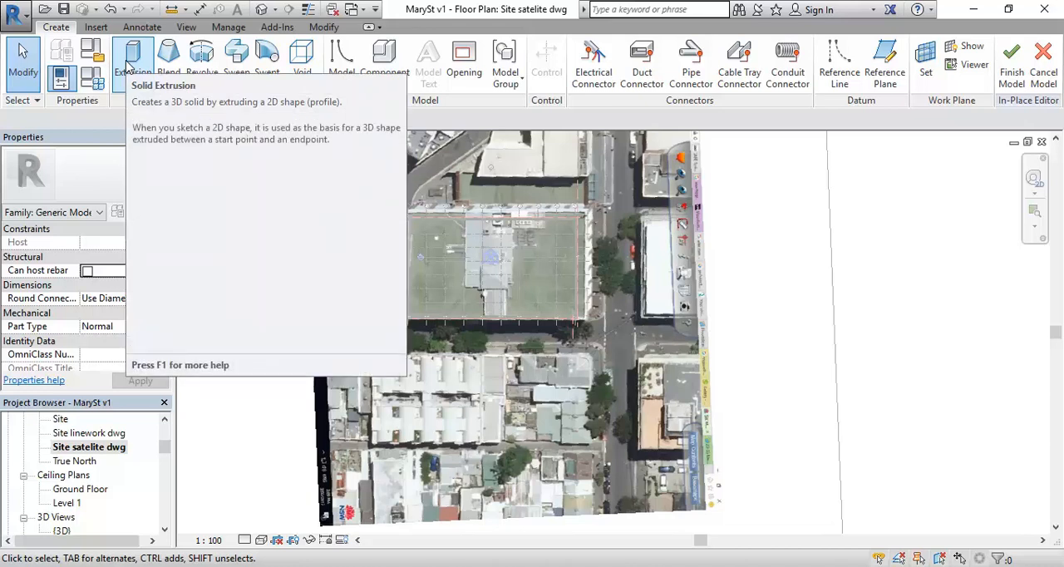
{"action": "left_click", "coordinate": [119, 58]}
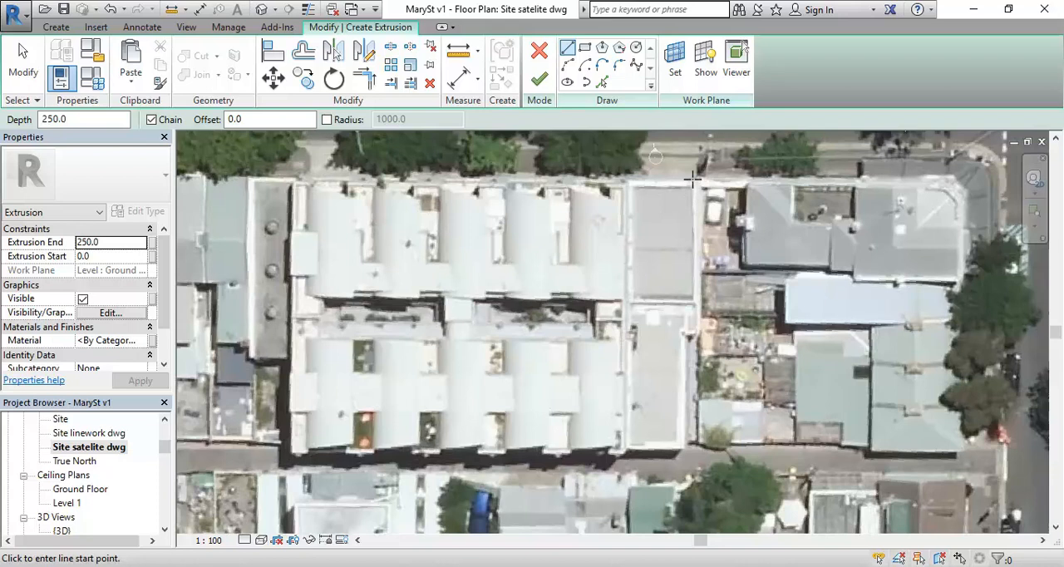
{"action": "mouse_move", "coordinate": [613, 184]}
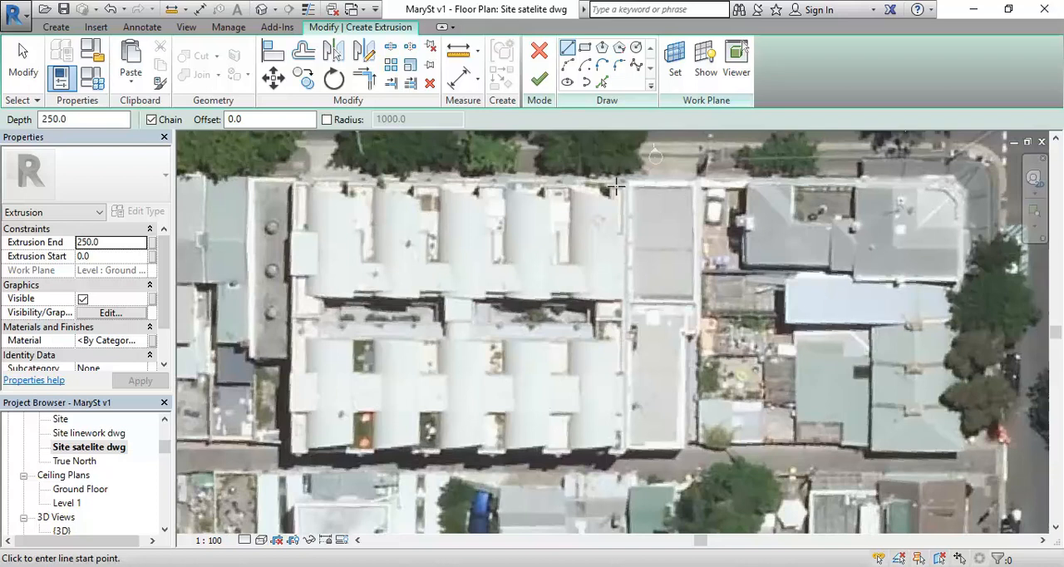
{"action": "mouse_move", "coordinate": [693, 183]}
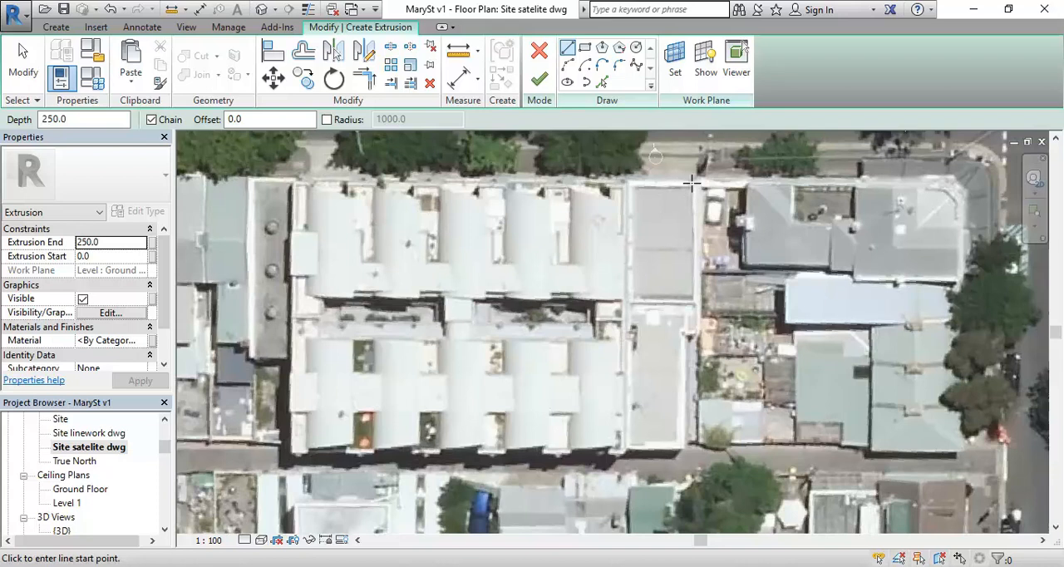
{"action": "mouse_move", "coordinate": [617, 371]}
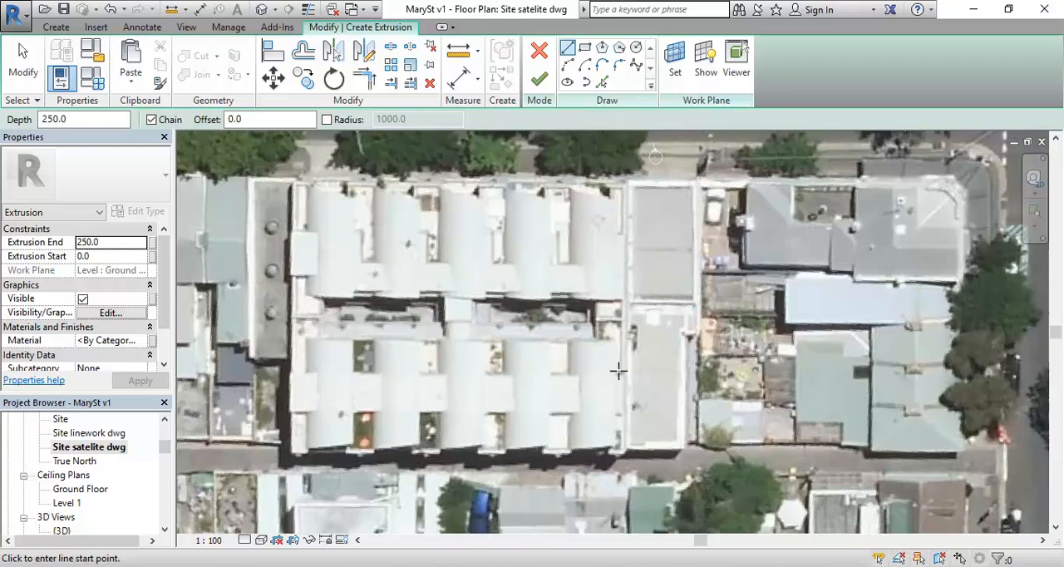
{"action": "mouse_move", "coordinate": [695, 331]}
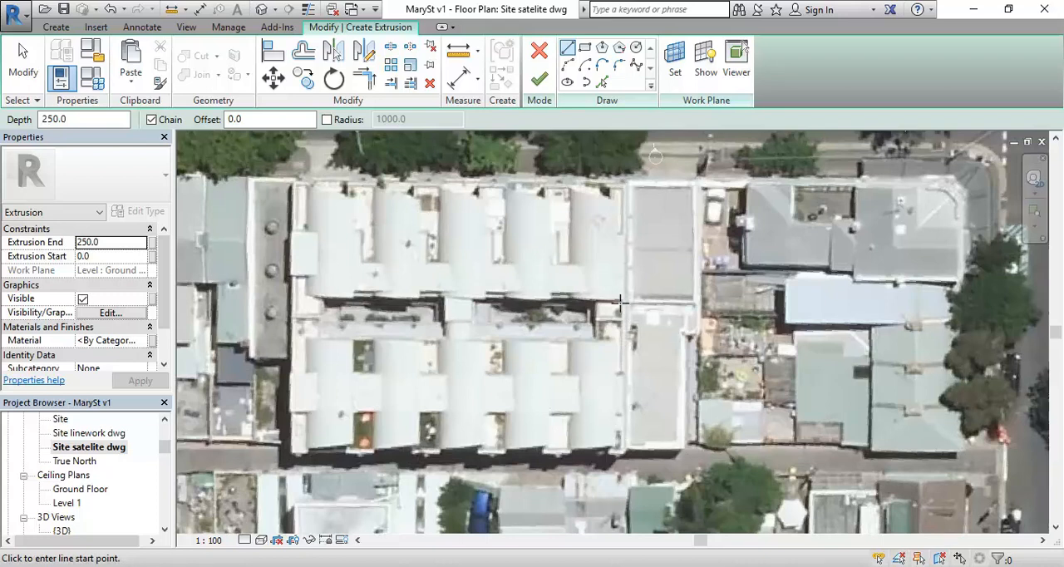
{"action": "mouse_move", "coordinate": [628, 292]}
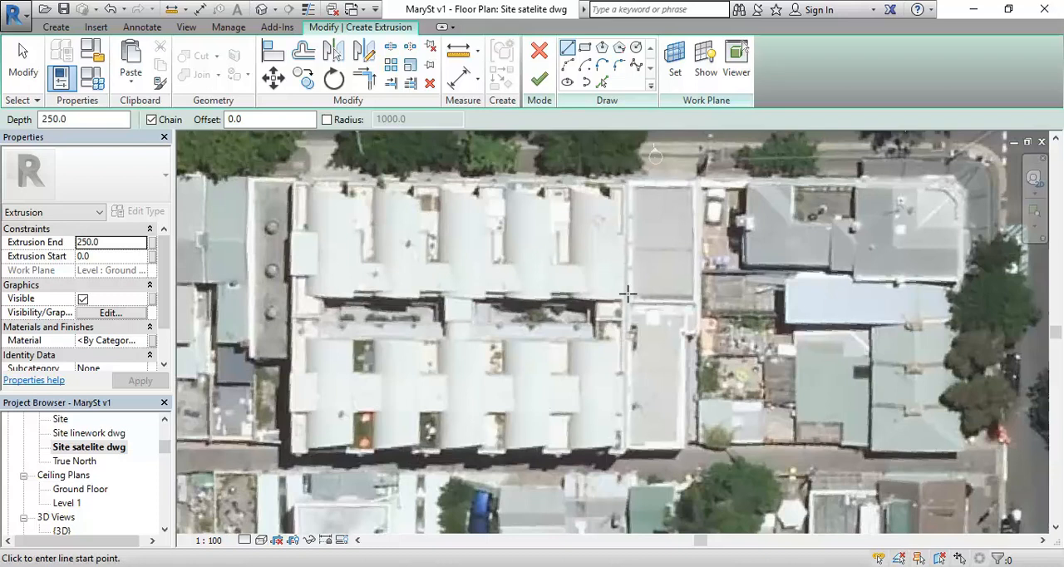
{"action": "mouse_move", "coordinate": [346, 200]}
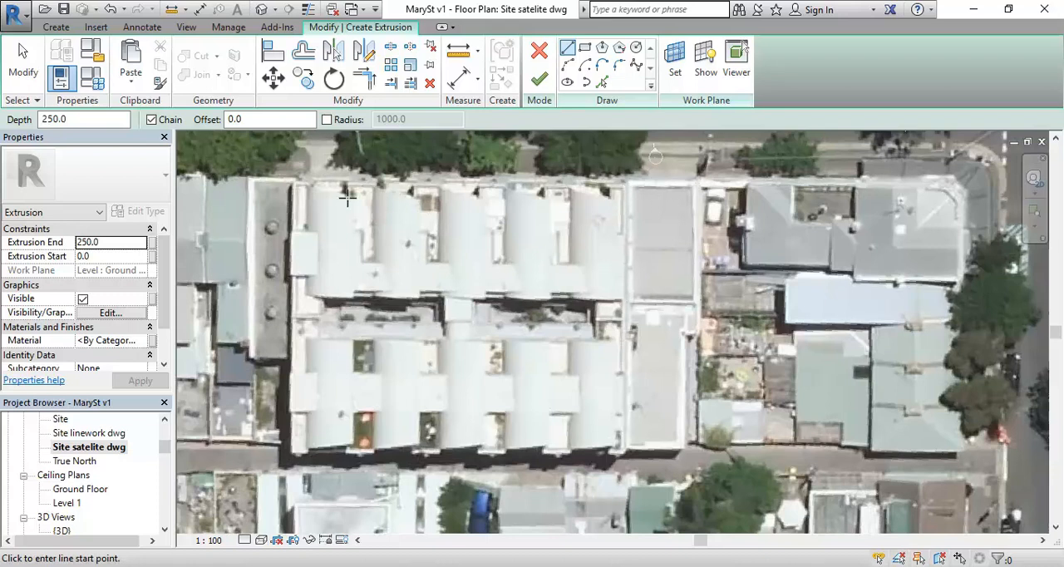
{"action": "mouse_move", "coordinate": [347, 290]}
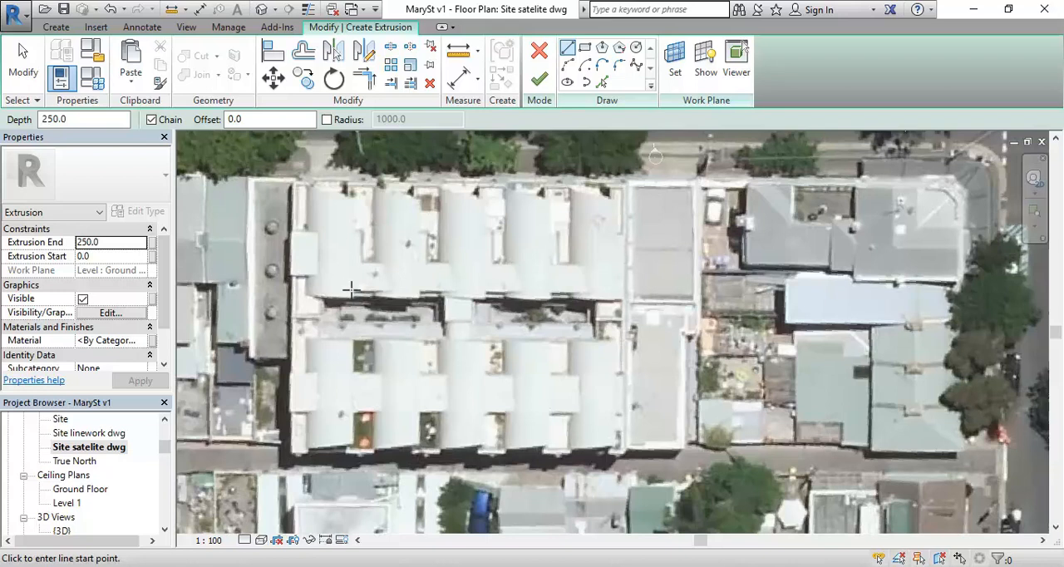
{"action": "mouse_move", "coordinate": [290, 179]}
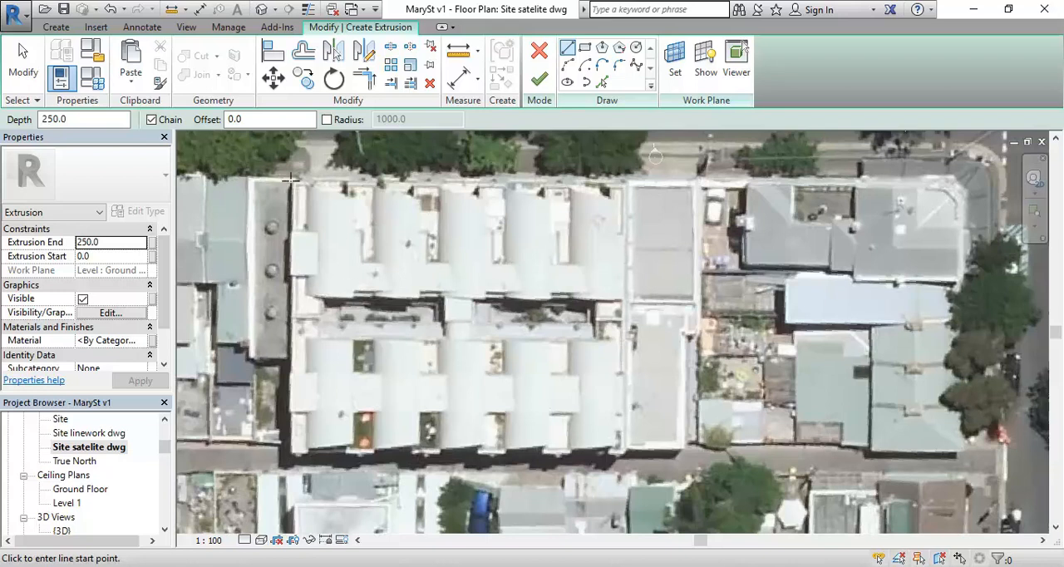
{"action": "mouse_move", "coordinate": [691, 186]}
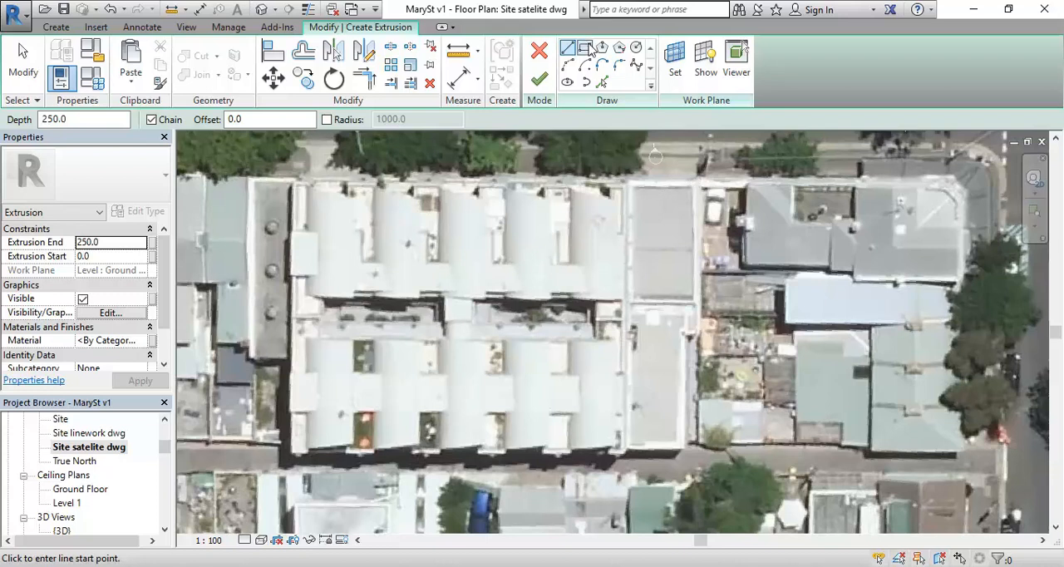
{"action": "mouse_move", "coordinate": [575, 47]}
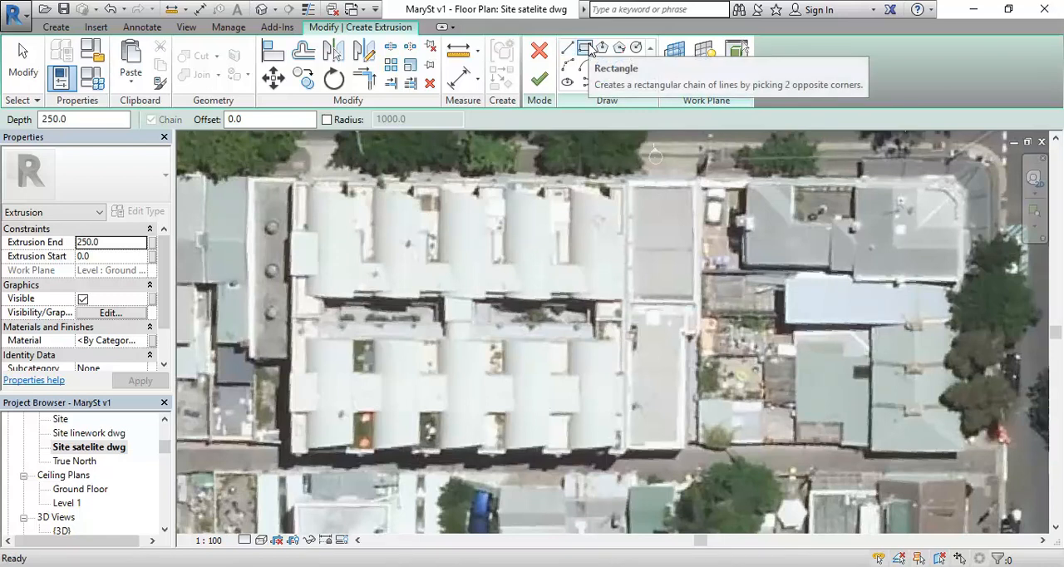
- Choose the Rectangle draw tool to outline the narrow building
{"action": "left_click", "coordinate": [571, 47]}
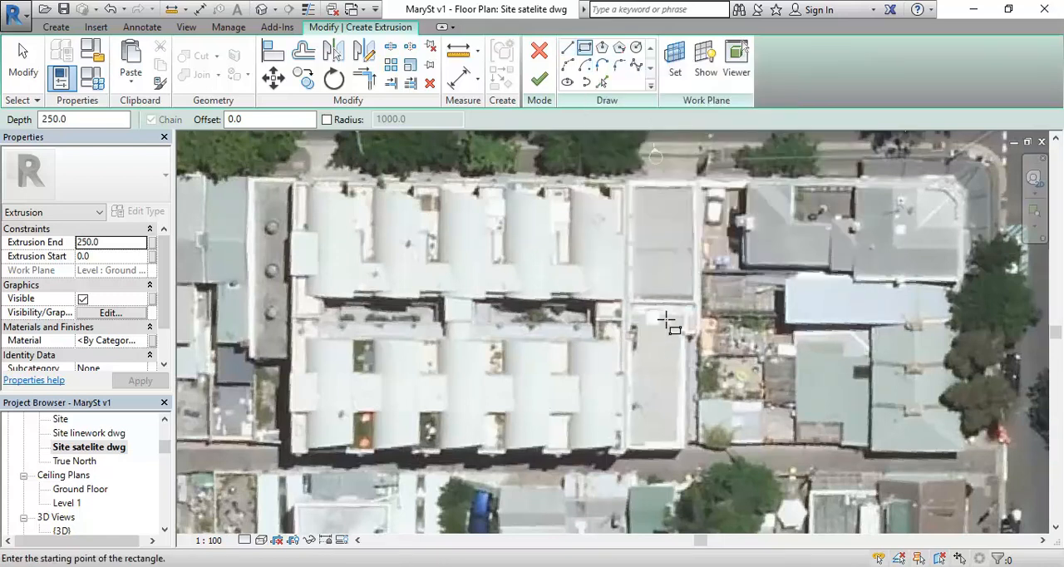
{"action": "mouse_move", "coordinate": [689, 368]}
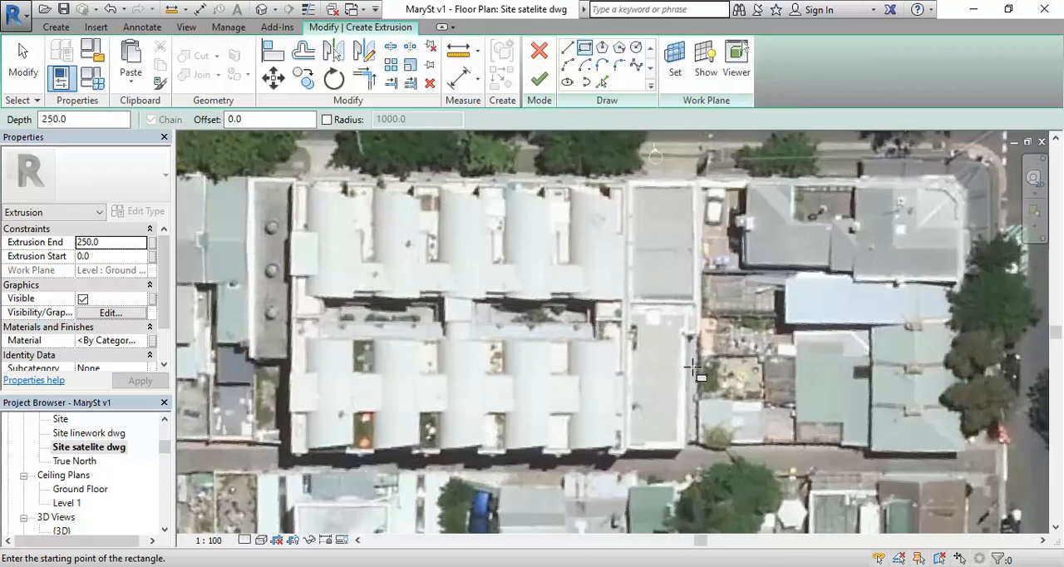
{"action": "mouse_move", "coordinate": [695, 183]}
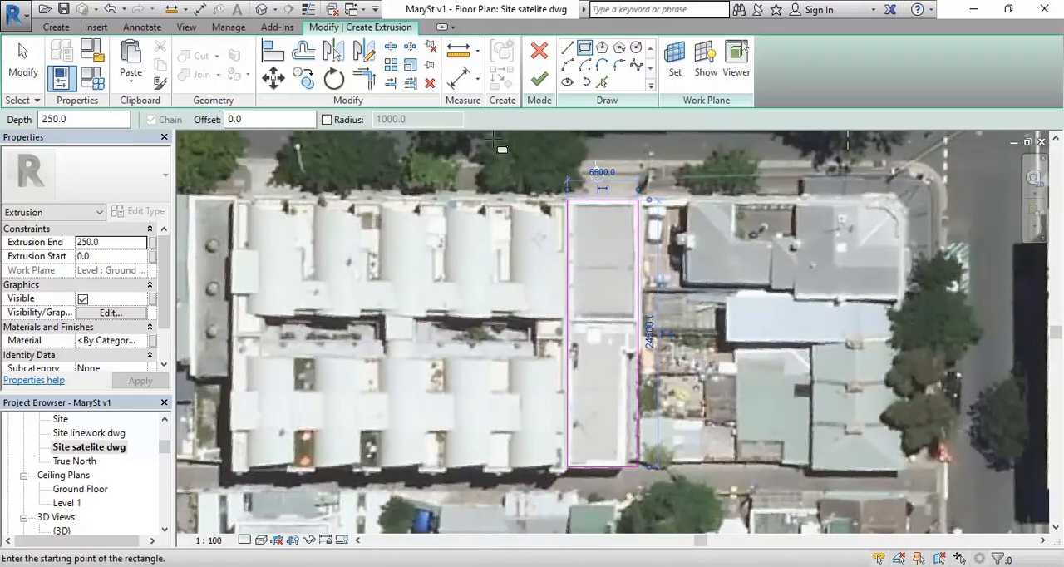
{"action": "mouse_move", "coordinate": [589, 46]}
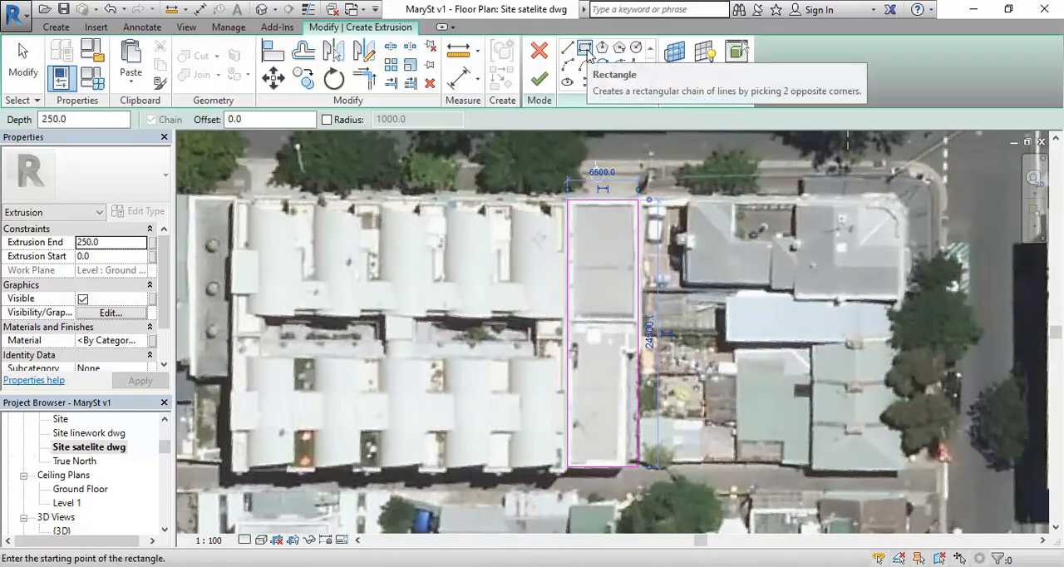
{"action": "mouse_move", "coordinate": [376, 321]}
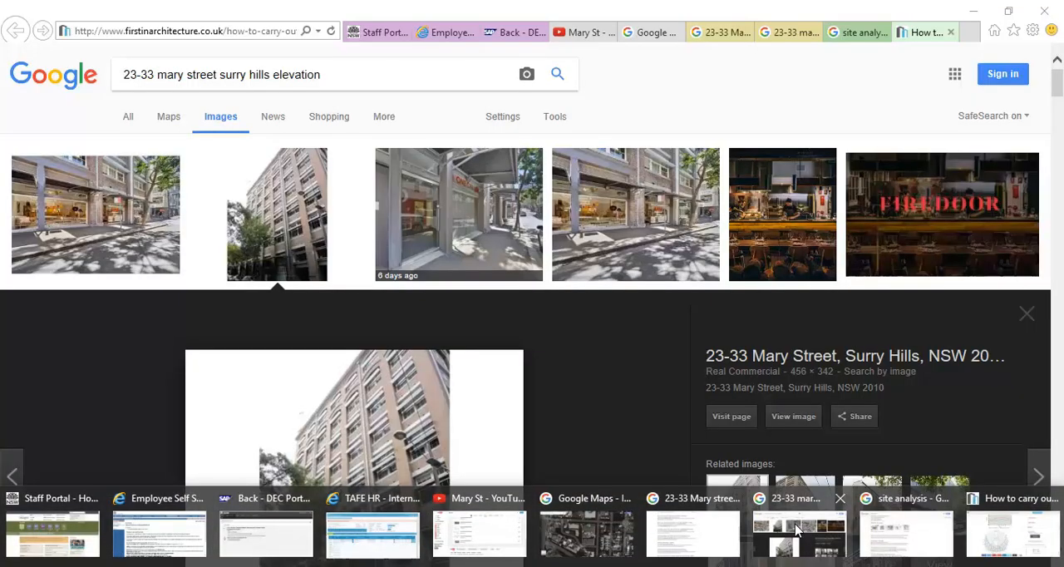
{"action": "left_click", "coordinate": [585, 498]}
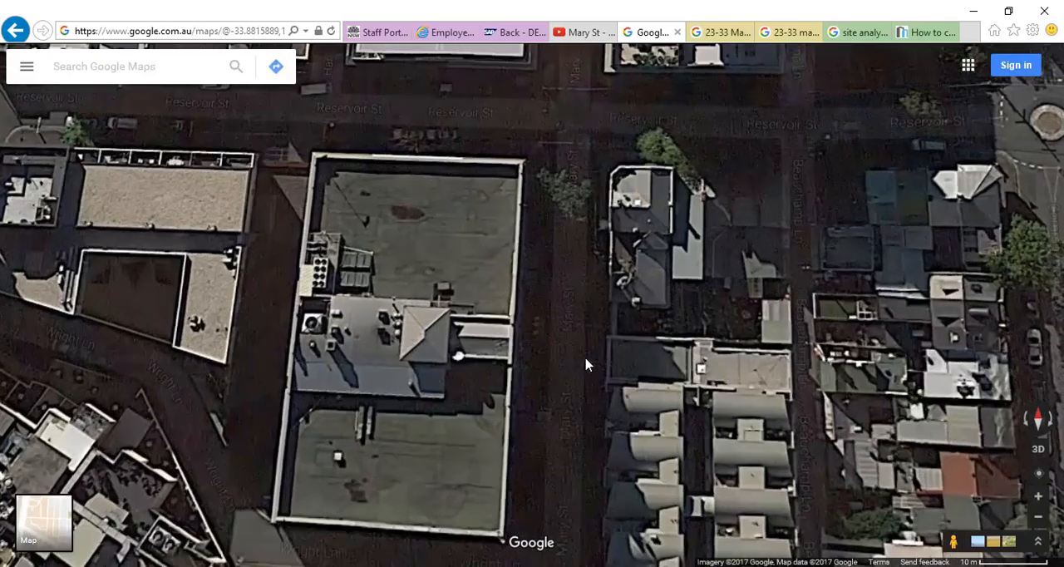
{"action": "left_click", "coordinate": [588, 366]}
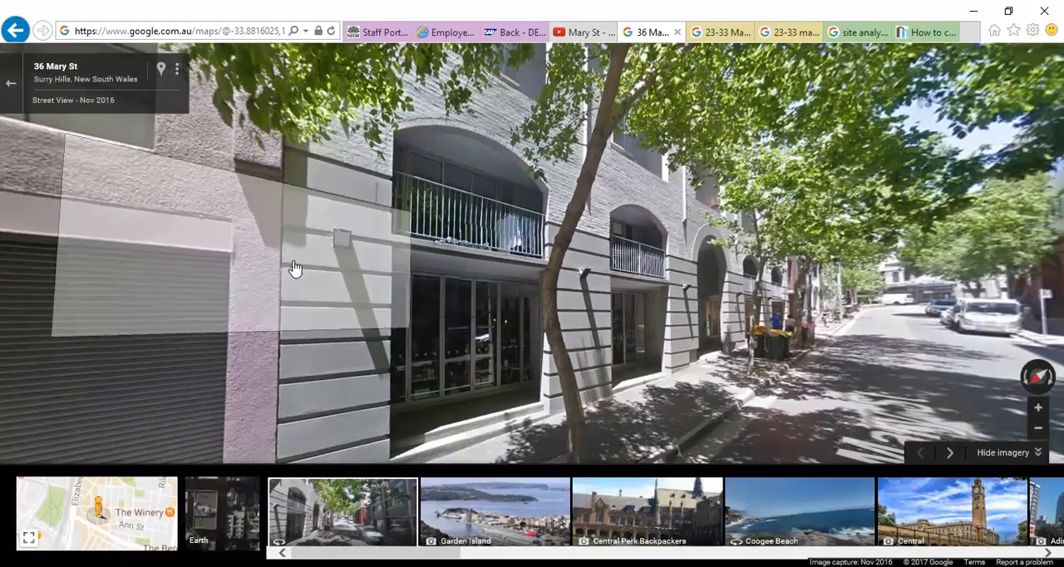
{"action": "left_click_drag", "start_coordinate": [296, 266], "coordinate": [425, 285]}
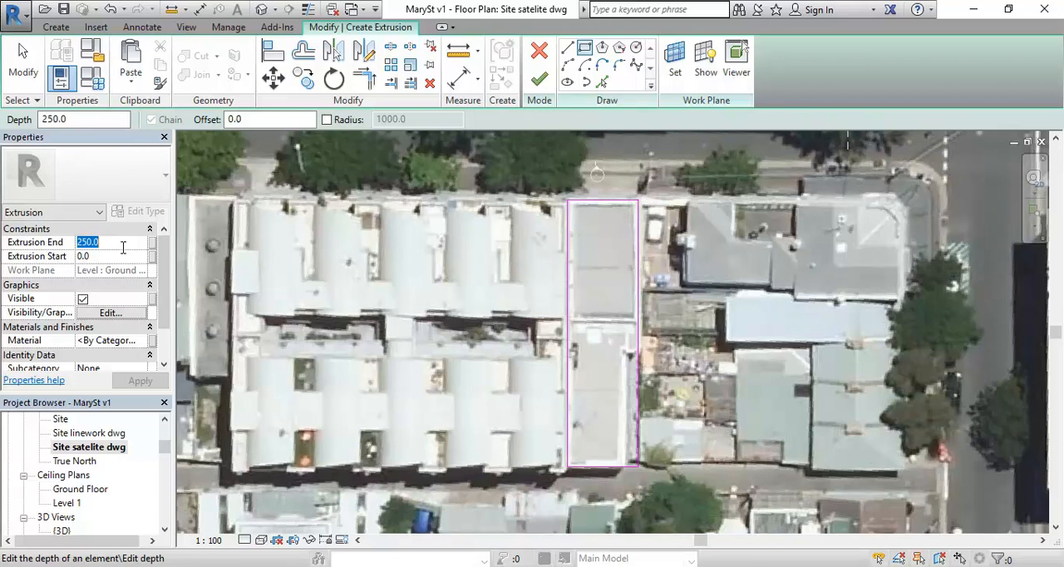
- Set the extrusion end to 8000.0 and start to -100, then apply
{"action": "type", "text": "8"}
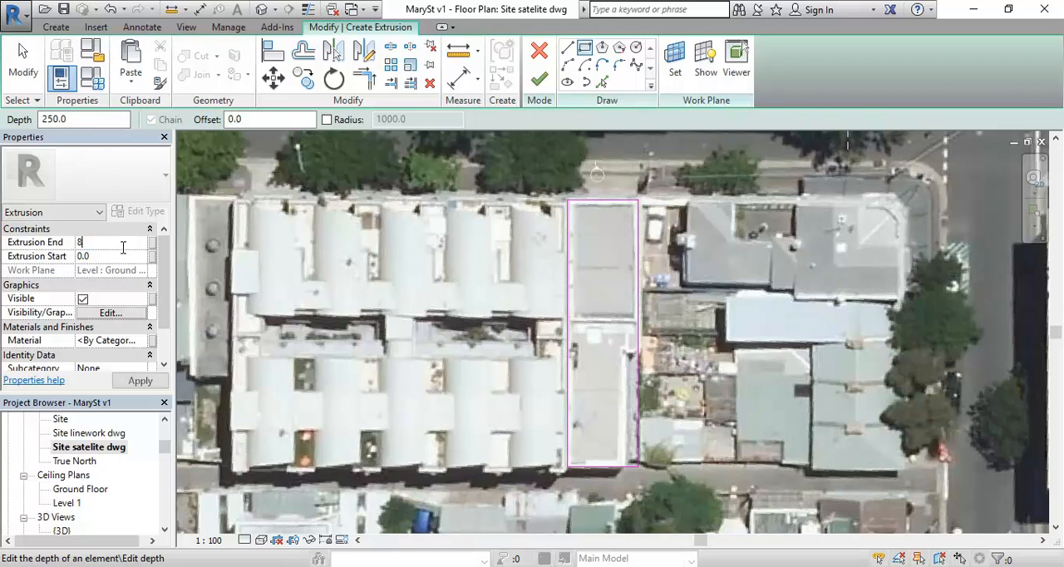
{"action": "type", "text": "000.0"}
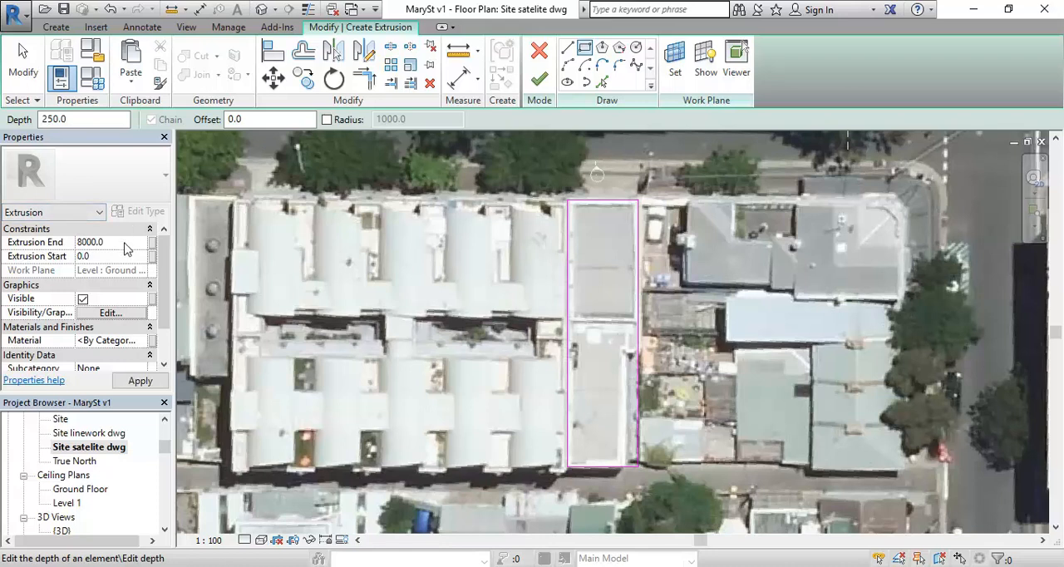
{"action": "left_click", "coordinate": [107, 256]}
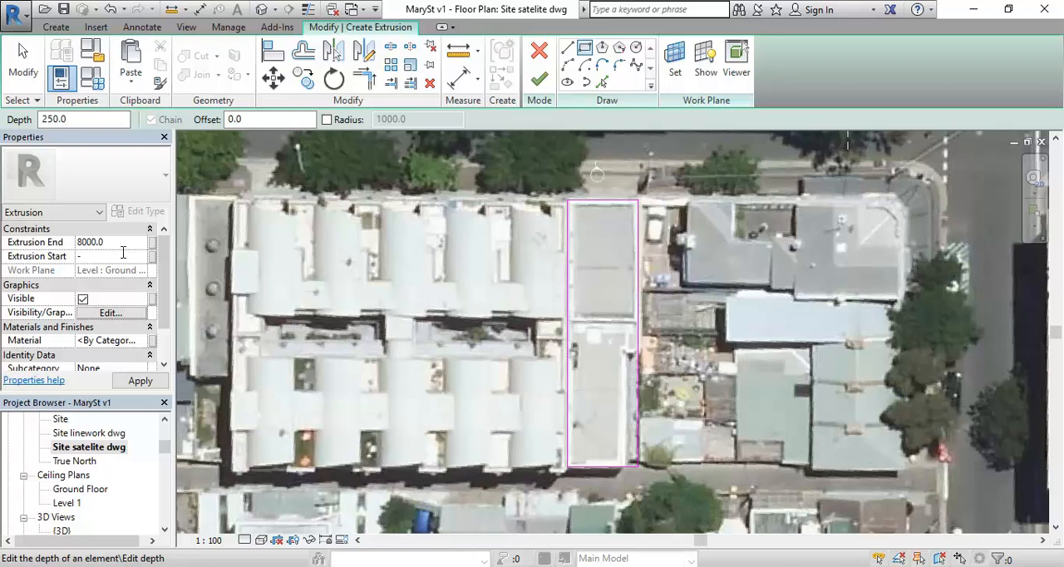
{"action": "type", "text": "-100"}
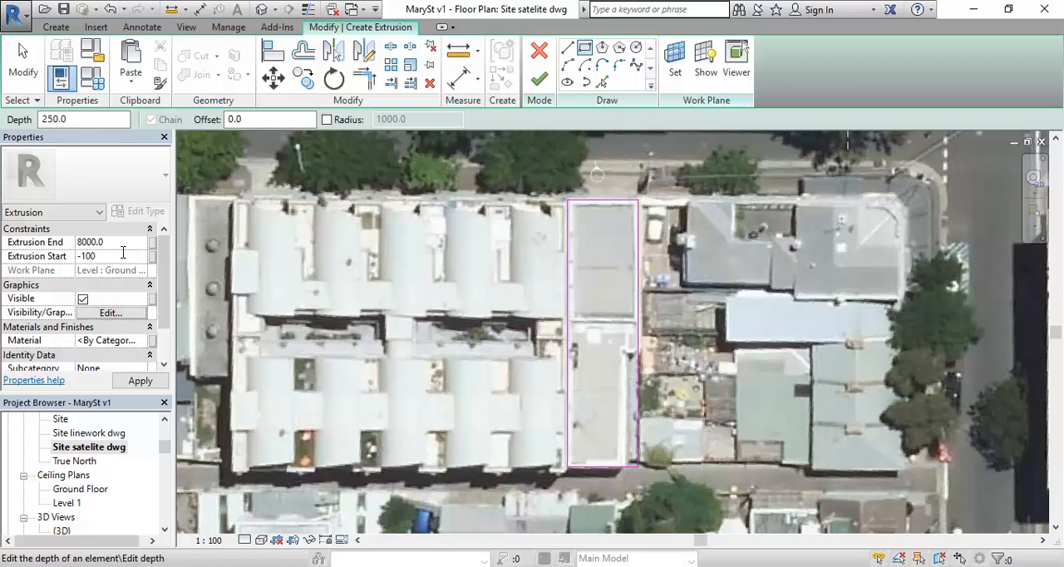
{"action": "left_click", "coordinate": [108, 256]}
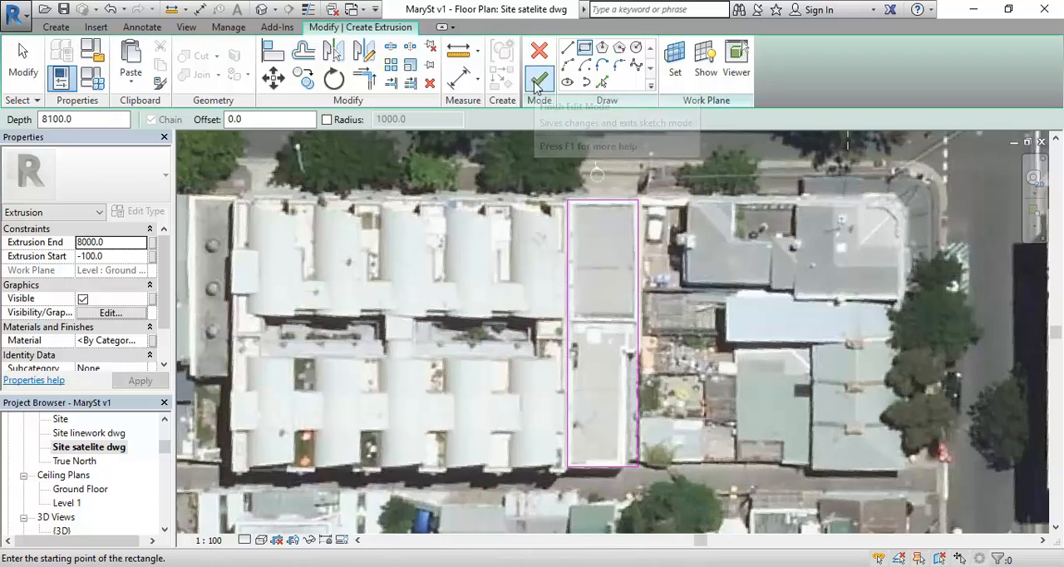
- Finish the narrow building's extrusion, check it in 3D, and reopen the Site satellite dwg plan
{"action": "left_click", "coordinate": [539, 83]}
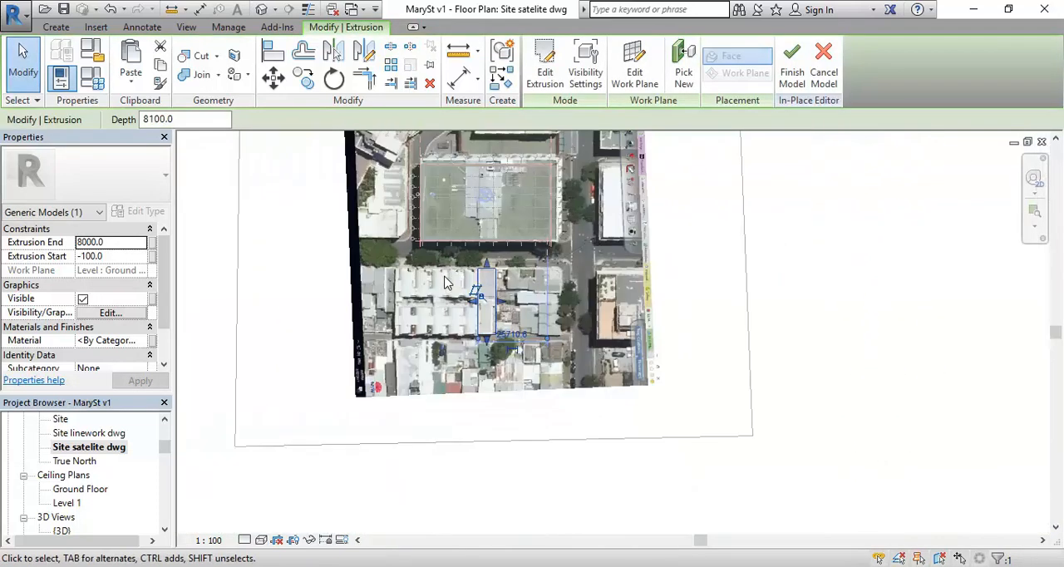
{"action": "mouse_move", "coordinate": [266, 10]}
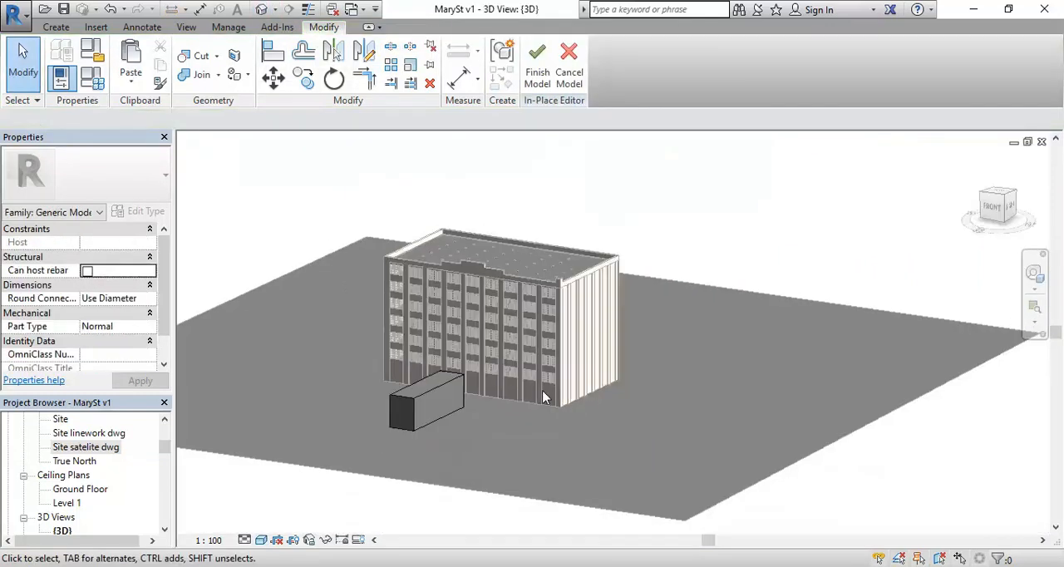
{"action": "left_click_drag", "start_coordinate": [545, 398], "coordinate": [522, 451]}
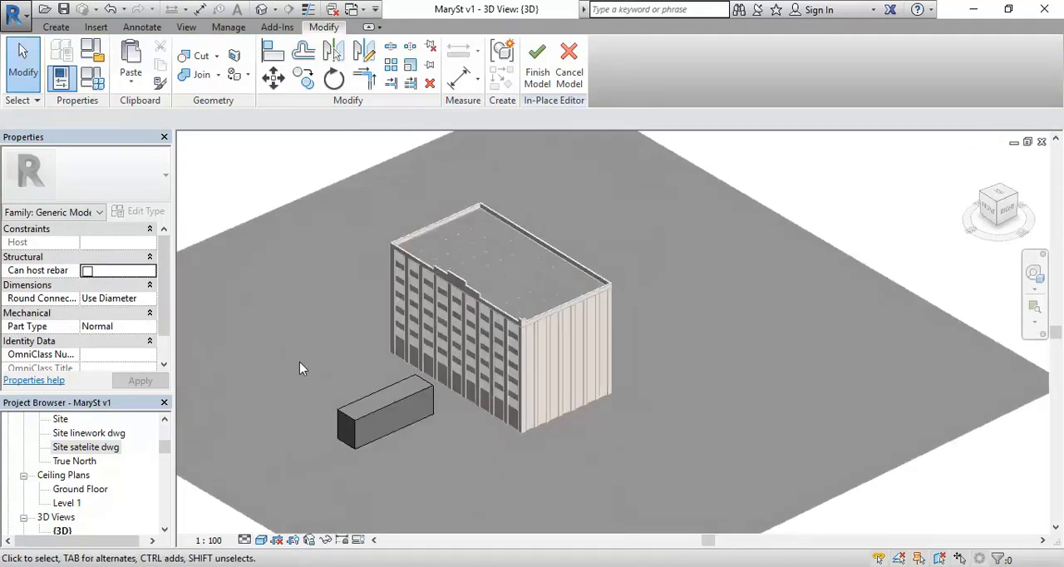
{"action": "double_click", "coordinate": [83, 446]}
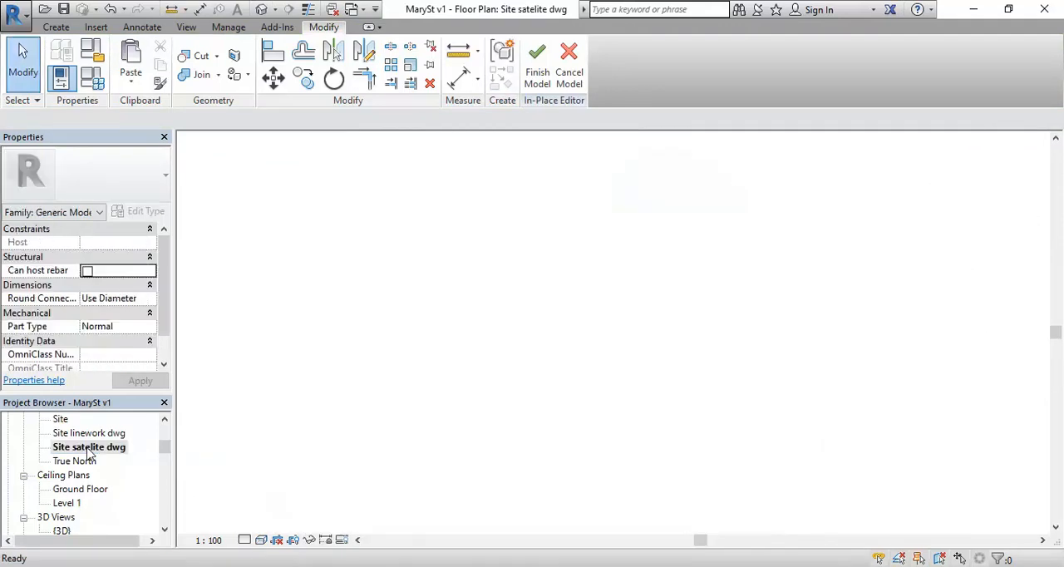
{"action": "double_click", "coordinate": [88, 445]}
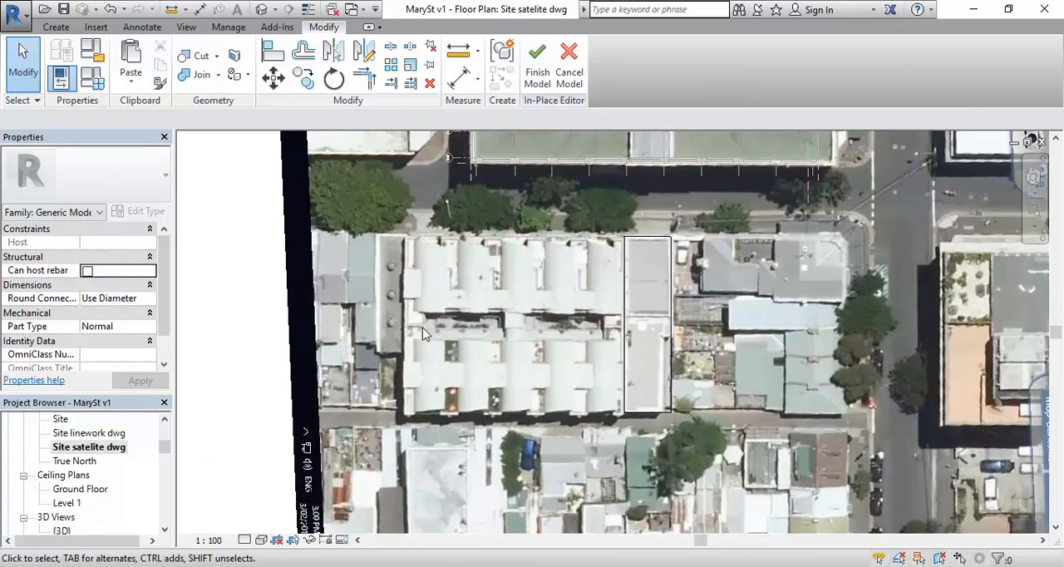
- Start a second solid extrusion from the in-place editor's Create tools
{"action": "left_click", "coordinate": [50, 26]}
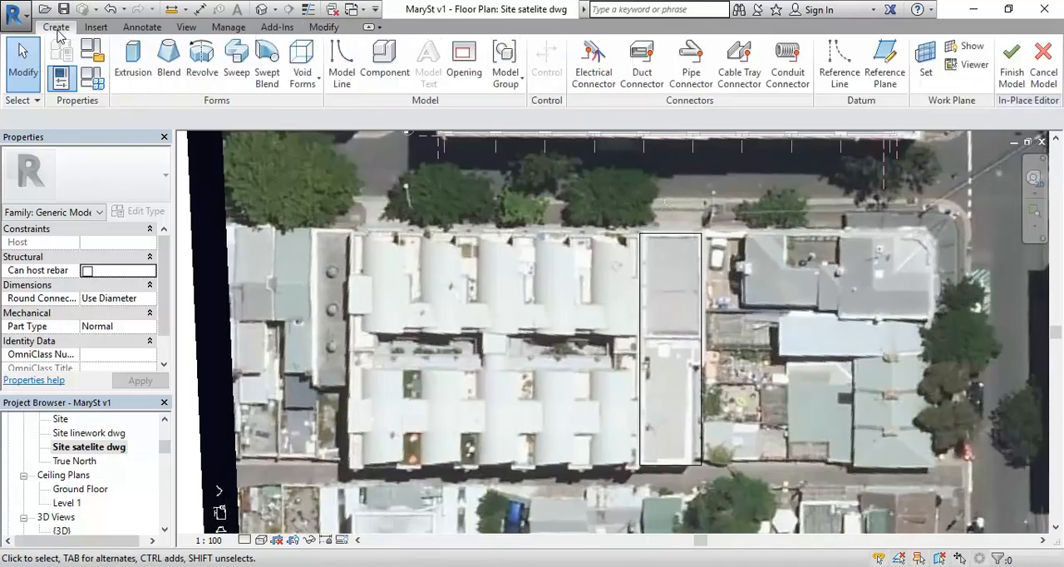
{"action": "mouse_move", "coordinate": [619, 349]}
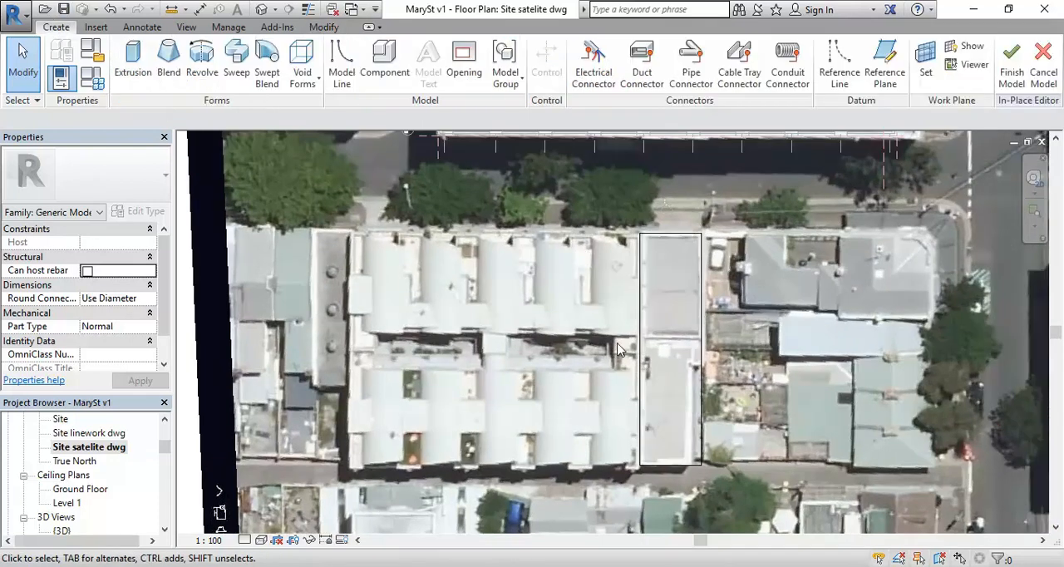
{"action": "left_click", "coordinate": [133, 60]}
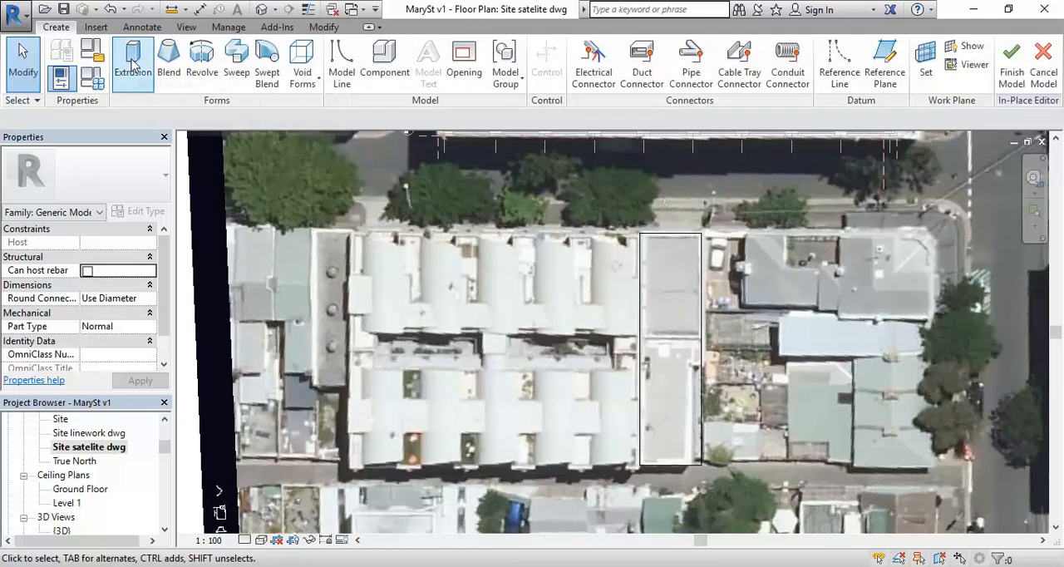
{"action": "mouse_move", "coordinate": [130, 63]}
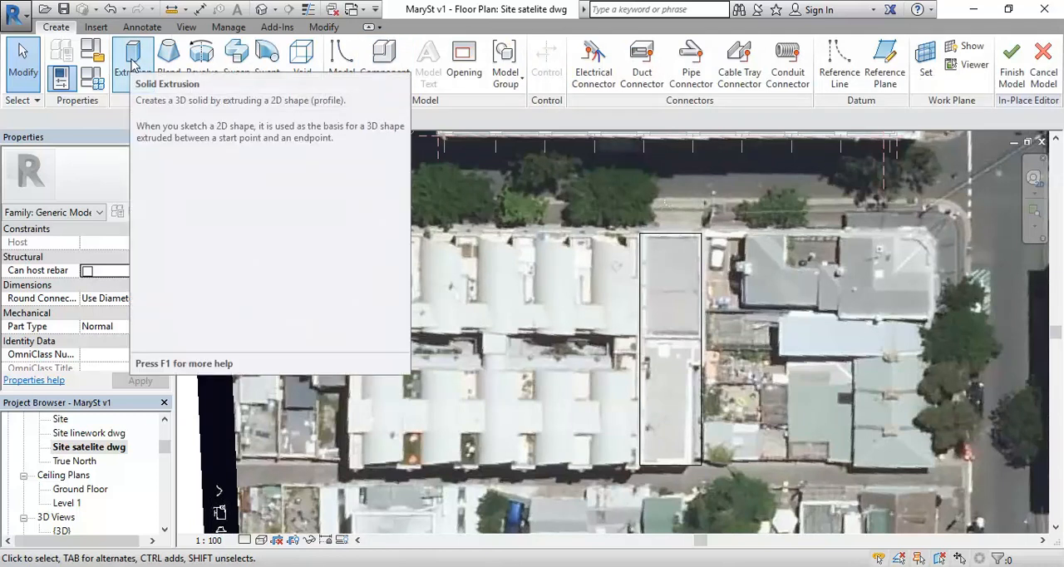
{"action": "left_click", "coordinate": [133, 63]}
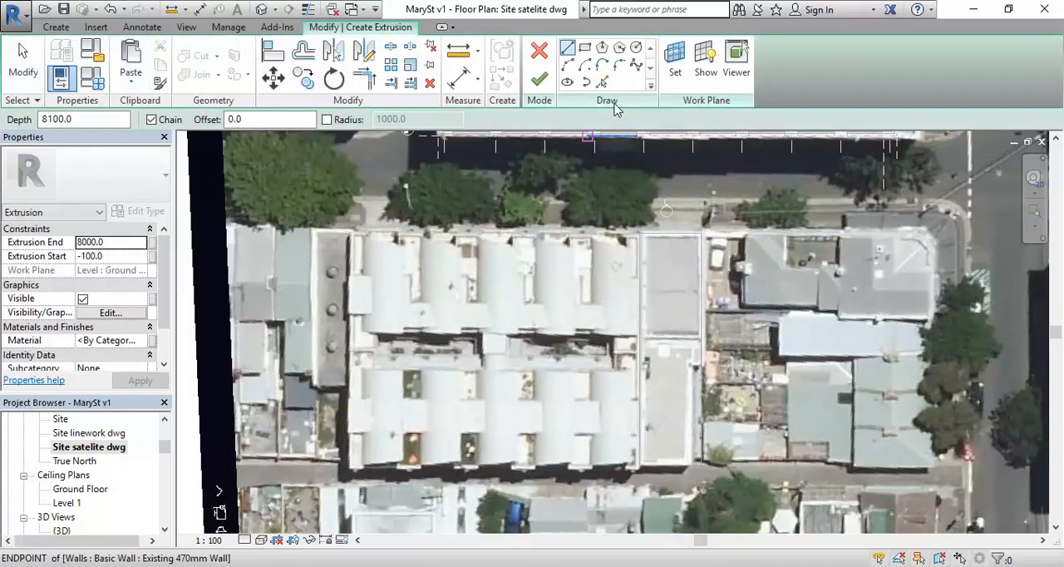
{"action": "mouse_move", "coordinate": [583, 47]}
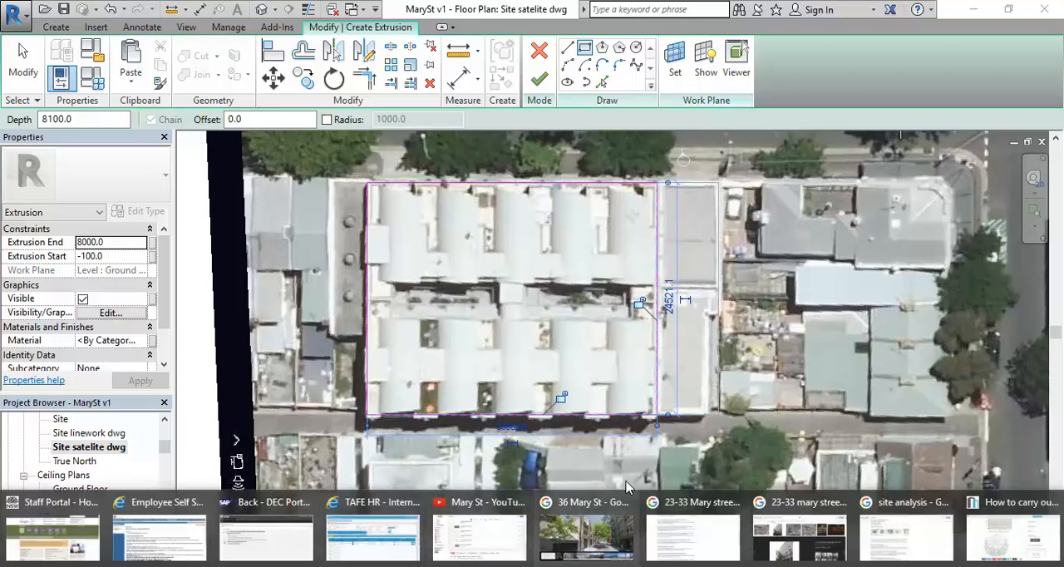
{"action": "left_click", "coordinate": [590, 501]}
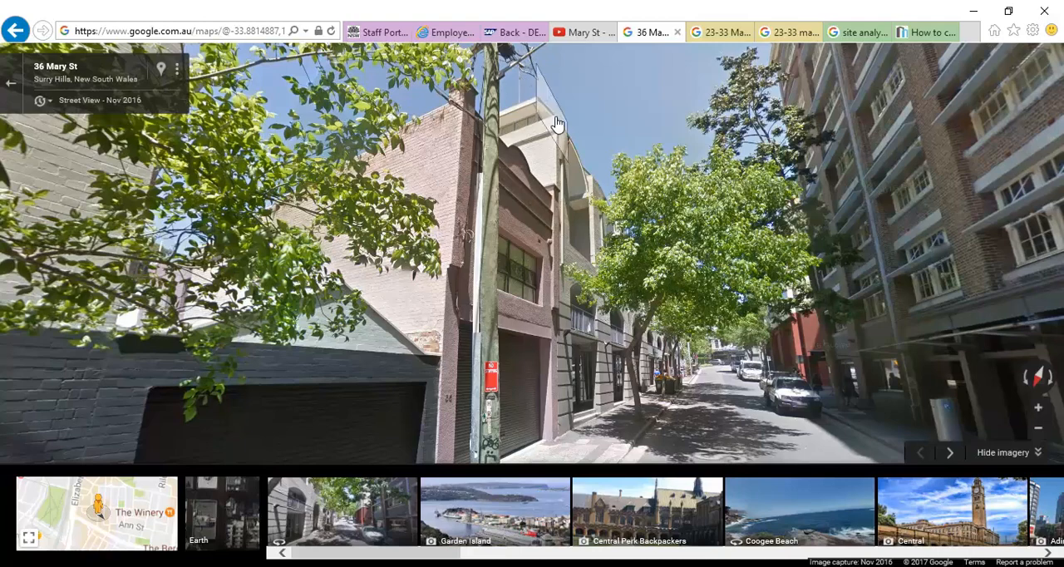
{"action": "mouse_move", "coordinate": [542, 106]}
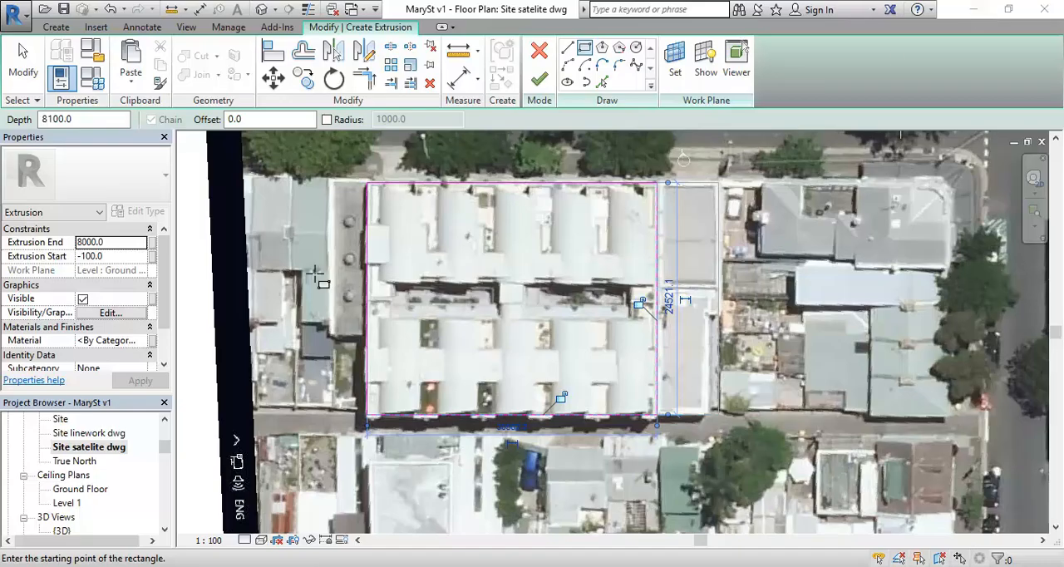
- Raise the terraced block's extrusion end to 15000
{"action": "left_click", "coordinate": [108, 243]}
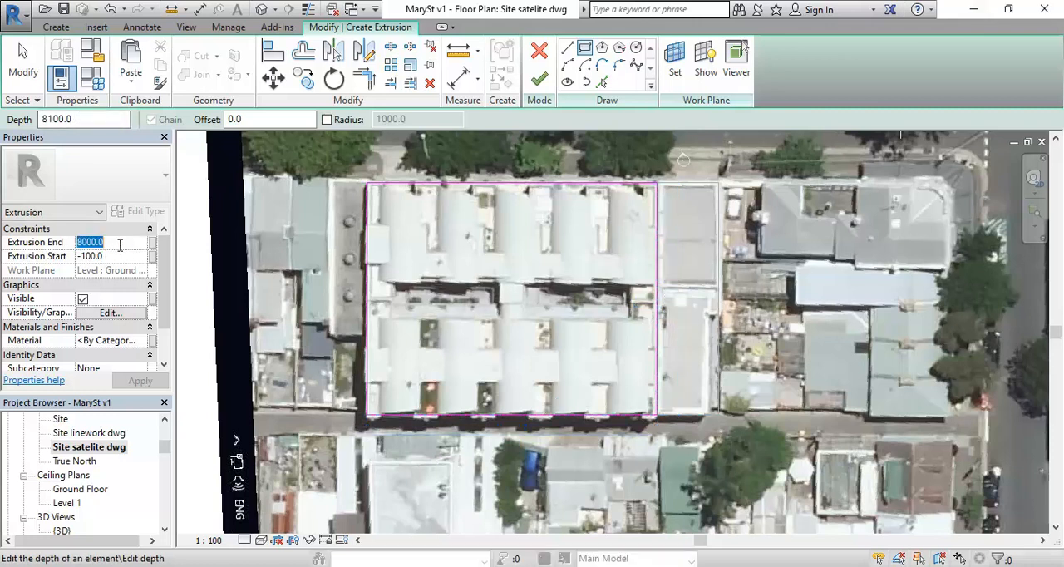
{"action": "type", "text": "15000"}
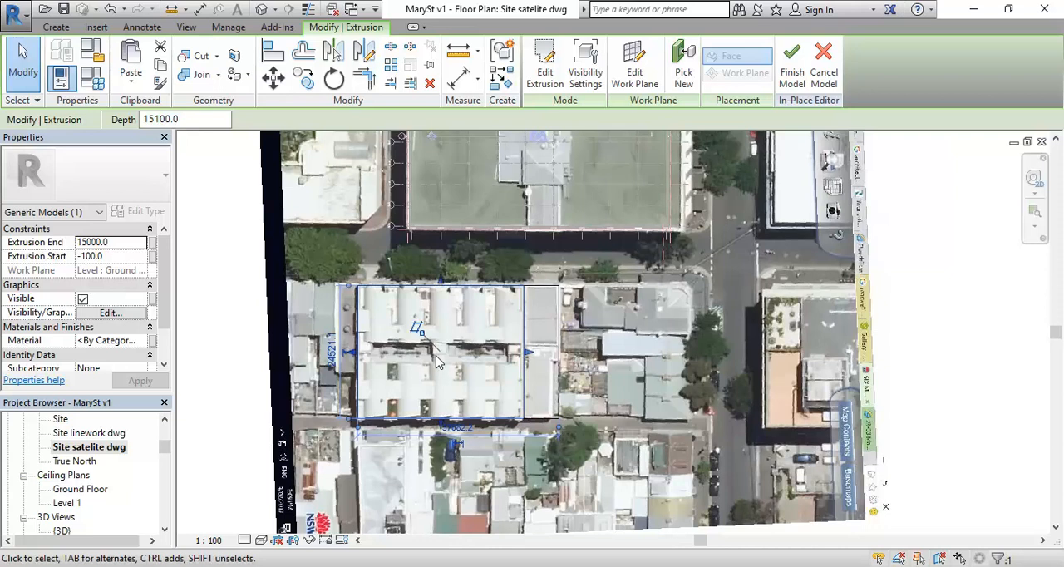
{"action": "mouse_move", "coordinate": [439, 362]}
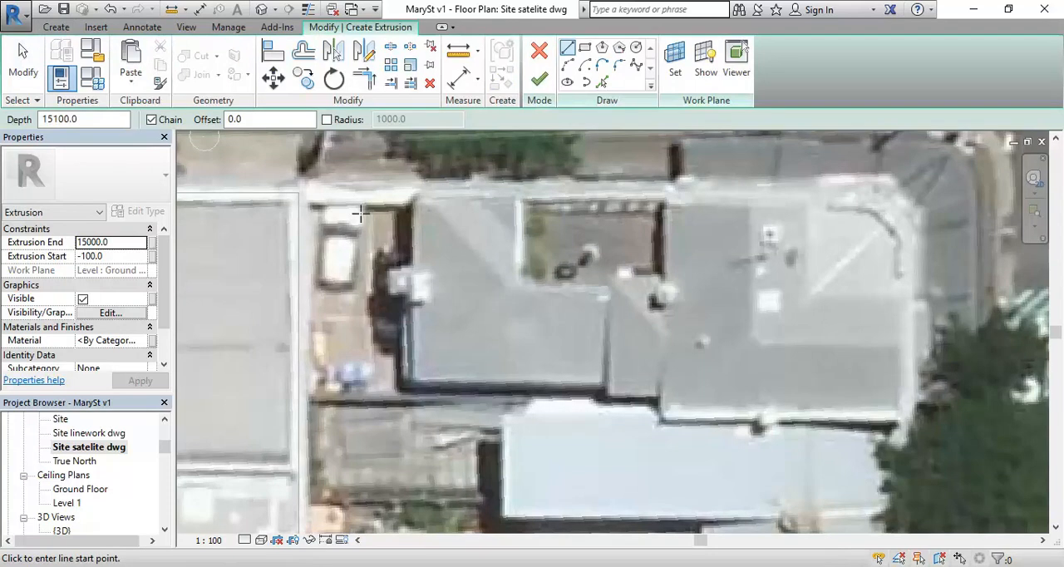
{"action": "mouse_move", "coordinate": [379, 196]}
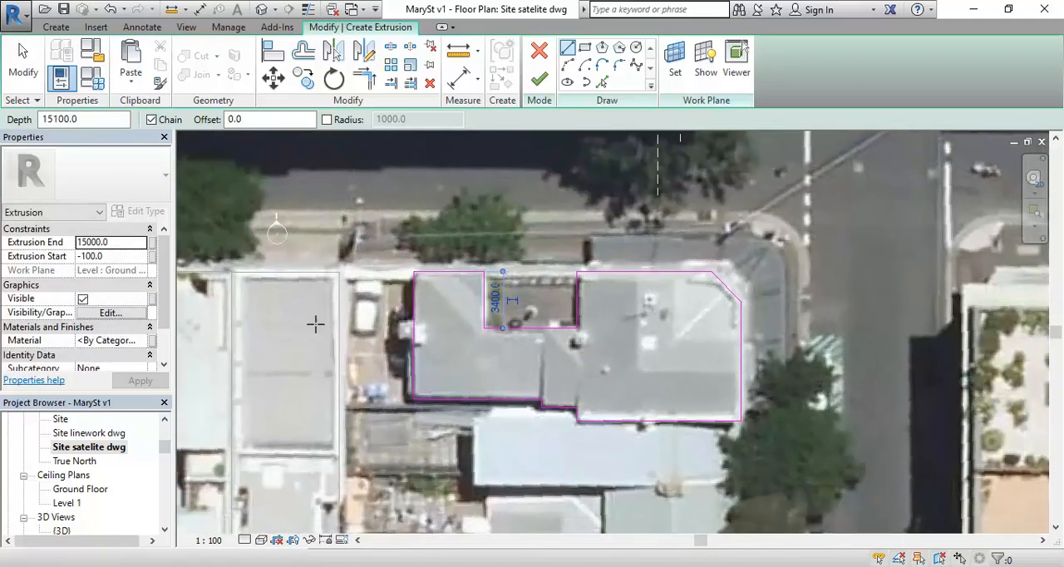
- Set the corner building's extrusion depth to 8000 and finish the extrusion
{"action": "left_click", "coordinate": [83, 120]}
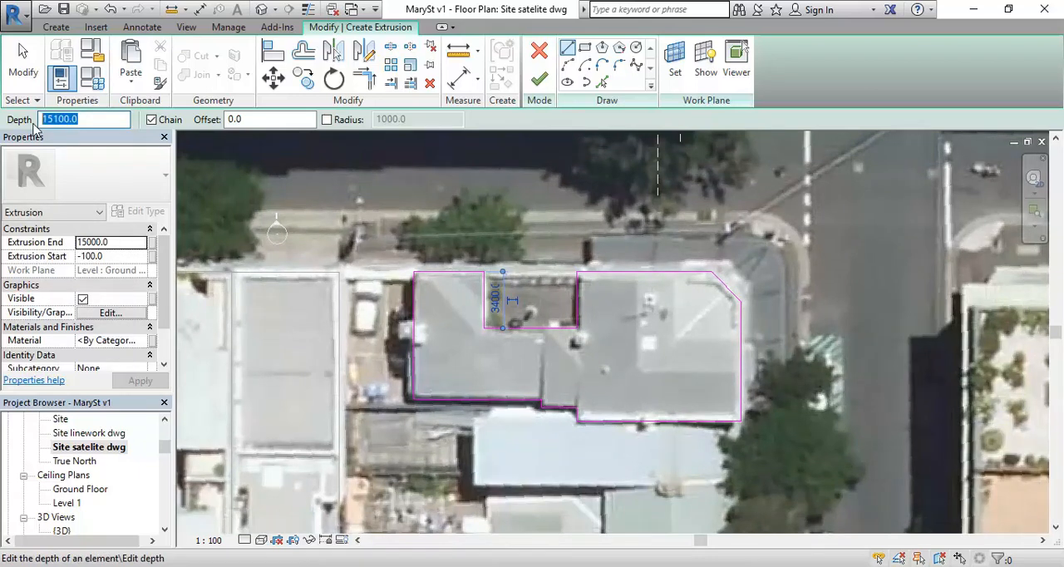
{"action": "type", "text": "8000"}
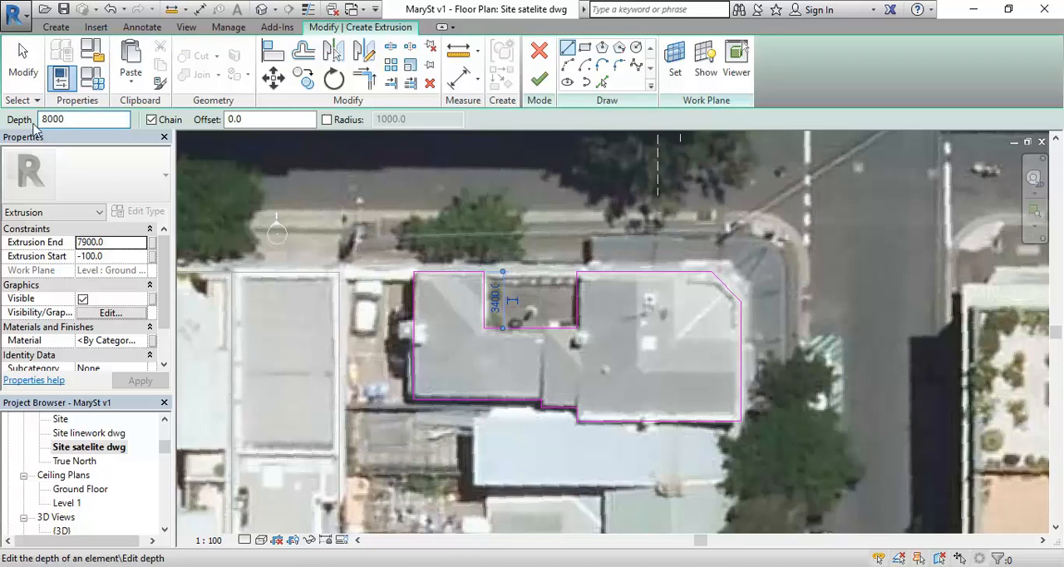
{"action": "mouse_move", "coordinate": [539, 78]}
{"action": "type", "text": "8"}
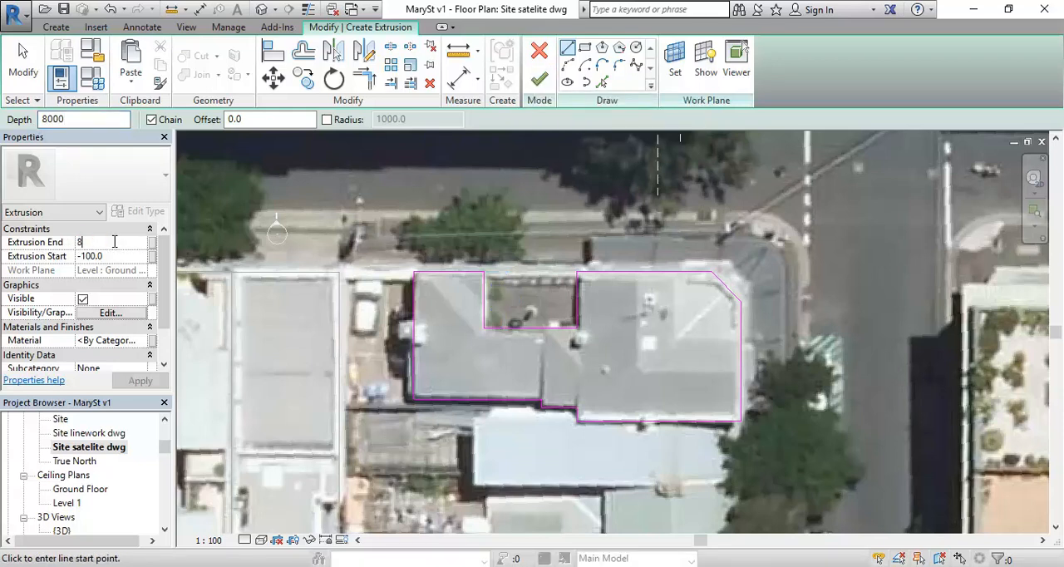
{"action": "left_click", "coordinate": [537, 78]}
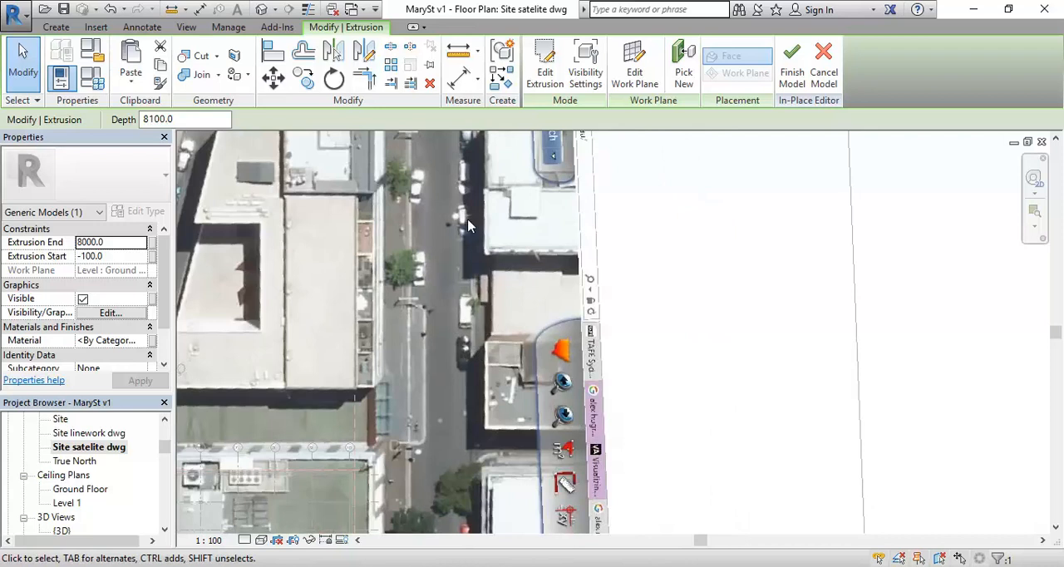
- Sketch a rectangular extrusion over the building east of the street with Extrusion End 20000
{"action": "left_click", "coordinate": [53, 27]}
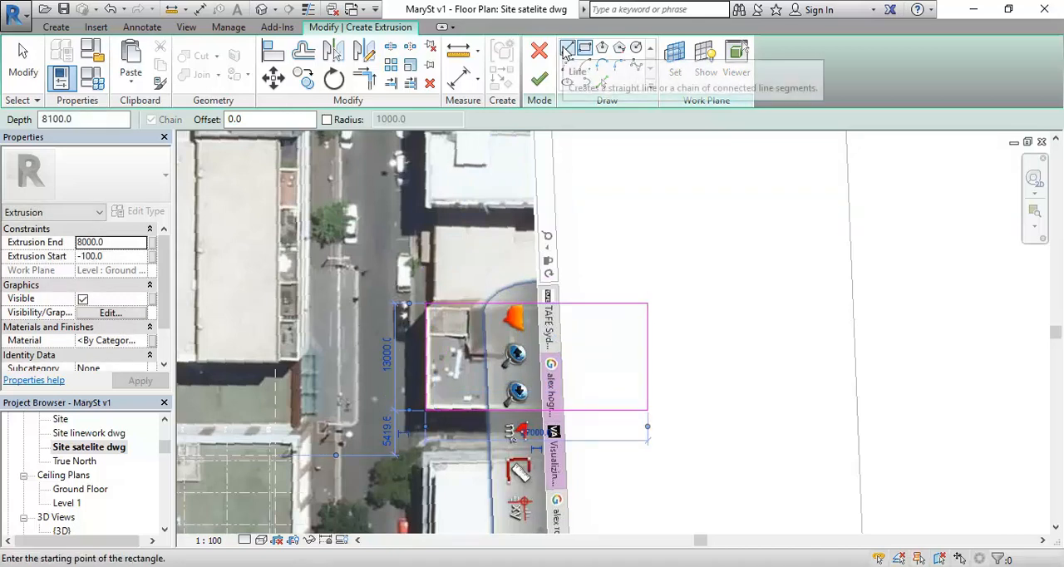
{"action": "left_click", "coordinate": [569, 47]}
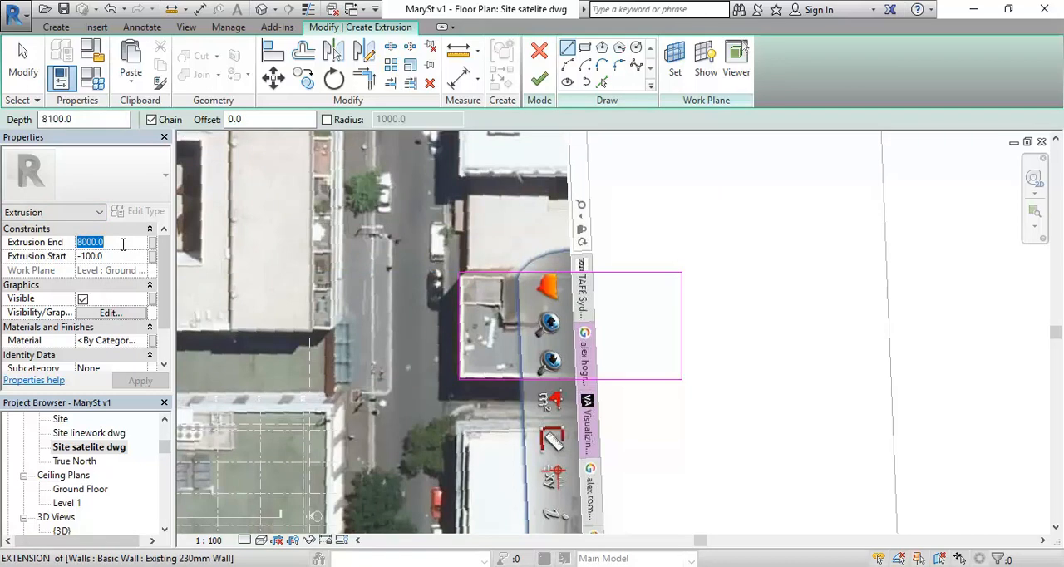
{"action": "type", "text": "20000"}
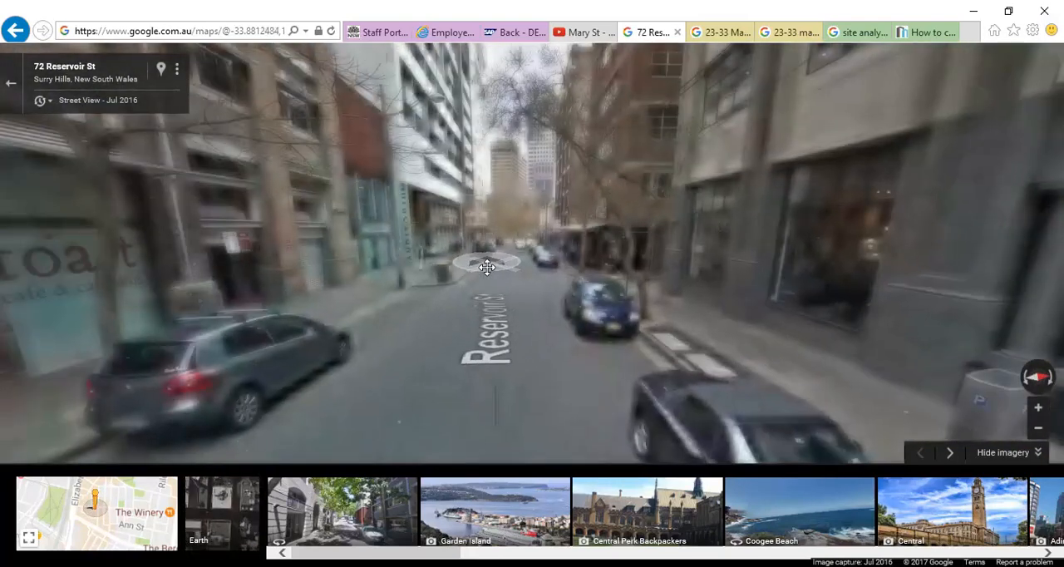
- Walk Street View along Reservoir St to number 60 and turn toward the buildings across
{"action": "left_click", "coordinate": [487, 266]}
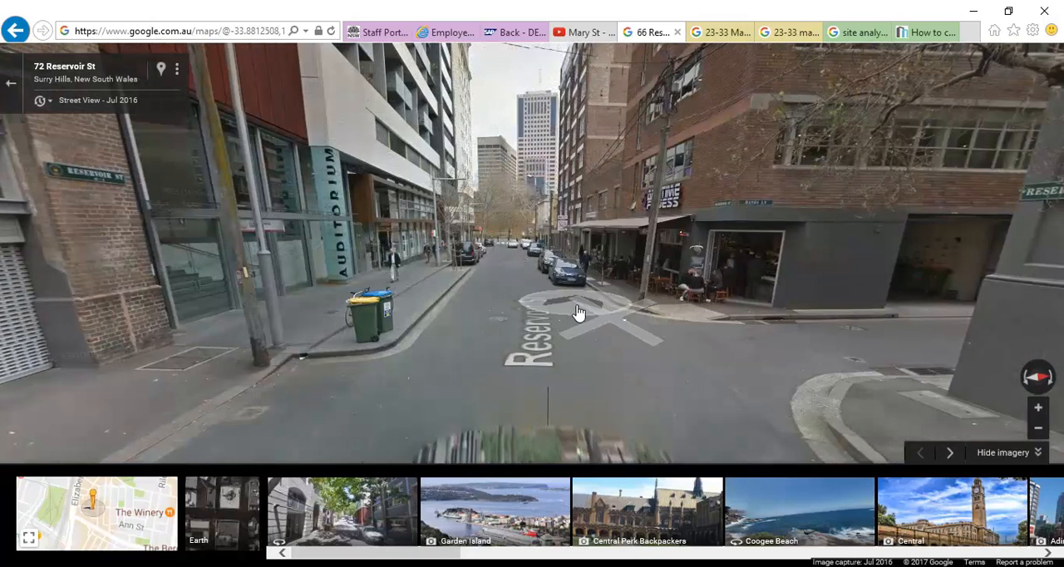
{"action": "left_click", "coordinate": [579, 311]}
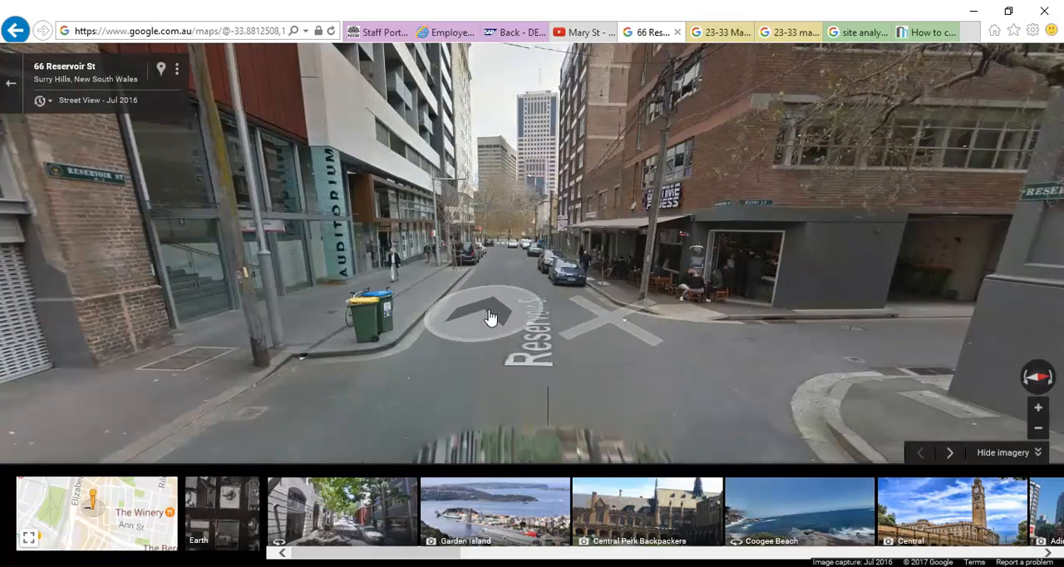
{"action": "left_click", "coordinate": [490, 316]}
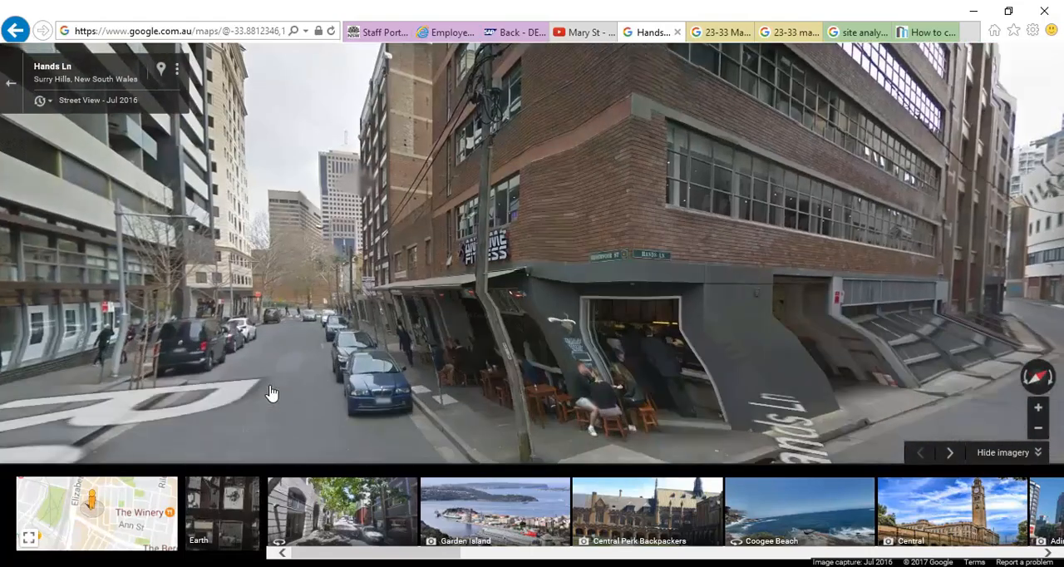
{"action": "left_click", "coordinate": [273, 392]}
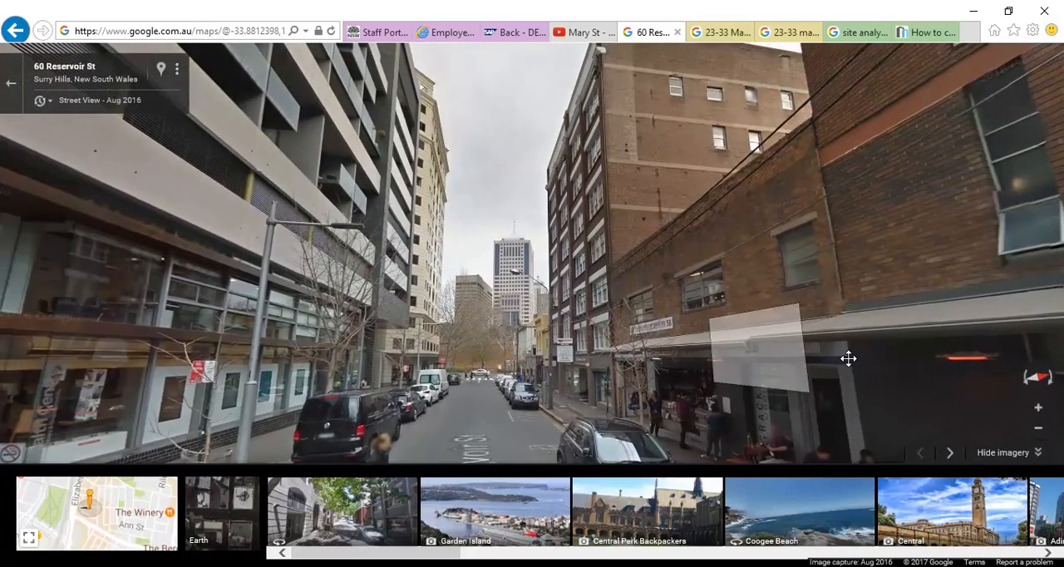
{"action": "left_click_drag", "start_coordinate": [848, 359], "coordinate": [313, 336]}
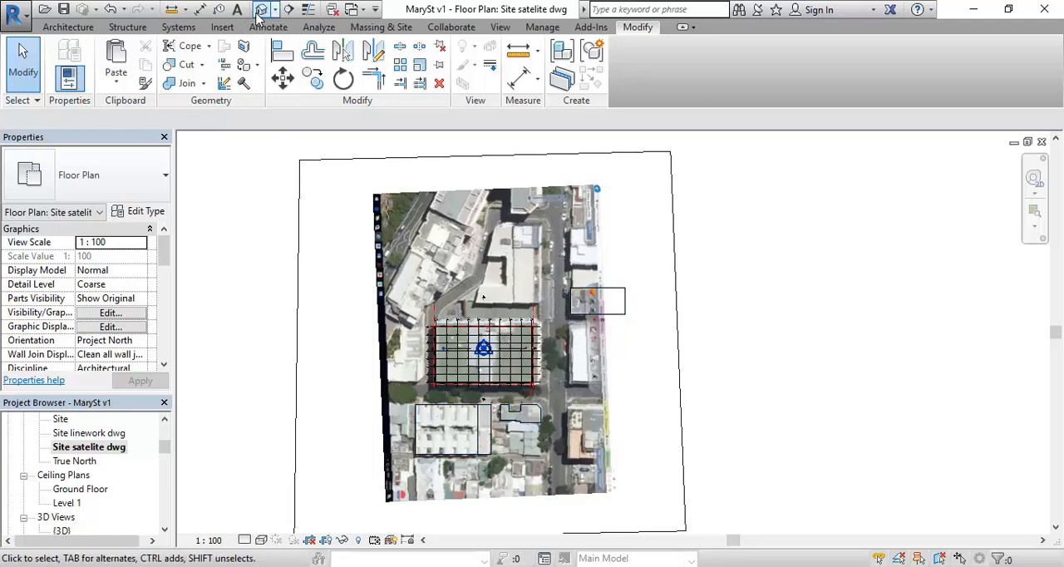
- Orbit the 3D view around the main building and neighbouring blocks to inspect the shadowed facades
{"action": "double_click", "coordinate": [83, 539]}
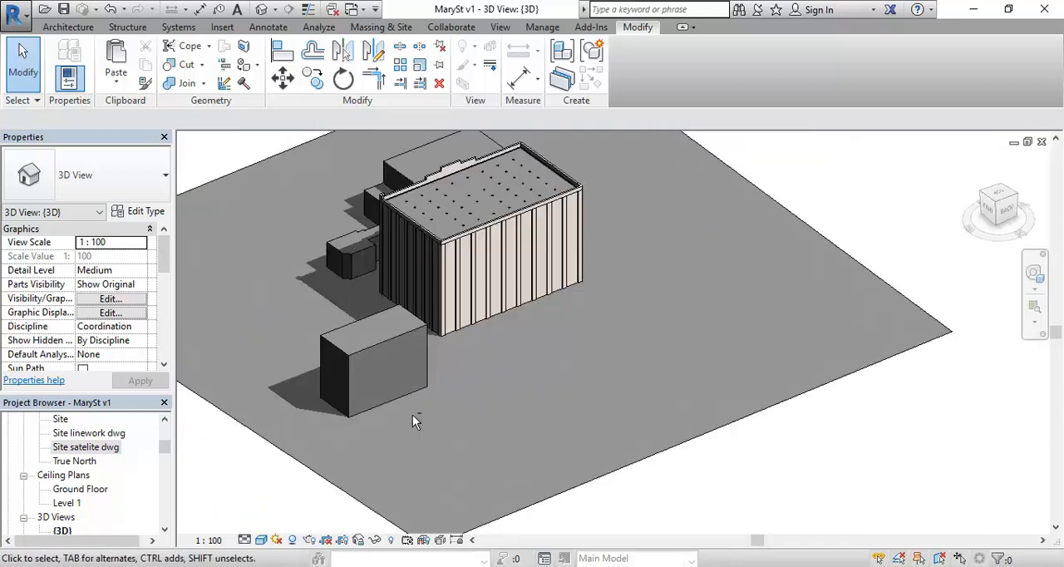
{"action": "left_click_drag", "start_coordinate": [415, 422], "coordinate": [389, 391]}
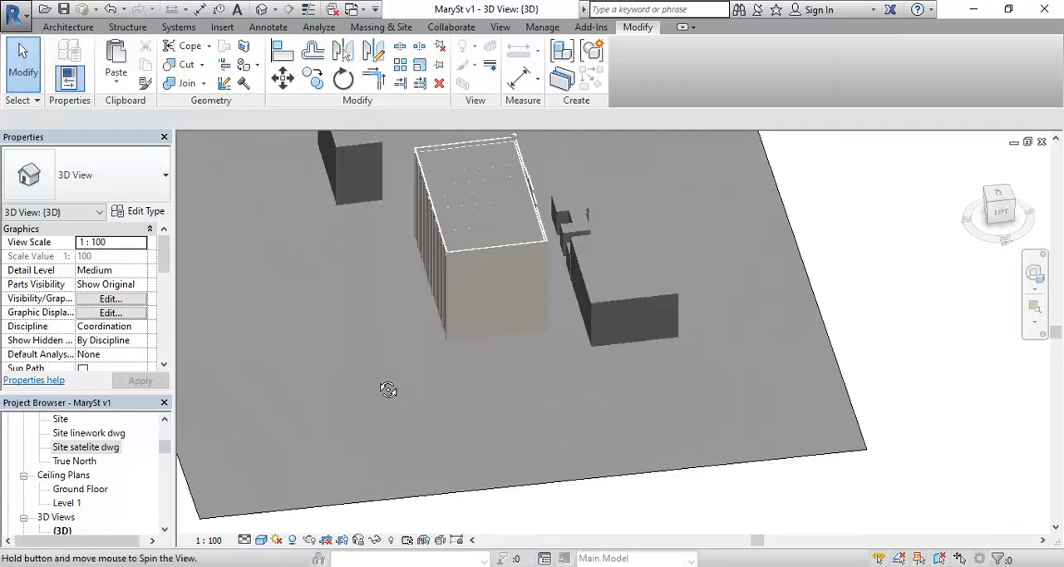
{"action": "left_click_drag", "start_coordinate": [389, 391], "coordinate": [505, 394]}
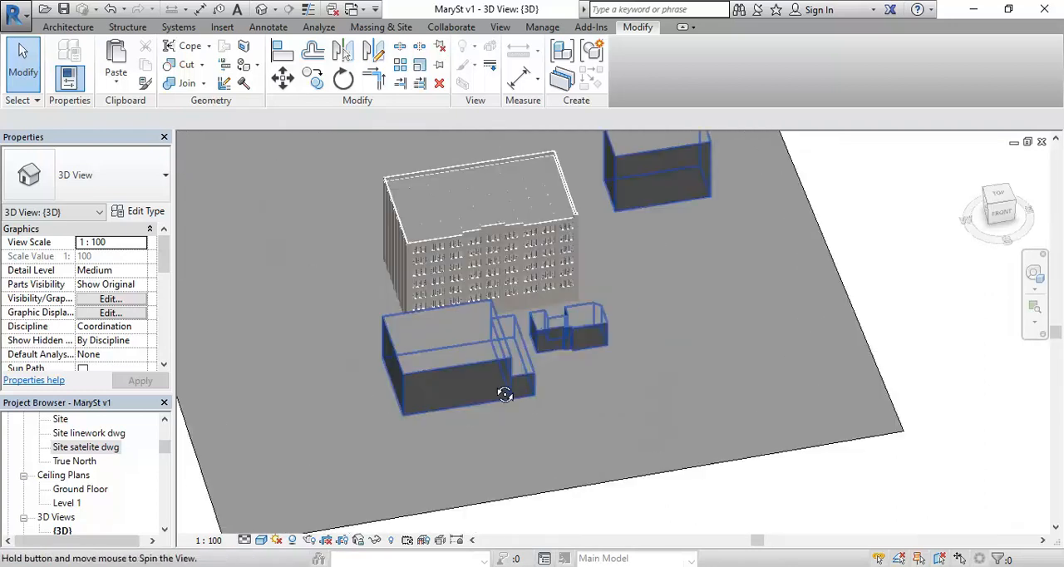
{"action": "left_click_drag", "start_coordinate": [505, 395], "coordinate": [439, 395]}
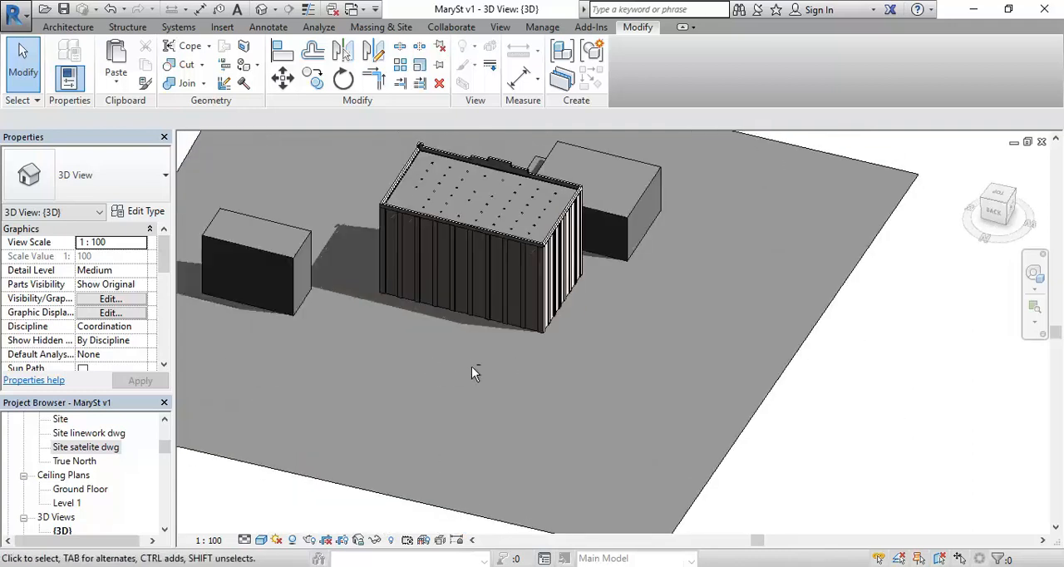
{"action": "left_click_drag", "start_coordinate": [473, 374], "coordinate": [662, 381]}
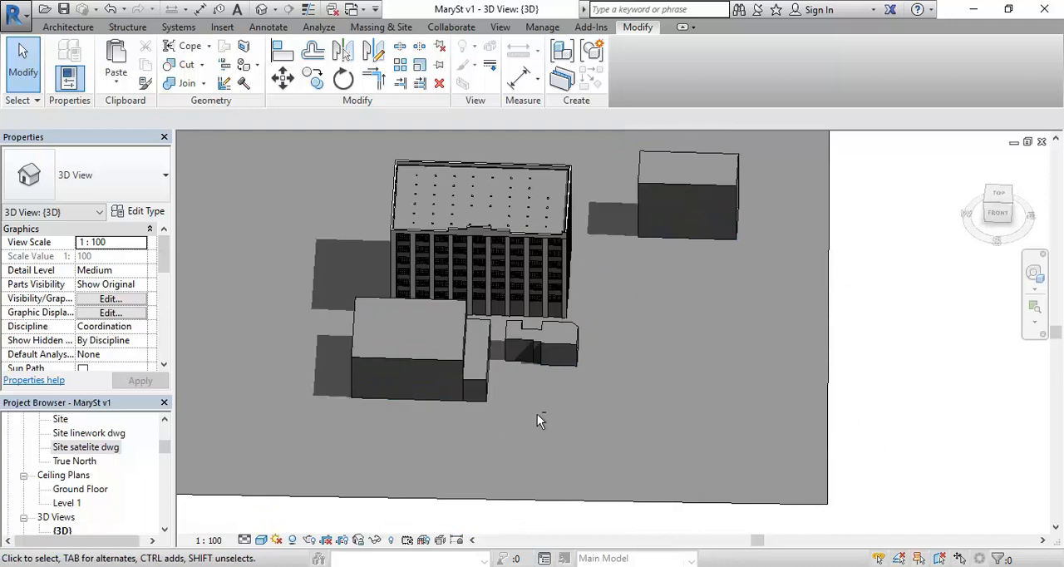
{"action": "left_click_drag", "start_coordinate": [540, 419], "coordinate": [447, 464]}
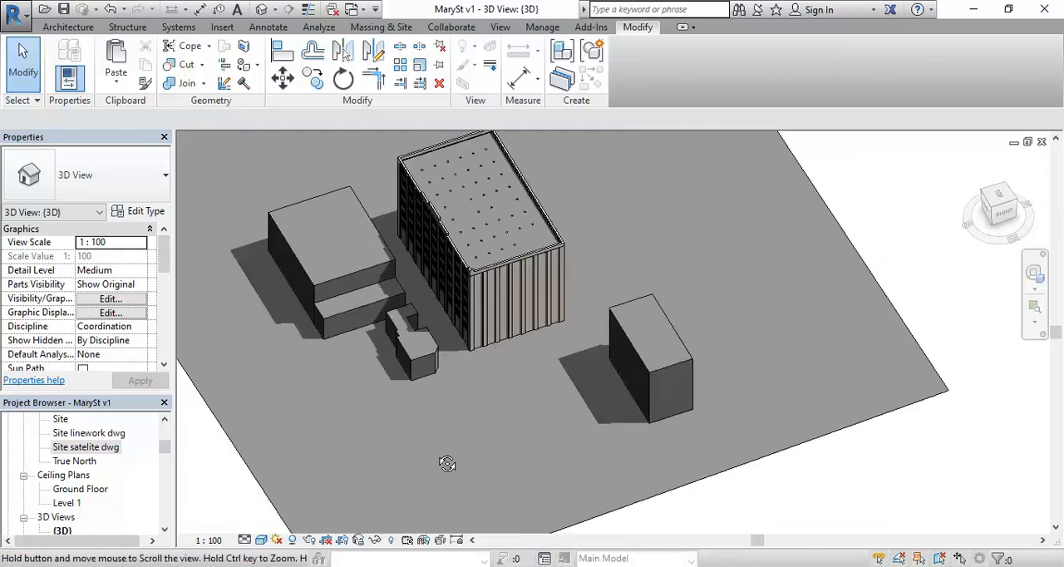
{"action": "left_click_drag", "start_coordinate": [447, 463], "coordinate": [440, 455]}
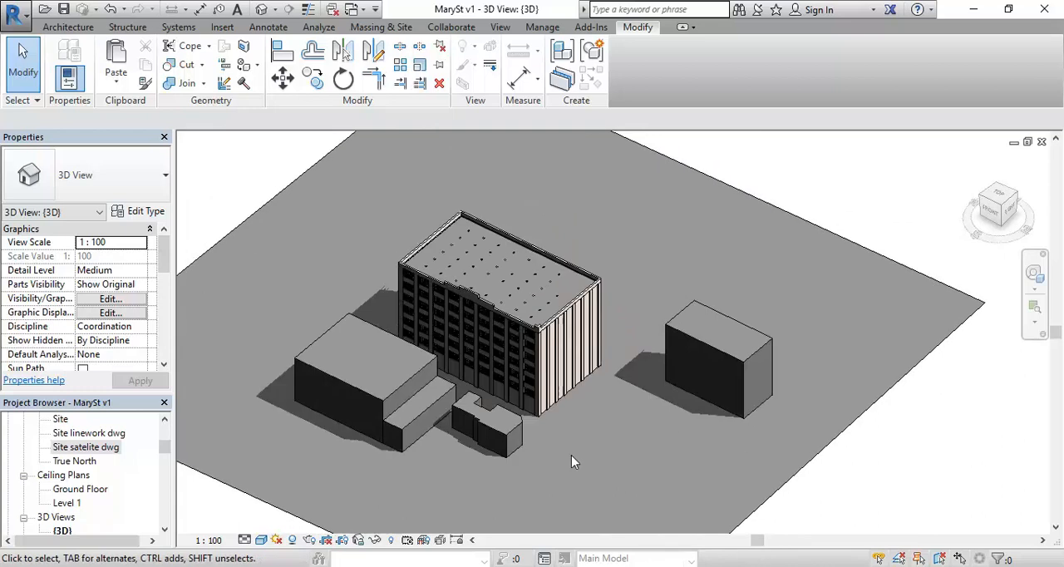
{"action": "mouse_move", "coordinate": [735, 426]}
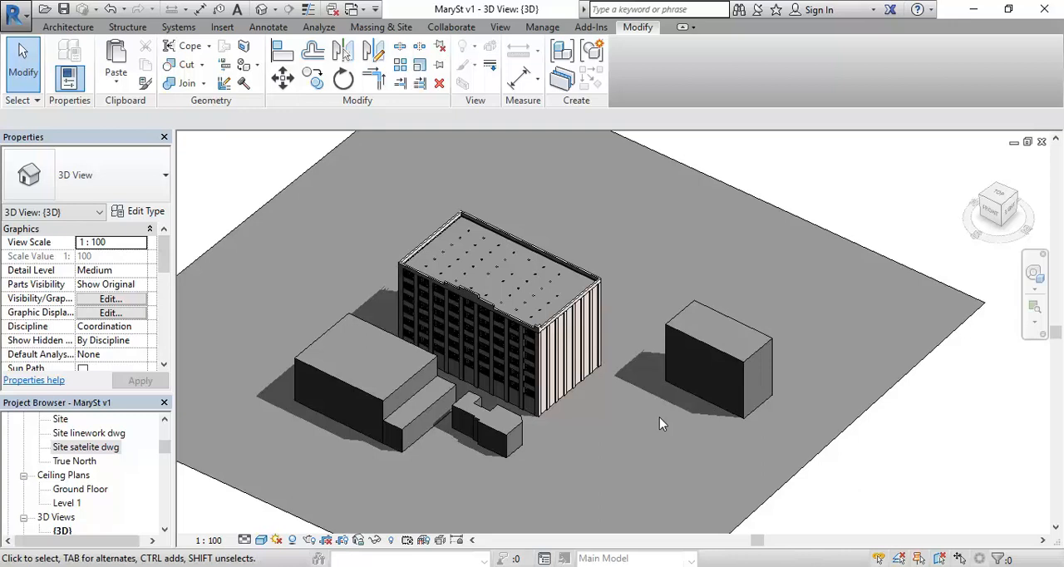
{"action": "mouse_move", "coordinate": [720, 446]}
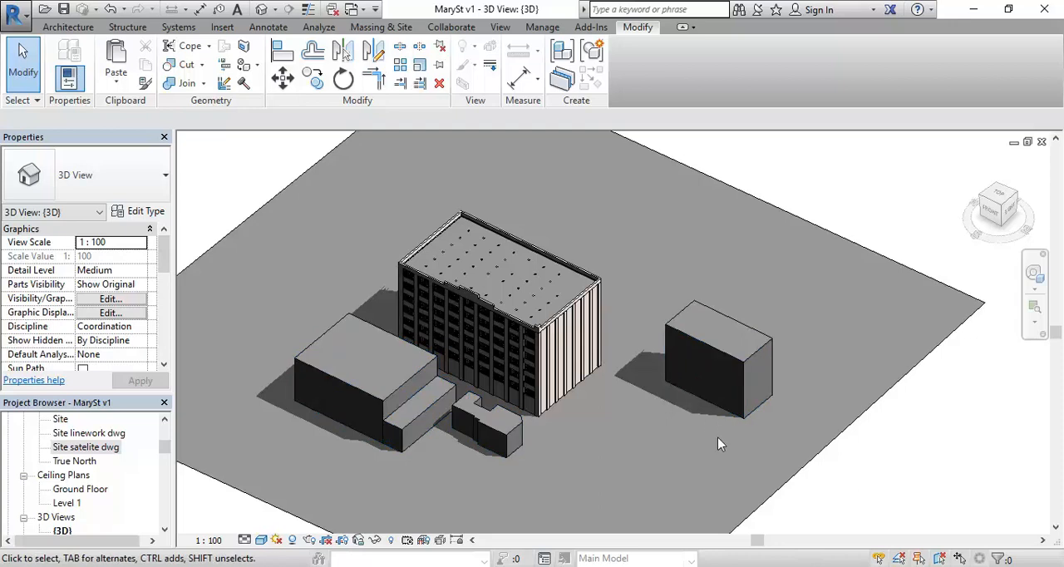
{"action": "left_click_drag", "start_coordinate": [718, 443], "coordinate": [578, 429]}
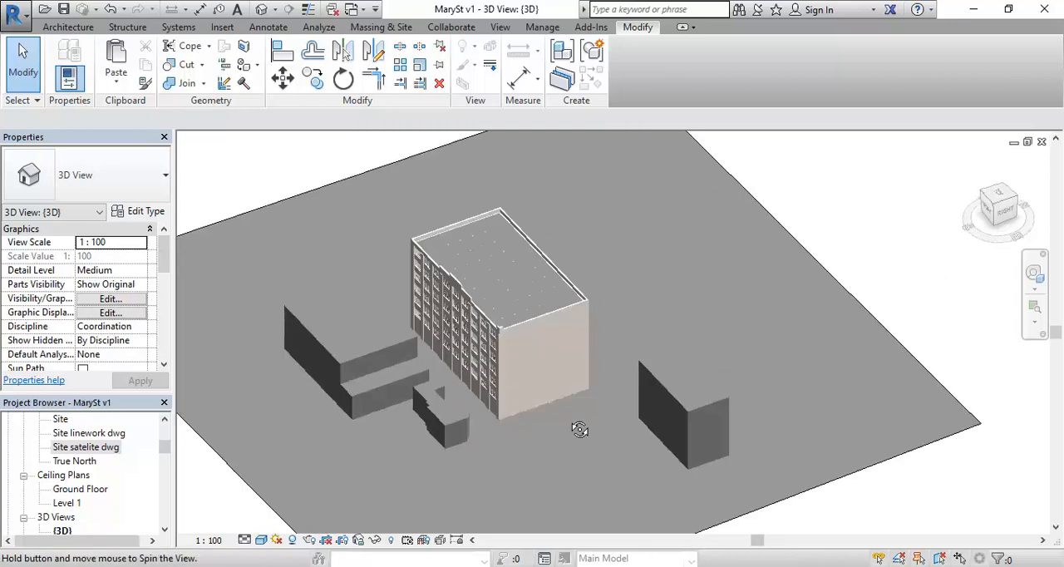
{"action": "left_click_drag", "start_coordinate": [580, 429], "coordinate": [425, 382]}
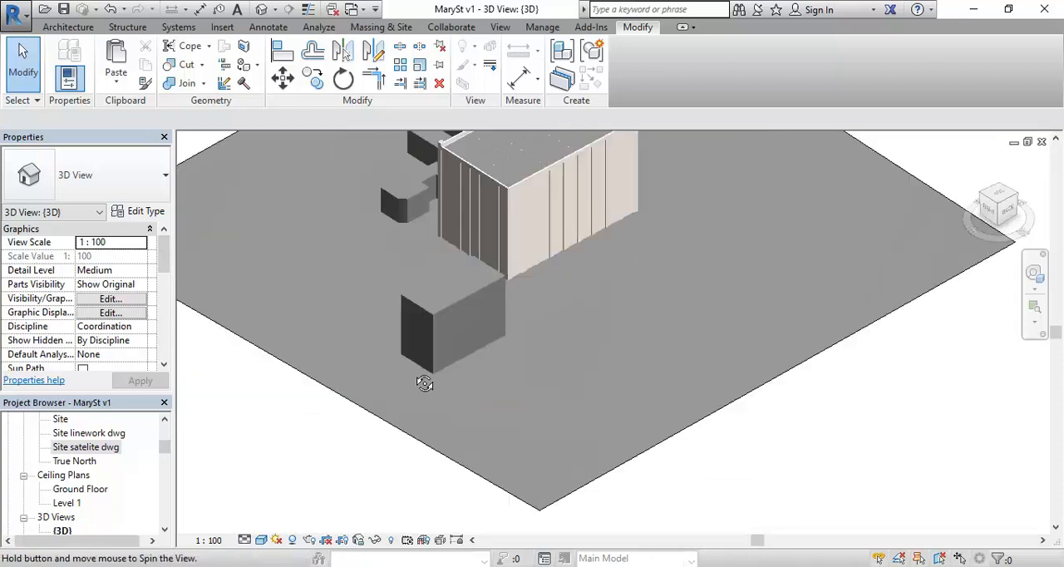
{"action": "left_click_drag", "start_coordinate": [424, 382], "coordinate": [256, 303]}
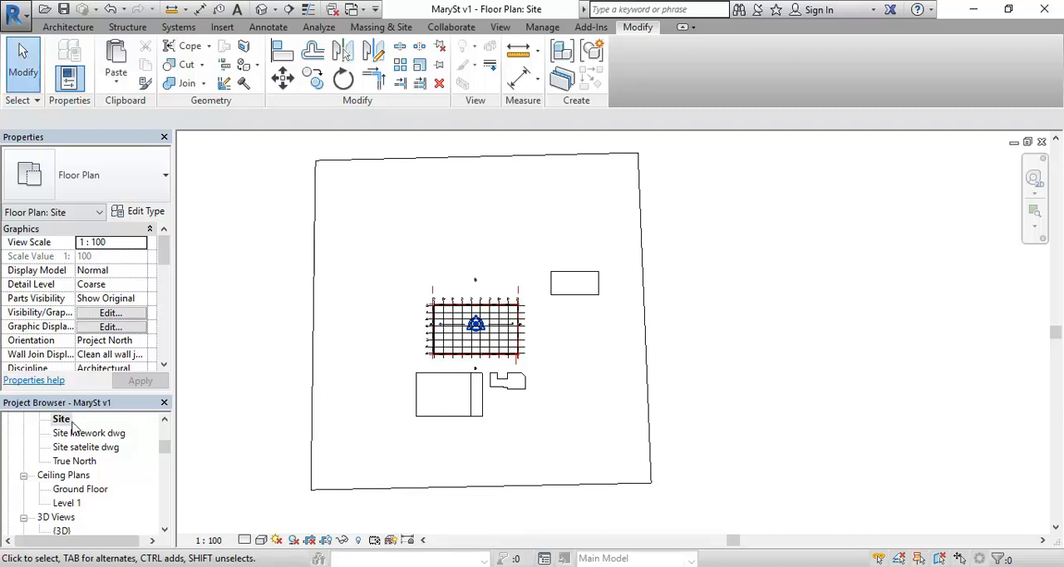
{"action": "mouse_move", "coordinate": [293, 540]}
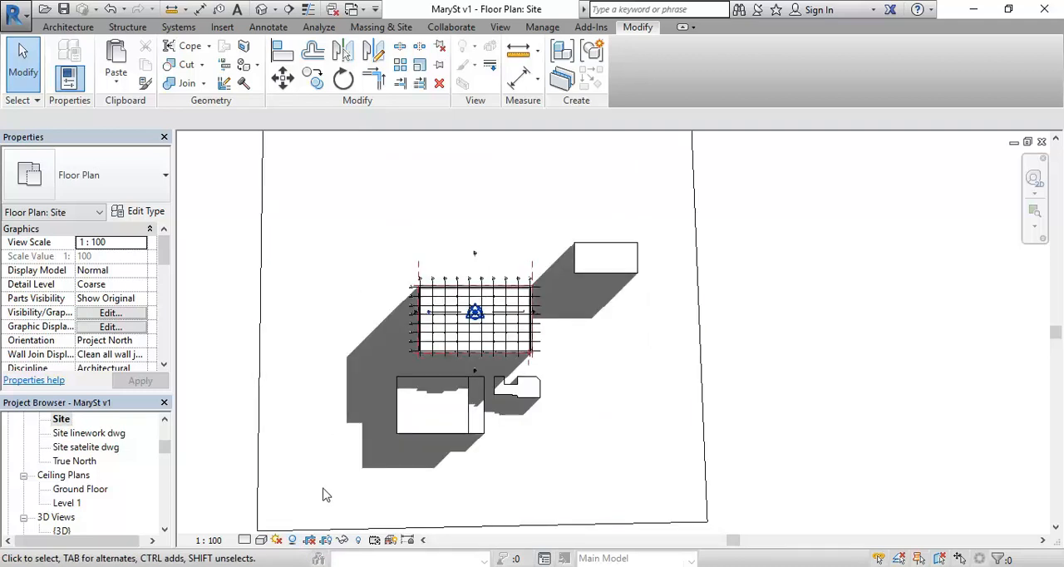
- Turn shadows on in the Site plan's view control bar and bring up the sun path options
{"action": "left_click", "coordinate": [276, 538]}
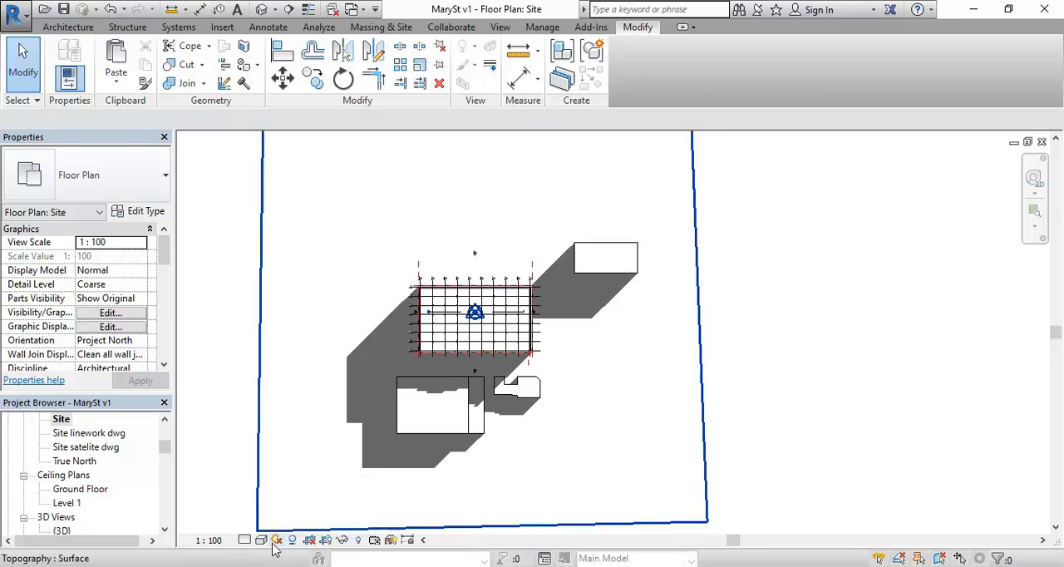
{"action": "left_click", "coordinate": [276, 540]}
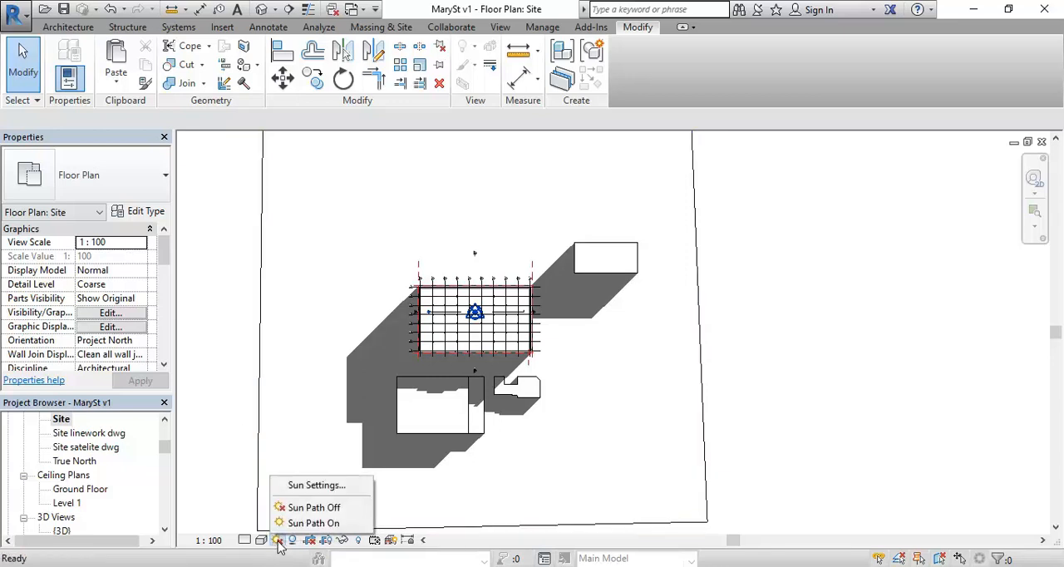
{"action": "mouse_move", "coordinate": [317, 485]}
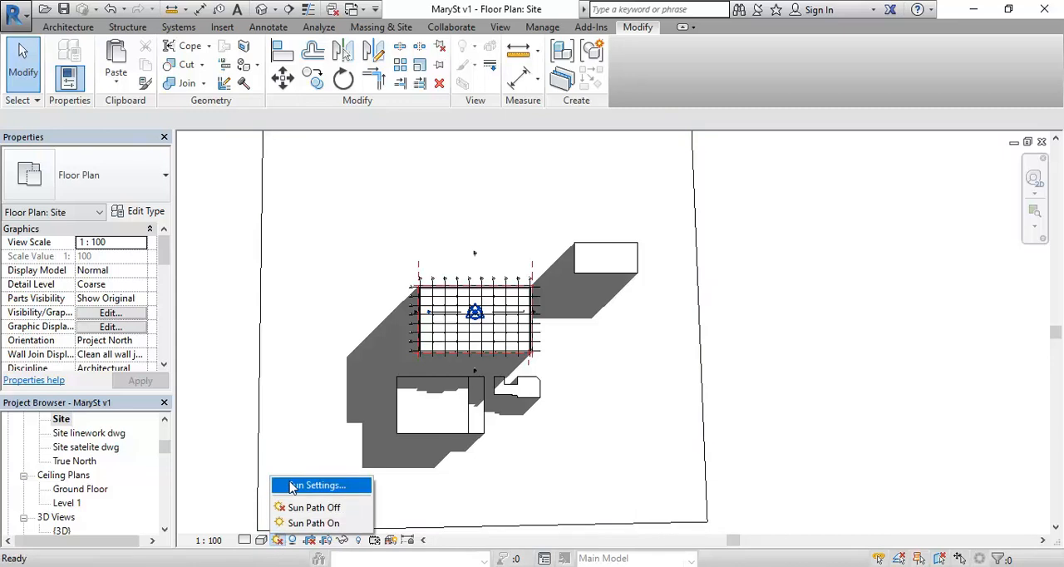
- Set the solar study to Still and choose the Summer Solstice preset (Canberra, 21/12/2010, 12:00 PM)
{"action": "left_click", "coordinate": [319, 486]}
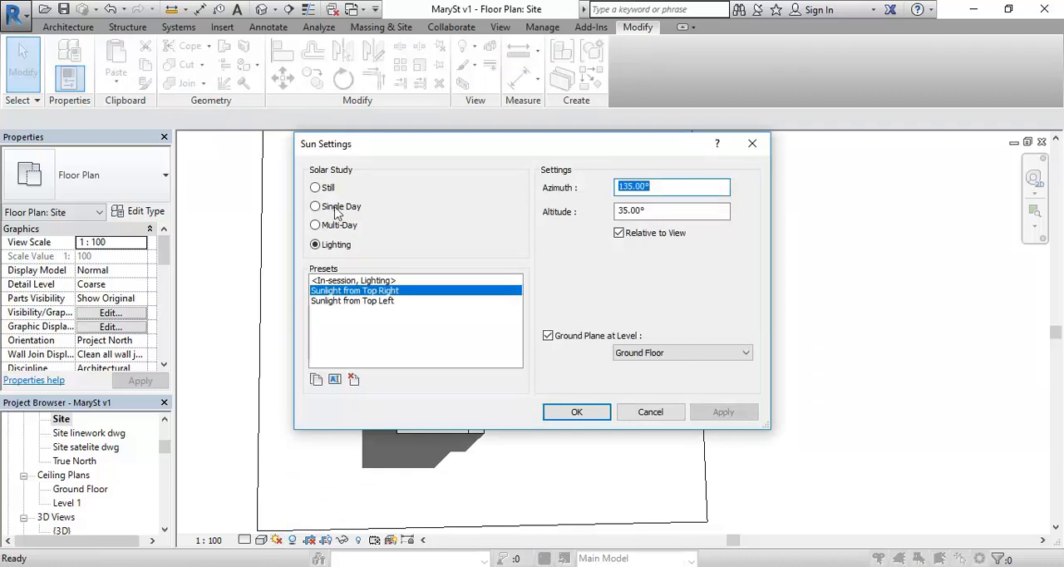
{"action": "left_click", "coordinate": [316, 187]}
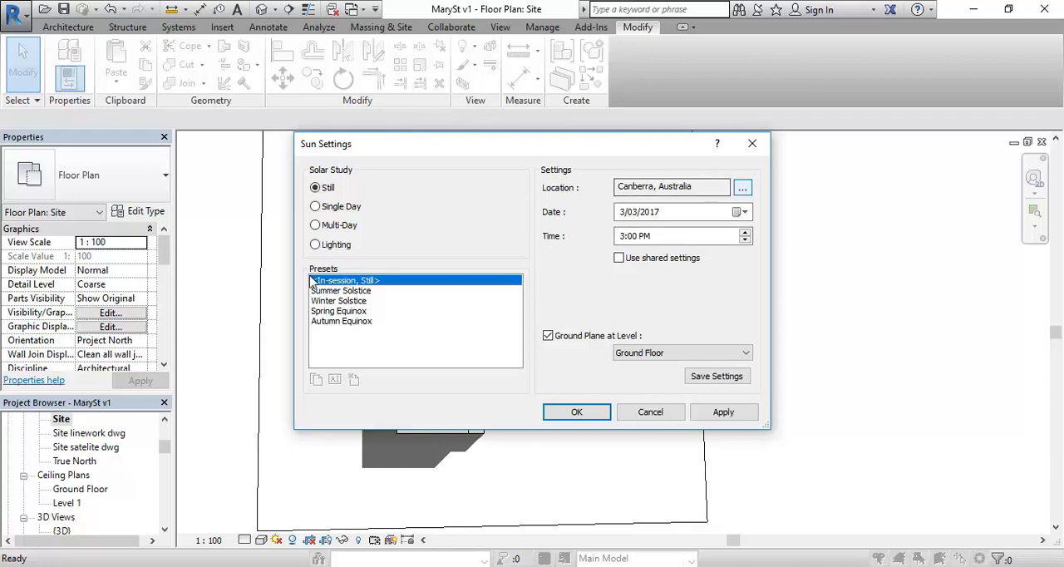
{"action": "left_click", "coordinate": [339, 309]}
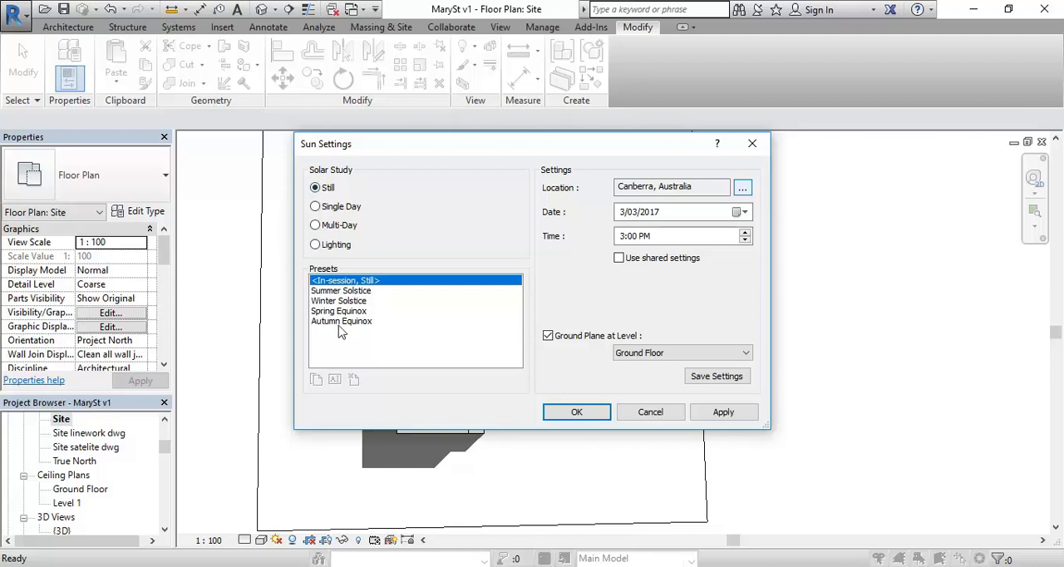
{"action": "left_click", "coordinate": [341, 289]}
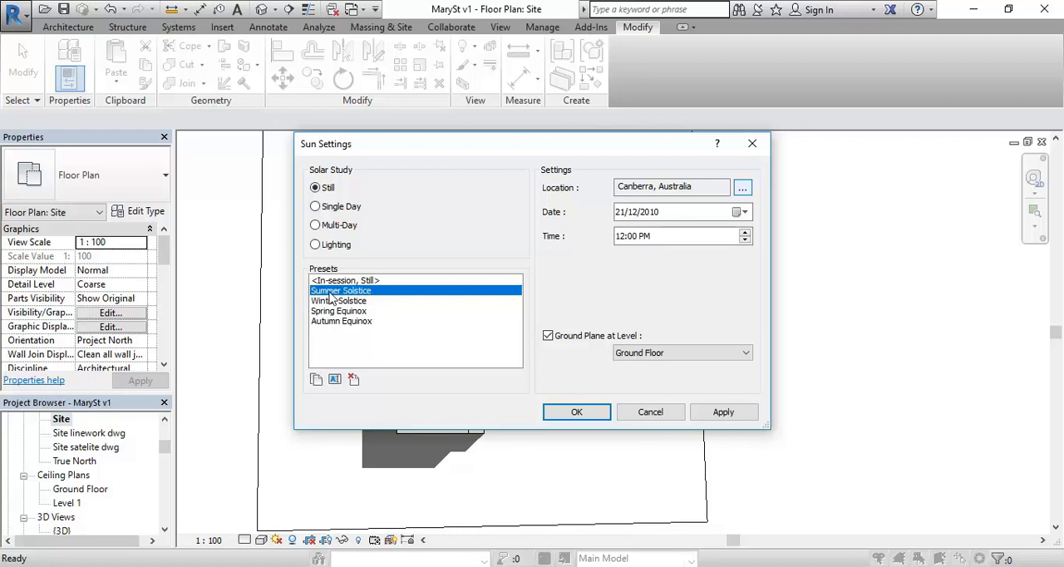
{"action": "mouse_move", "coordinate": [342, 295]}
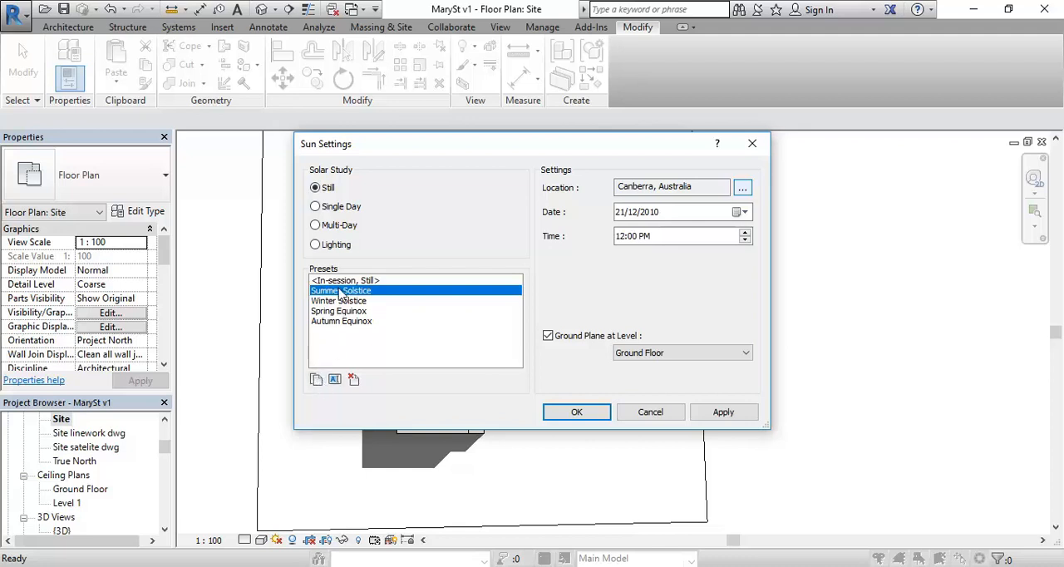
{"action": "left_click", "coordinate": [345, 280]}
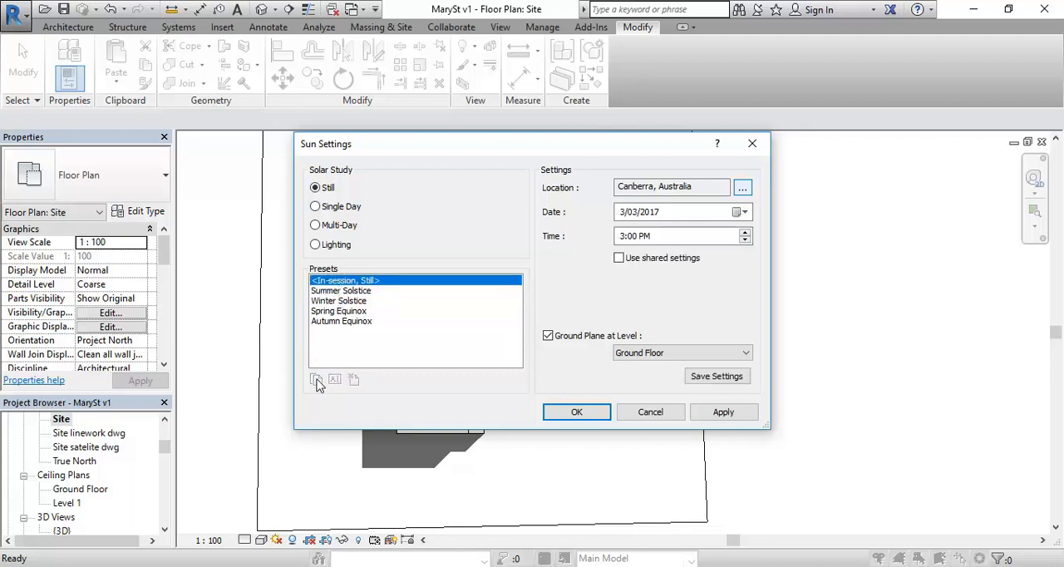
{"action": "left_click", "coordinate": [341, 290]}
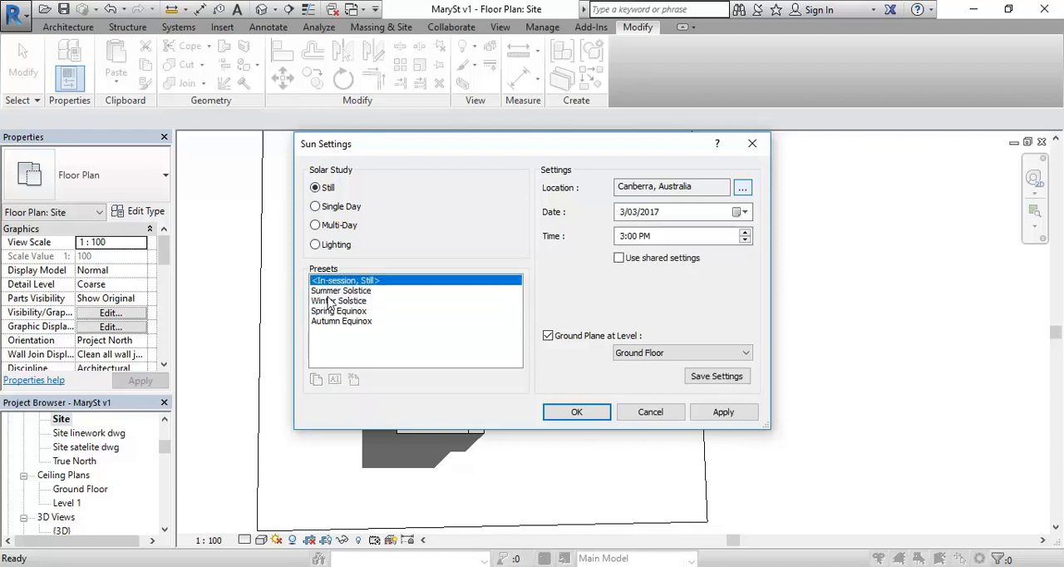
{"action": "left_click", "coordinate": [340, 289]}
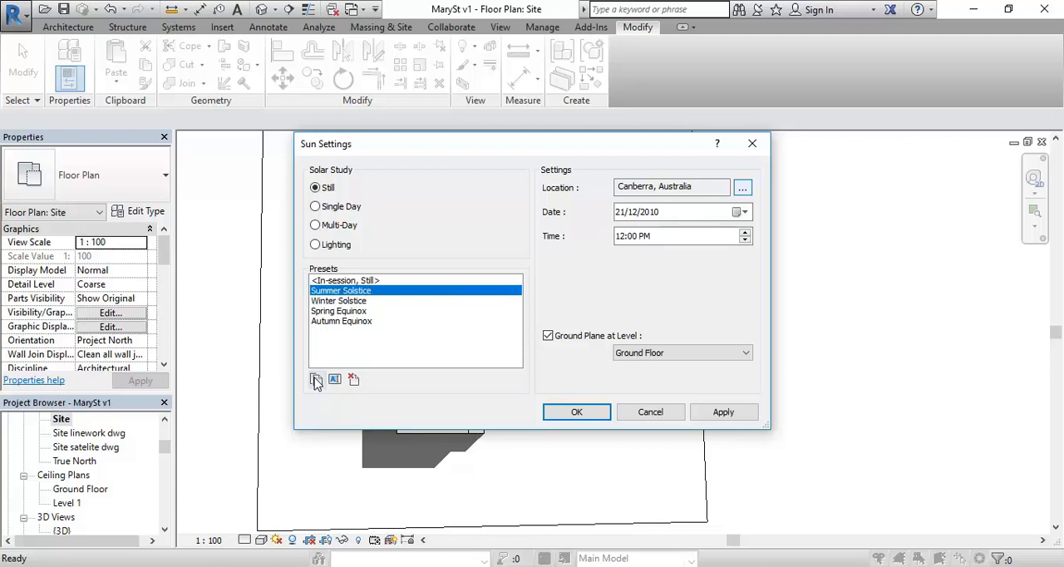
- Duplicate the Summer Solstice preset and name the copy Summer Solstice 1200
{"action": "left_click", "coordinate": [315, 379]}
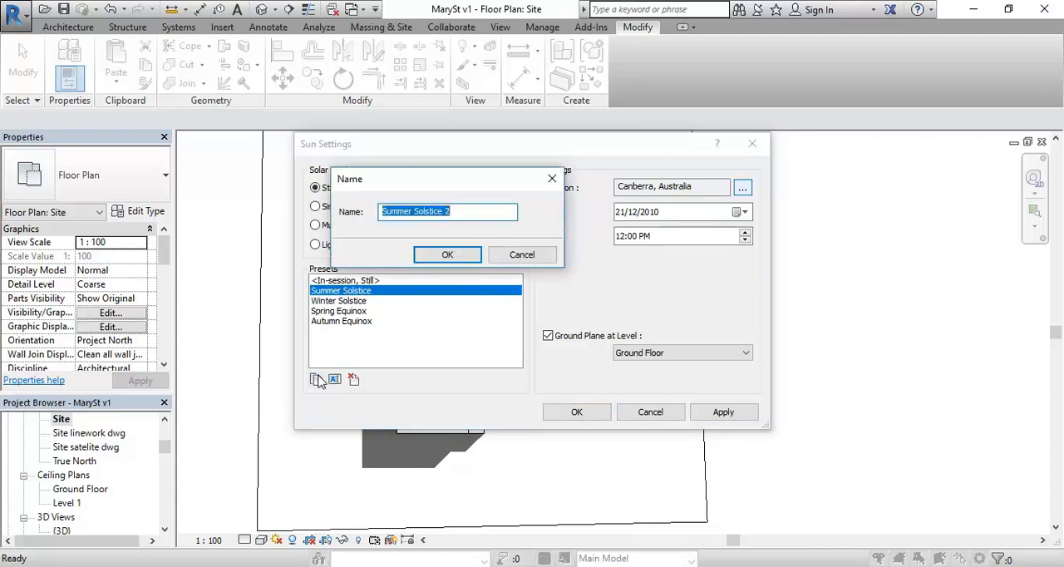
{"action": "mouse_move", "coordinate": [408, 231]}
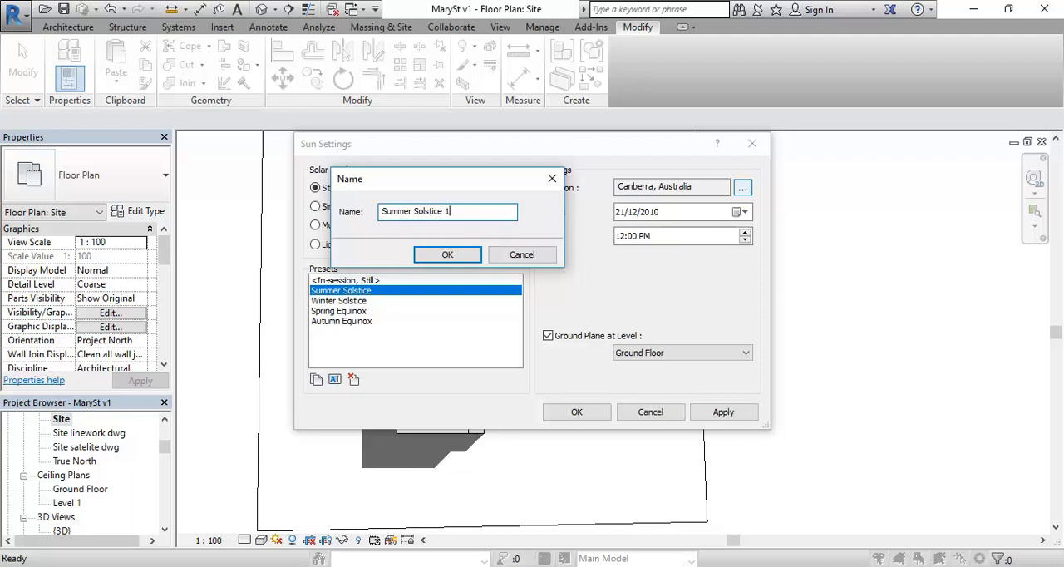
{"action": "type", "text": "200"}
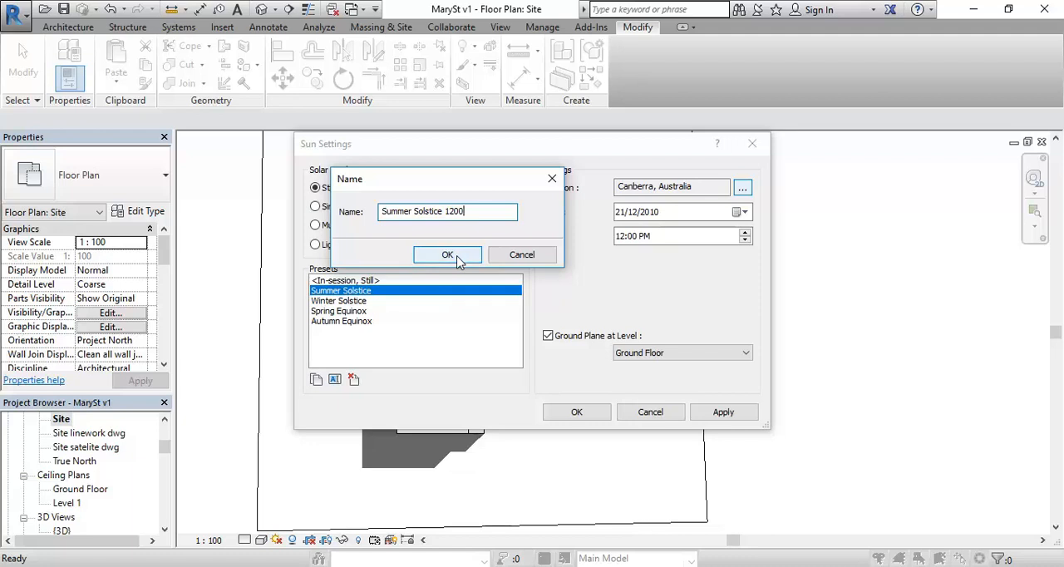
{"action": "left_click", "coordinate": [447, 254]}
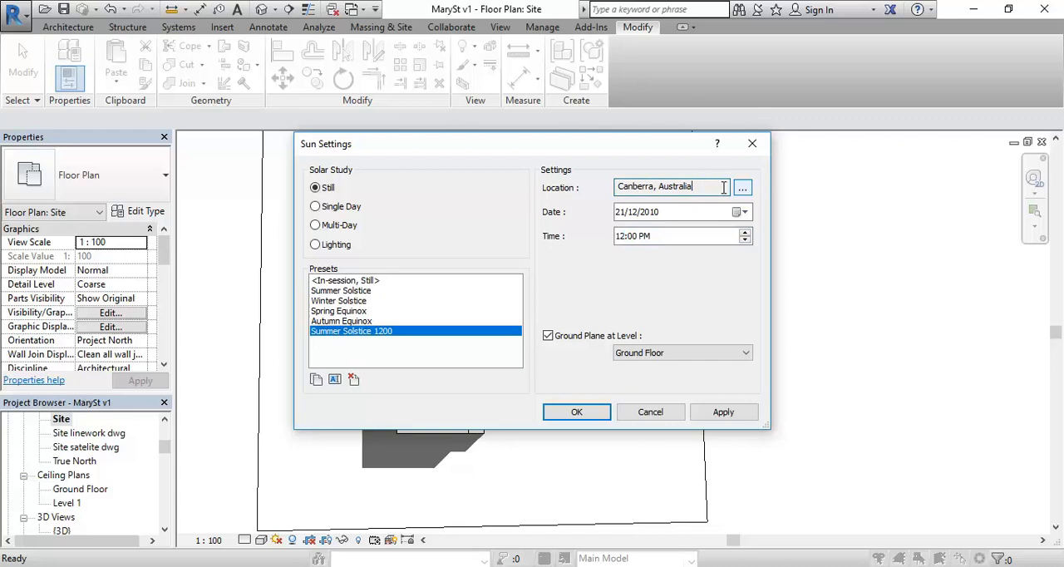
{"action": "mouse_move", "coordinate": [711, 190]}
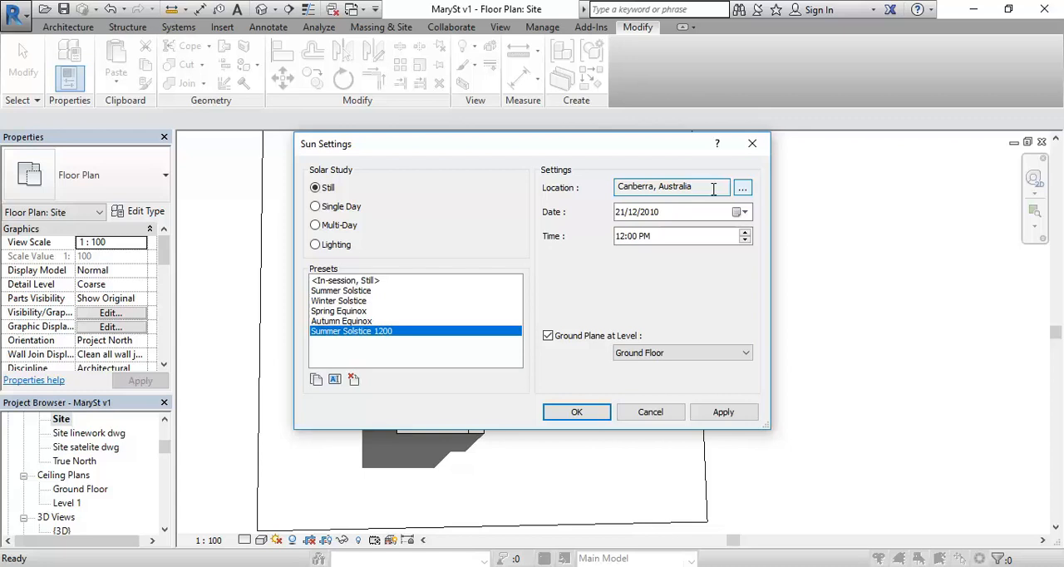
{"action": "mouse_move", "coordinate": [745, 186]}
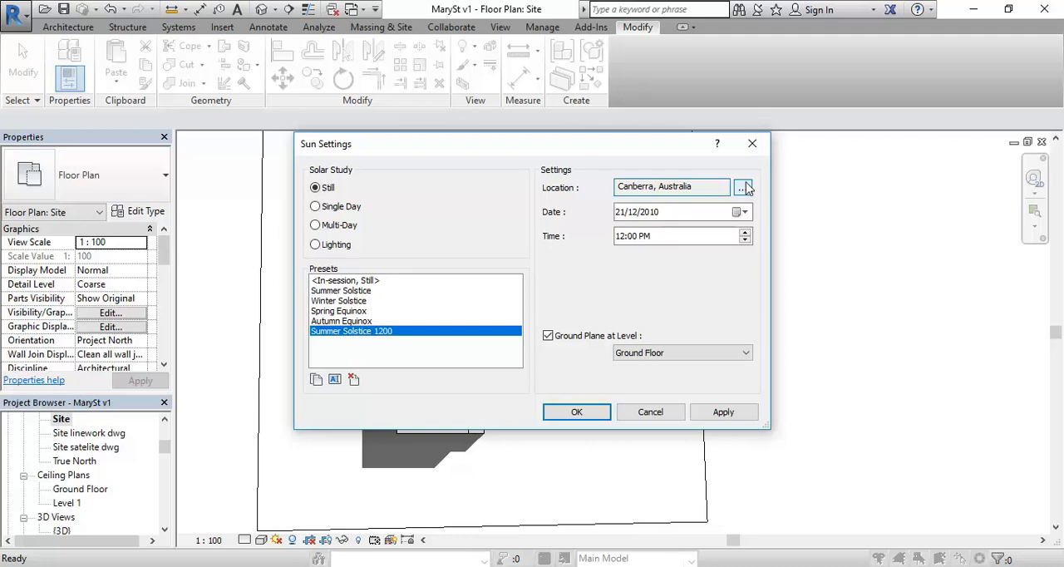
{"action": "mouse_move", "coordinate": [745, 187]}
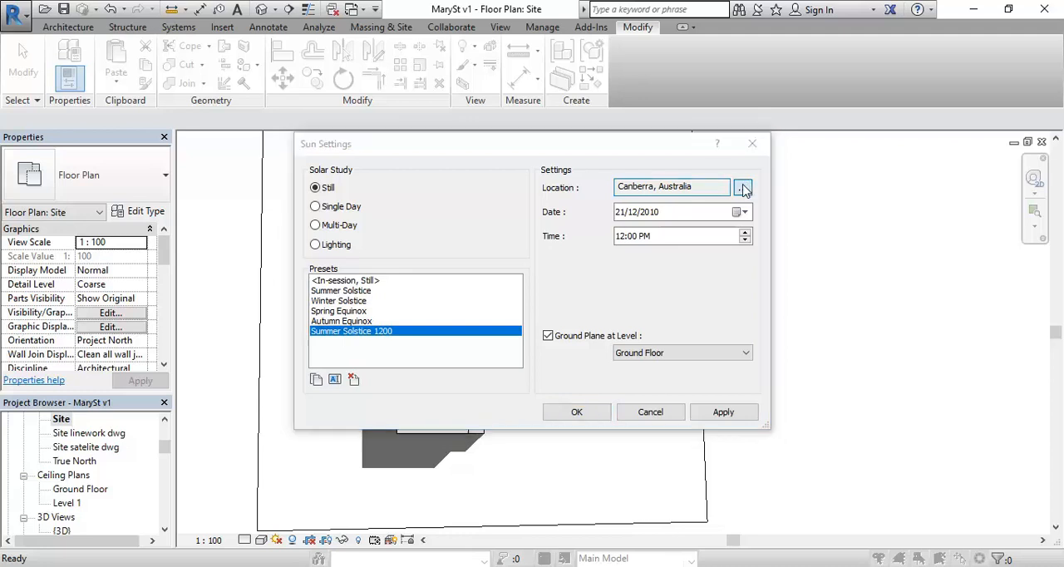
- Set the project location from the Default City List to Sydney, Australia
{"action": "left_click", "coordinate": [743, 186]}
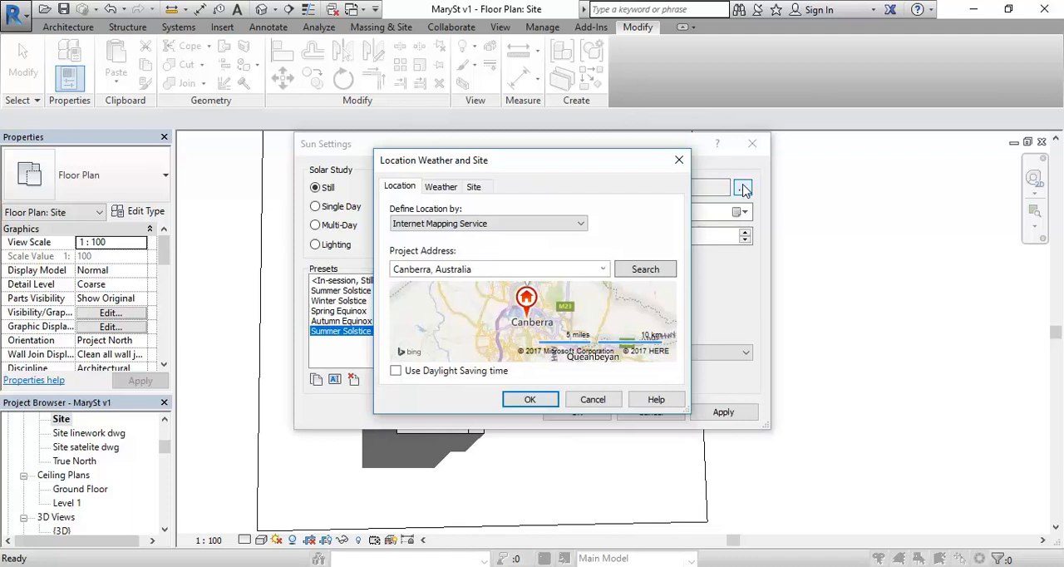
{"action": "mouse_move", "coordinate": [545, 226]}
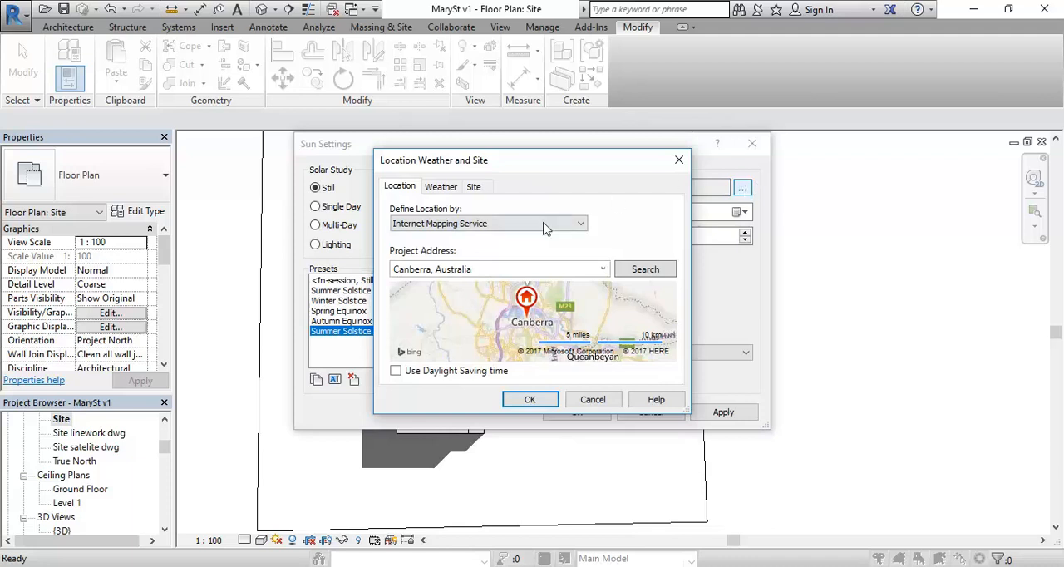
{"action": "mouse_move", "coordinate": [377, 242]}
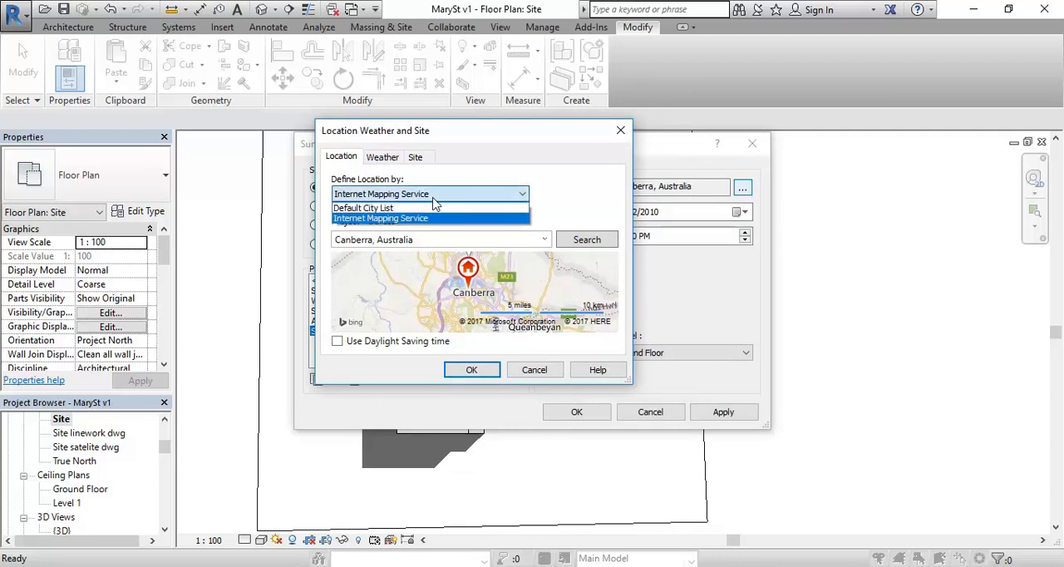
{"action": "left_click", "coordinate": [363, 206]}
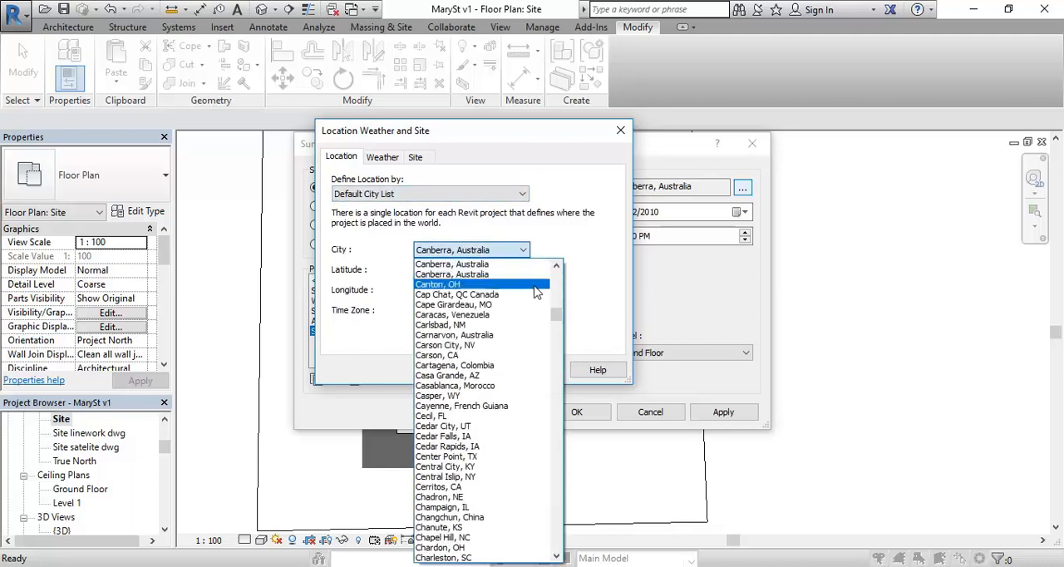
{"action": "scroll", "scroll_direction": "down", "scroll_amount": 3}
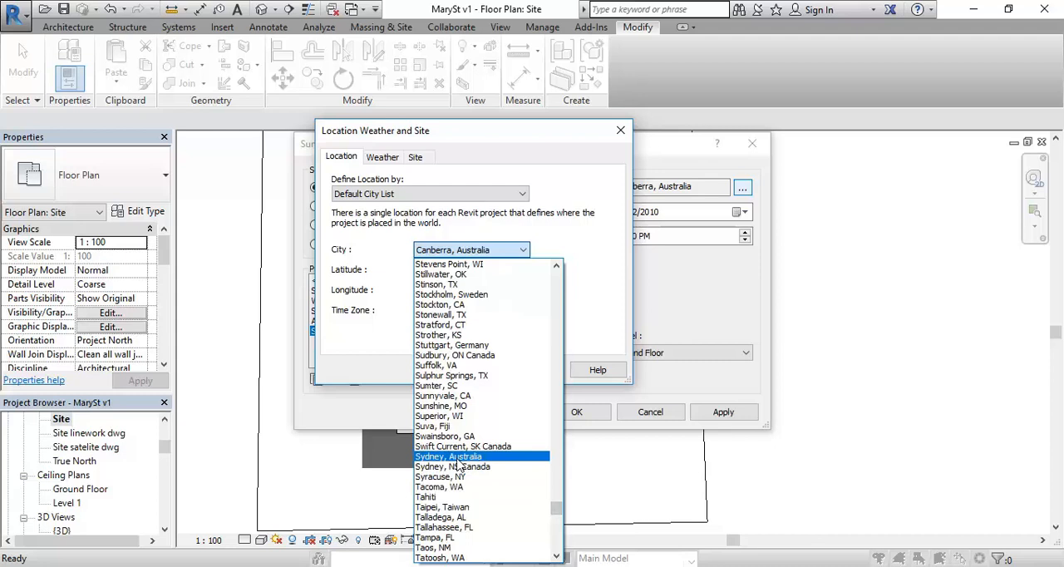
{"action": "left_click", "coordinate": [445, 456]}
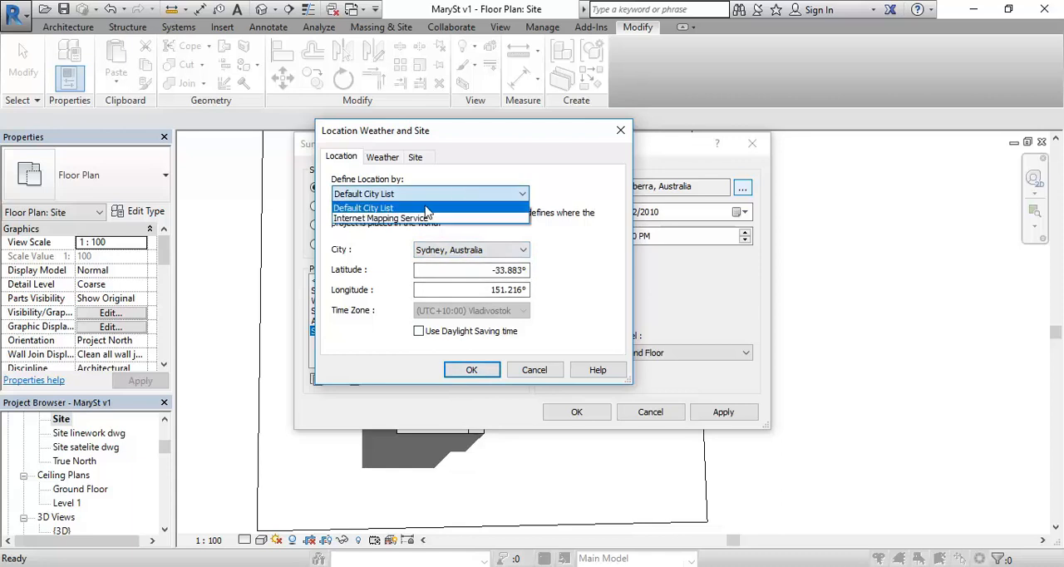
{"action": "left_click", "coordinate": [364, 206]}
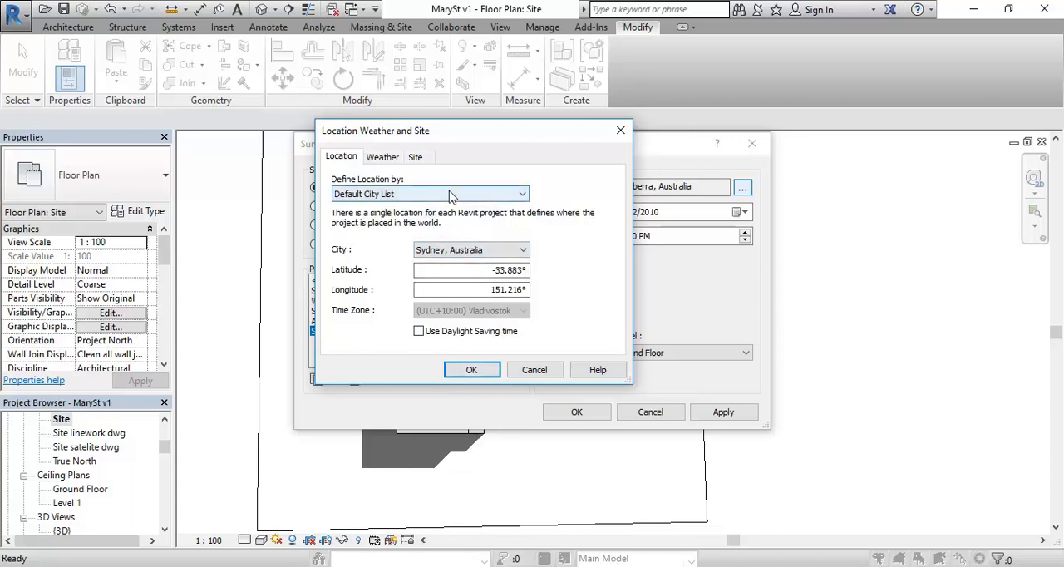
{"action": "mouse_move", "coordinate": [464, 249]}
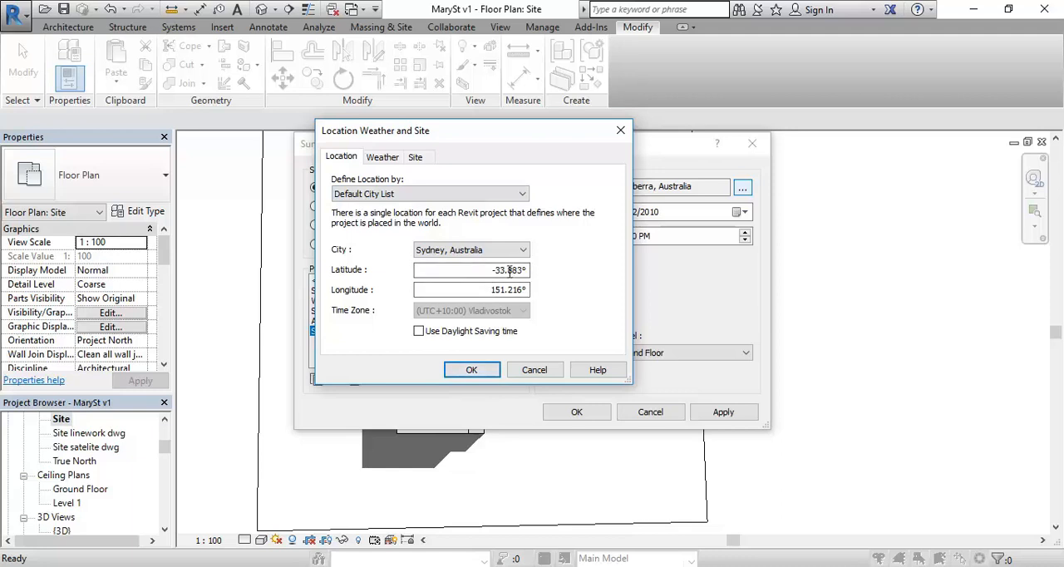
{"action": "mouse_move", "coordinate": [502, 233]}
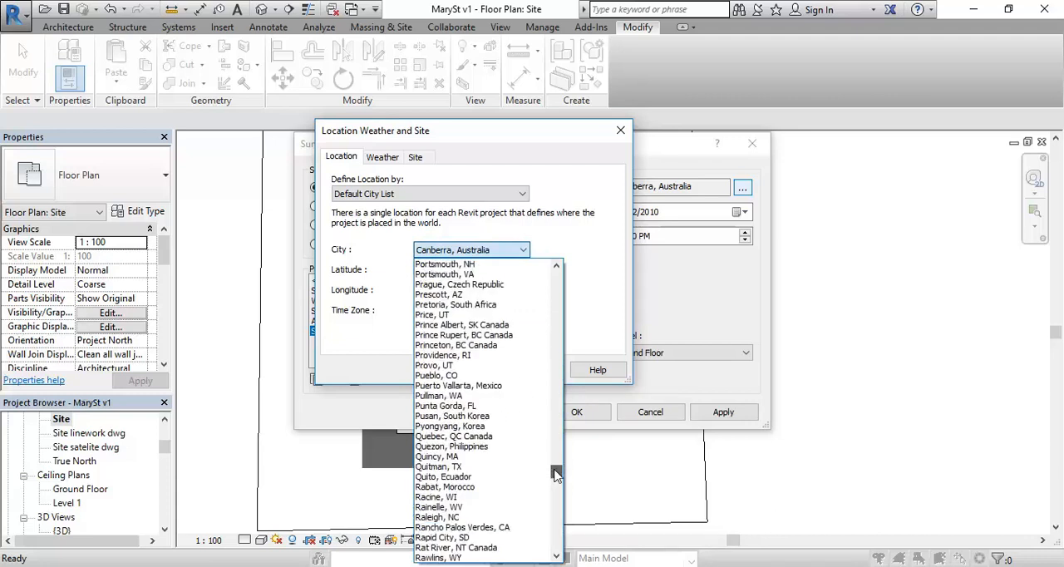
{"action": "scroll", "scroll_direction": "down", "scroll_amount": 3}
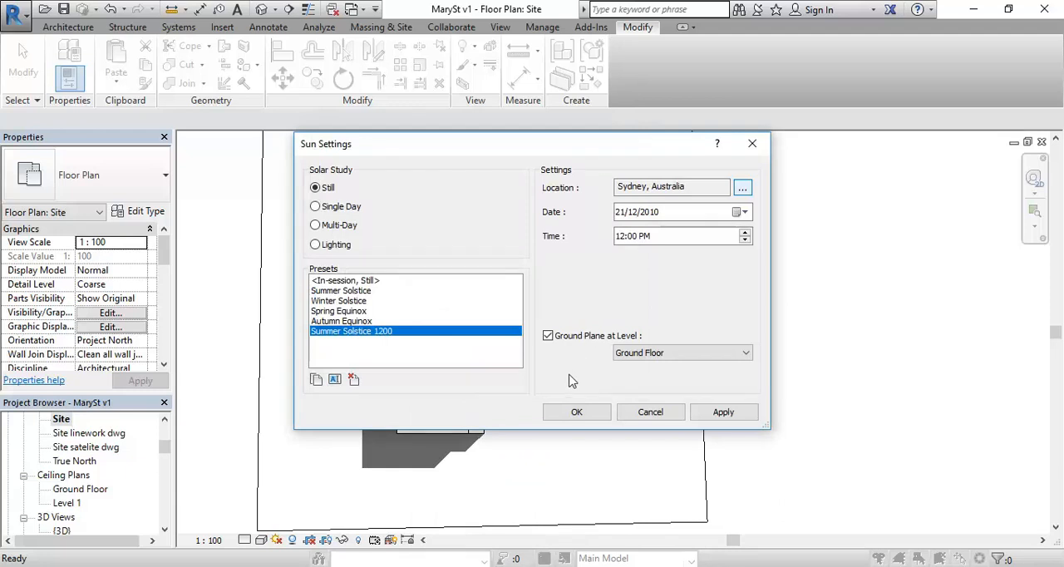
- Uncheck Ground Plane at Level, apply the sun settings, and disable the shadow-settings updater
{"action": "left_click", "coordinate": [547, 336]}
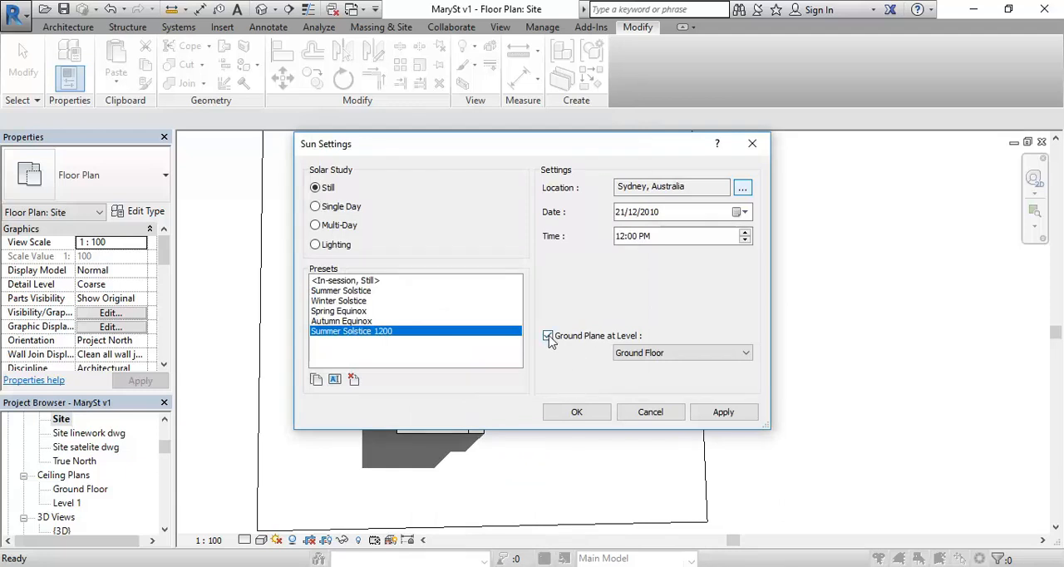
{"action": "left_click", "coordinate": [548, 336]}
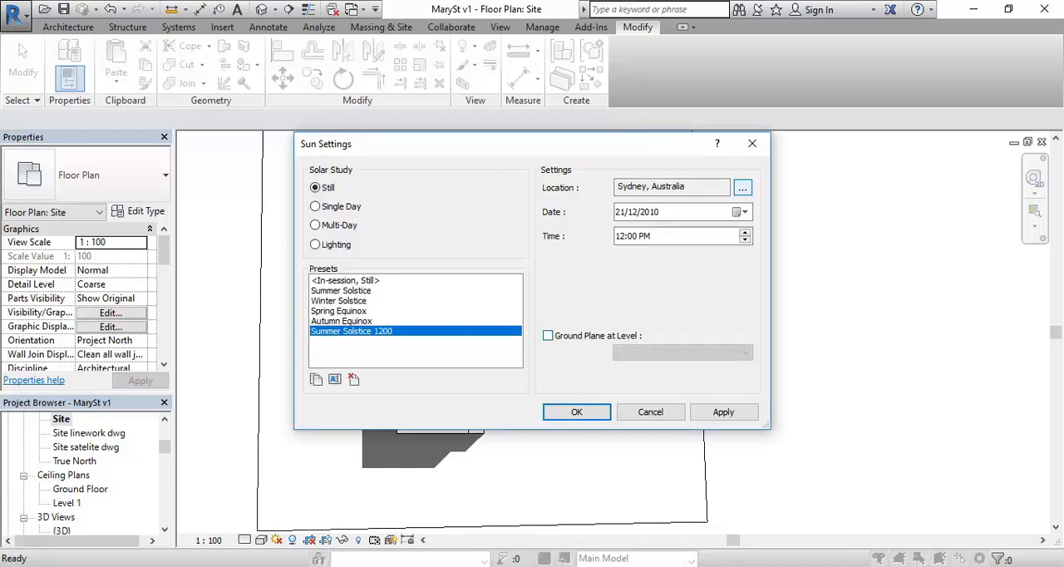
{"action": "mouse_move", "coordinate": [575, 412]}
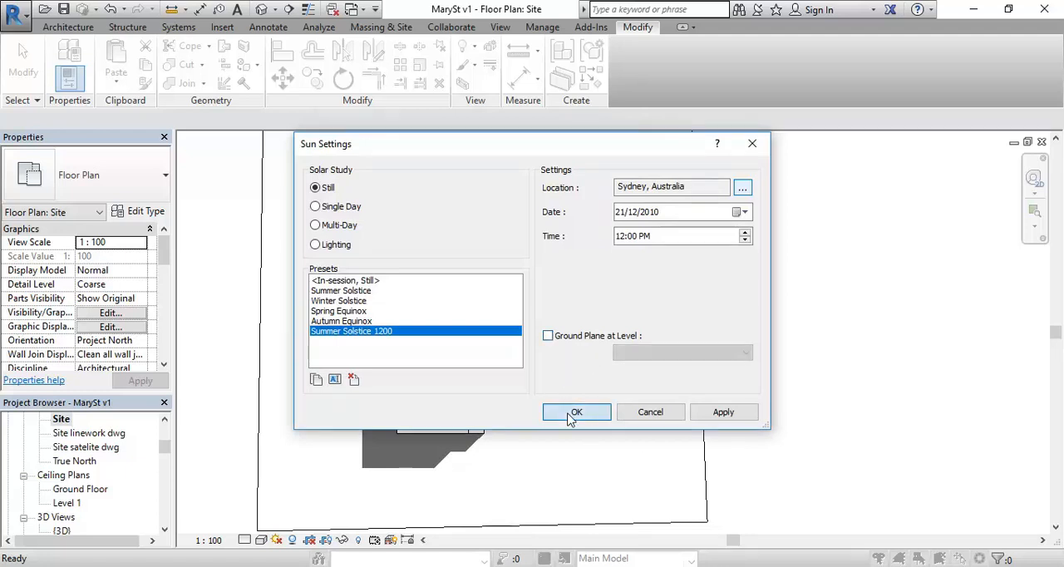
{"action": "left_click", "coordinate": [575, 412]}
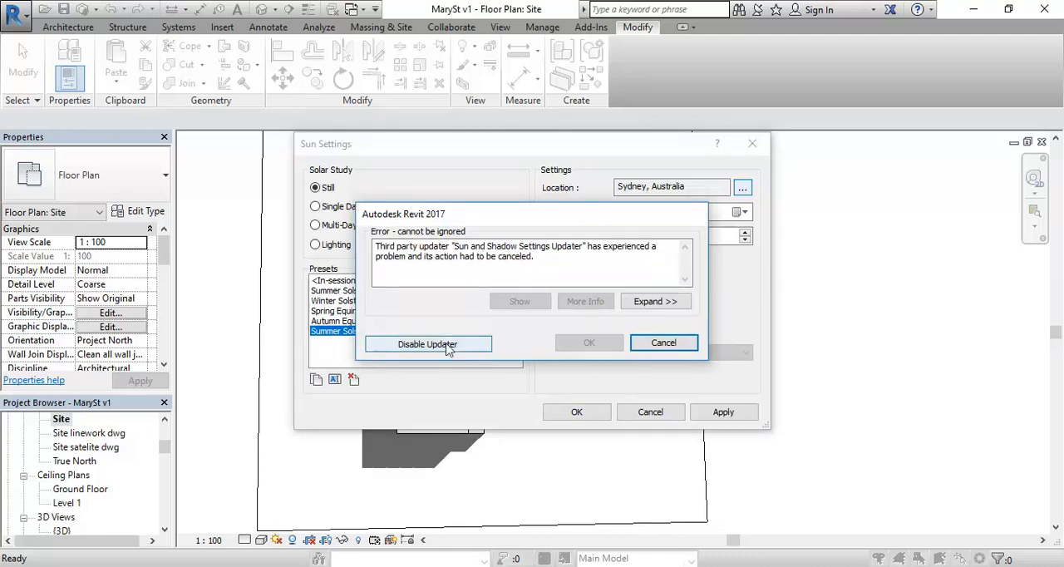
{"action": "left_click", "coordinate": [427, 343]}
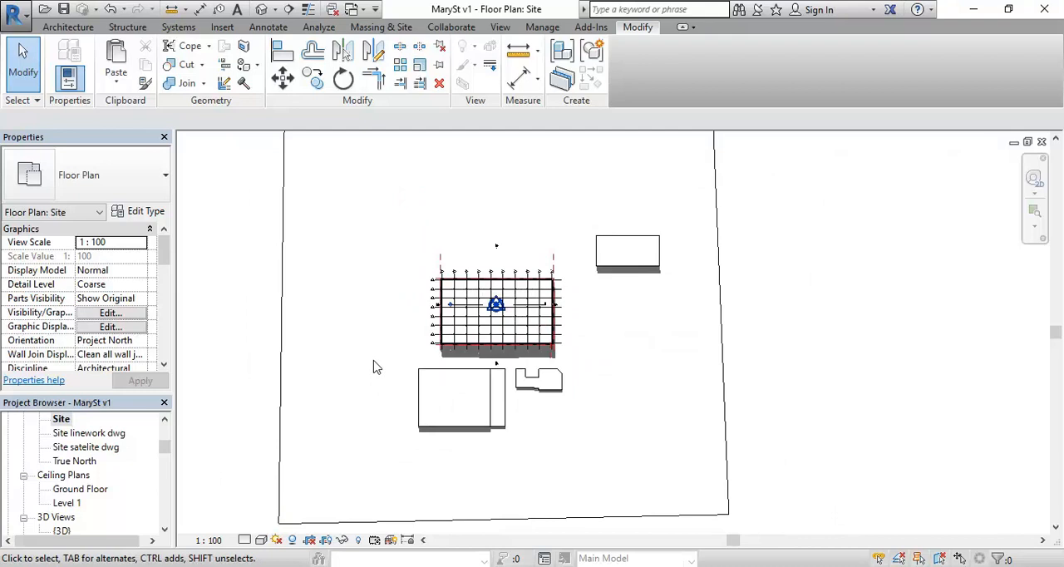
{"action": "mouse_move", "coordinate": [525, 330]}
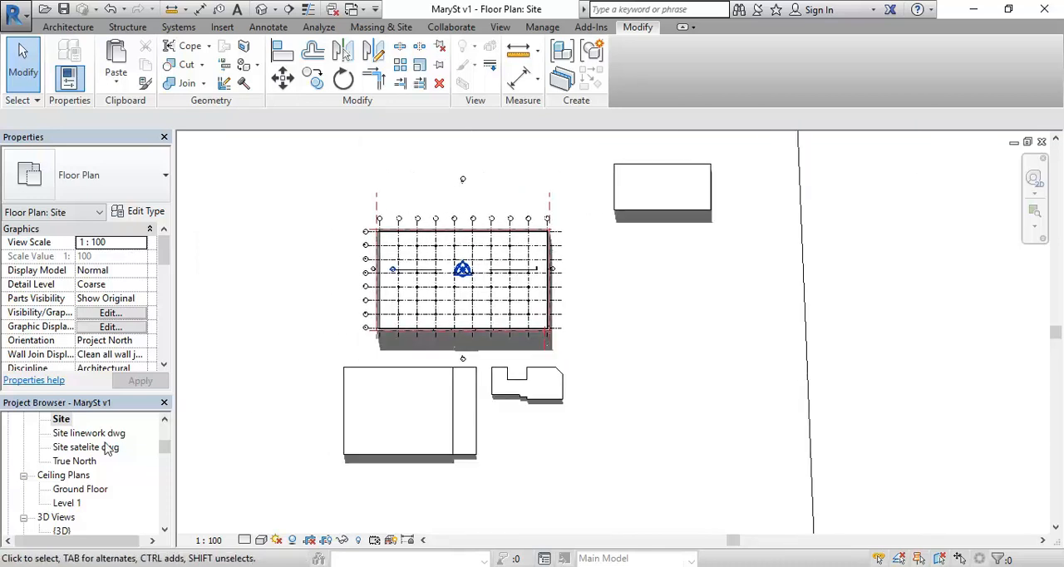
- Switch from the True North plan to the Site satellite dwg floor plan view
{"action": "double_click", "coordinate": [74, 459]}
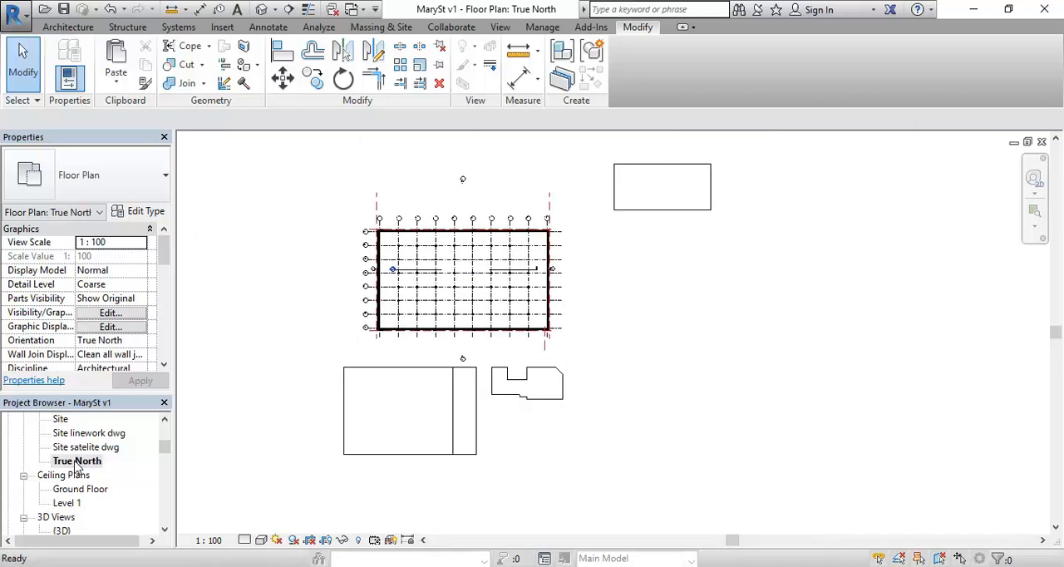
{"action": "double_click", "coordinate": [83, 447]}
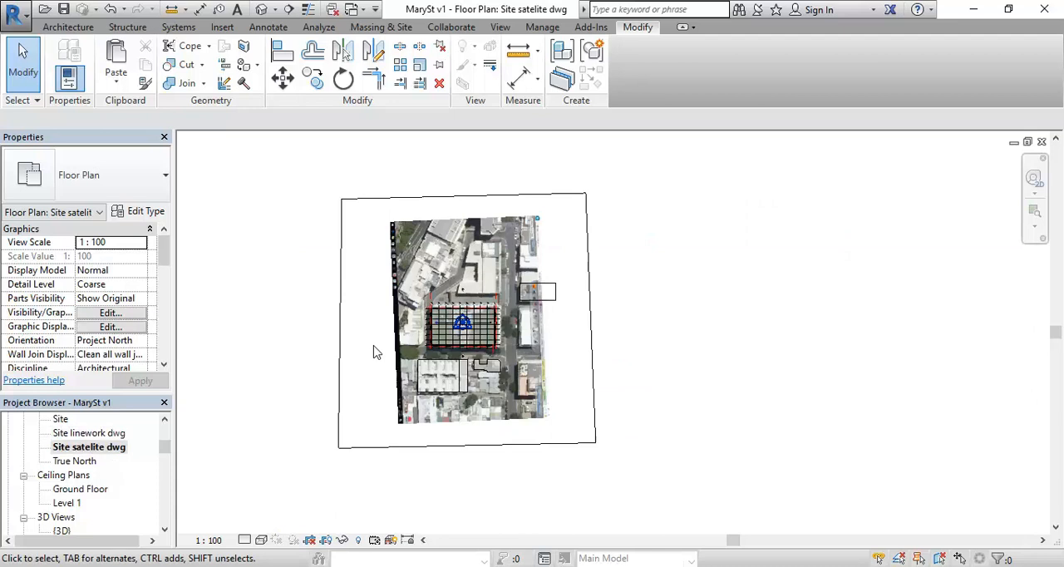
{"action": "mouse_move", "coordinate": [166, 471]}
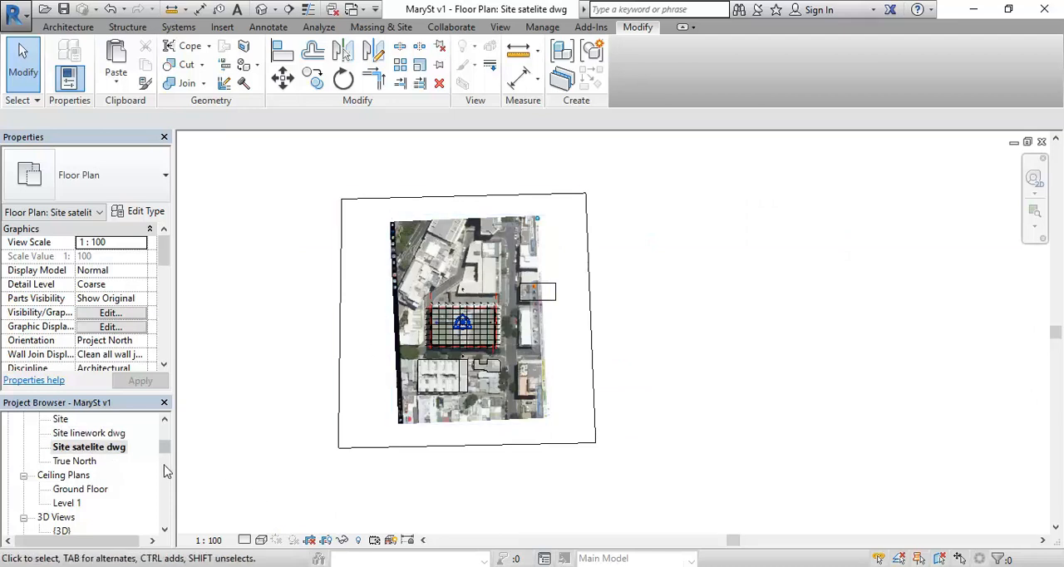
{"action": "left_click", "coordinate": [90, 446]}
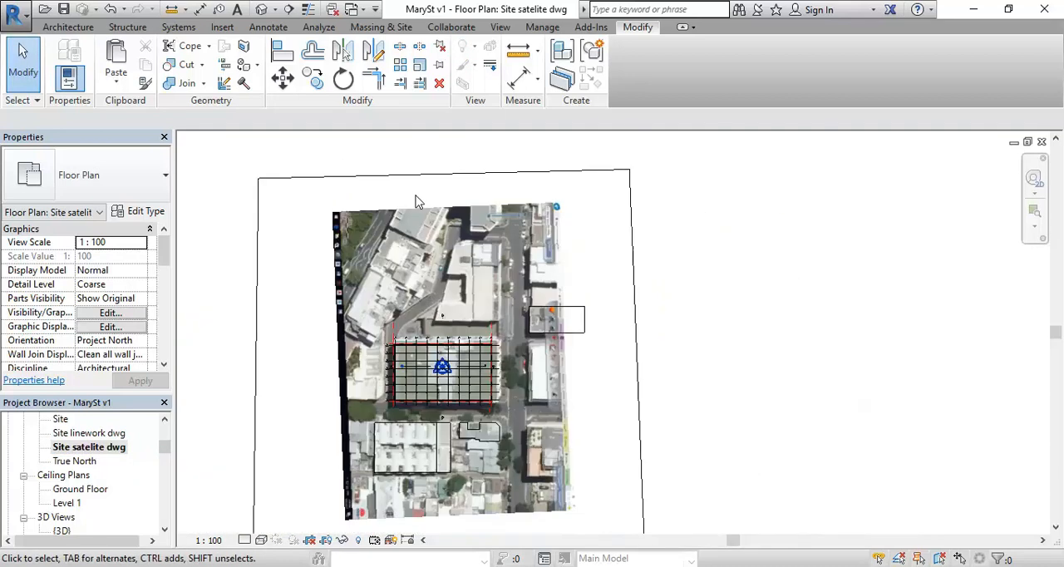
{"action": "left_click_drag", "start_coordinate": [419, 201], "coordinate": [505, 286]}
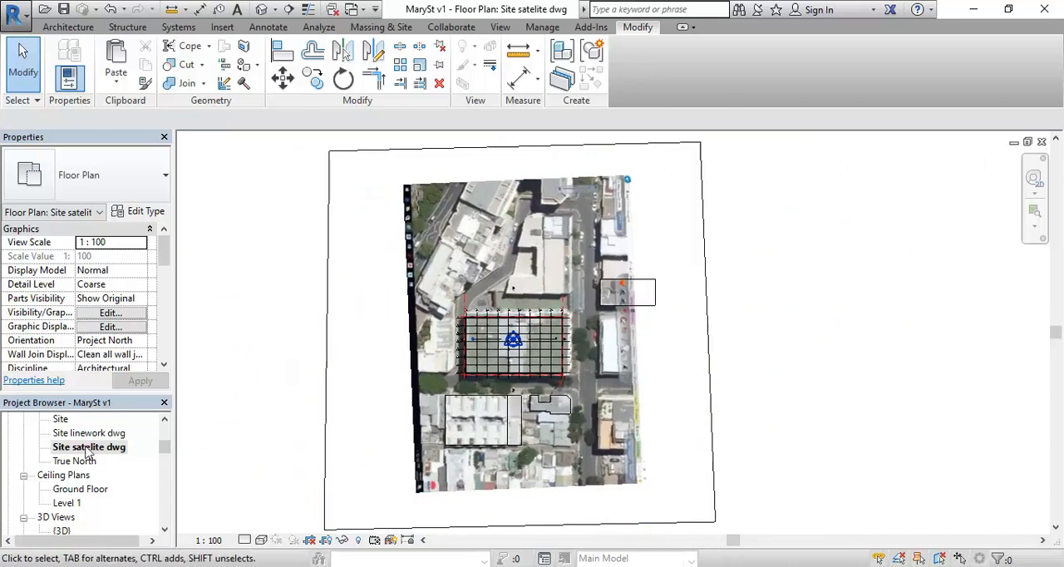
- Duplicate the satellite site view with detailing and select the new copy
{"action": "right_click", "coordinate": [86, 445]}
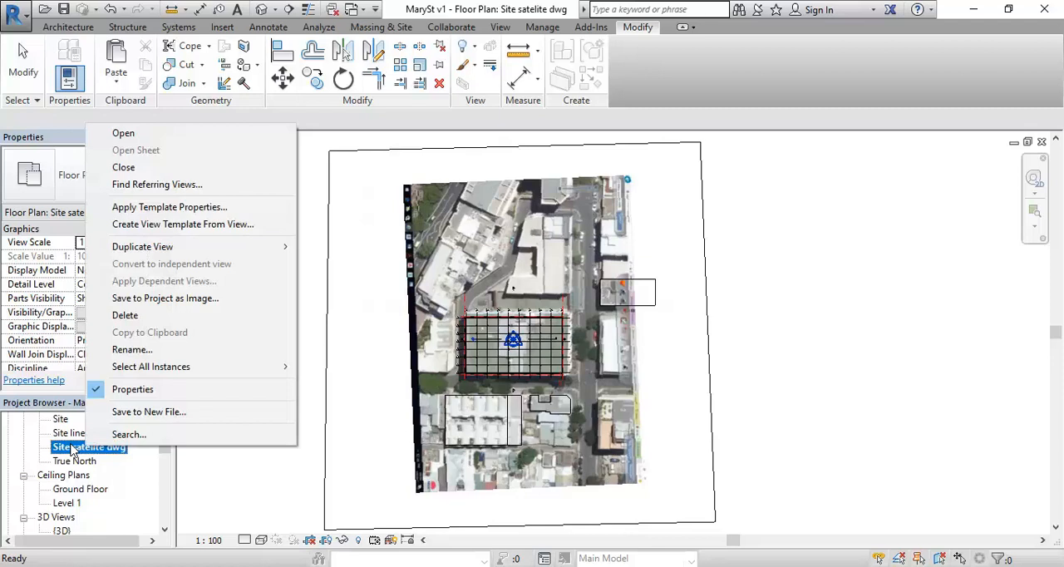
{"action": "mouse_move", "coordinate": [149, 246]}
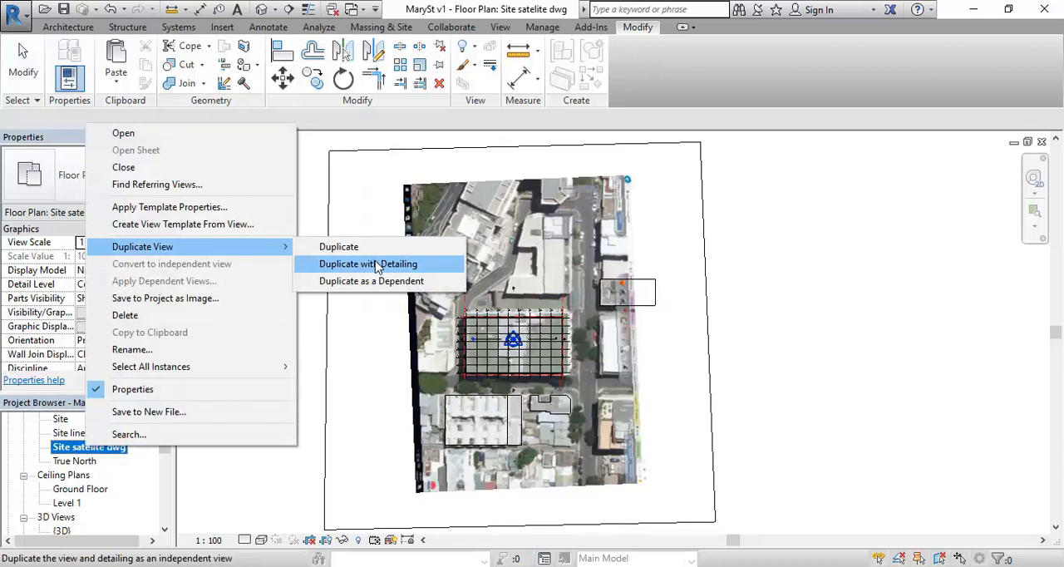
{"action": "left_click", "coordinate": [369, 262]}
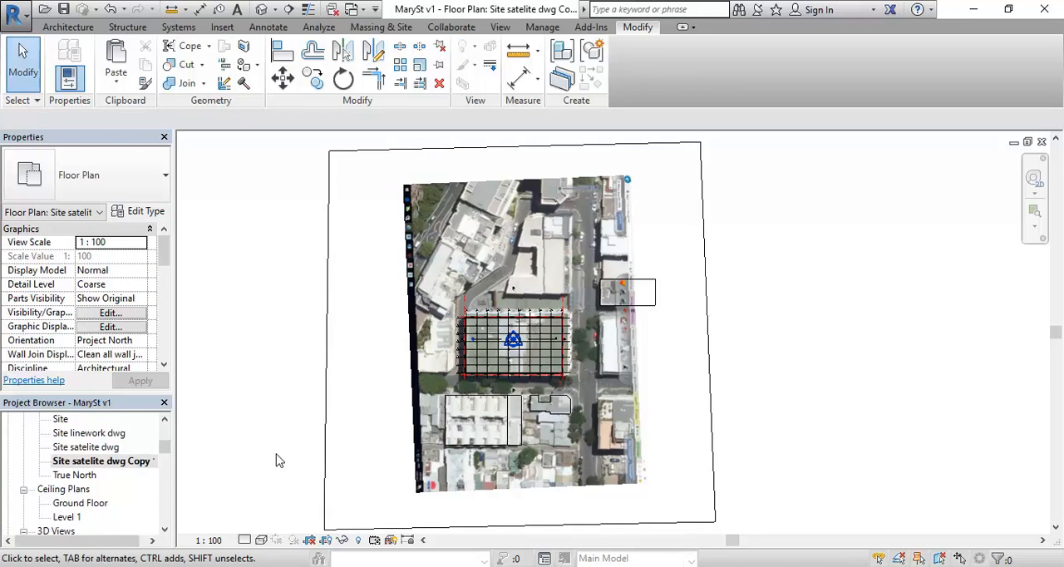
{"action": "left_click", "coordinate": [91, 462]}
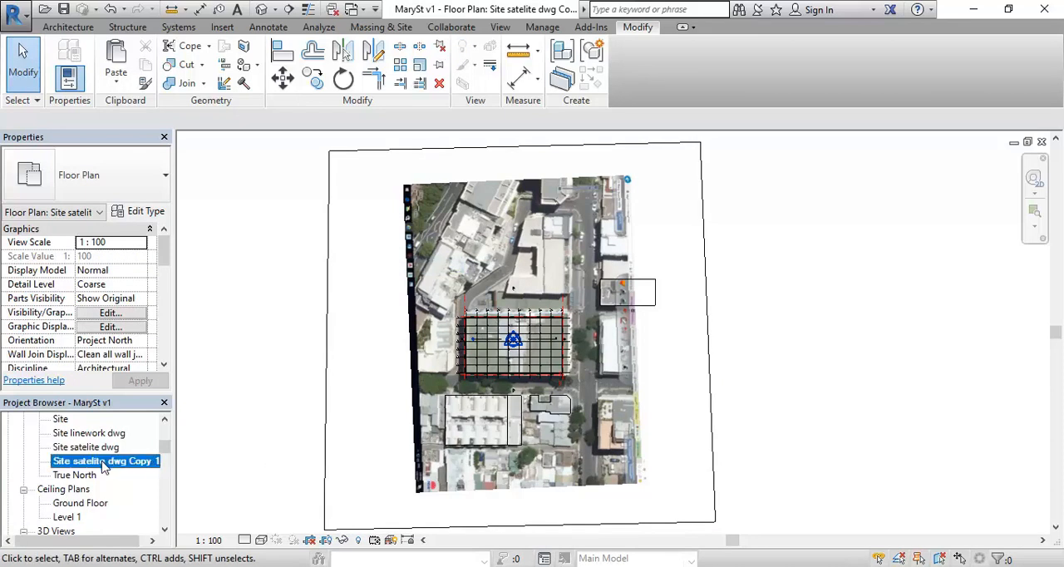
{"action": "right_click", "coordinate": [103, 462]}
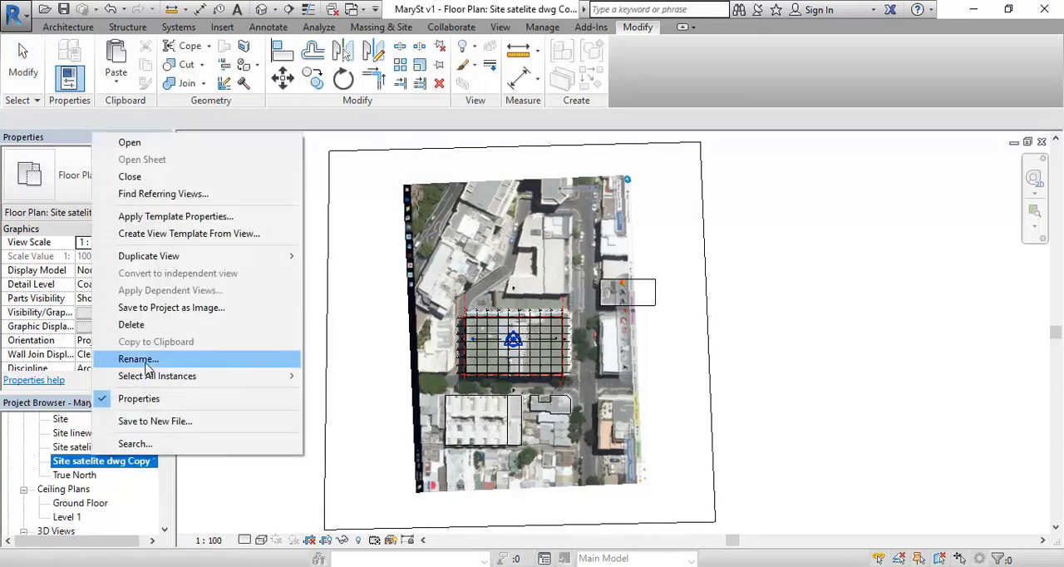
- Rename the duplicated view to Site satellite true north
{"action": "left_click", "coordinate": [138, 359]}
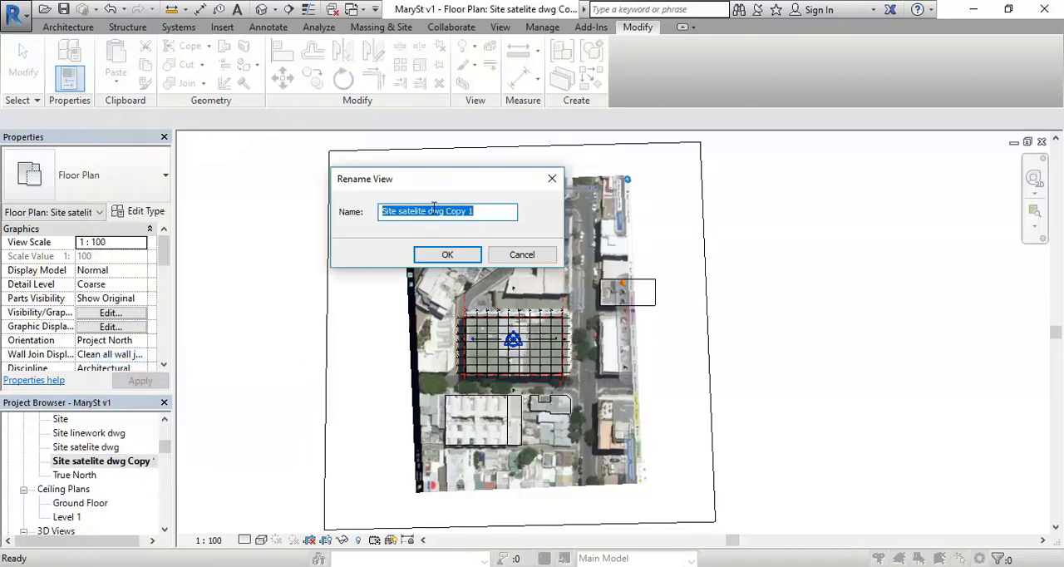
{"action": "type", "text": "Site satelite true"}
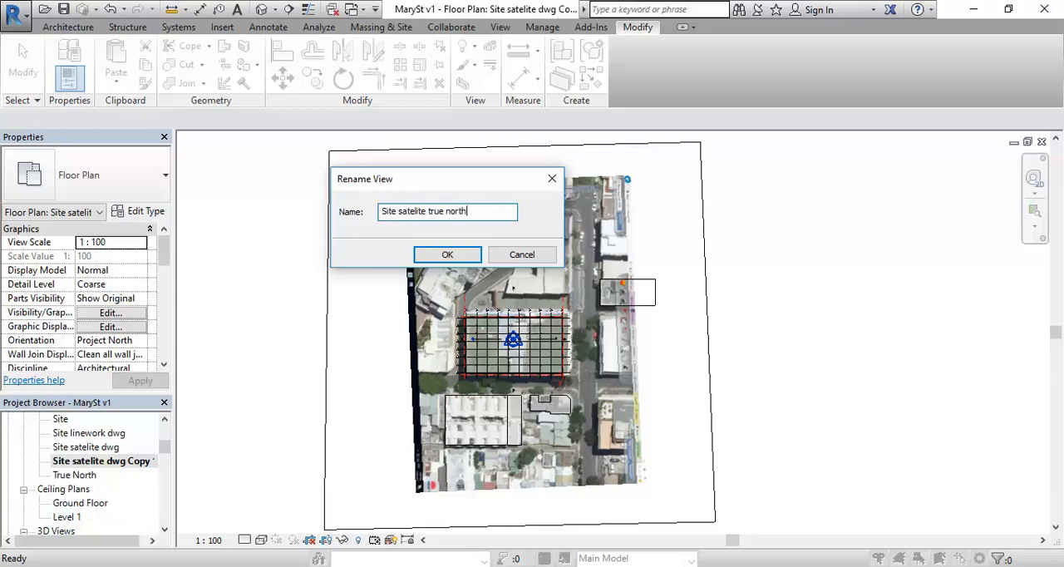
{"action": "left_click", "coordinate": [447, 254]}
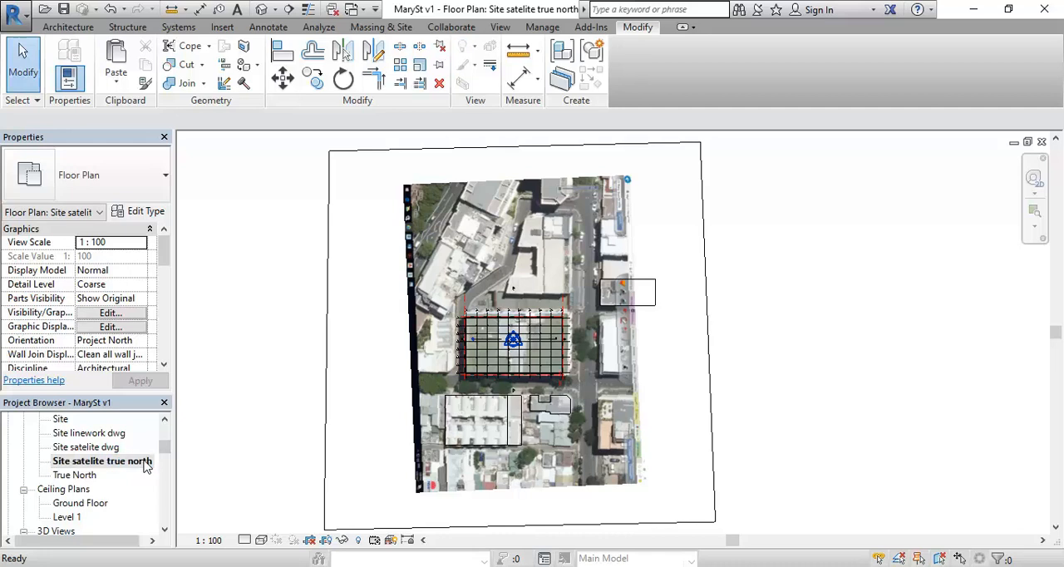
{"action": "mouse_move", "coordinate": [91, 465]}
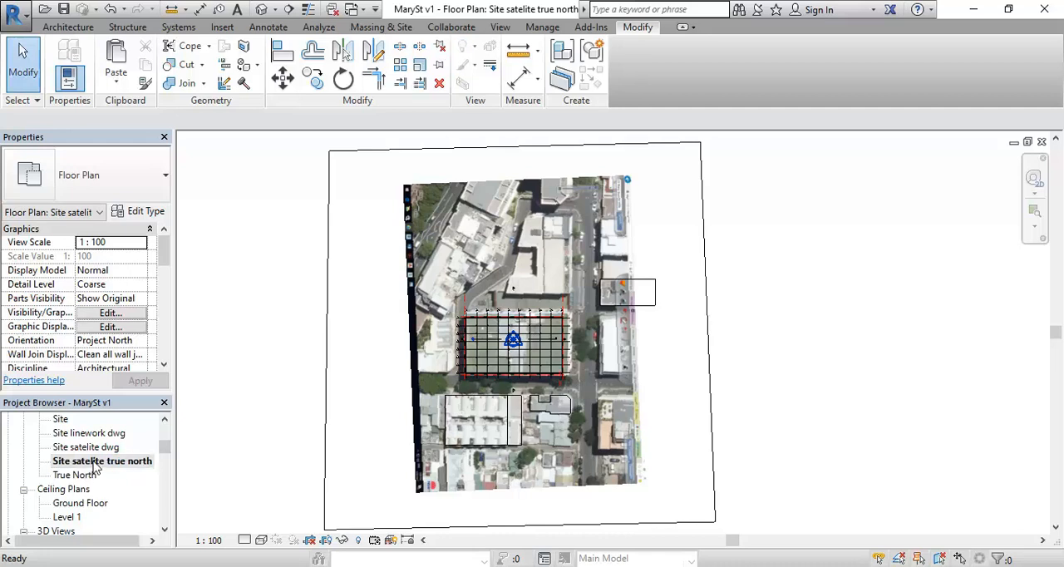
{"action": "left_click", "coordinate": [137, 364]}
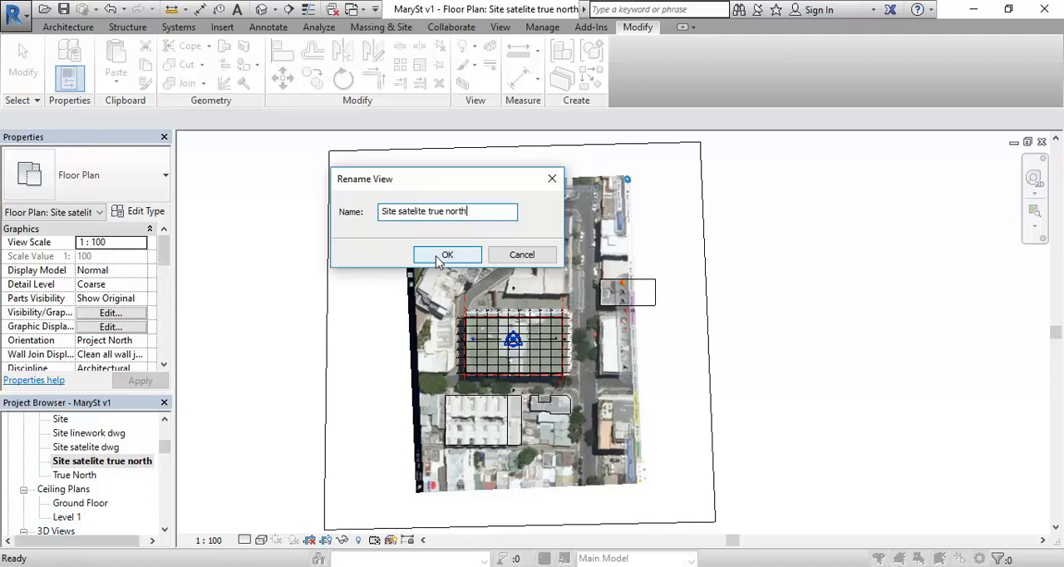
{"action": "left_click", "coordinate": [447, 254]}
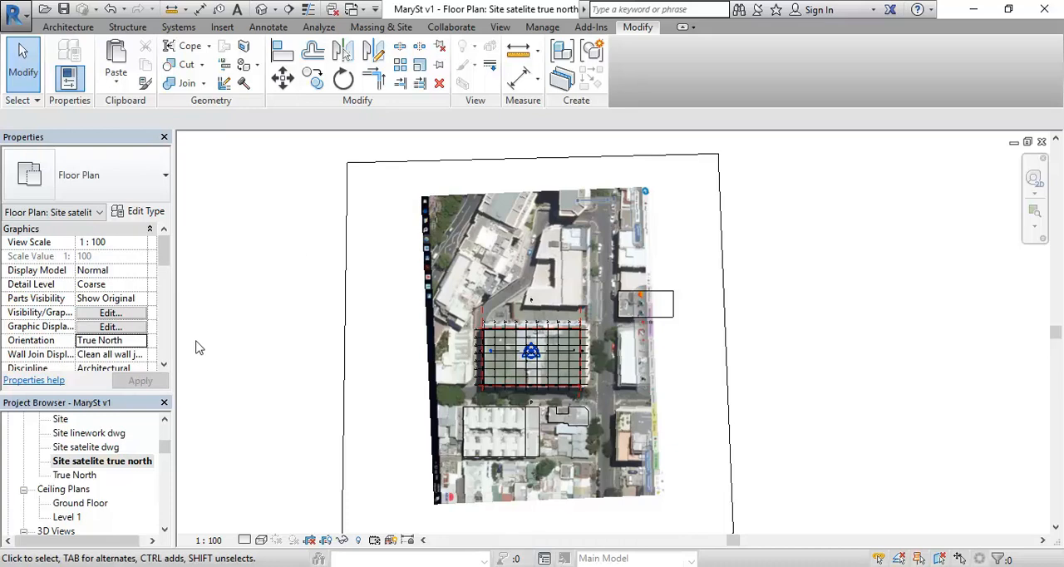
{"action": "left_click", "coordinate": [492, 27]}
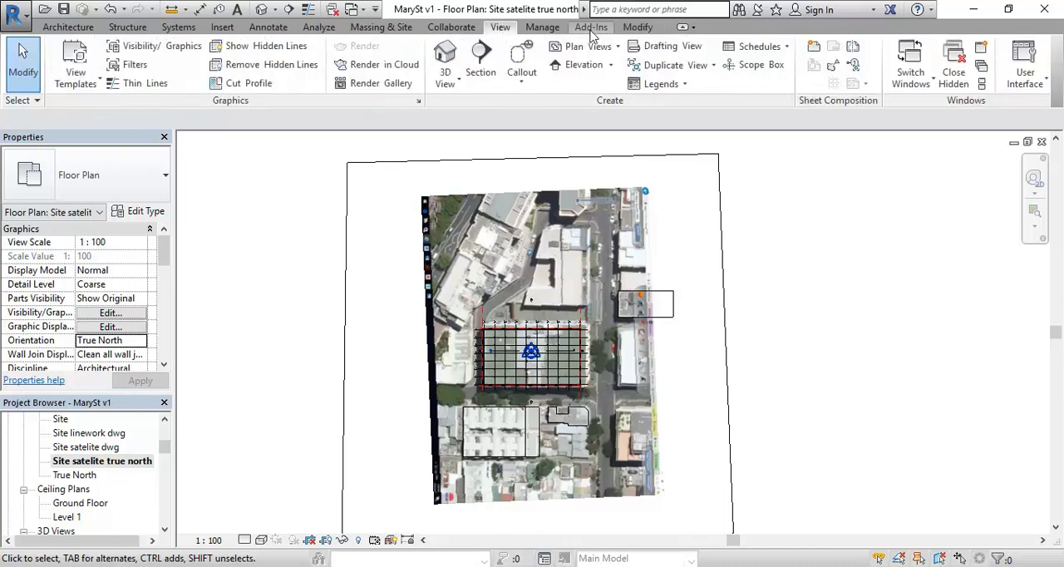
{"action": "left_click", "coordinate": [542, 26]}
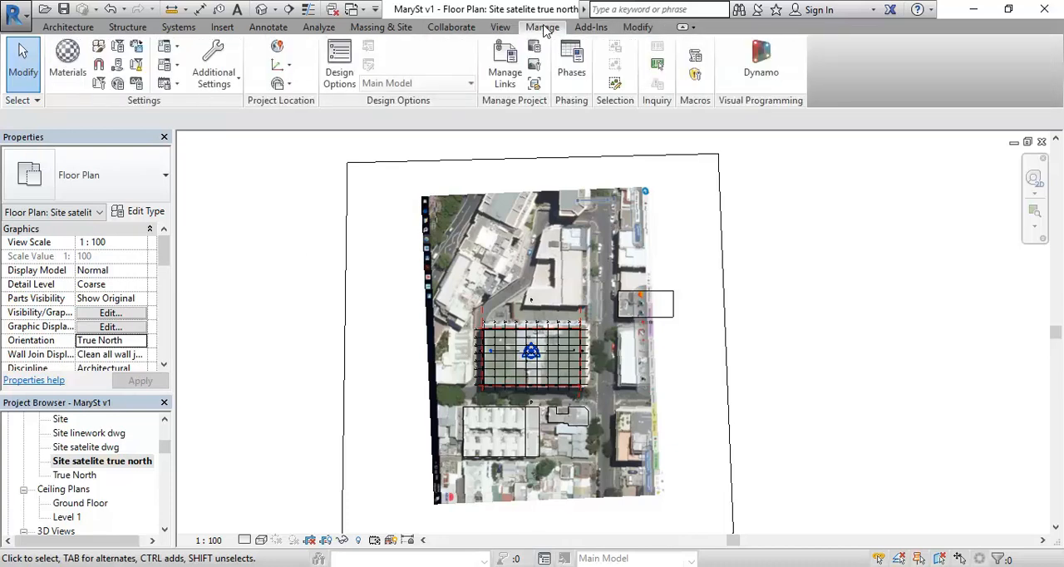
{"action": "left_click", "coordinate": [276, 83]}
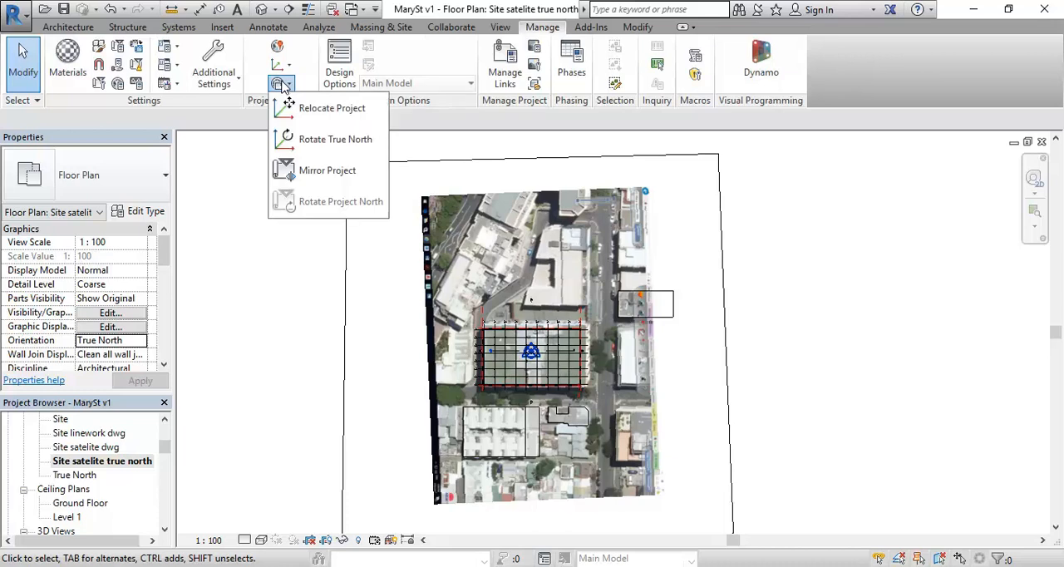
{"action": "mouse_move", "coordinate": [329, 108]}
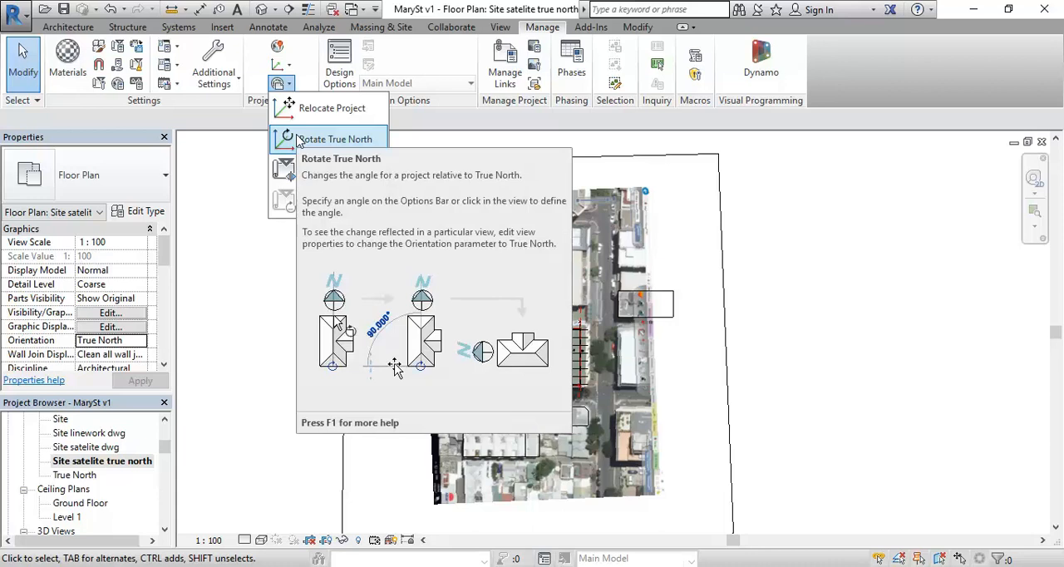
{"action": "left_click", "coordinate": [336, 140]}
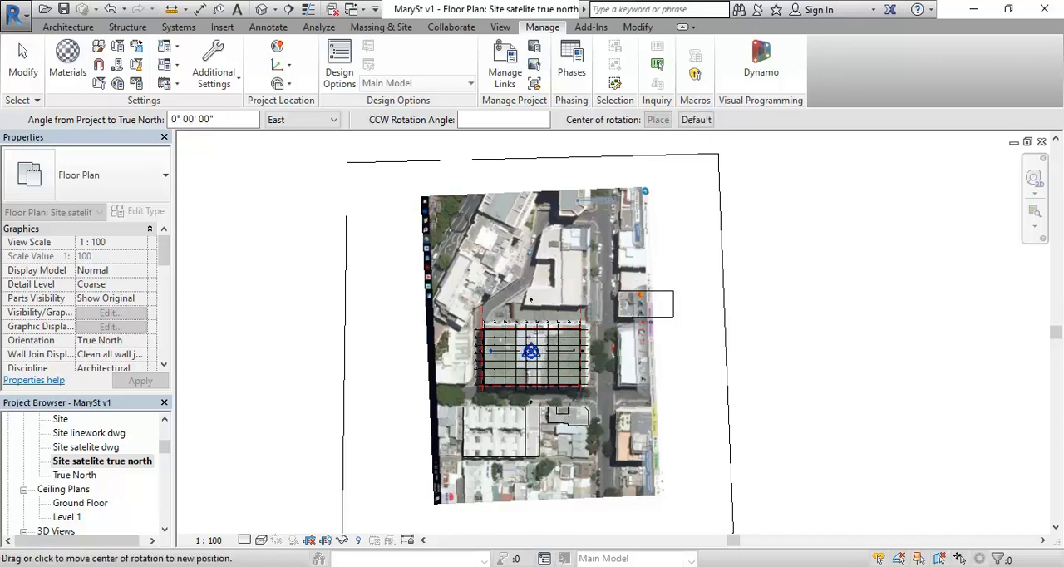
{"action": "mouse_move", "coordinate": [417, 198]}
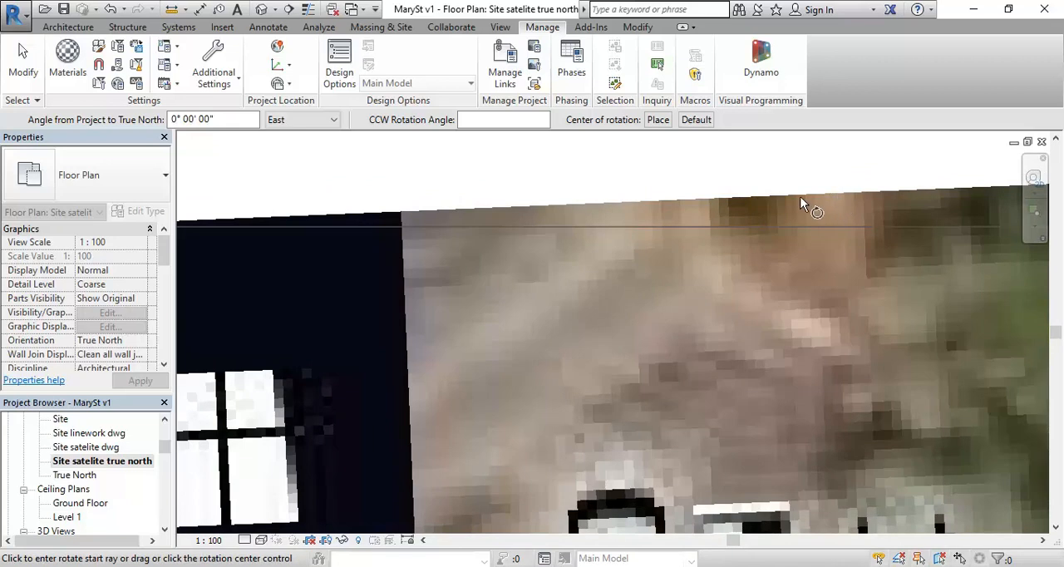
{"action": "mouse_move", "coordinate": [811, 231]}
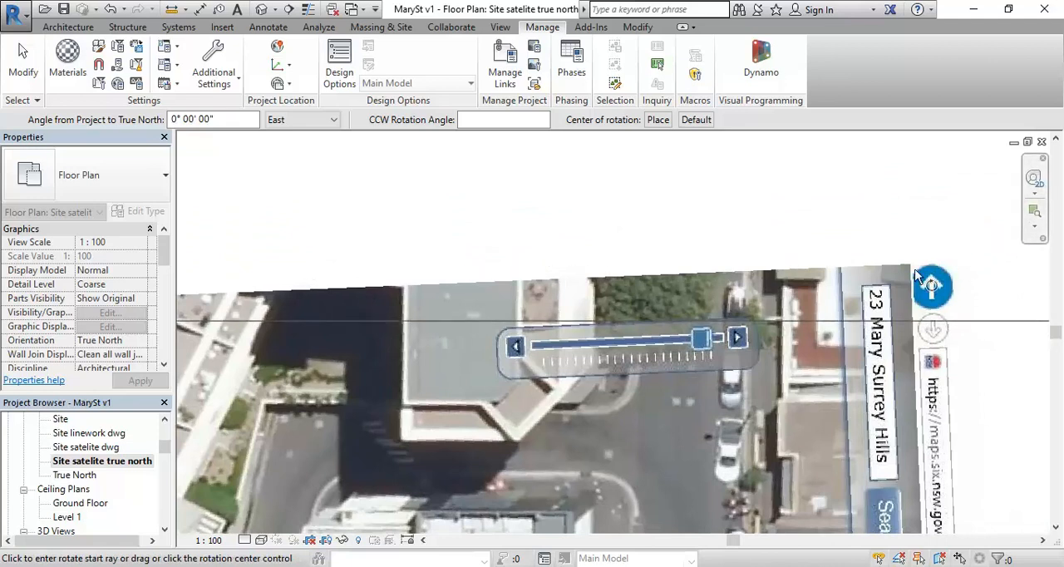
{"action": "mouse_move", "coordinate": [694, 291]}
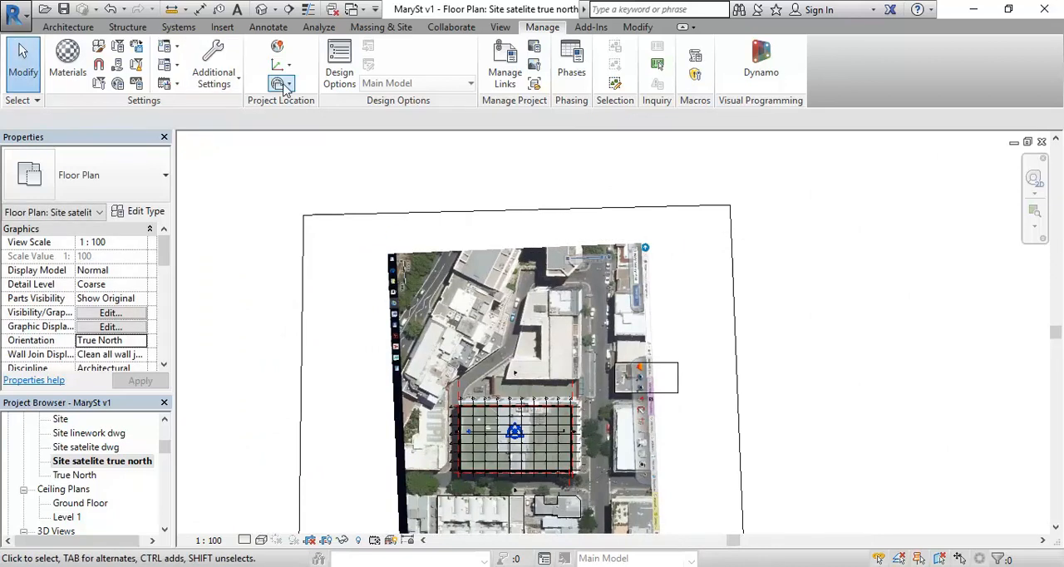
- Start the Ref Plane tool to draw a reference plane along the map's north arrow
{"action": "left_click", "coordinate": [73, 27]}
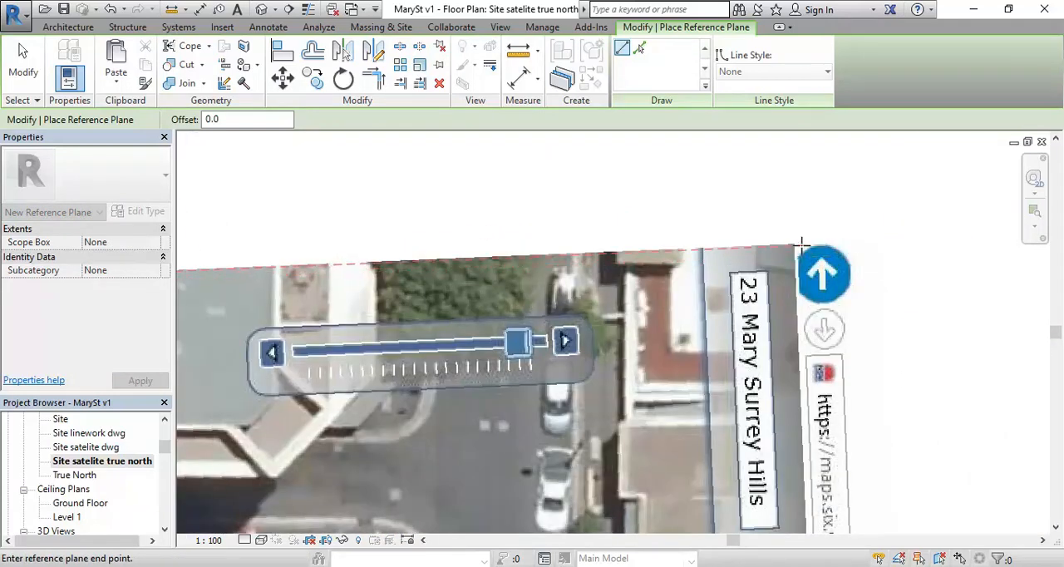
{"action": "mouse_move", "coordinate": [838, 239]}
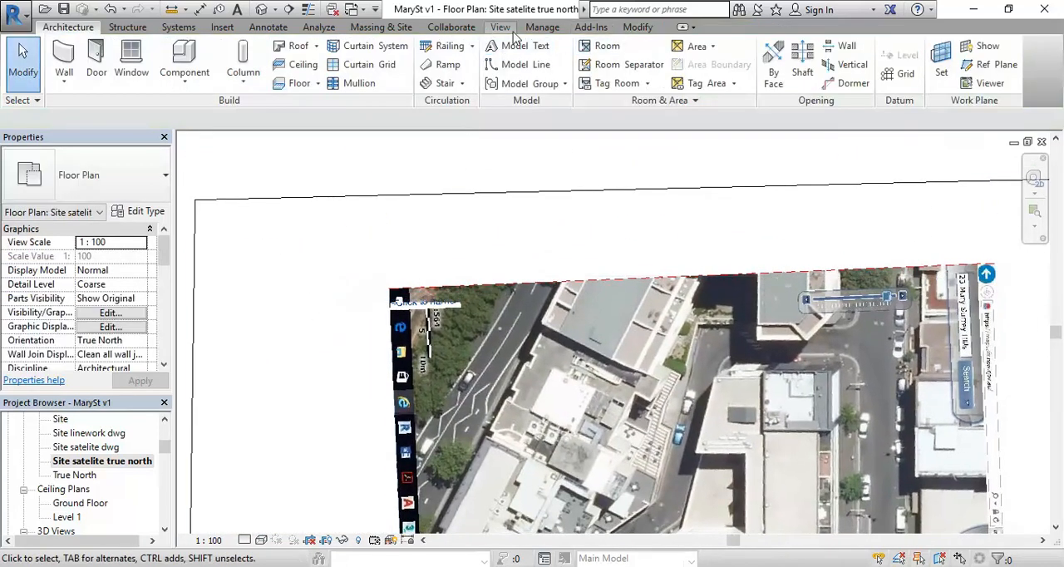
- Bring up the project location tools and clear the current selection
{"action": "left_click", "coordinate": [542, 27]}
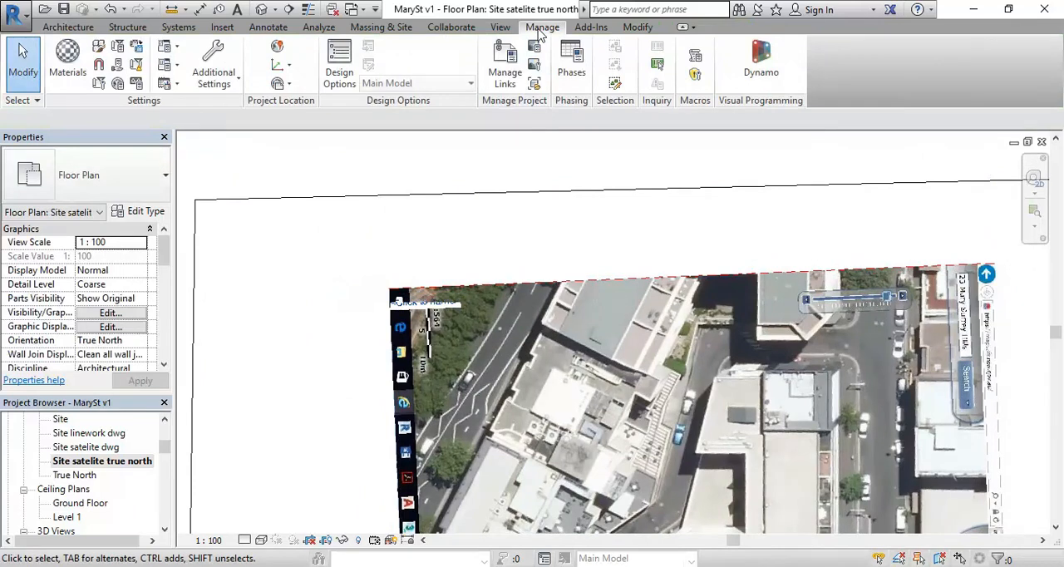
{"action": "mouse_move", "coordinate": [263, 87]}
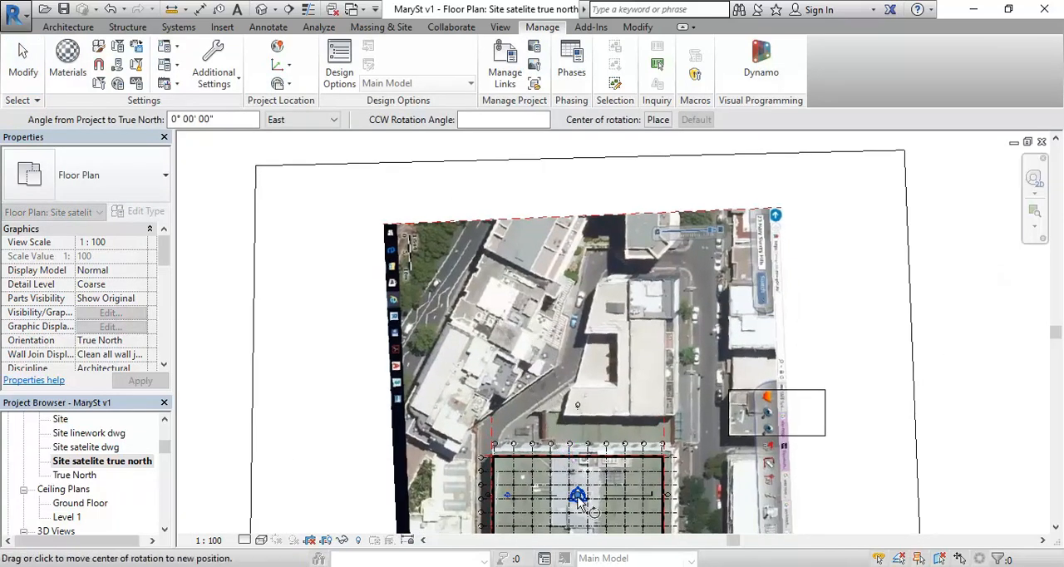
{"action": "mouse_move", "coordinate": [386, 224]}
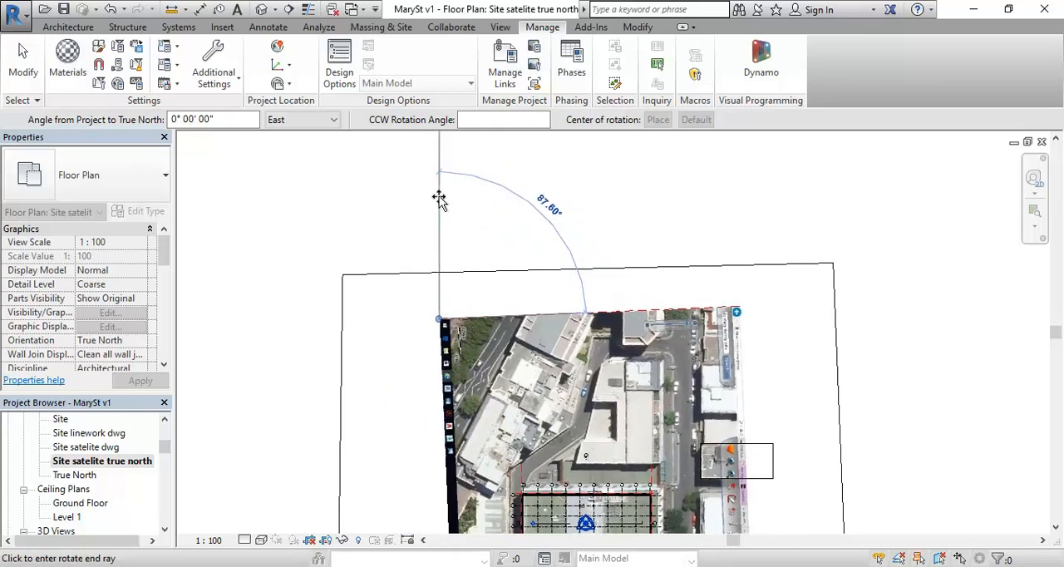
{"action": "mouse_move", "coordinate": [442, 176]}
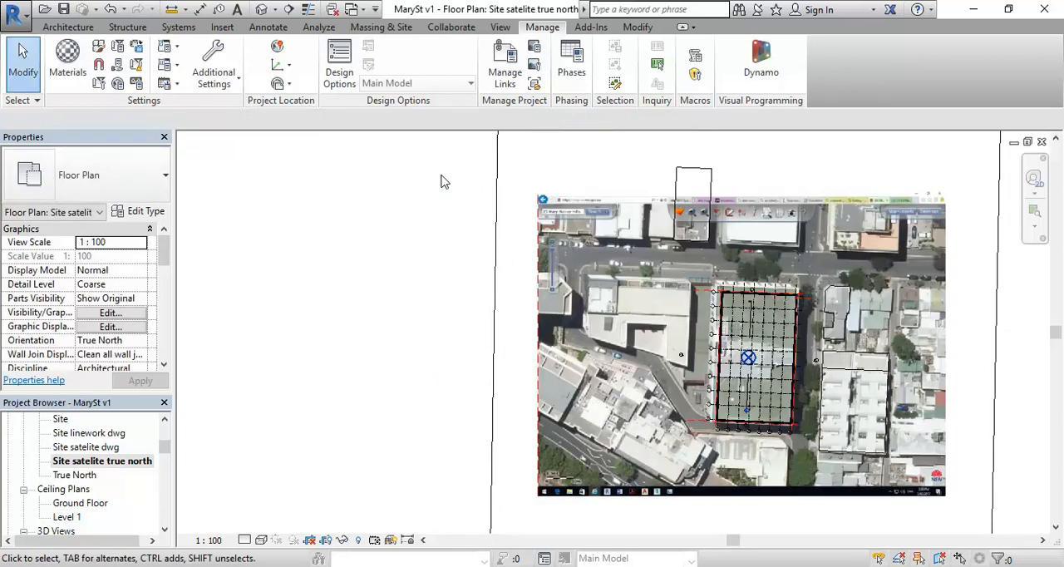
{"action": "mouse_move", "coordinate": [431, 226]}
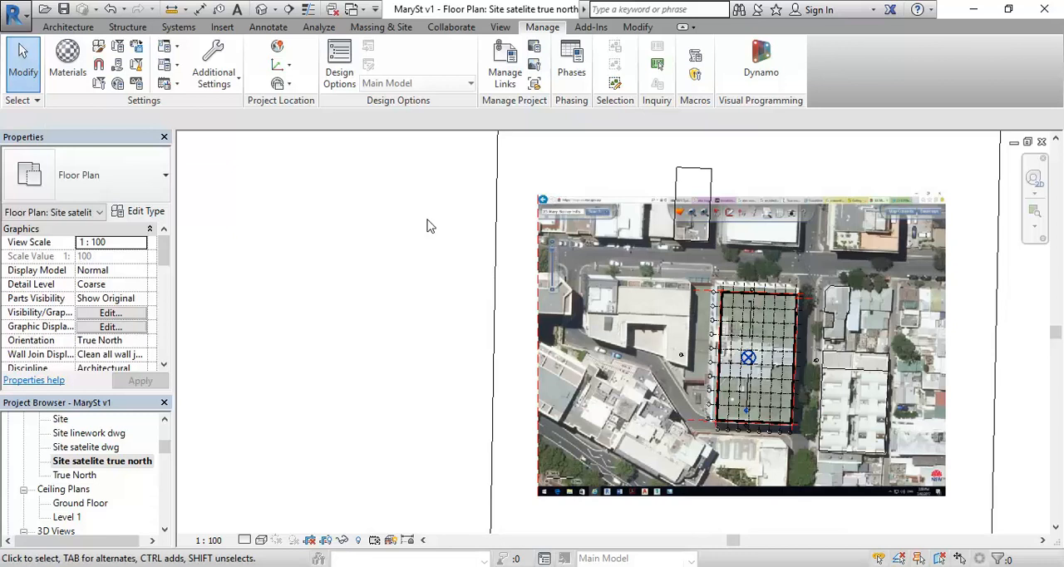
{"action": "mouse_move", "coordinate": [442, 216]}
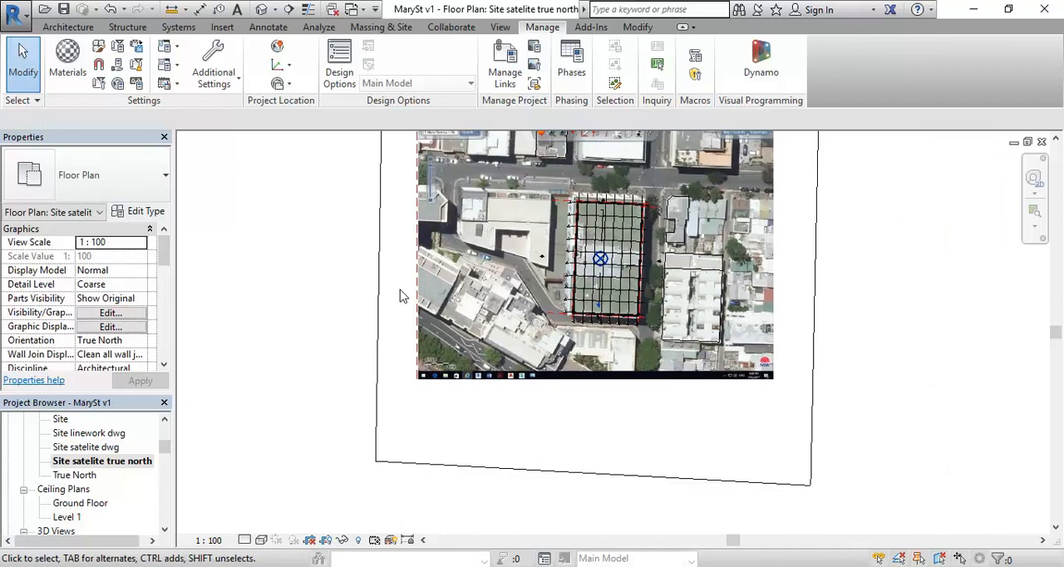
{"action": "mouse_move", "coordinate": [419, 315]}
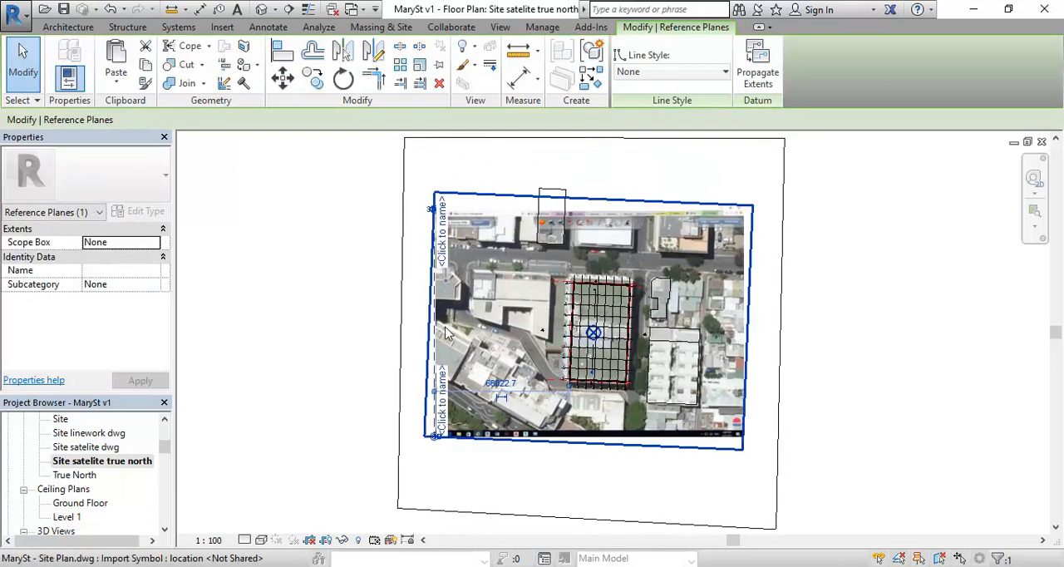
{"action": "mouse_move", "coordinate": [430, 327]}
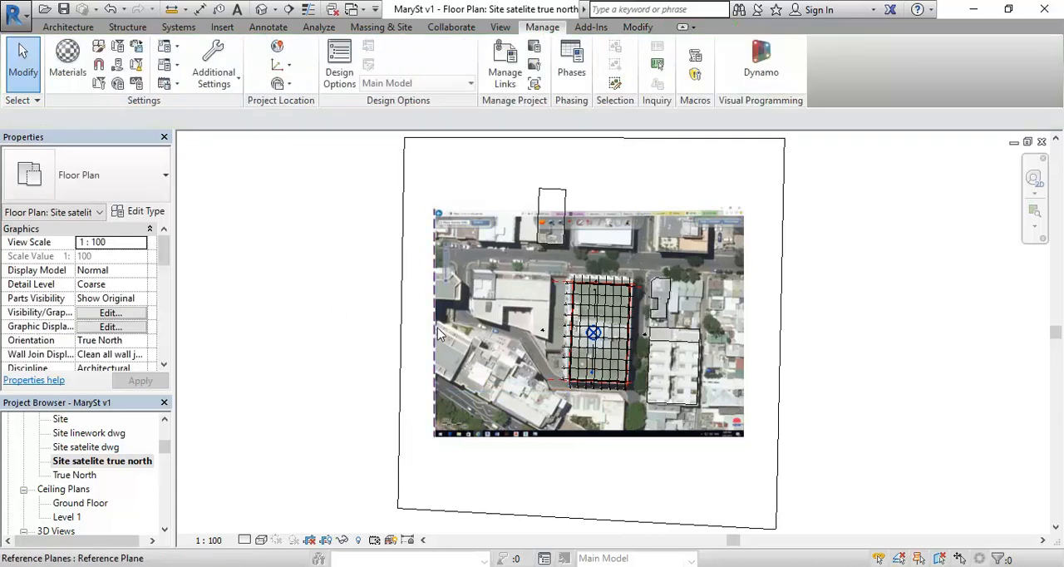
{"action": "left_click", "coordinate": [433, 324]}
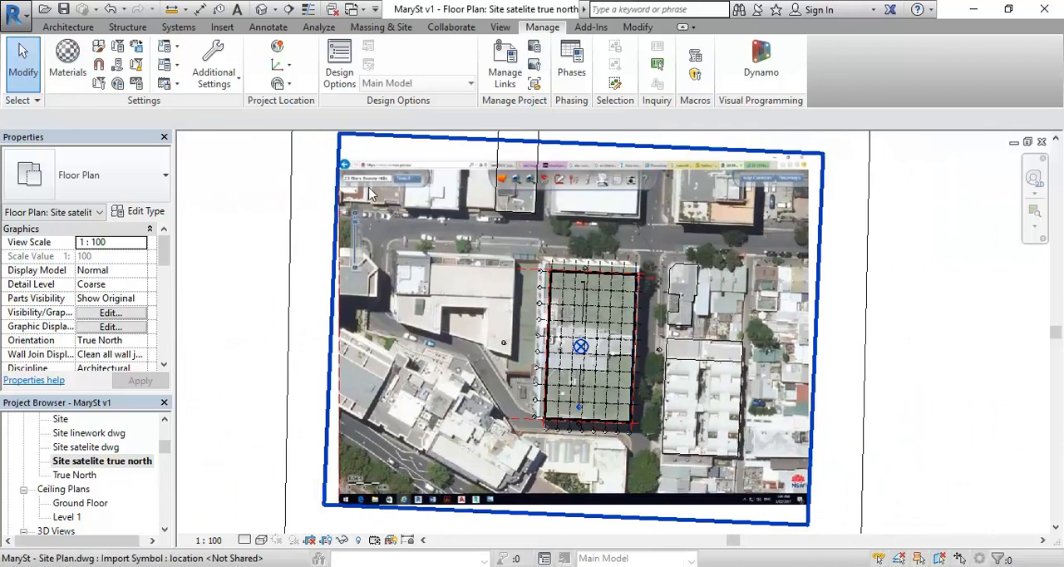
{"action": "mouse_move", "coordinate": [373, 193]}
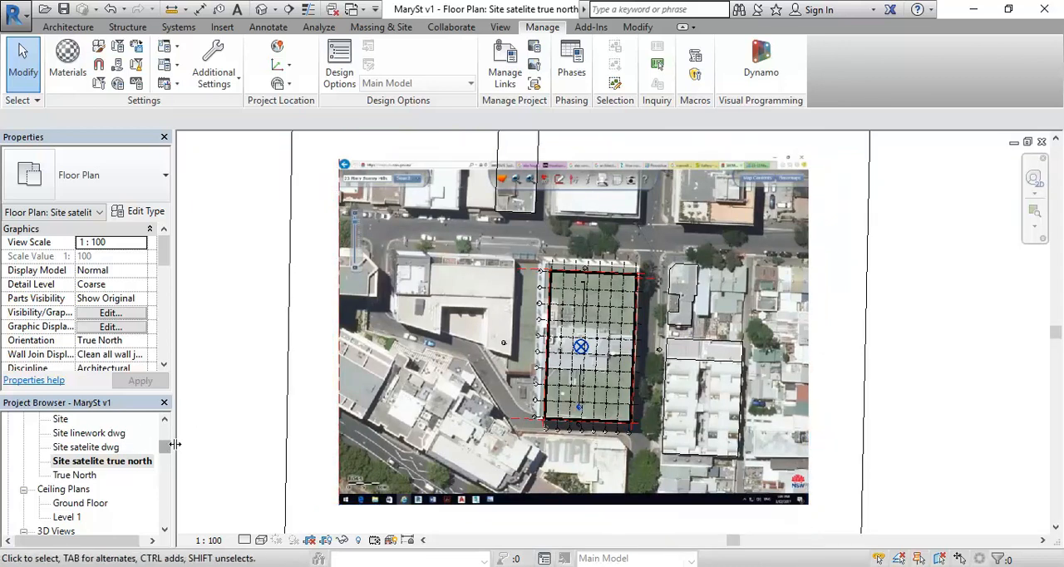
- Switch to the Site floor plan and bring up the Sun Path options on the view control bar
{"action": "scroll", "scroll_direction": "down", "scroll_amount": 3}
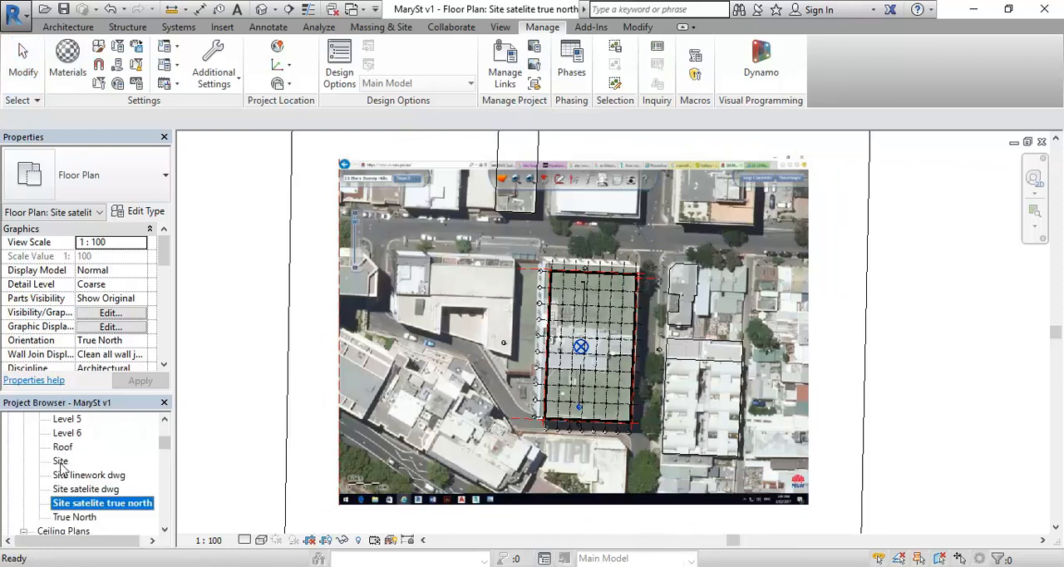
{"action": "double_click", "coordinate": [60, 460]}
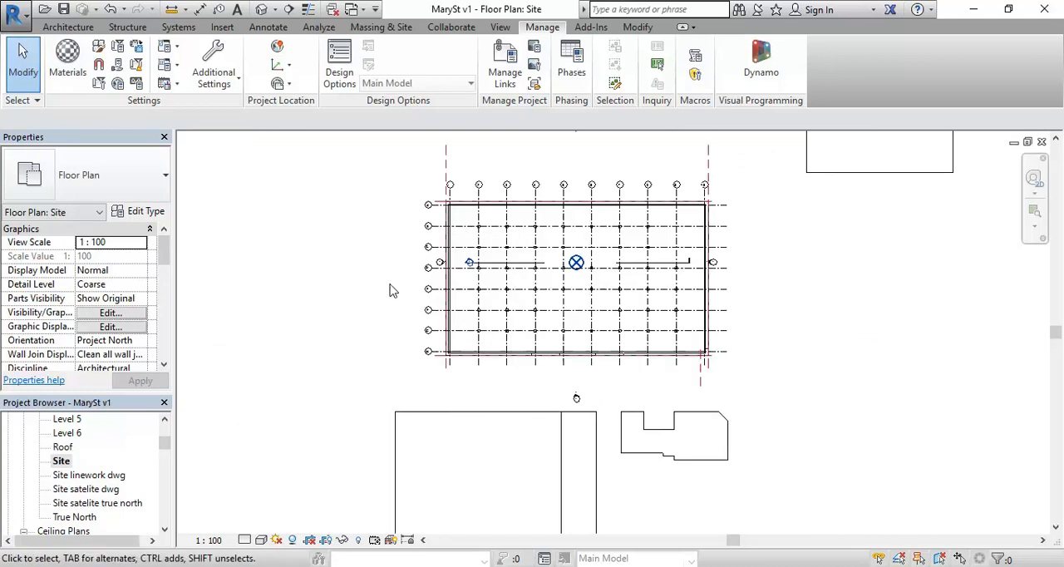
{"action": "mouse_move", "coordinate": [430, 289]}
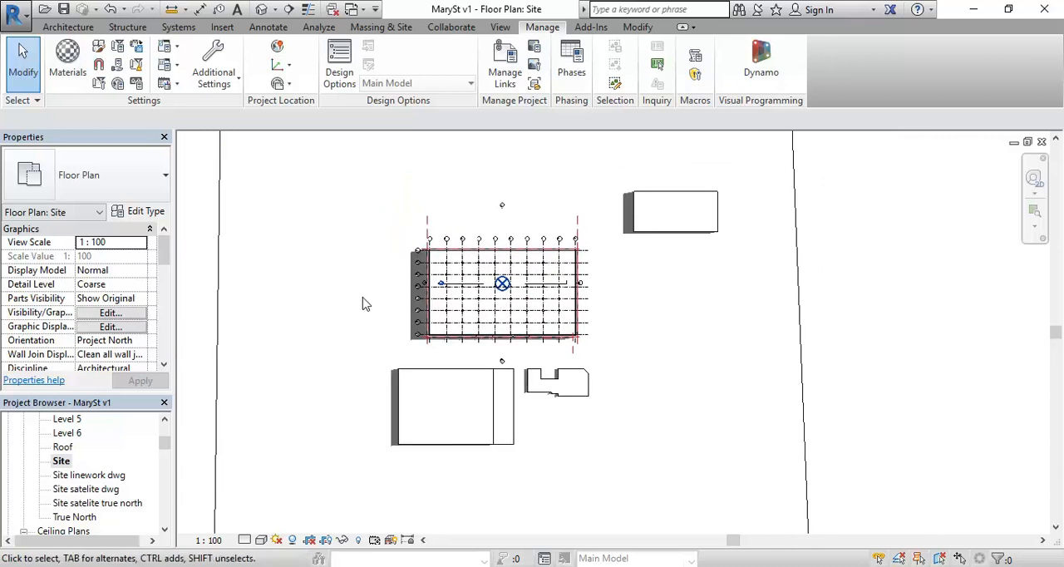
{"action": "mouse_move", "coordinate": [322, 362]}
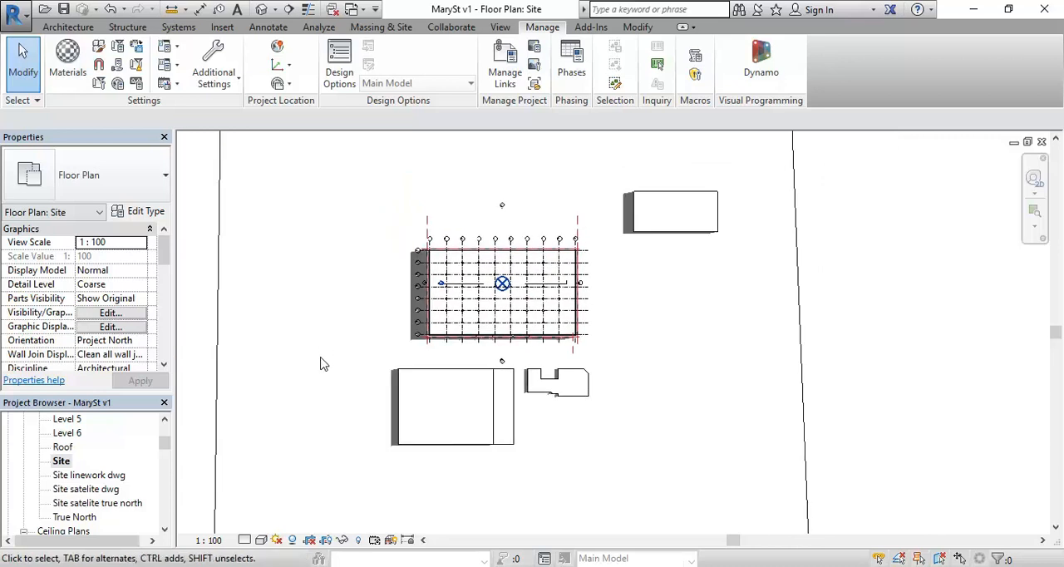
{"action": "left_click", "coordinate": [275, 538]}
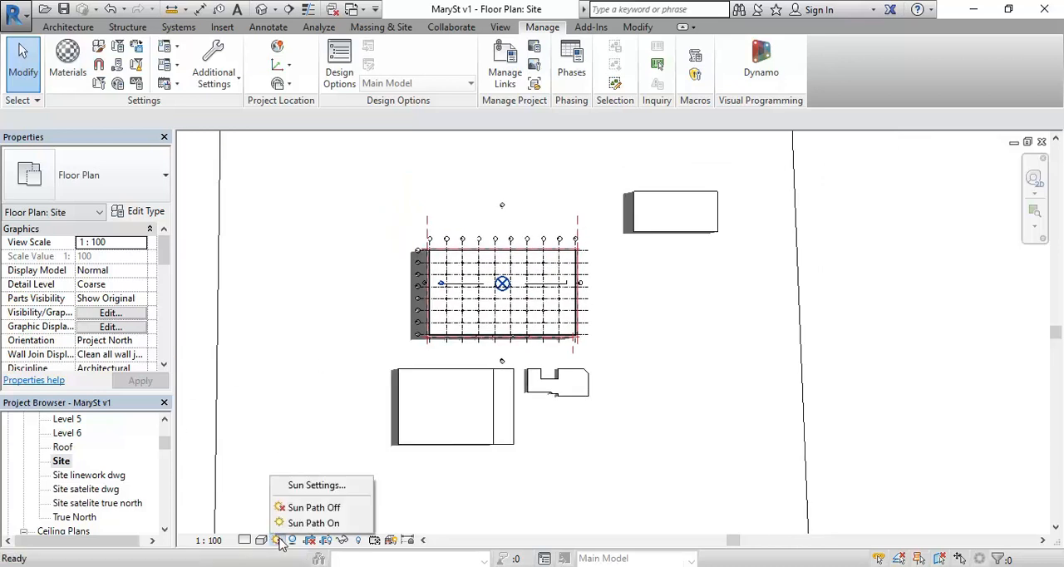
- In Sun Settings, preview Winter Solstice then Spring Equinox presets applied to the view
{"action": "left_click", "coordinate": [319, 485]}
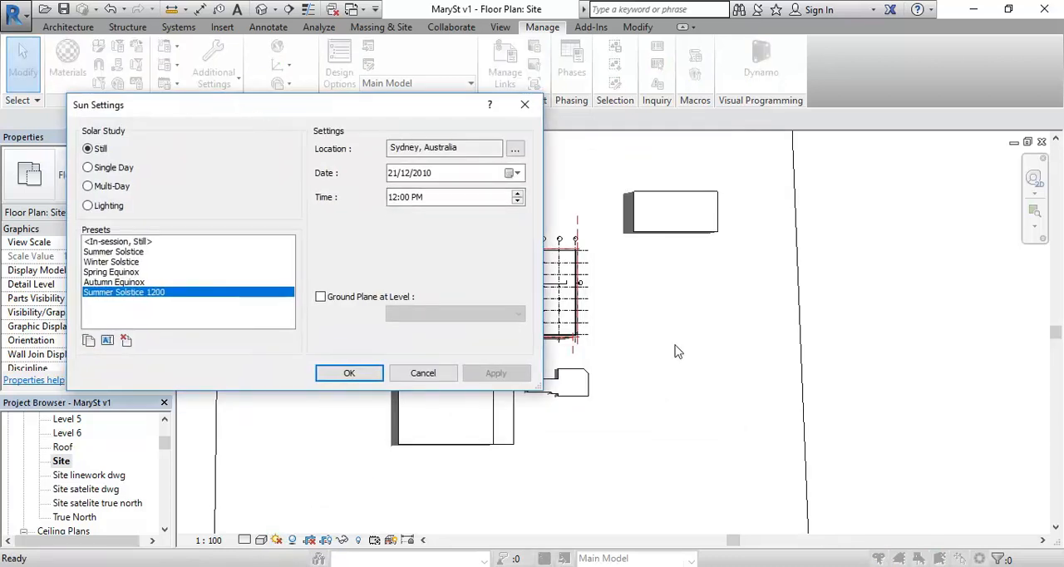
{"action": "mouse_move", "coordinate": [208, 210]}
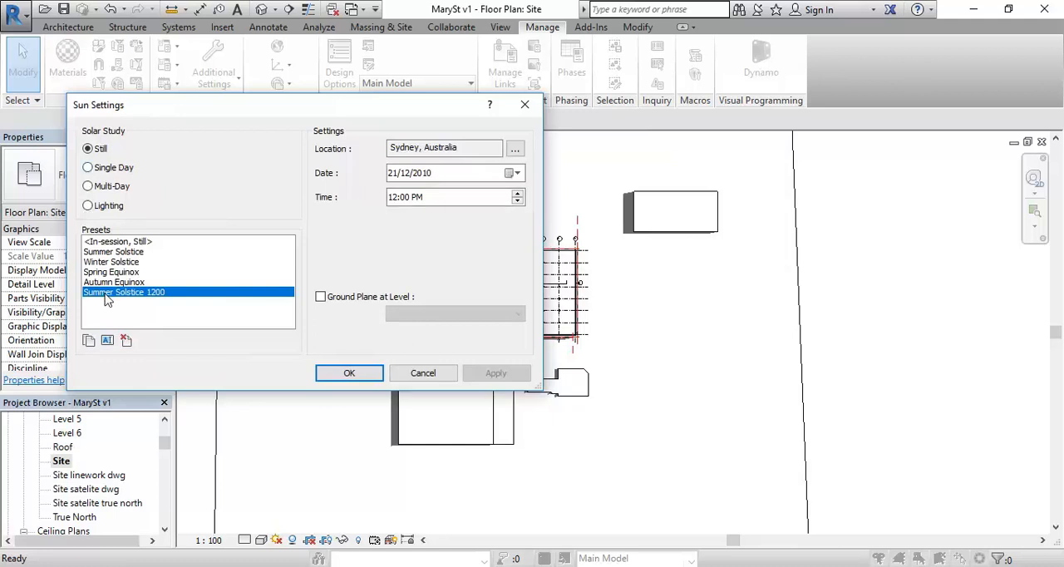
{"action": "left_click", "coordinate": [110, 261]}
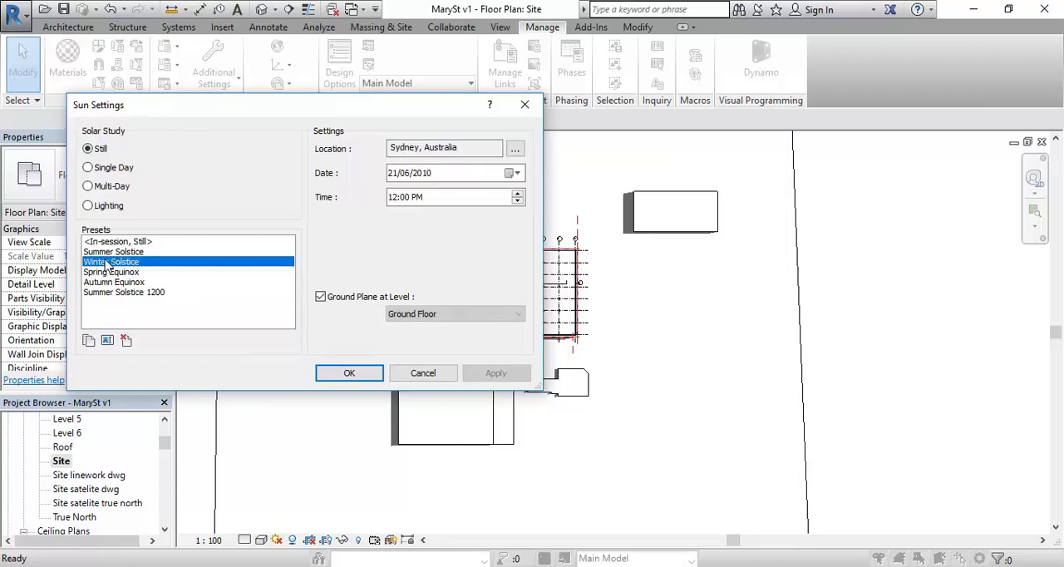
{"action": "left_click", "coordinate": [319, 295]}
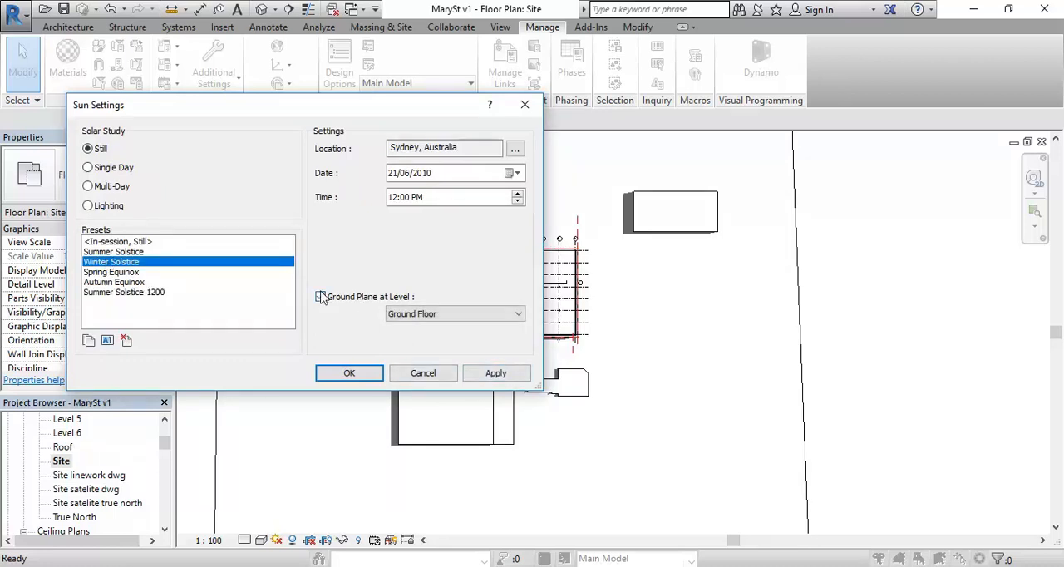
{"action": "left_click", "coordinate": [319, 296]}
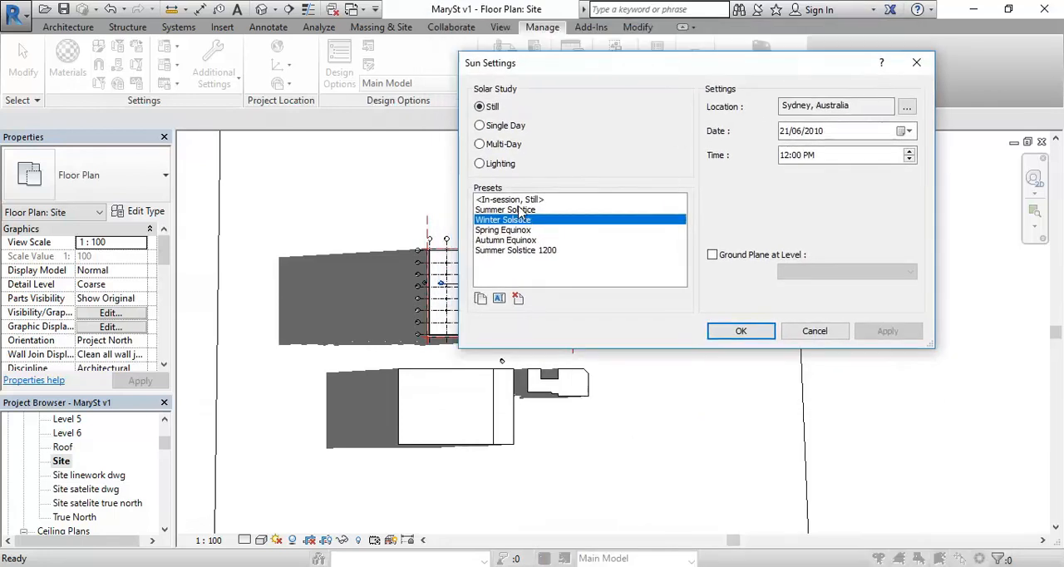
{"action": "left_click", "coordinate": [502, 229]}
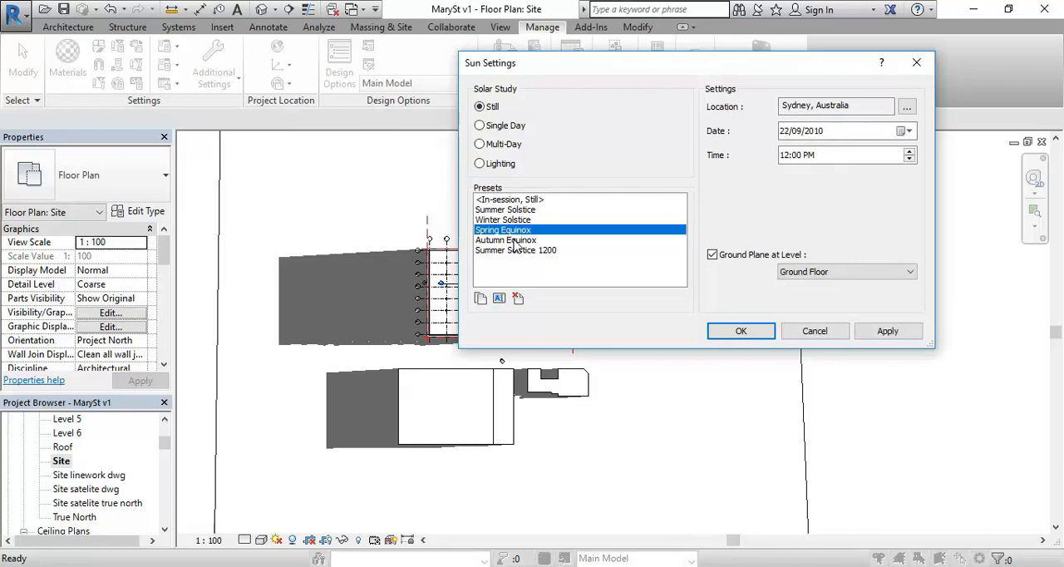
{"action": "left_click", "coordinate": [888, 329]}
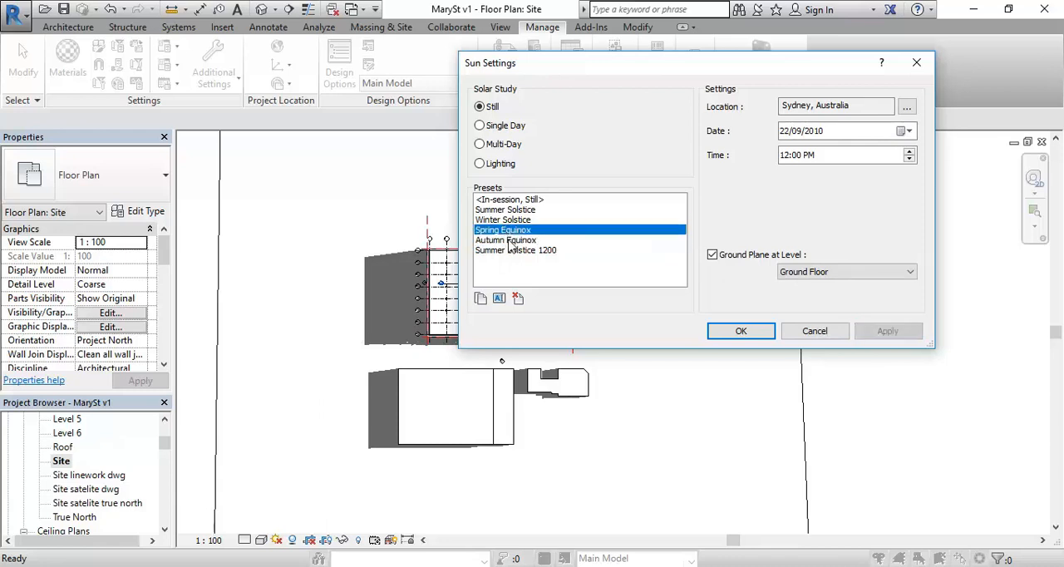
- Compare Autumn Equinox and Winter Solstice, settle on Spring Equinox and confirm with OK
{"action": "left_click", "coordinate": [505, 239]}
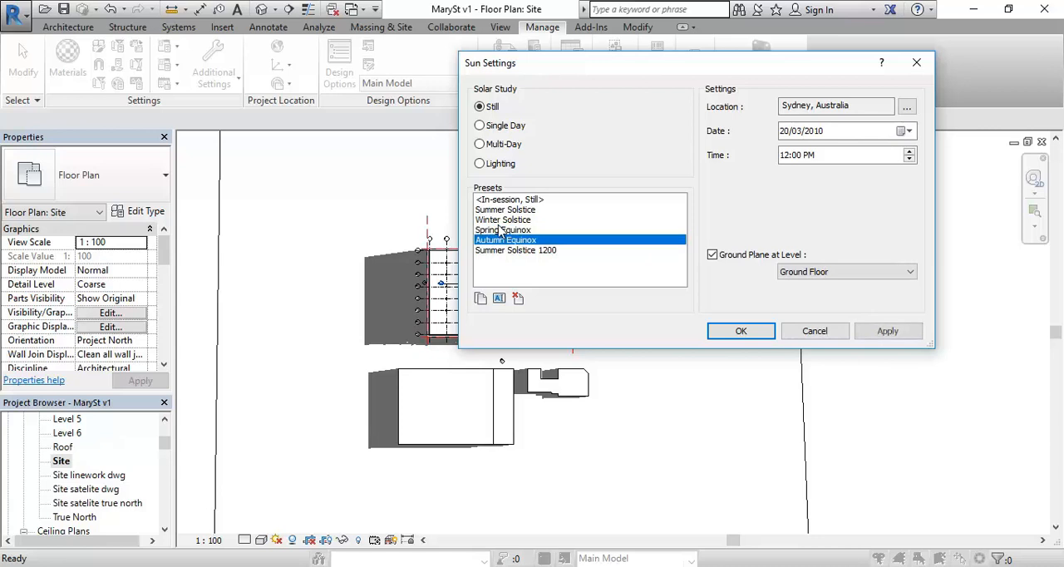
{"action": "left_click", "coordinate": [506, 229]}
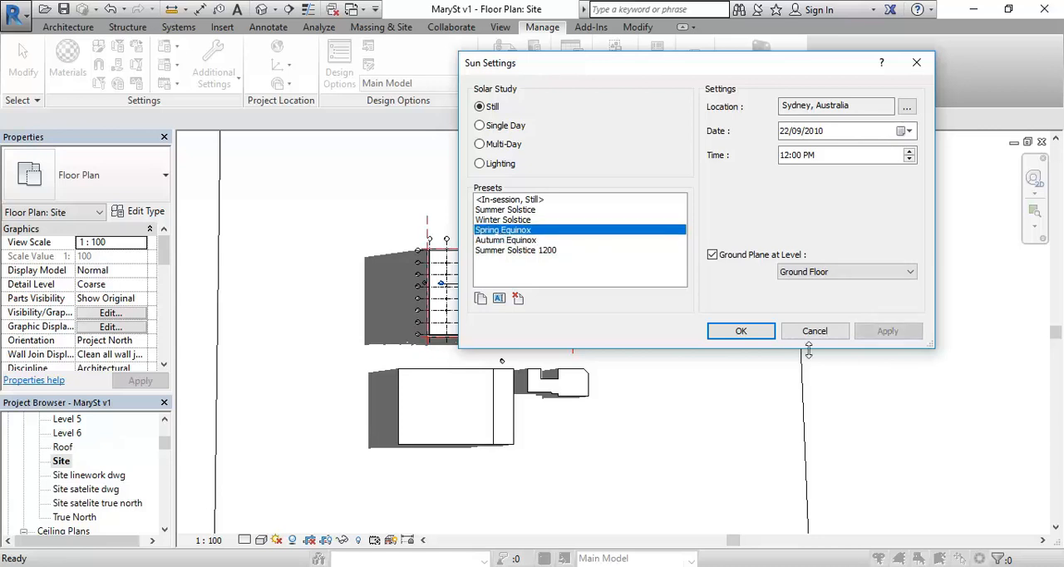
{"action": "left_click", "coordinate": [505, 219]}
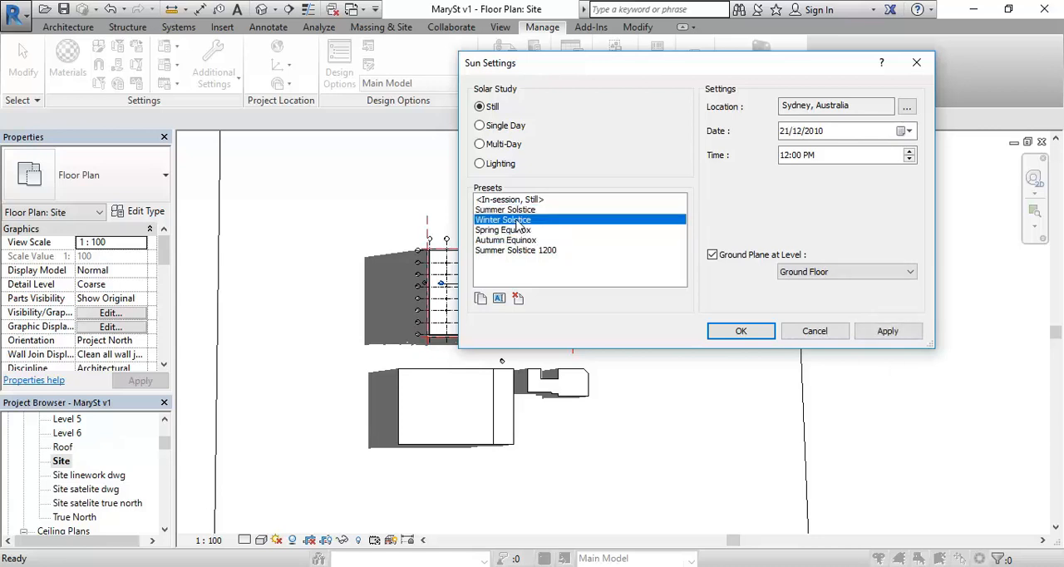
{"action": "left_click", "coordinate": [504, 229]}
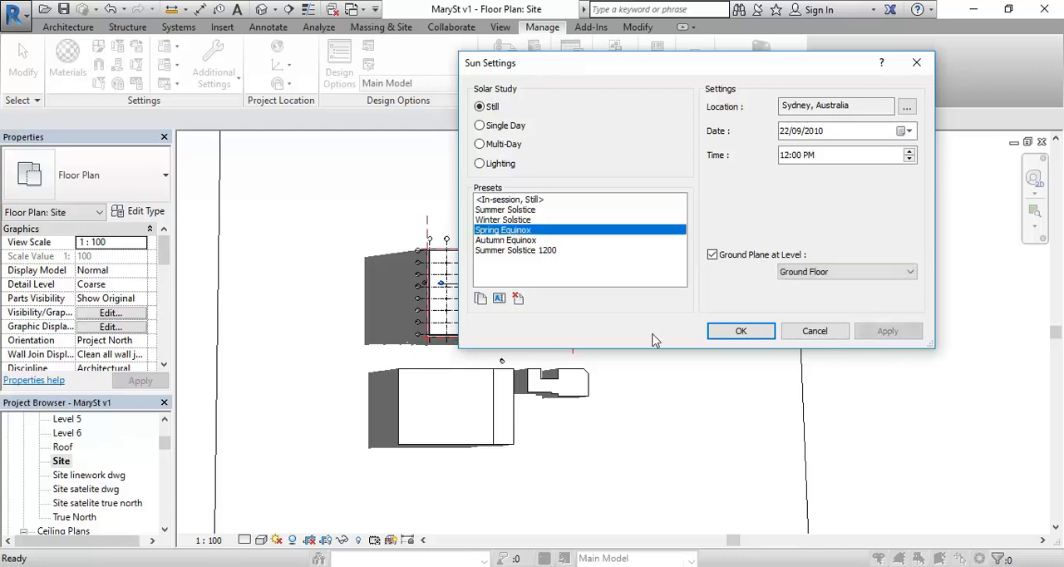
{"action": "mouse_move", "coordinate": [502, 239]}
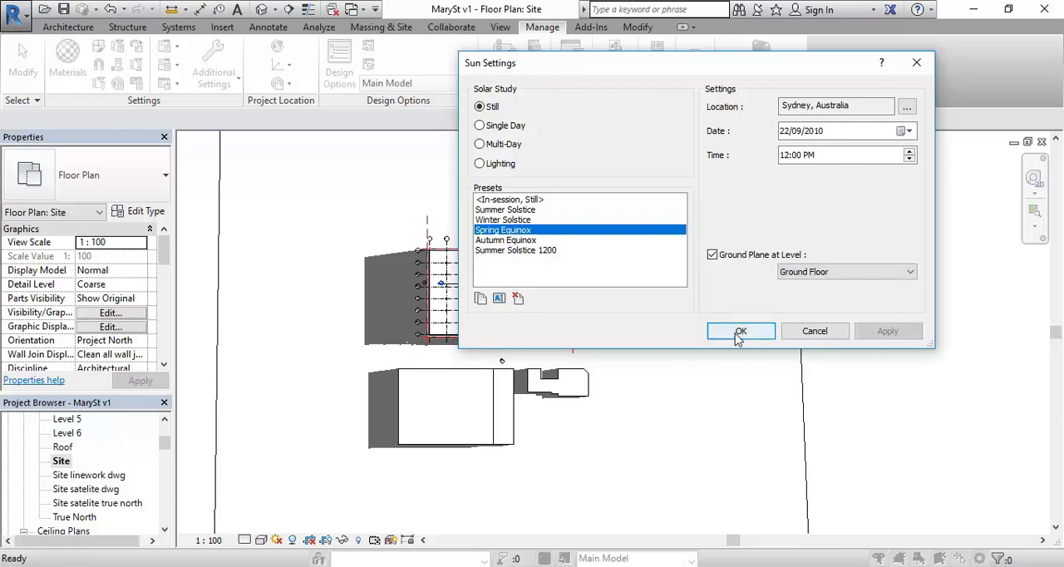
{"action": "left_click", "coordinate": [740, 331]}
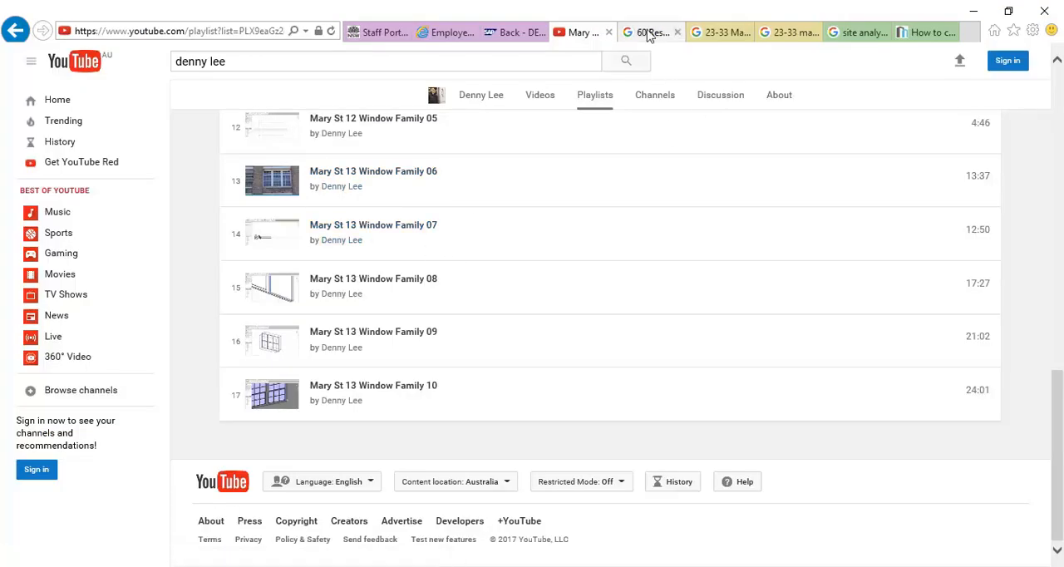
- Review the Street View, image search, site analysis and playlist tabs, ending on a Google search tab
{"action": "left_click", "coordinate": [648, 32]}
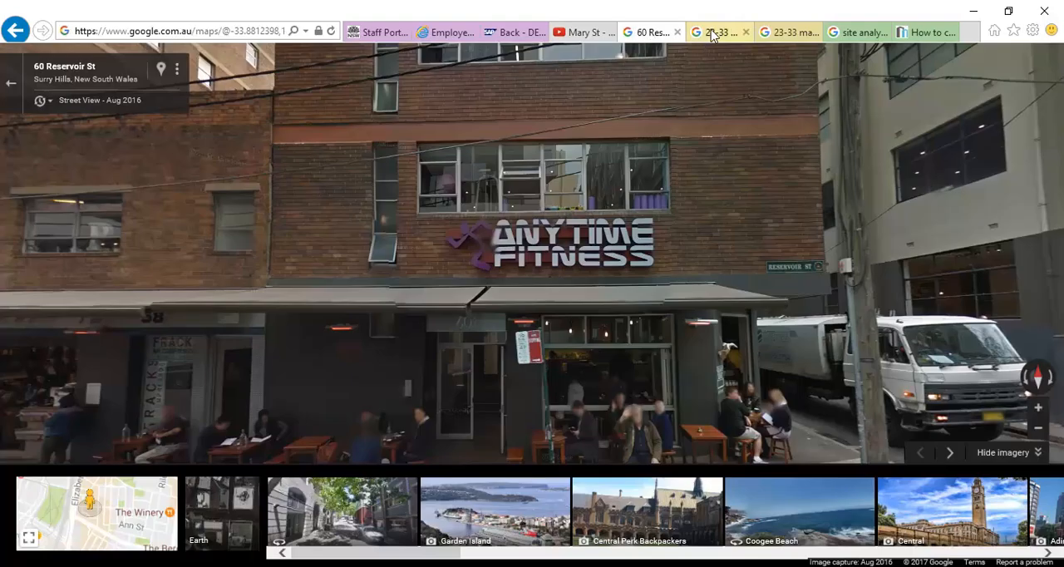
{"action": "left_click", "coordinate": [785, 31]}
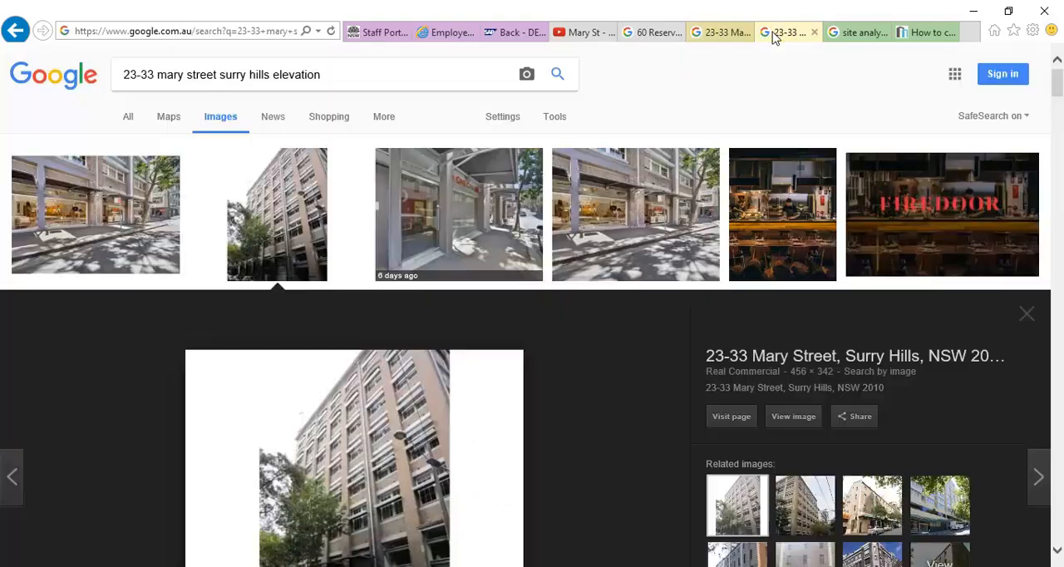
{"action": "left_click", "coordinate": [862, 32]}
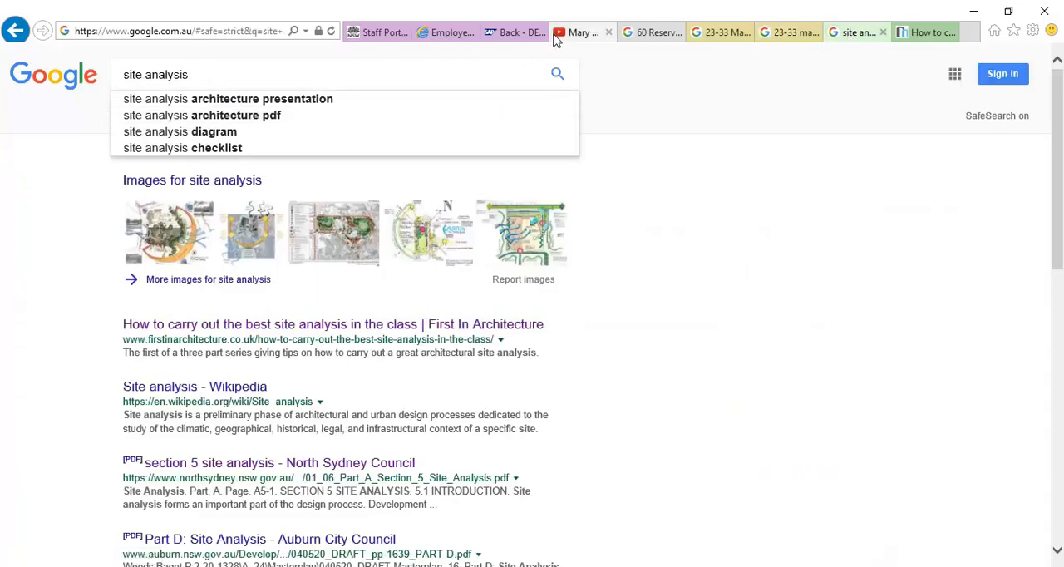
{"action": "left_click", "coordinate": [507, 32]}
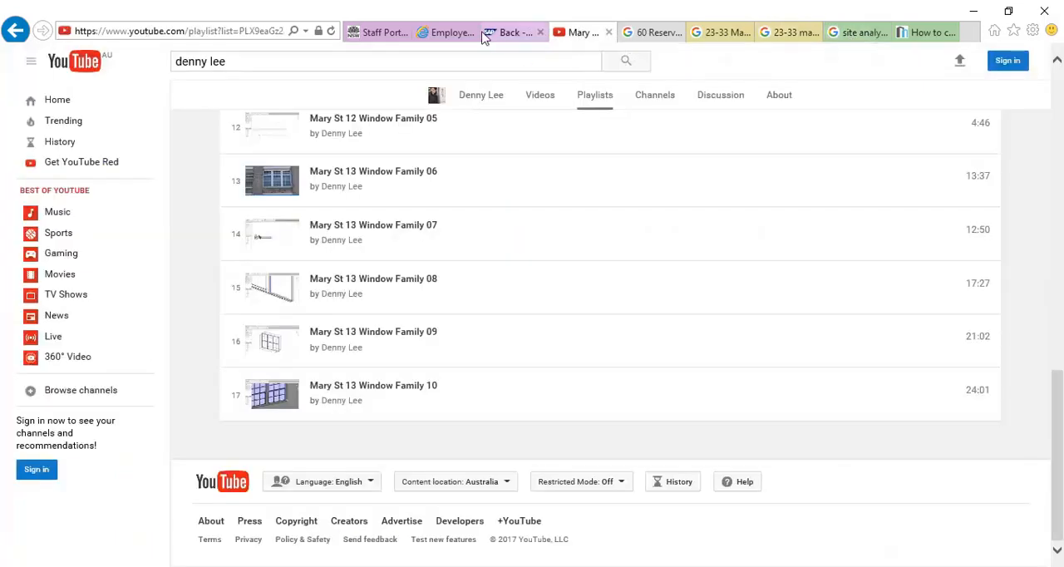
{"action": "mouse_move", "coordinate": [582, 31]}
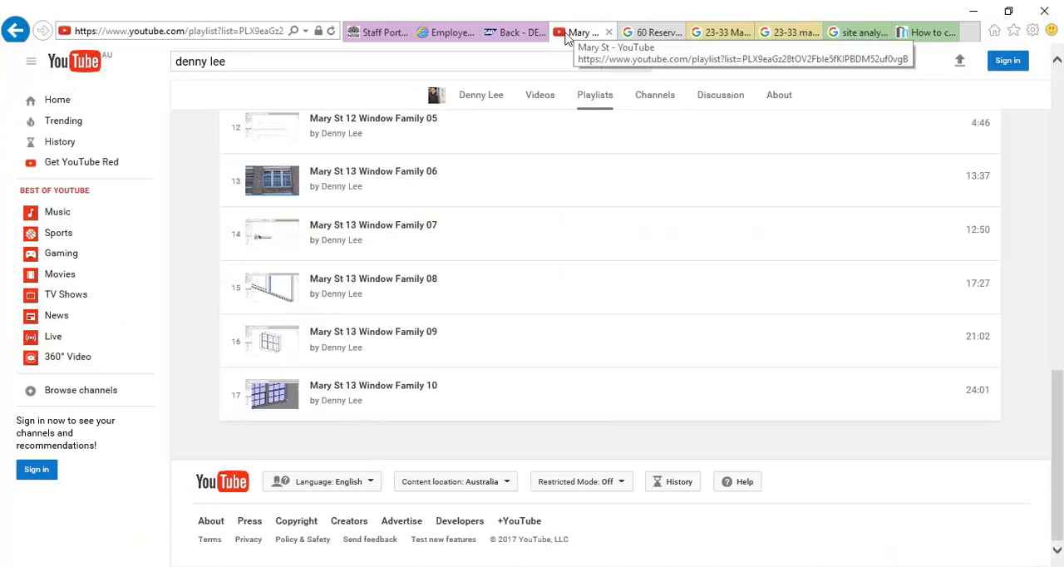
{"action": "left_click", "coordinate": [658, 32]}
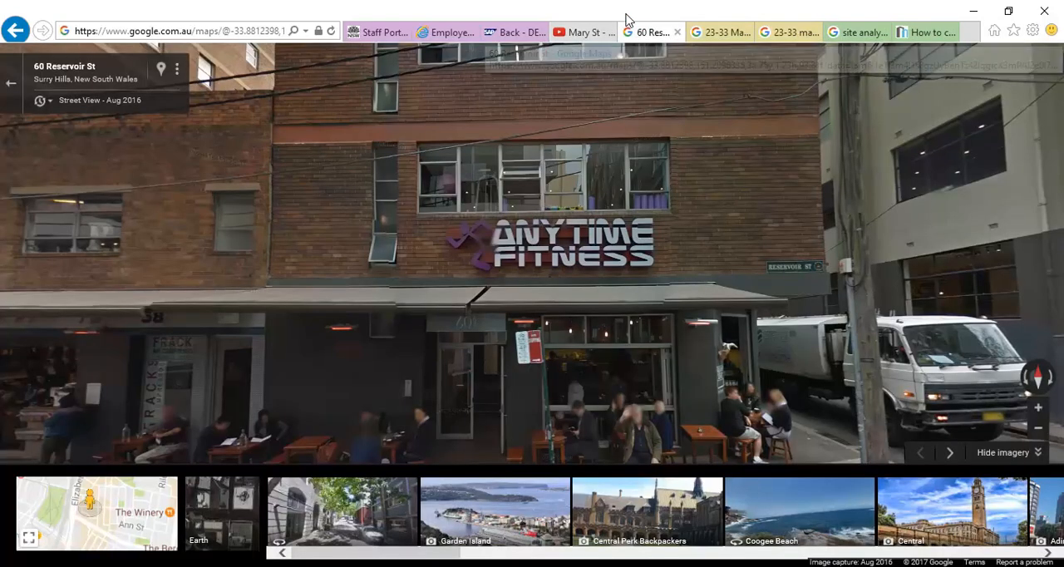
{"action": "left_click", "coordinate": [924, 32]}
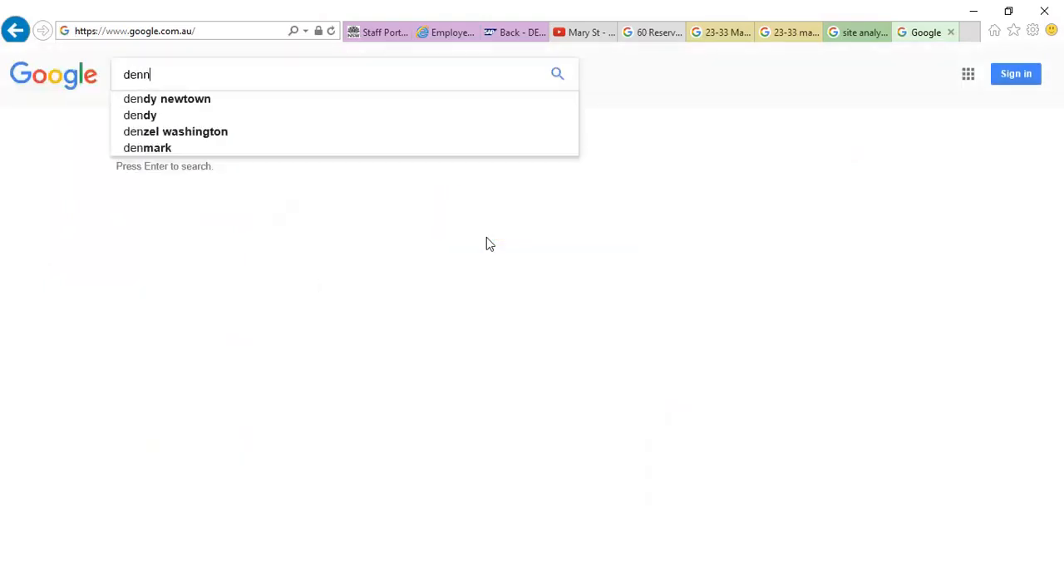
- Search 'denny lee', go to the channel's playlists and choose the Develop Site Analysis video
{"action": "type", "text": "denny lee"}
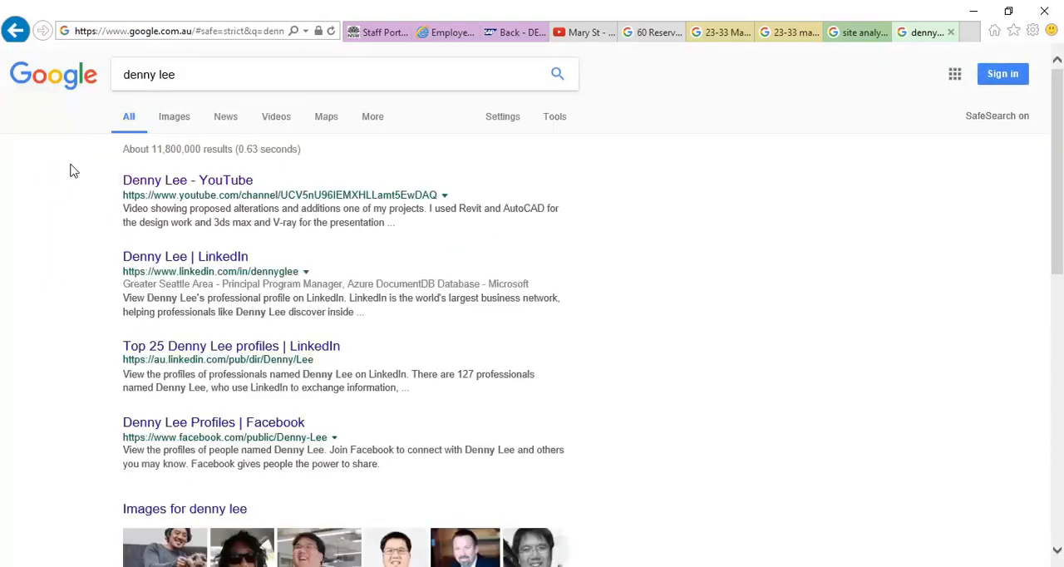
{"action": "left_click", "coordinate": [186, 180]}
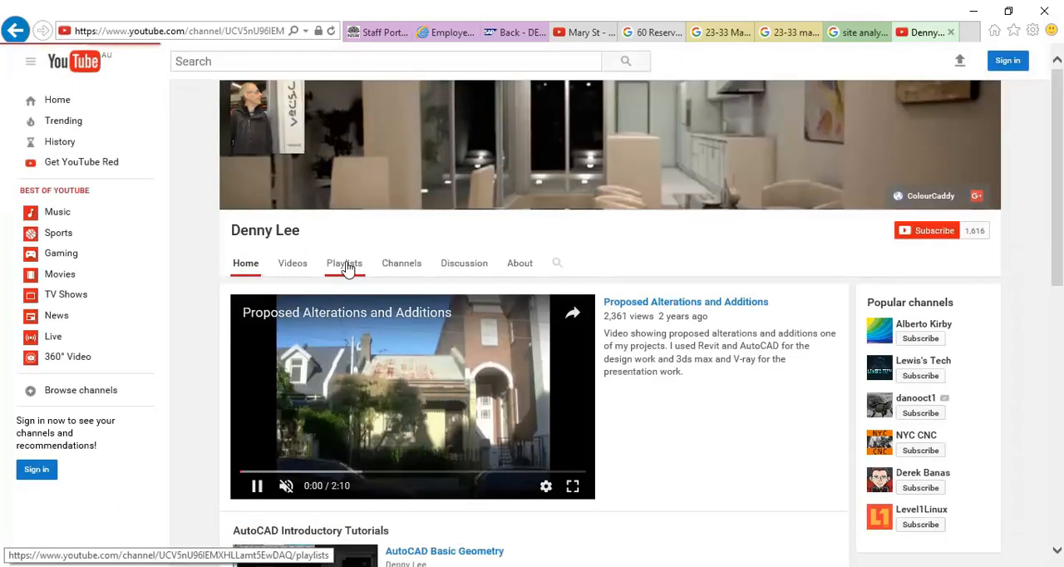
{"action": "left_click", "coordinate": [344, 262]}
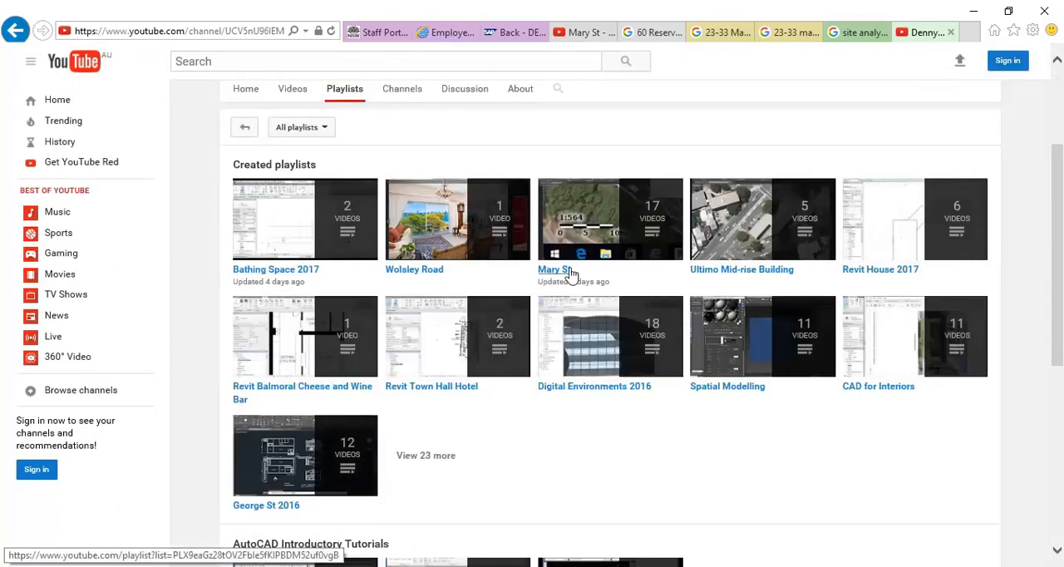
{"action": "mouse_move", "coordinate": [738, 279]}
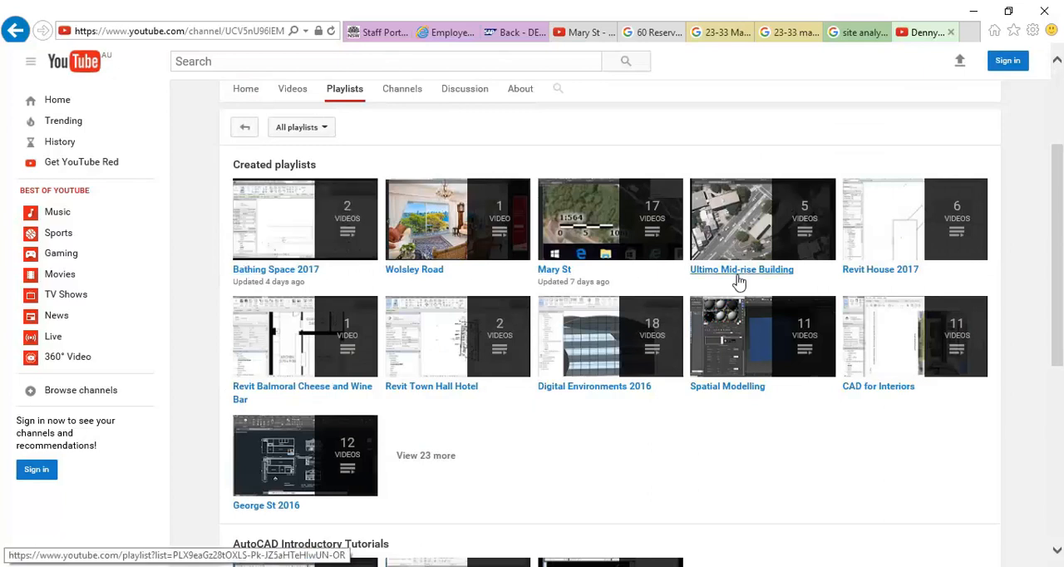
{"action": "mouse_move", "coordinate": [737, 276]}
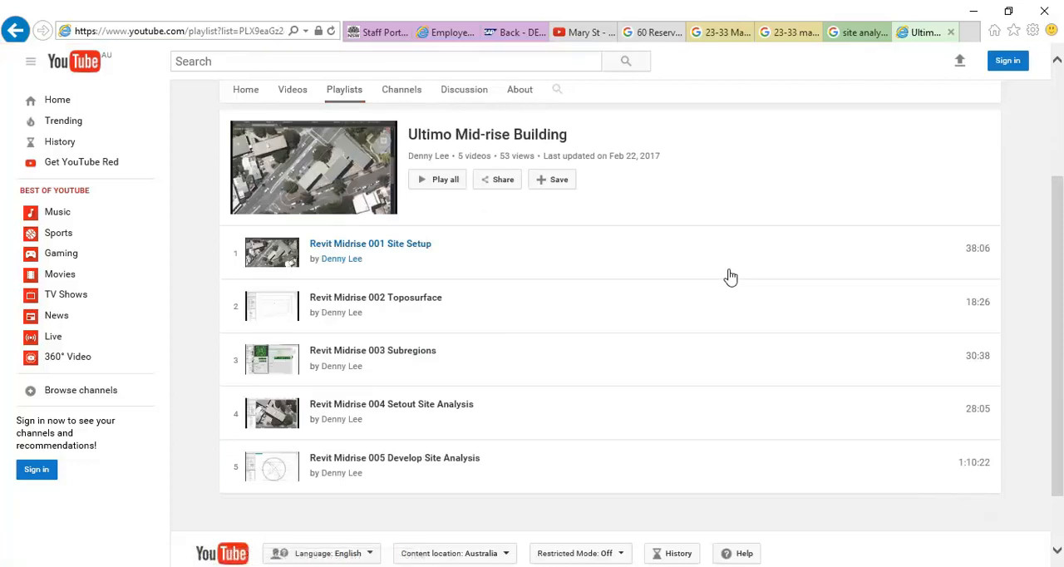
{"action": "mouse_move", "coordinate": [405, 468]}
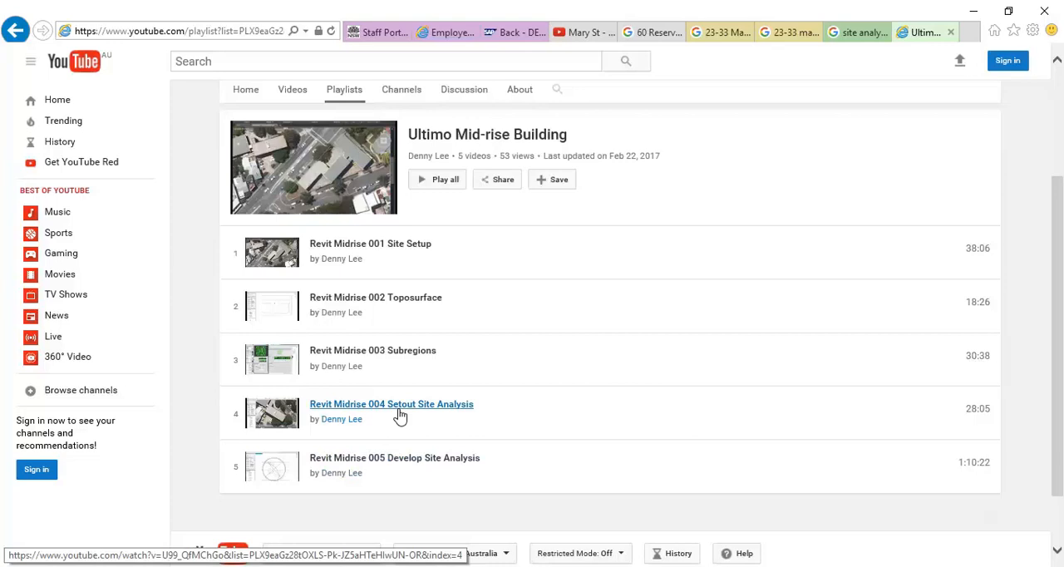
{"action": "mouse_move", "coordinate": [411, 462]}
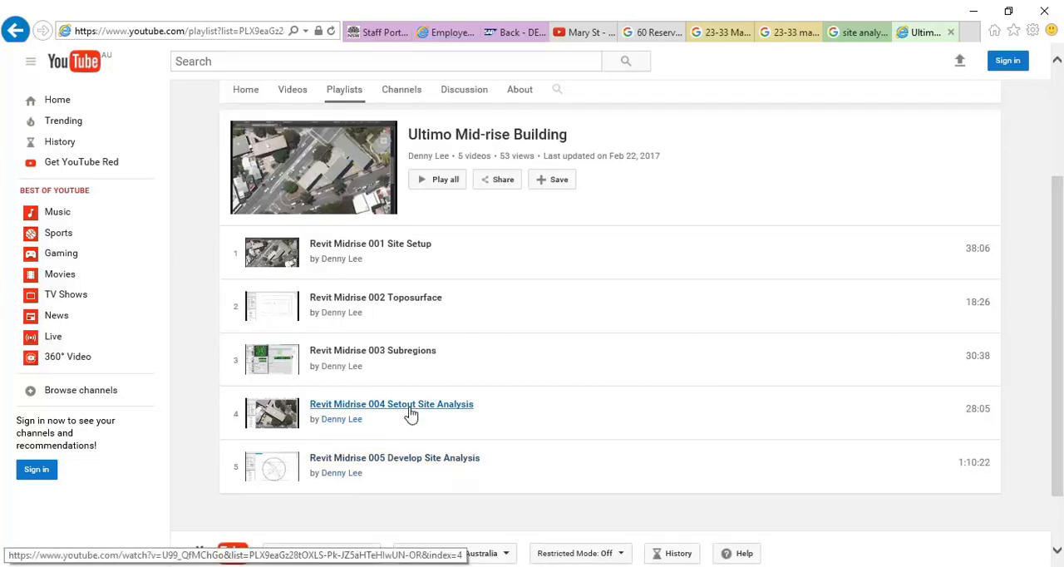
{"action": "mouse_move", "coordinate": [406, 466]}
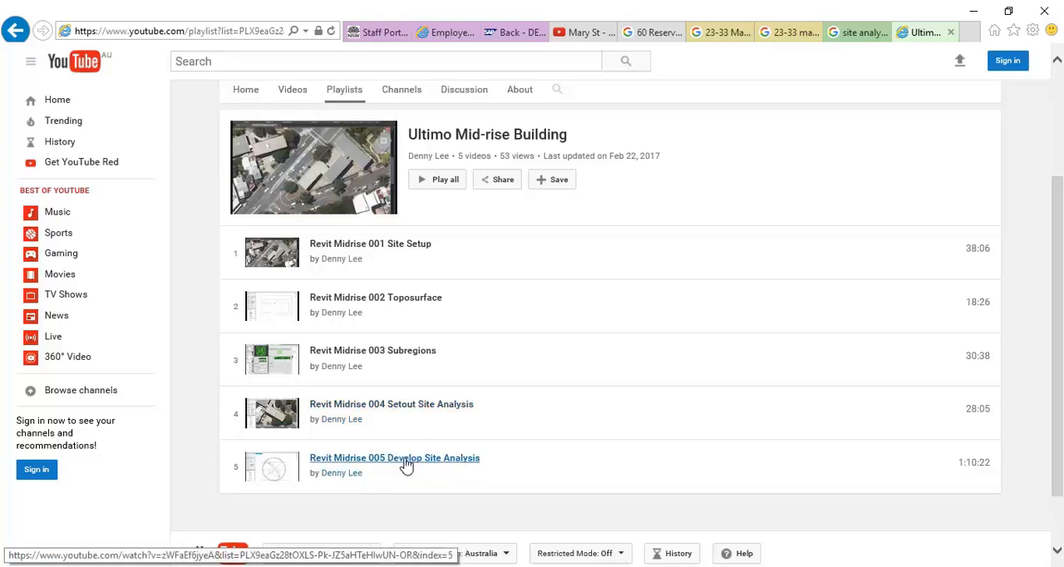
{"action": "left_click", "coordinate": [394, 459]}
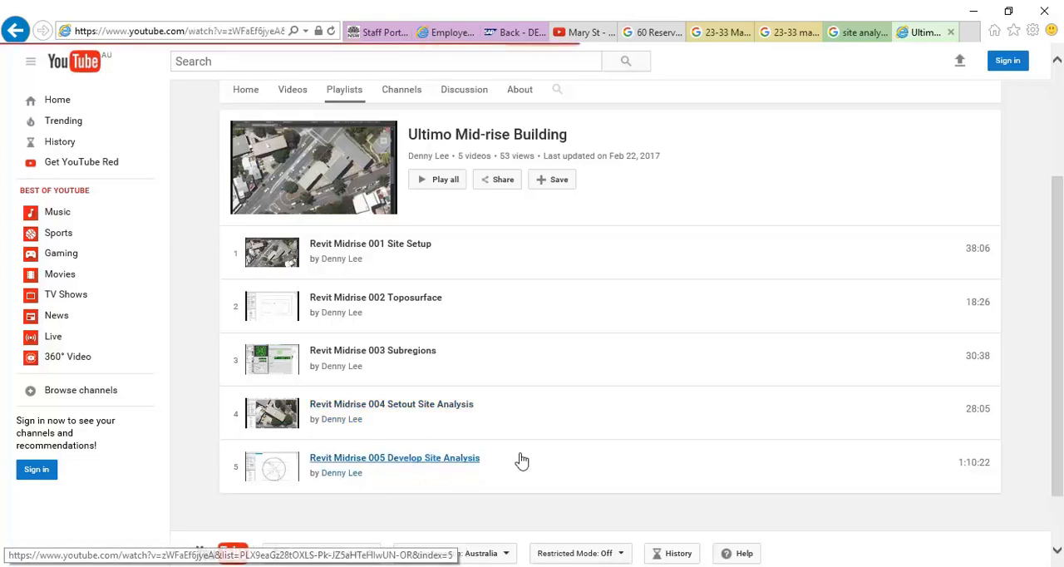
- Play the video, skip the advert and jump ahead to the sun settings part near 18 minutes
{"action": "left_click", "coordinate": [394, 459]}
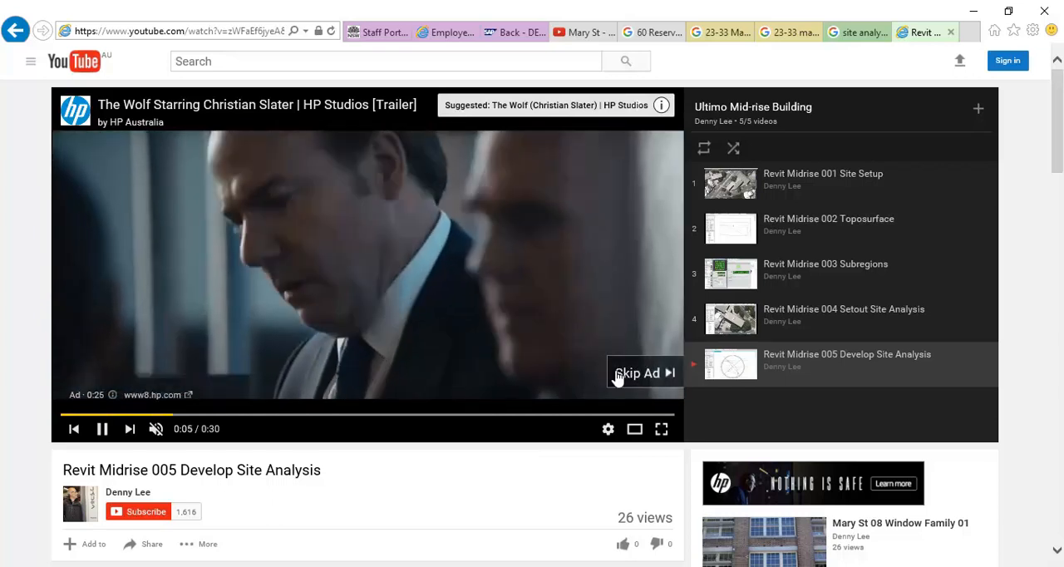
{"action": "left_click", "coordinate": [638, 373]}
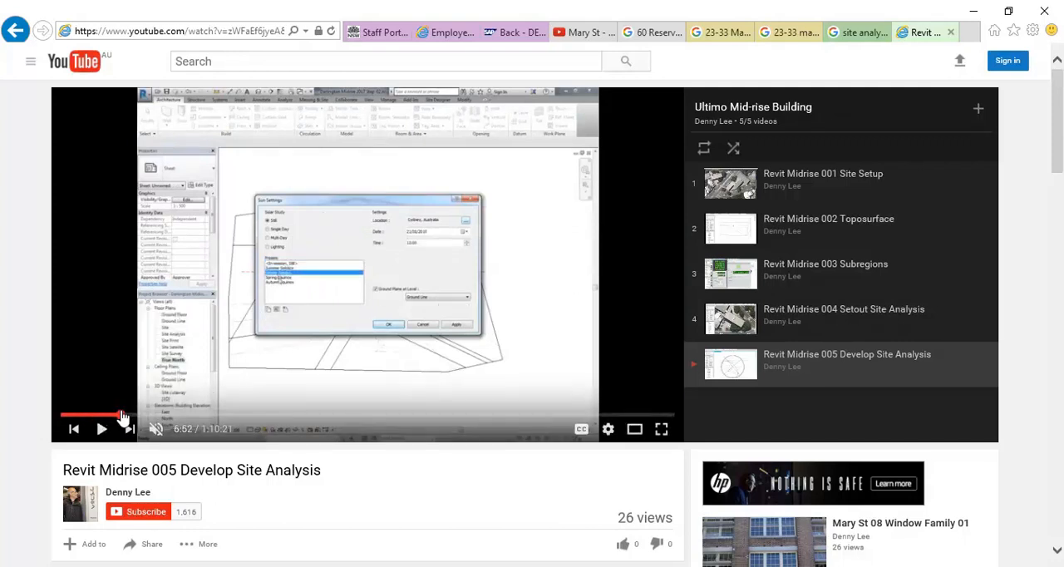
{"action": "left_click", "coordinate": [190, 415]}
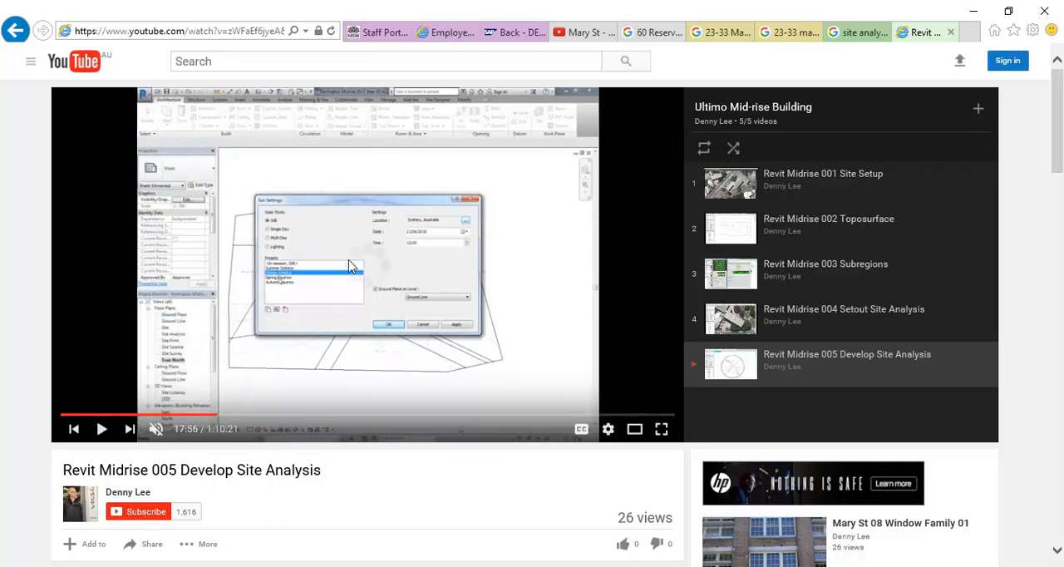
{"action": "mouse_move", "coordinate": [391, 423]}
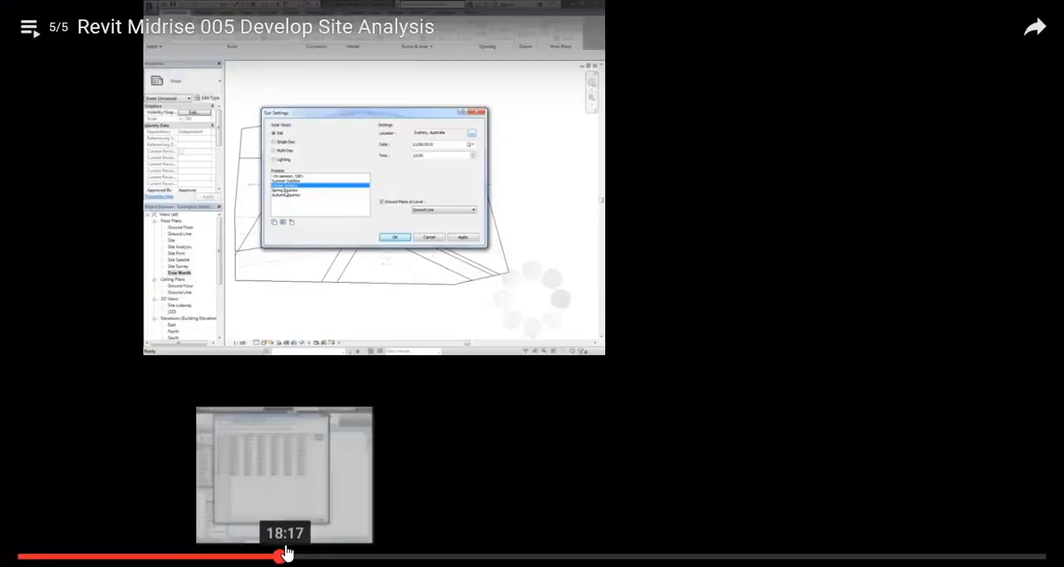
{"action": "mouse_move", "coordinate": [336, 297]}
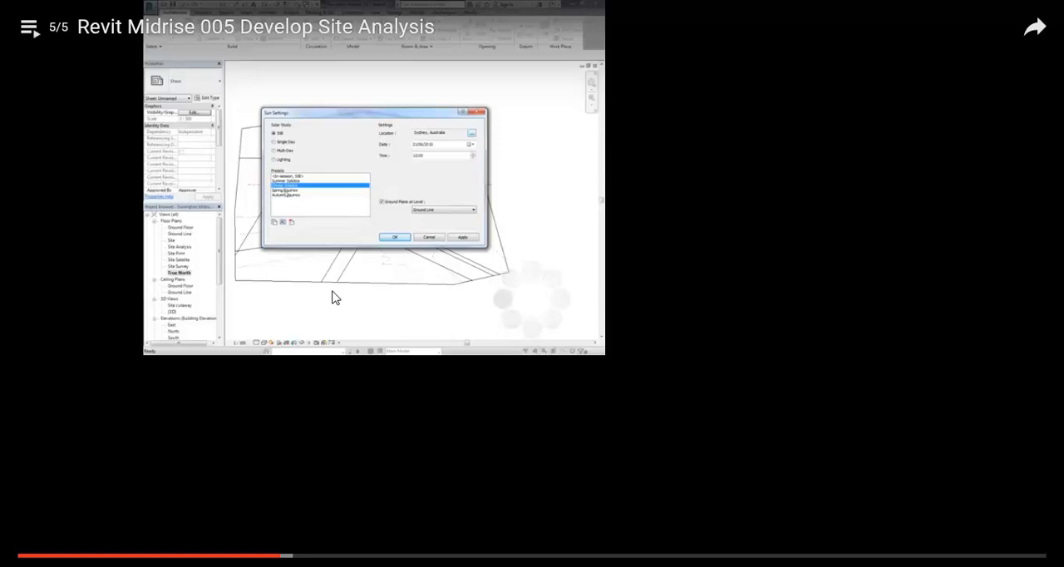
{"action": "mouse_move", "coordinate": [283, 555]}
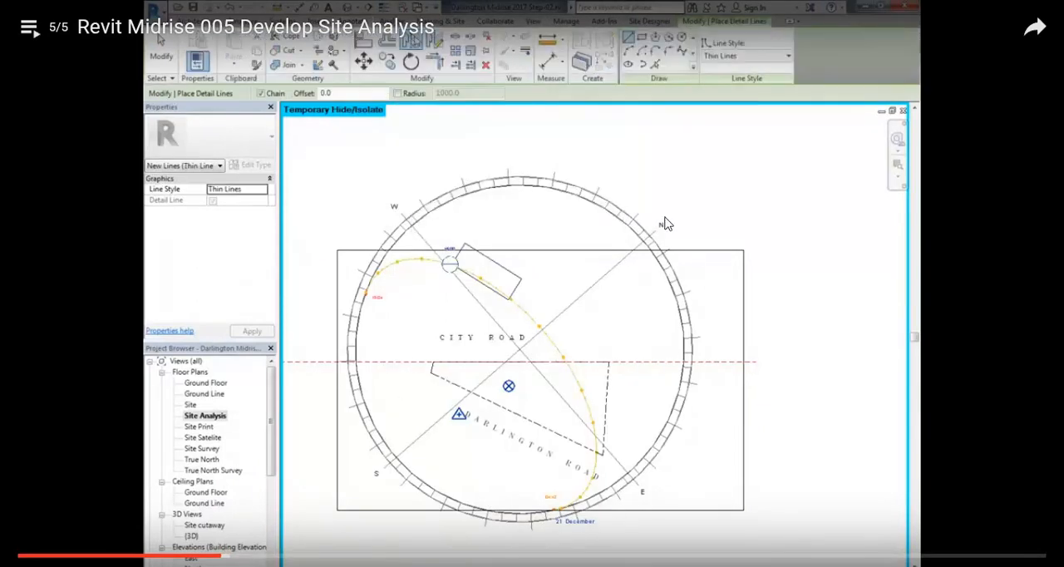
- Advance the tutorial to the sun path drawing section over the site plan
{"action": "left_click", "coordinate": [783, 56]}
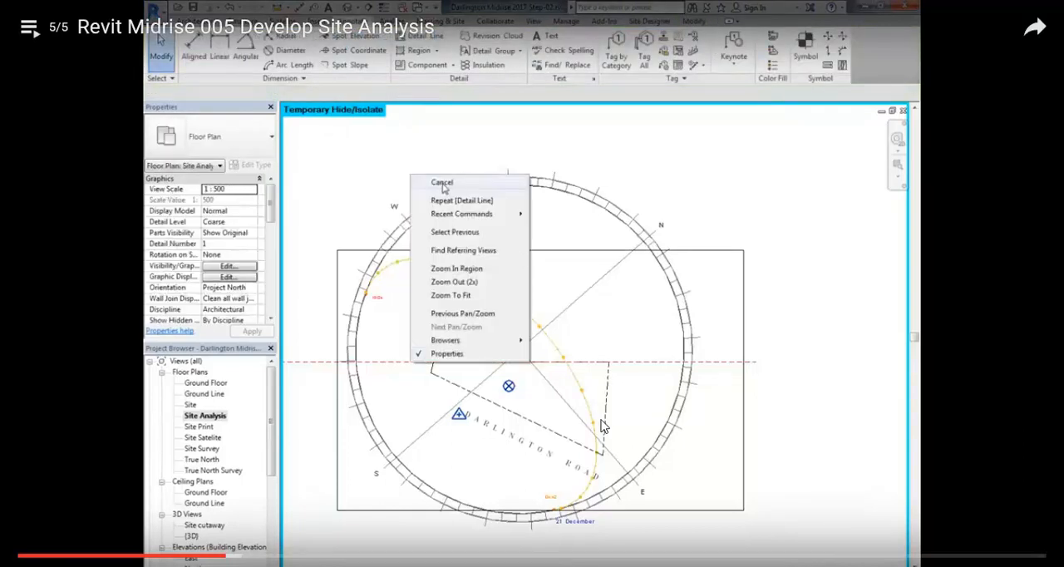
{"action": "left_click", "coordinate": [442, 183]}
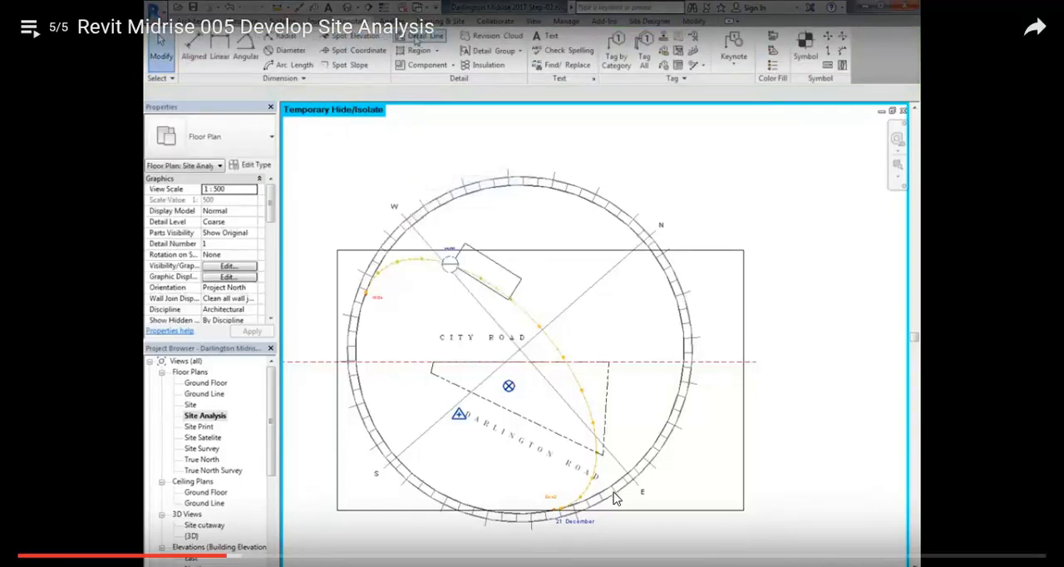
{"action": "mouse_move", "coordinate": [223, 562]}
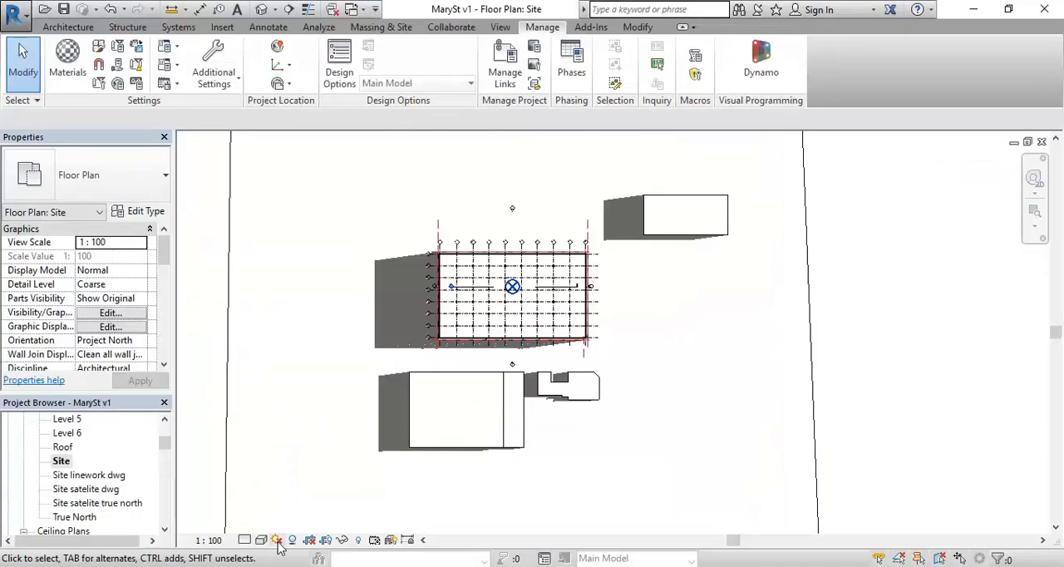
- Turn Sun Path On so the diagram encircles the buildings on the Site plan
{"action": "left_click", "coordinate": [276, 539]}
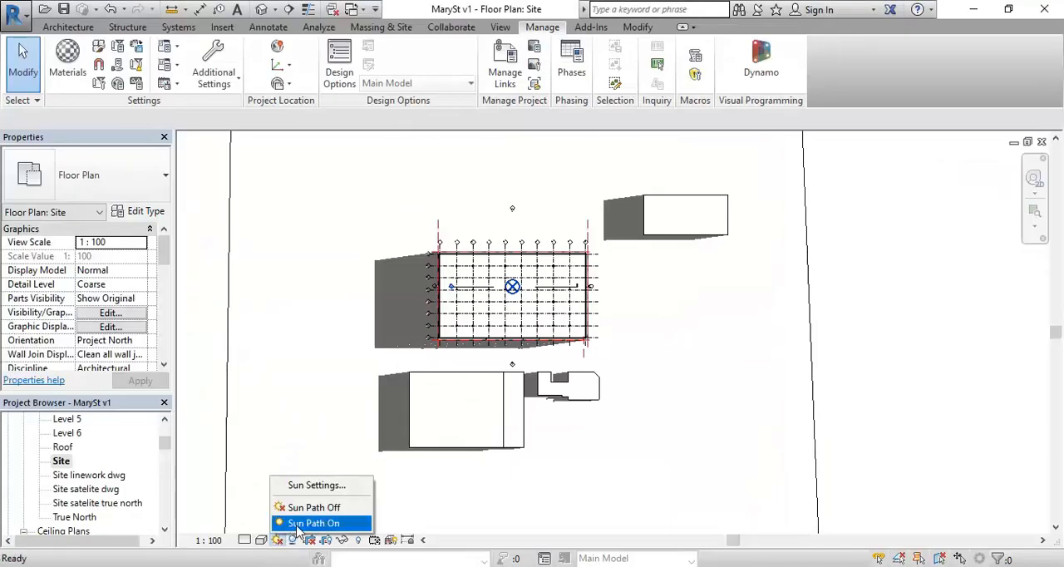
{"action": "left_click", "coordinate": [312, 522]}
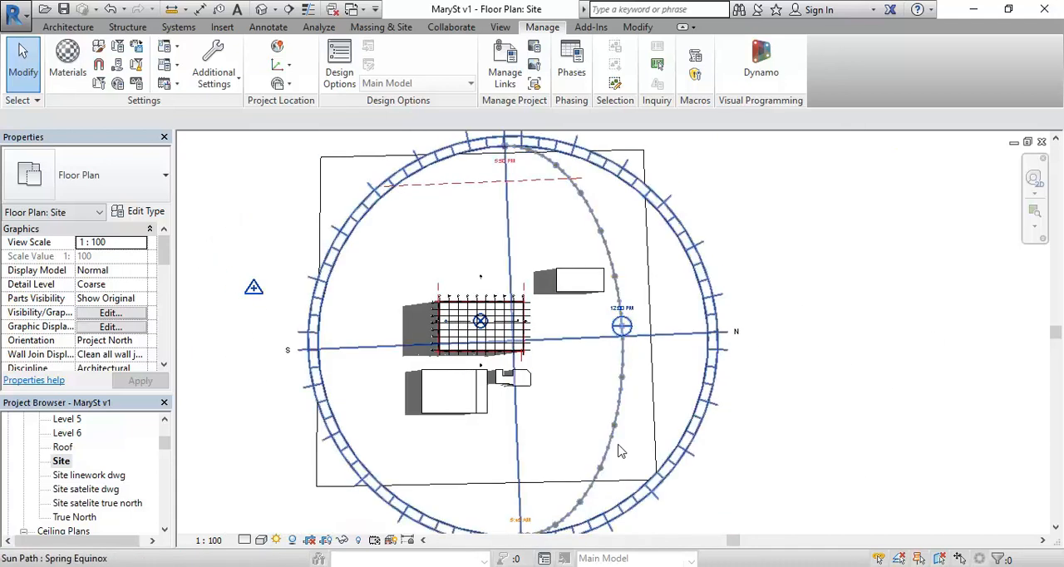
{"action": "mouse_move", "coordinate": [610, 452]}
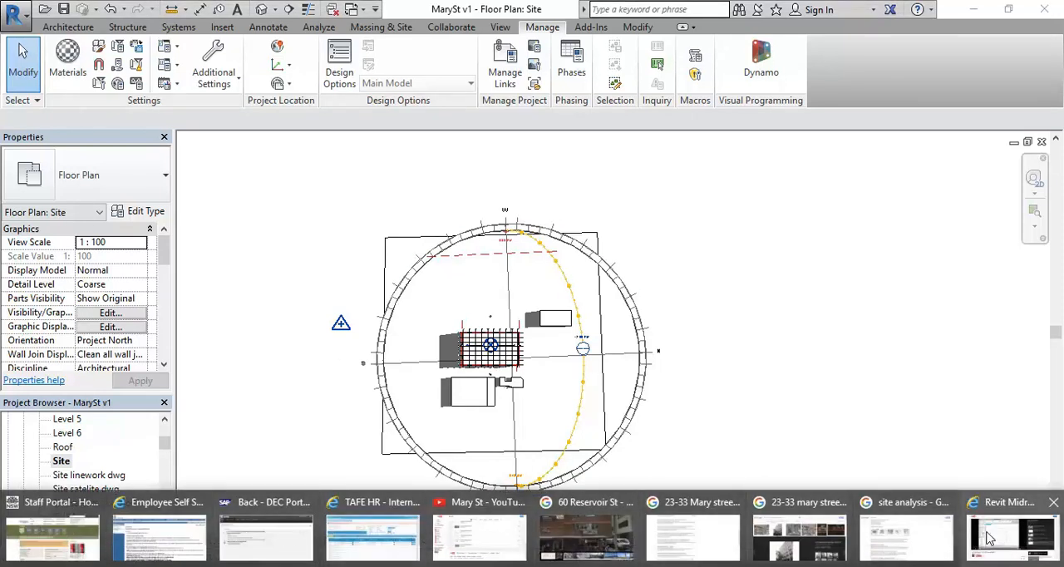
- Switch back to the YouTube tutorial tab in Internet Explorer
{"action": "left_click", "coordinate": [1011, 535]}
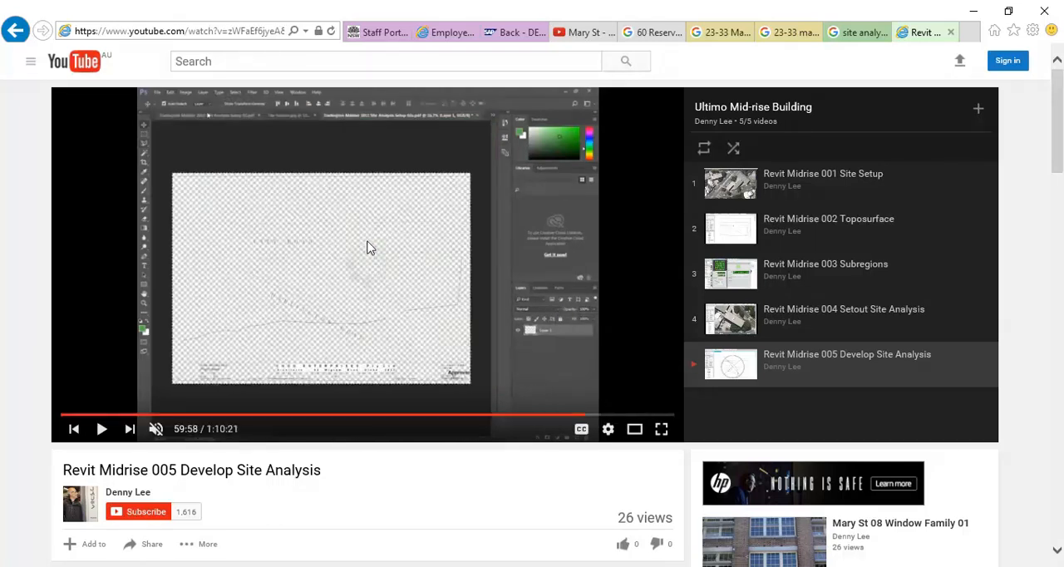
{"action": "mouse_move", "coordinate": [314, 291]}
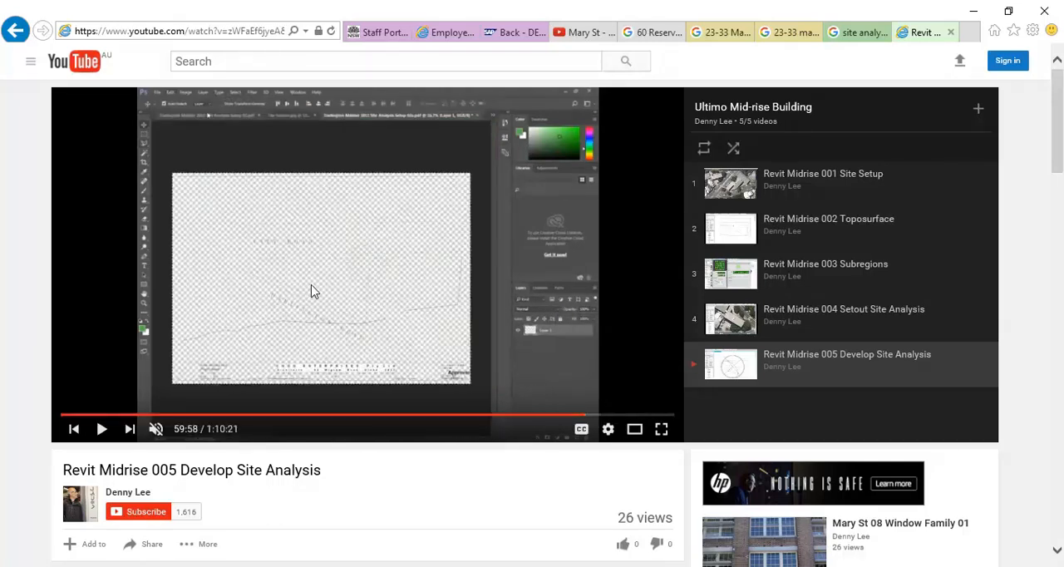
{"action": "mouse_move", "coordinate": [324, 309]}
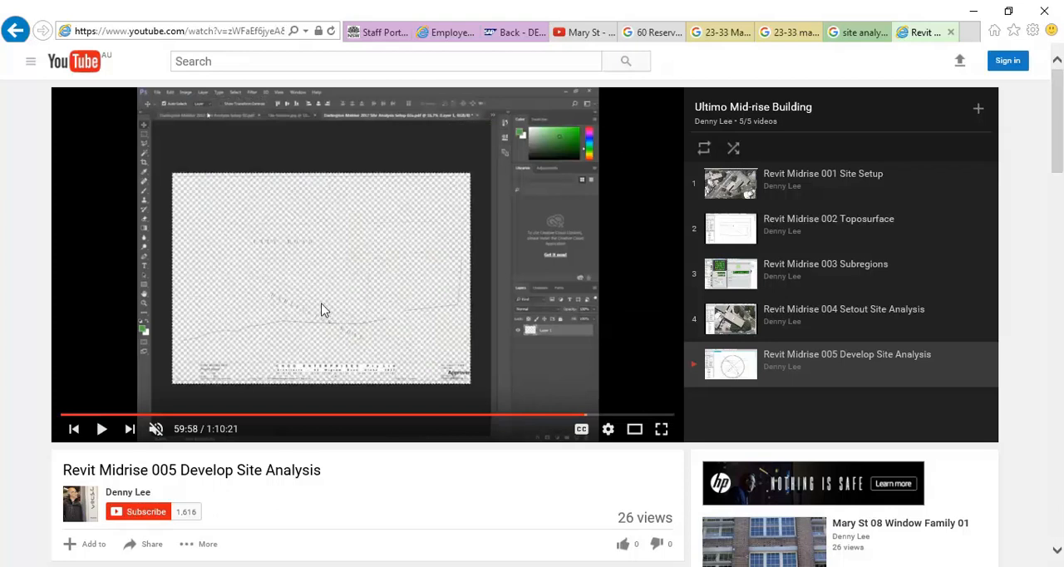
{"action": "mouse_move", "coordinate": [319, 312]}
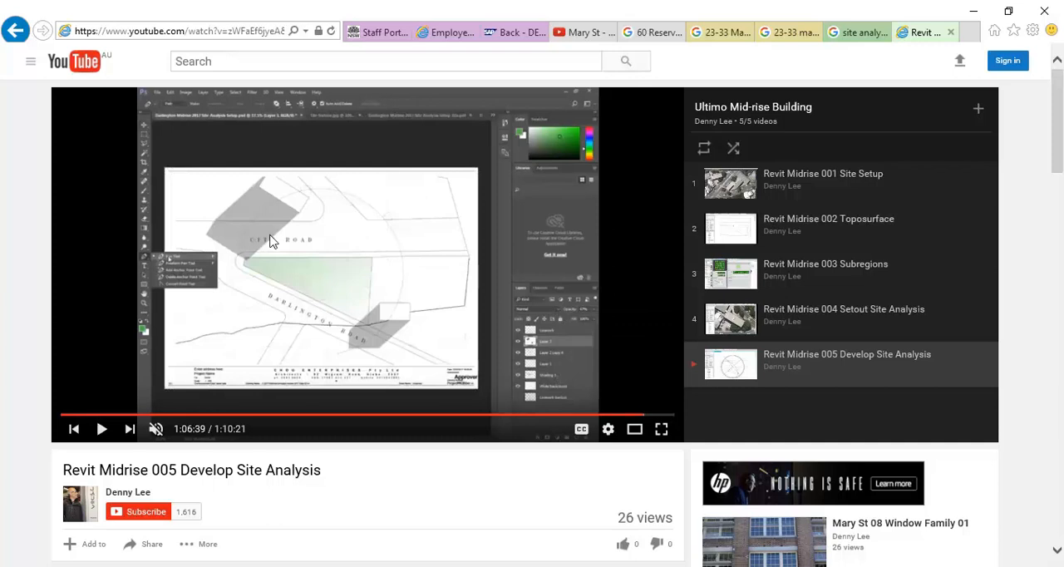
{"action": "mouse_move", "coordinate": [303, 206]}
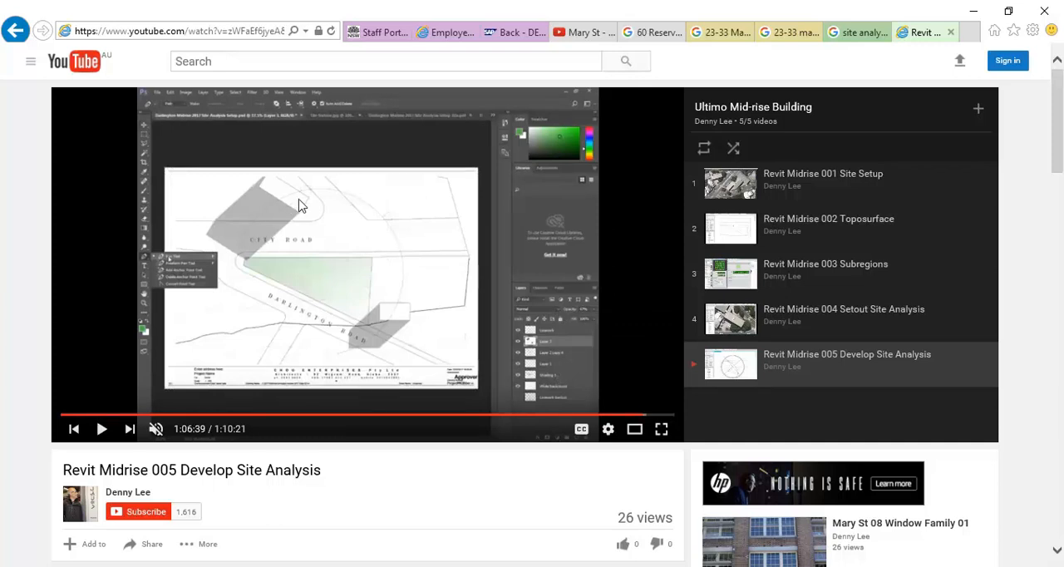
{"action": "mouse_move", "coordinate": [635, 429]}
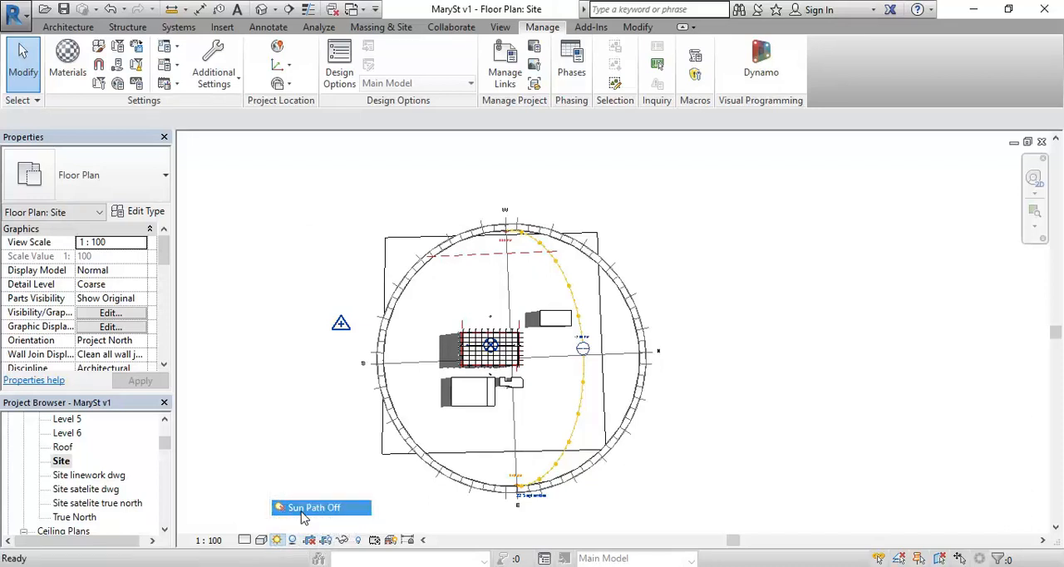
- Turn the sun path off in the Site floor plan
{"action": "left_click", "coordinate": [319, 507]}
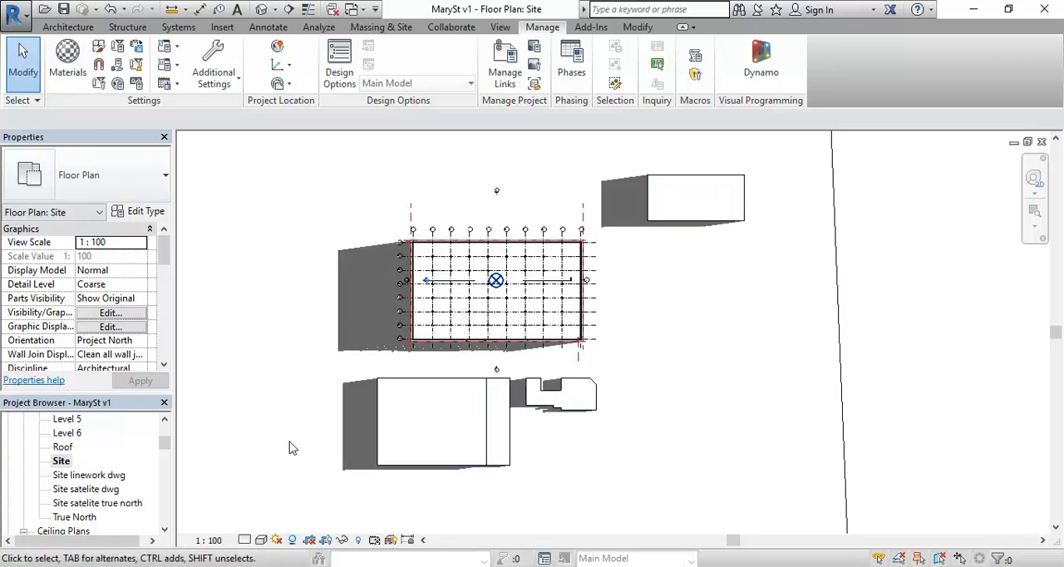
{"action": "mouse_move", "coordinate": [293, 549]}
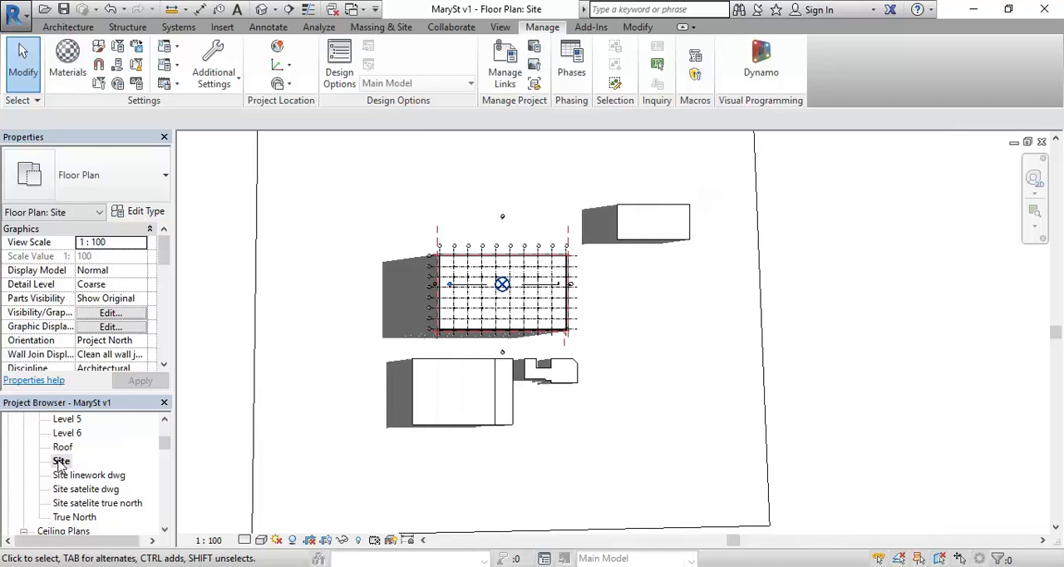
- Duplicate the Site plan with detailing and rename the copy 'Site Shadow'
{"action": "right_click", "coordinate": [60, 462]}
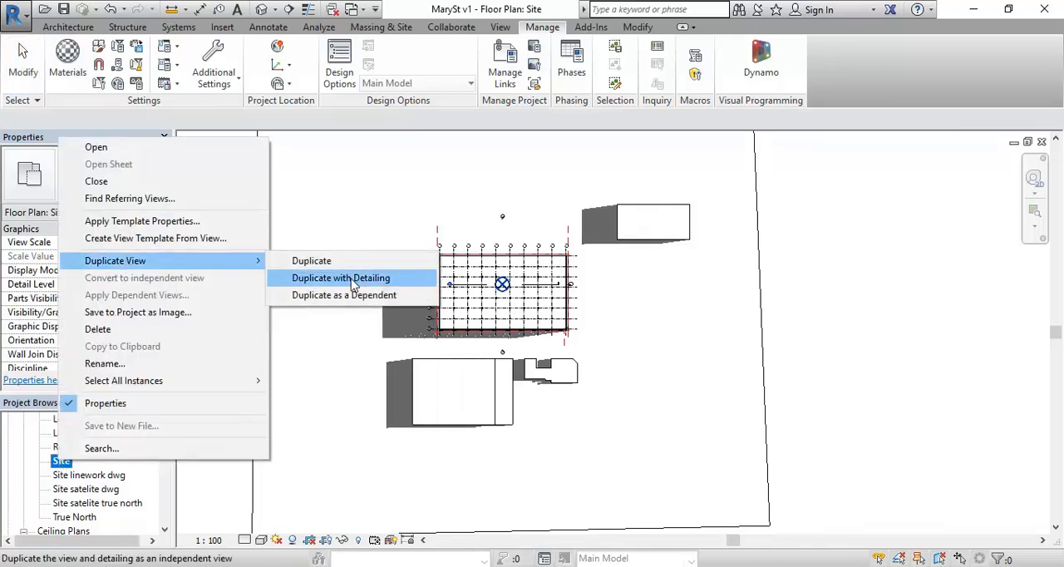
{"action": "left_click", "coordinate": [339, 278]}
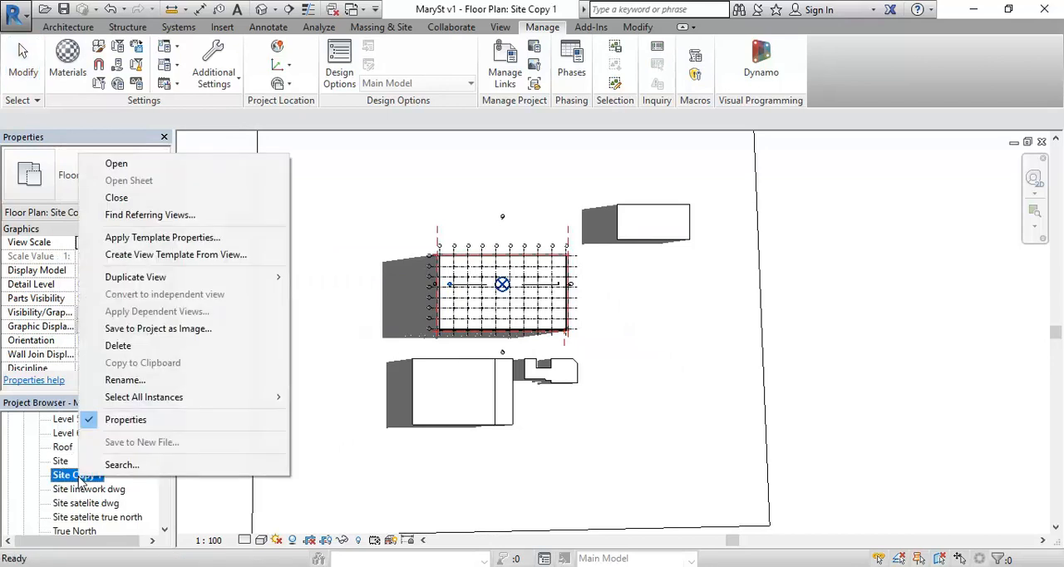
{"action": "left_click", "coordinate": [125, 379]}
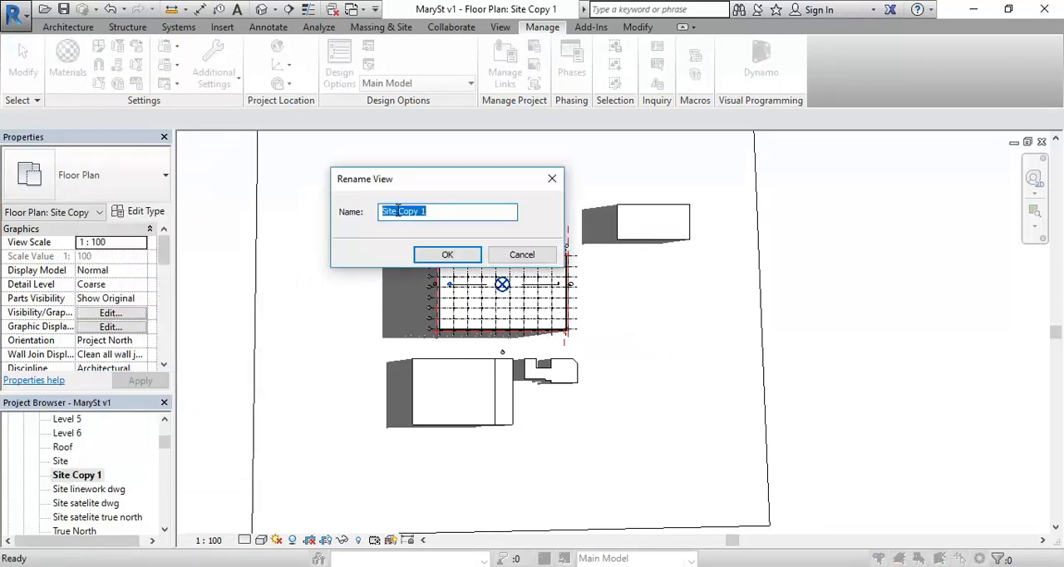
{"action": "type", "text": "Site Sha"}
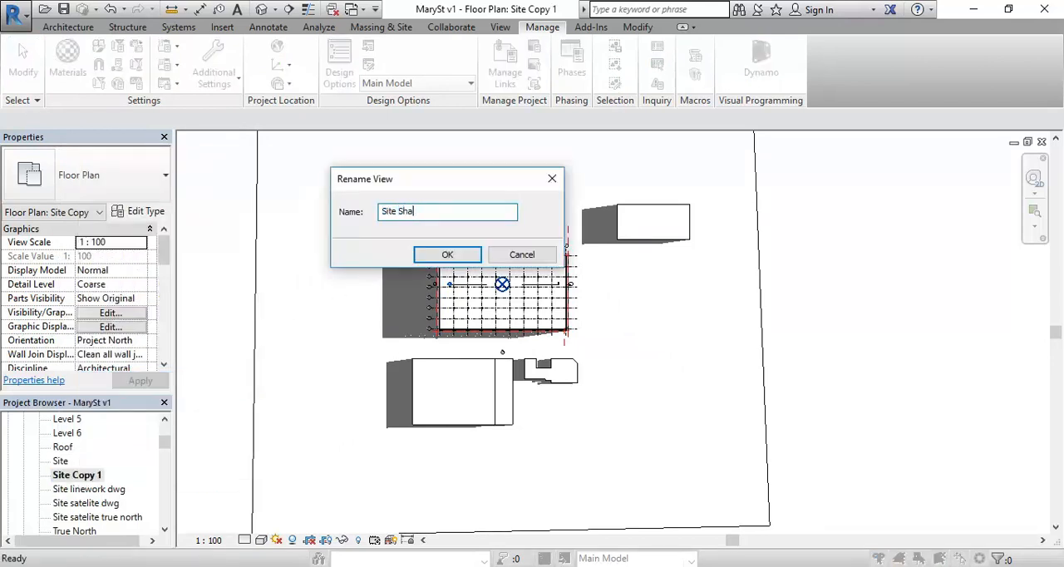
{"action": "type", "text": "dow"}
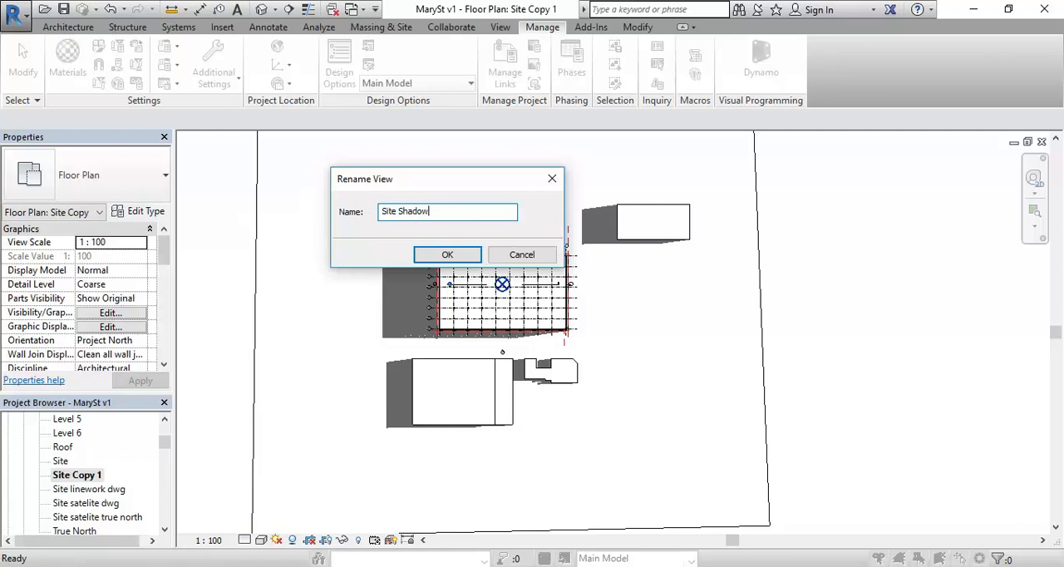
{"action": "left_click", "coordinate": [447, 255]}
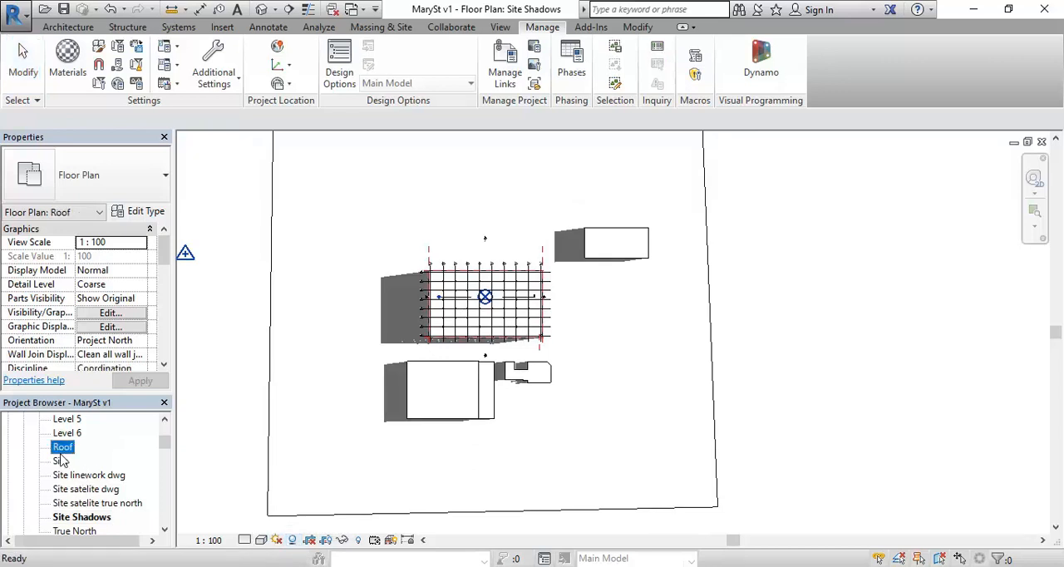
- Switch between the original Site plan and the new Site Shadows view in the Project Browser
{"action": "double_click", "coordinate": [58, 461]}
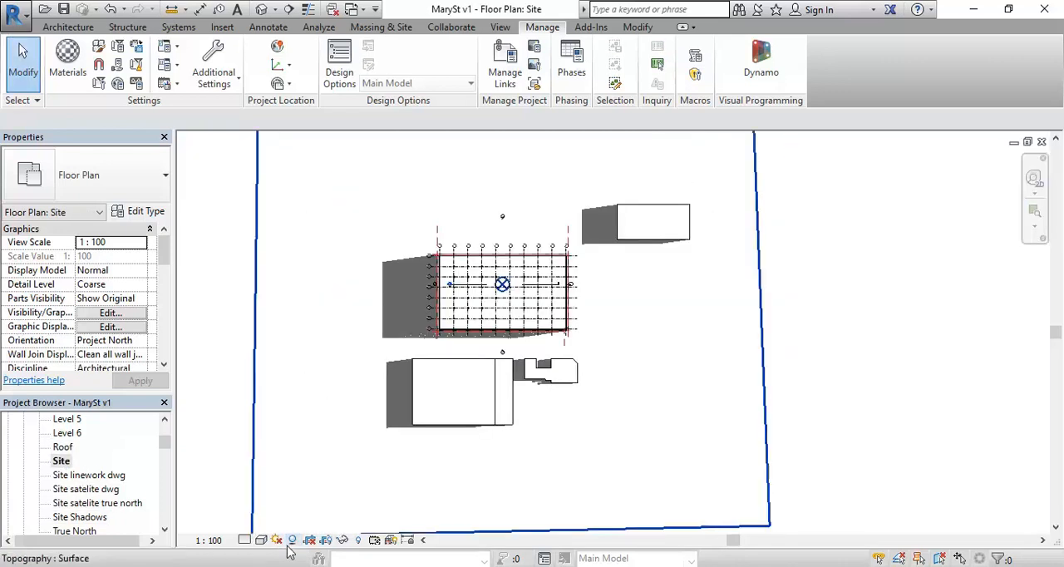
{"action": "double_click", "coordinate": [80, 517]}
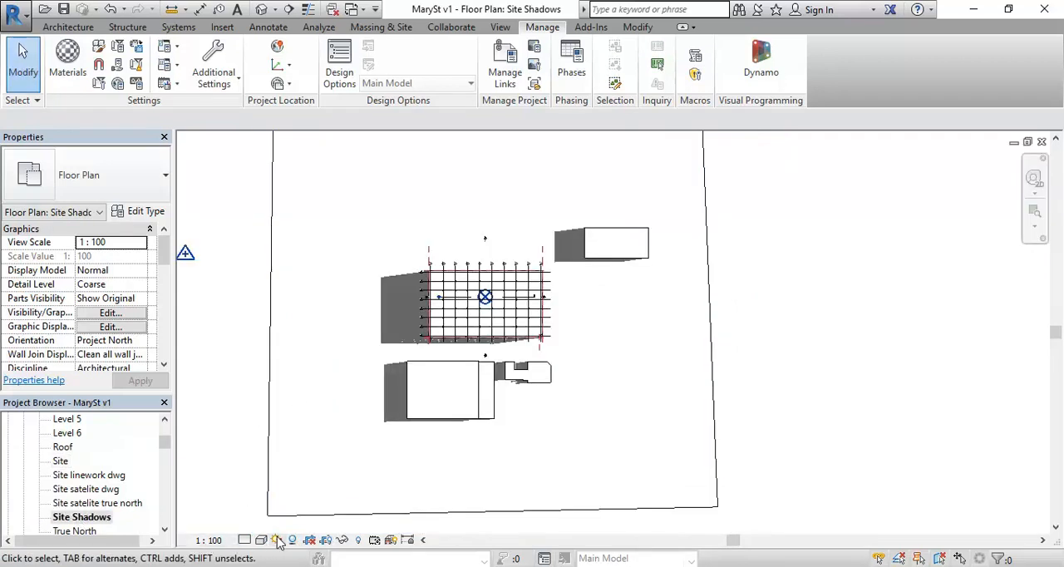
- Duplicate the Autumn Equinox sun preset as 'Autumn Equinox 1200' and apply it
{"action": "left_click", "coordinate": [277, 539]}
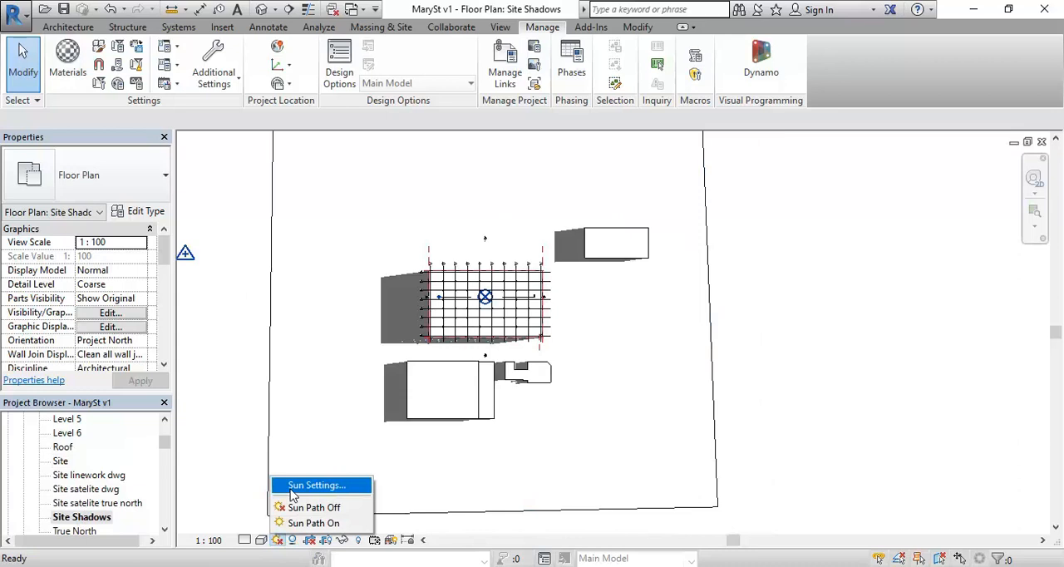
{"action": "left_click", "coordinate": [315, 485]}
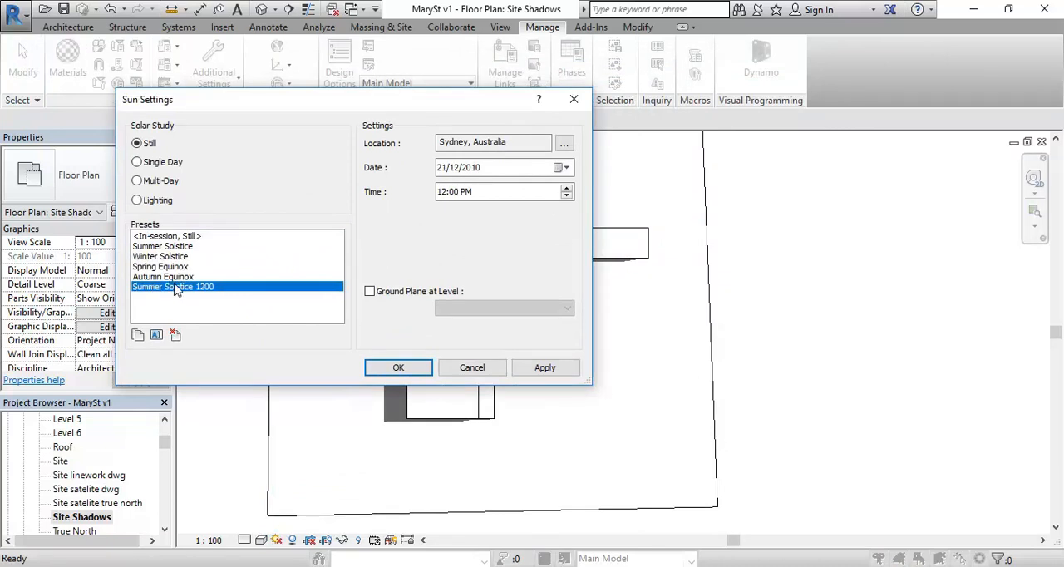
{"action": "left_click", "coordinate": [160, 256]}
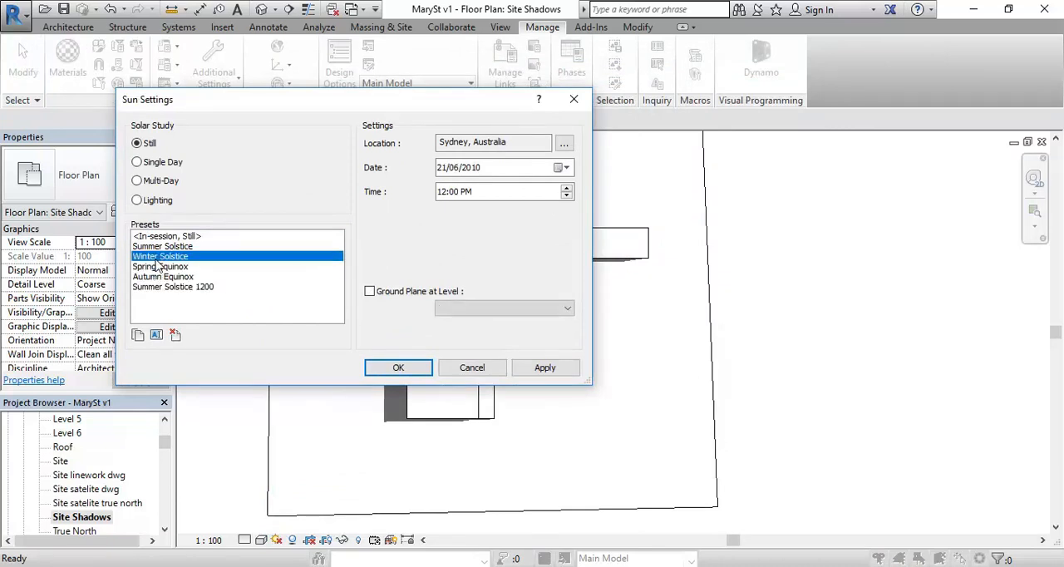
{"action": "left_click", "coordinate": [163, 276]}
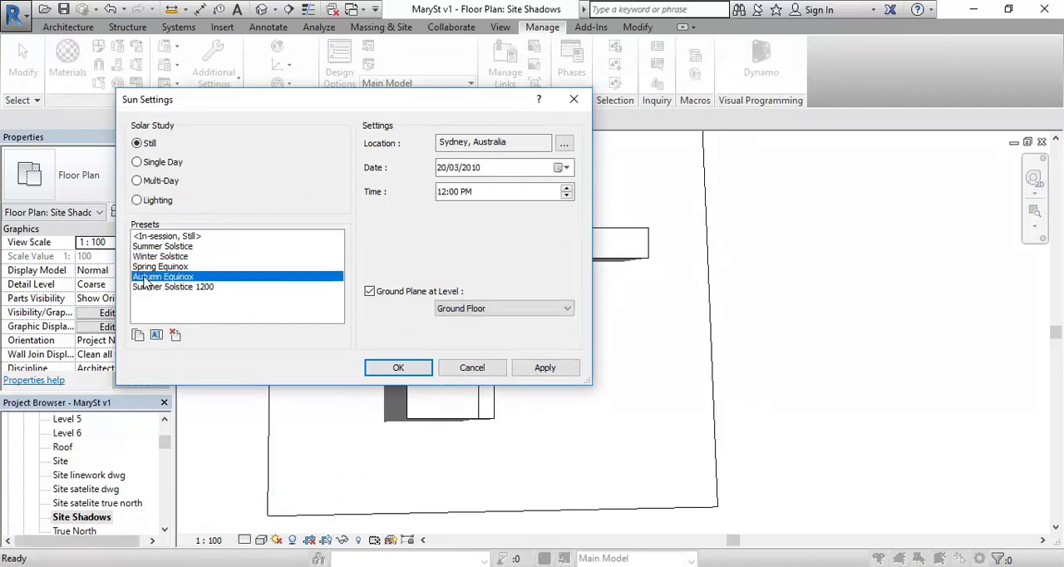
{"action": "mouse_move", "coordinate": [149, 281]}
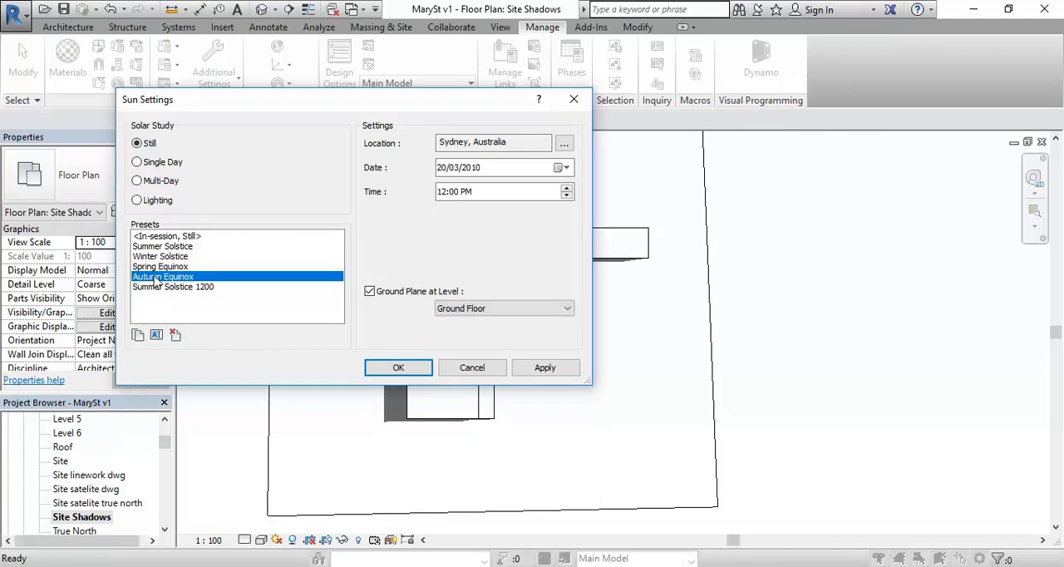
{"action": "left_click", "coordinate": [138, 336]}
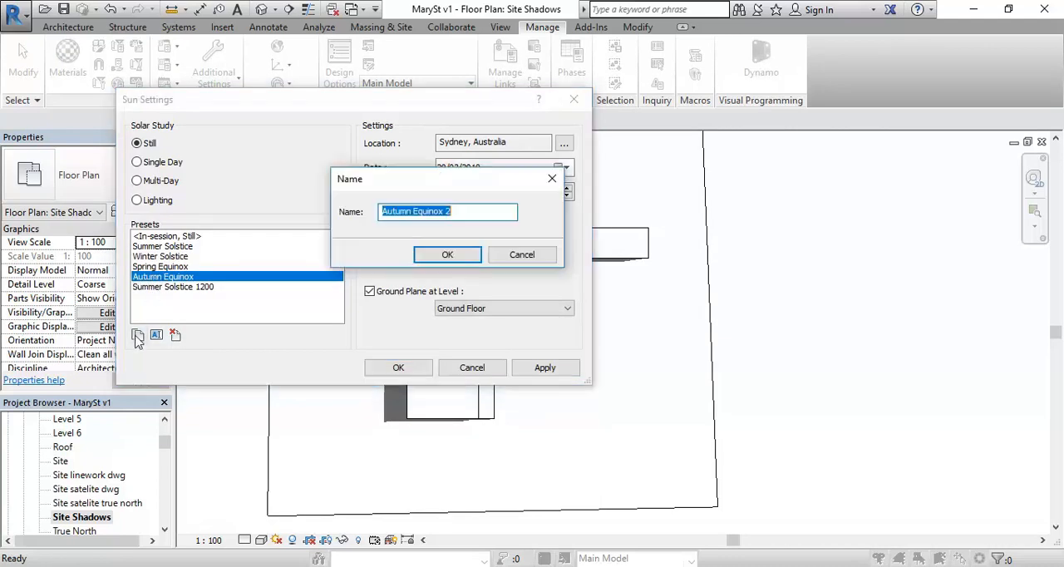
{"action": "left_click", "coordinate": [462, 211]}
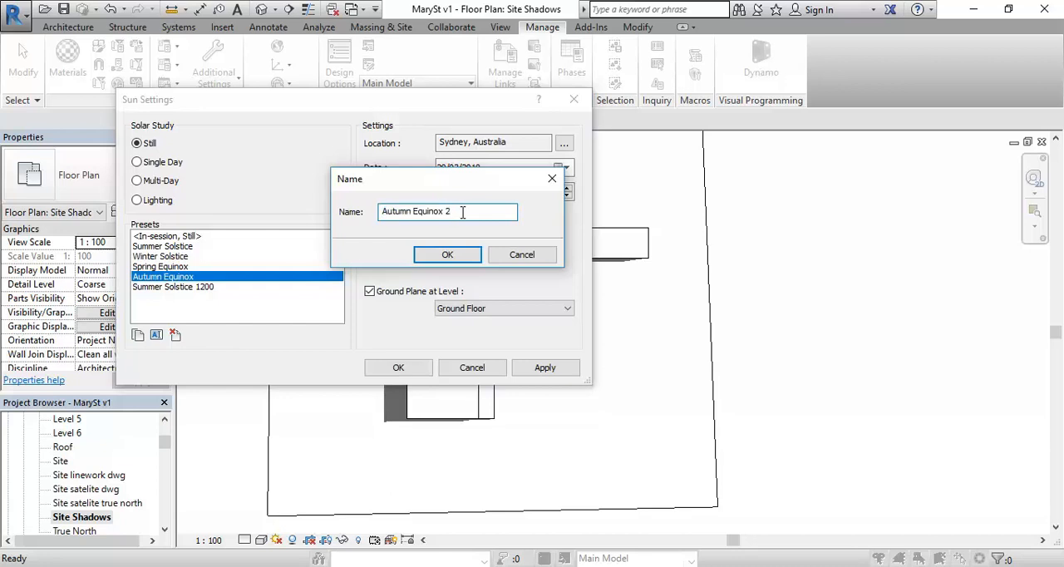
{"action": "type", "text": "120"}
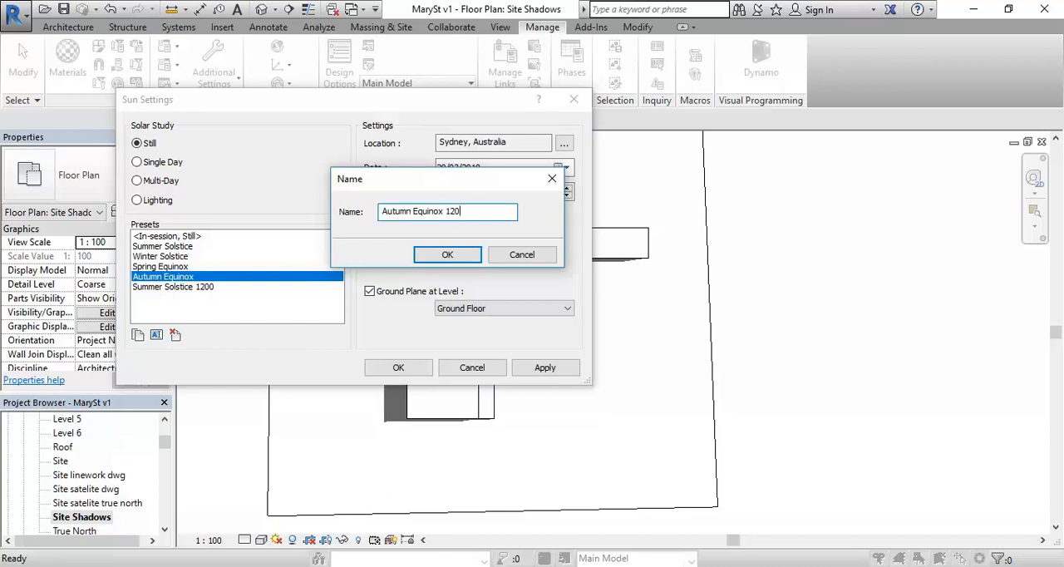
{"action": "left_click", "coordinate": [447, 254]}
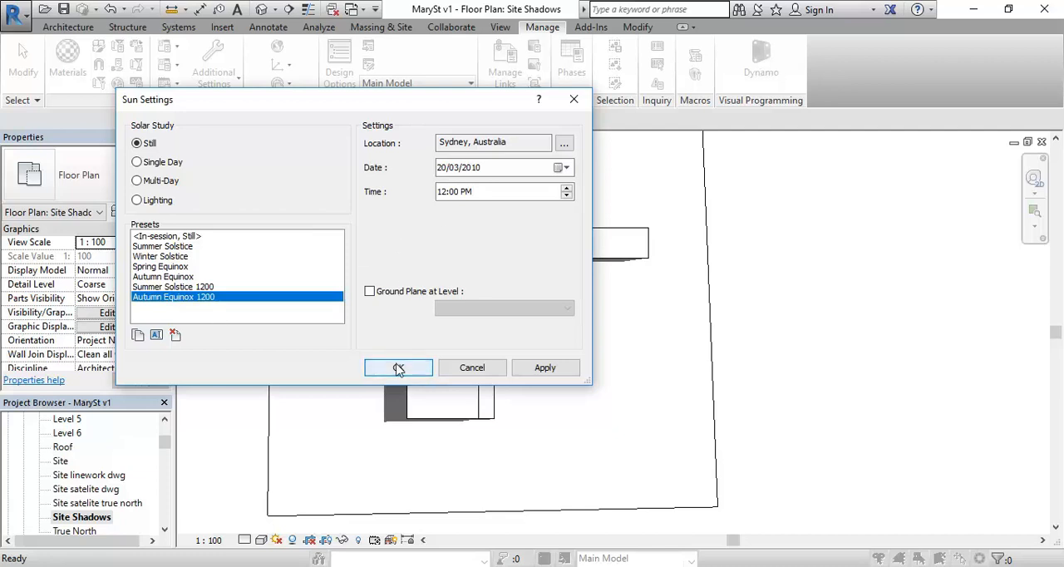
{"action": "left_click", "coordinate": [397, 367]}
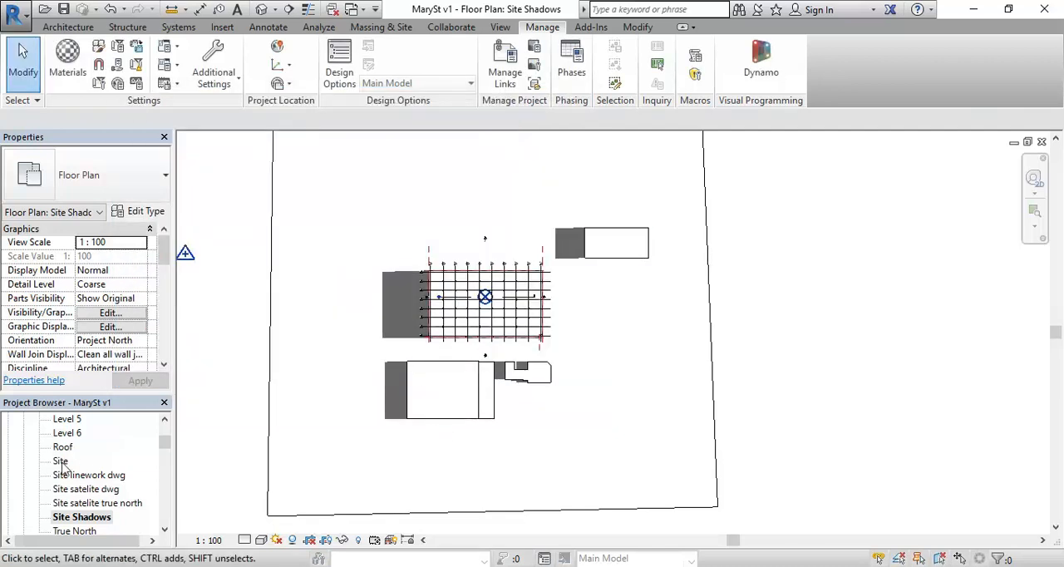
- Reopen the Site plan and return to the Site Shadows view to refresh the shadows
{"action": "double_click", "coordinate": [60, 460]}
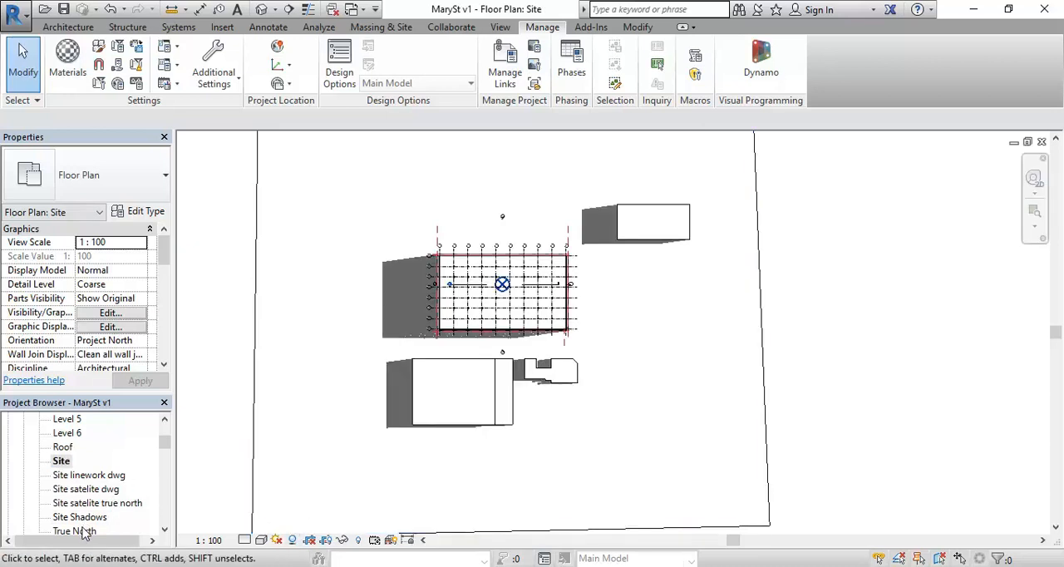
{"action": "double_click", "coordinate": [87, 515]}
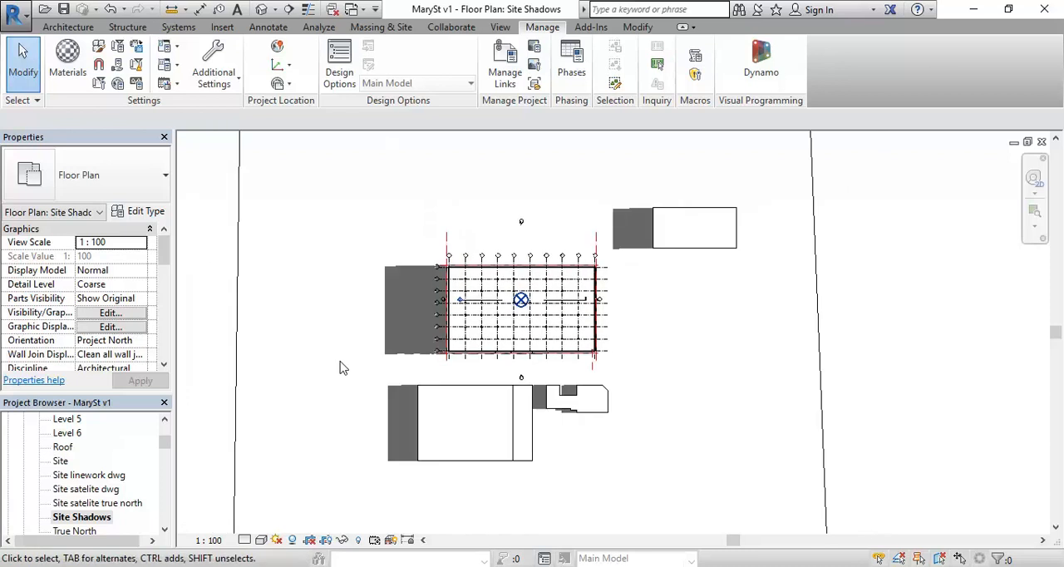
{"action": "mouse_move", "coordinate": [346, 376]}
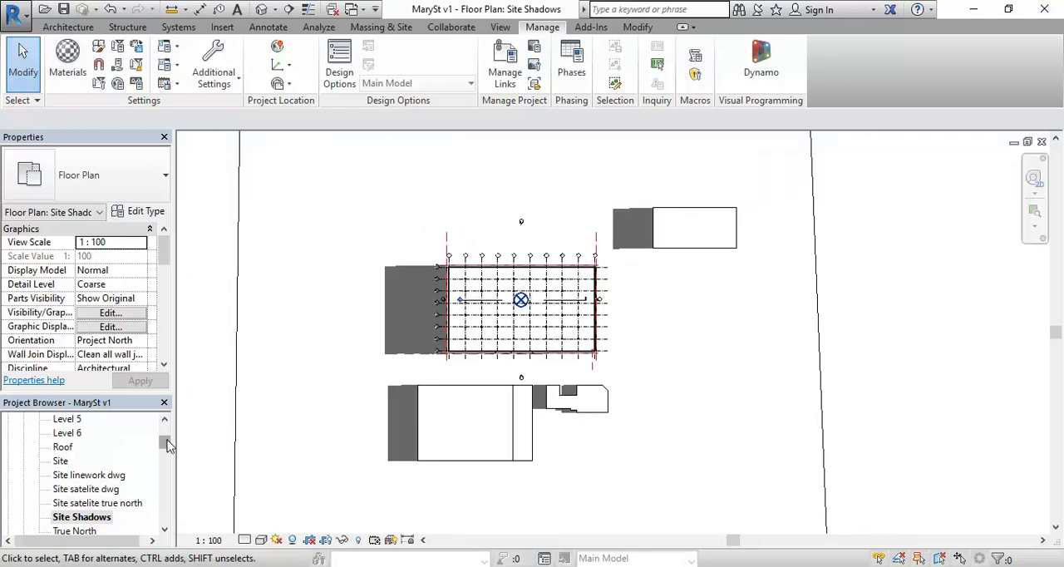
- Open the South elevation from the Project Browser and bring up its sun path options
{"action": "scroll", "scroll_direction": "down", "scroll_amount": 3}
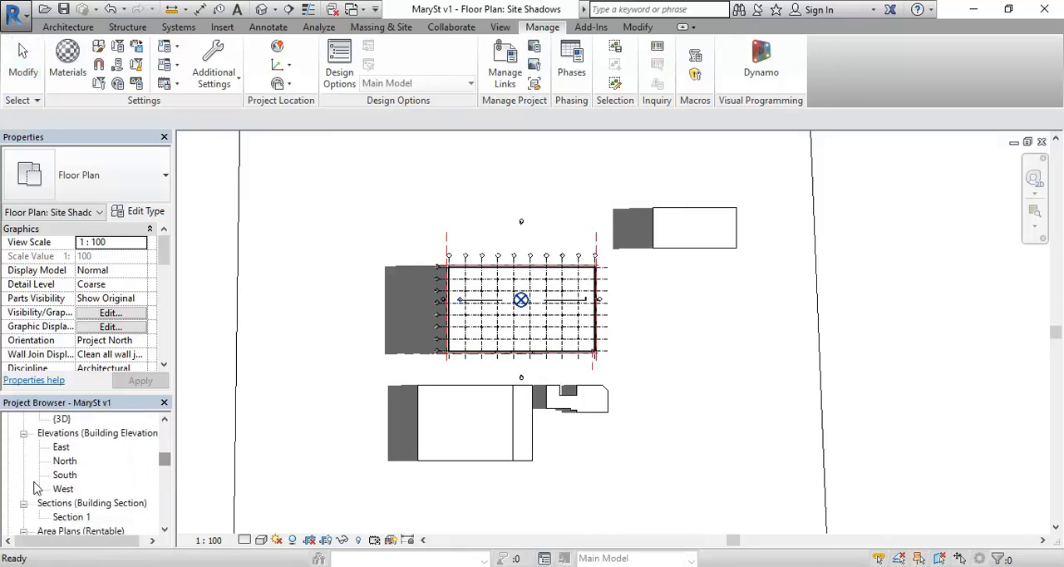
{"action": "double_click", "coordinate": [65, 475]}
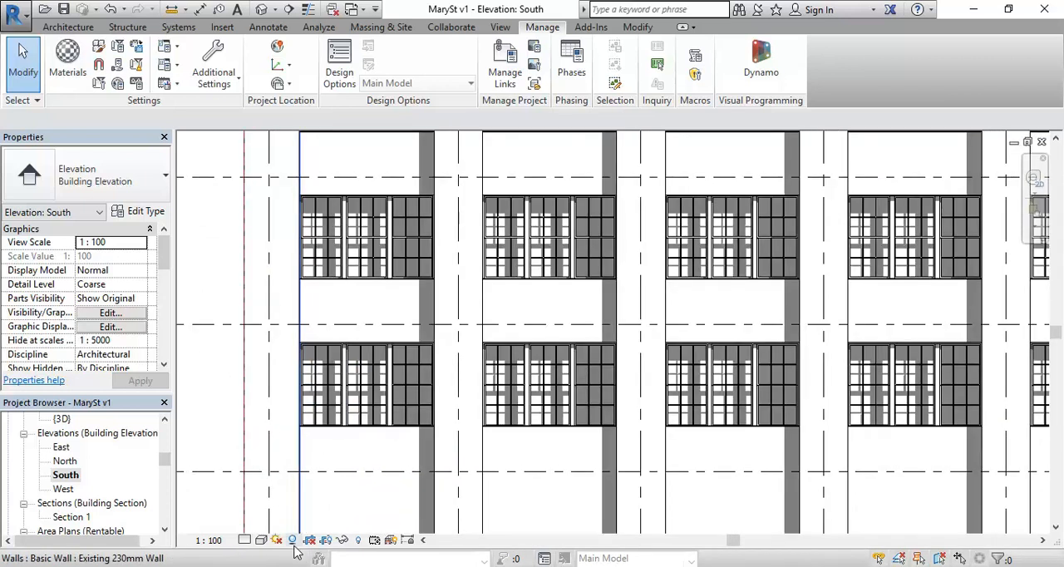
{"action": "left_click", "coordinate": [366, 382]}
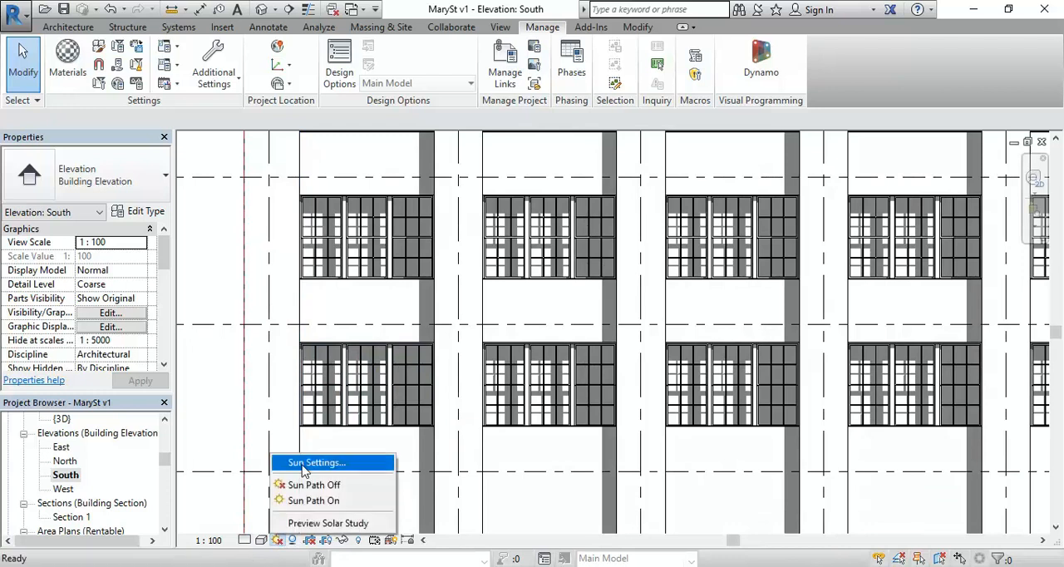
- Set a Still sun study without ground-plane shadows and apply it
{"action": "left_click", "coordinate": [313, 462]}
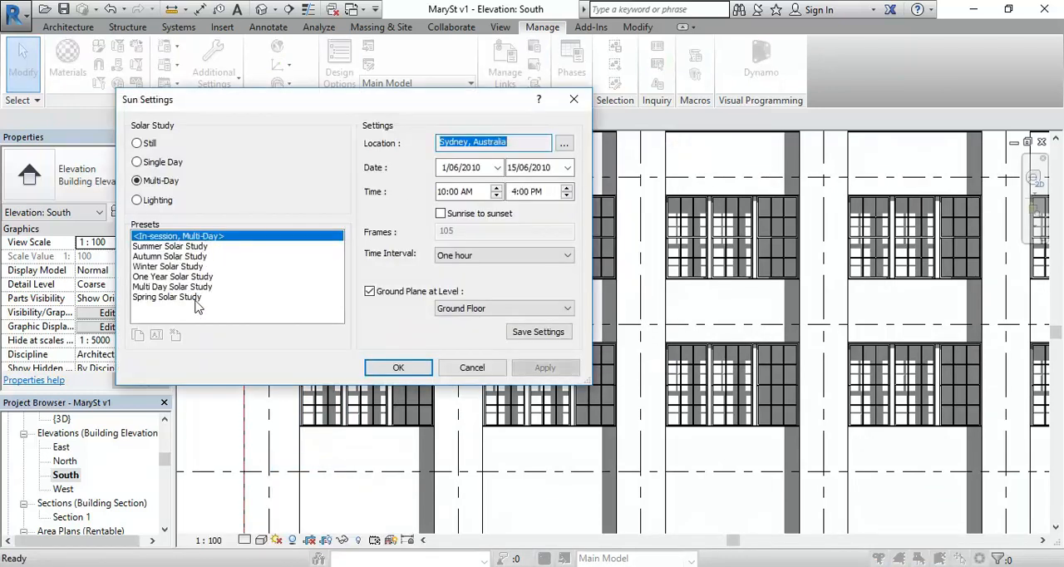
{"action": "left_click", "coordinate": [136, 143]}
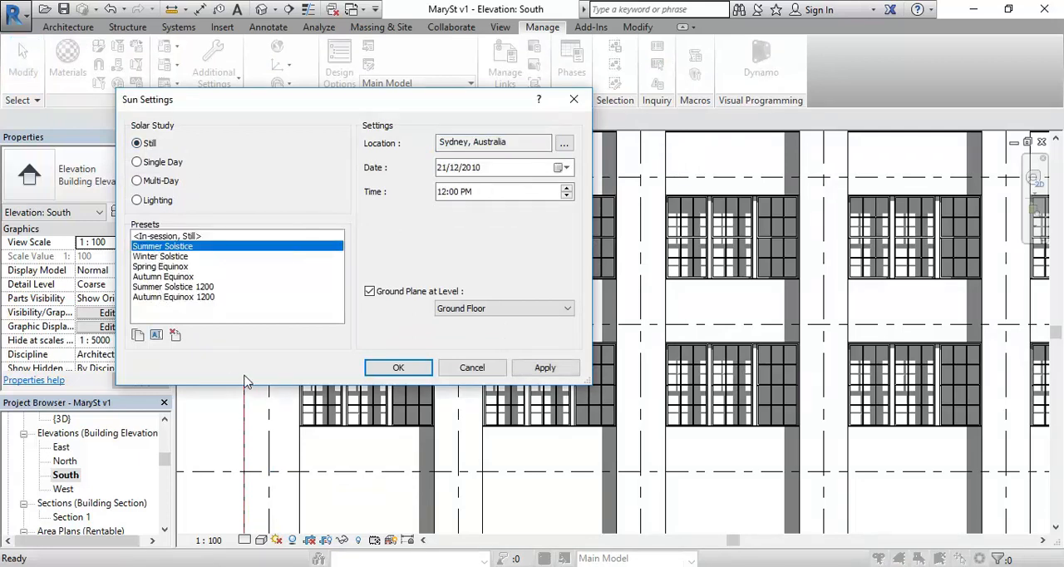
{"action": "left_click", "coordinate": [369, 291]}
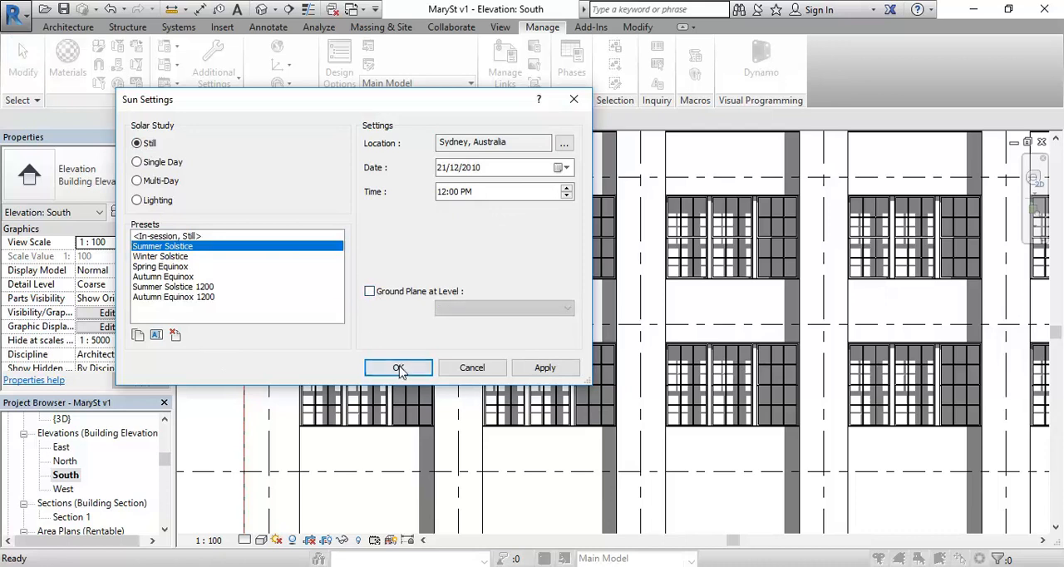
{"action": "left_click", "coordinate": [398, 367]}
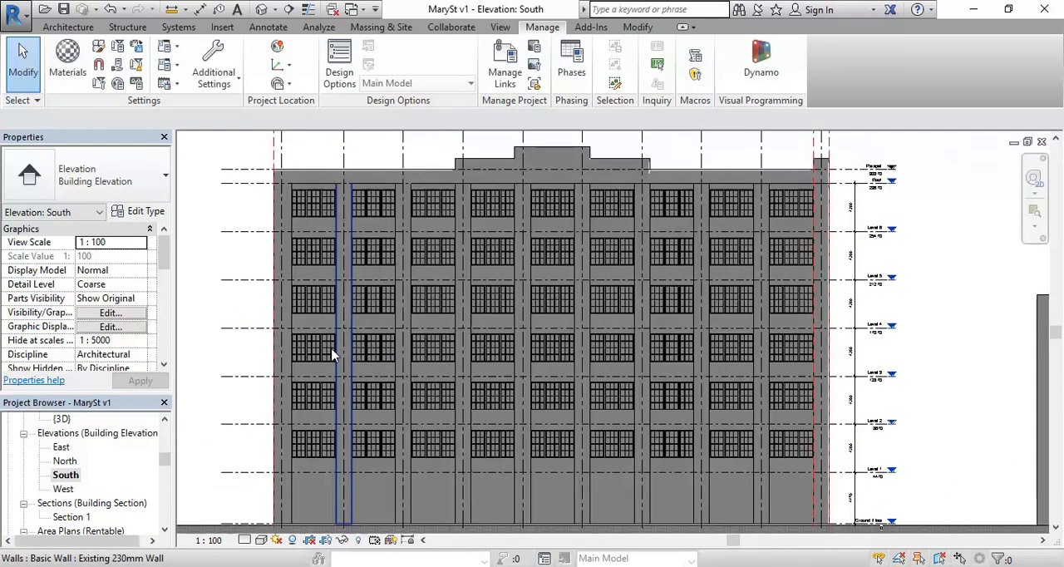
- Change the sun study to Lighting at azimuth 135° and altitude 35°, ground plane unticked, and apply
{"action": "left_click", "coordinate": [291, 542]}
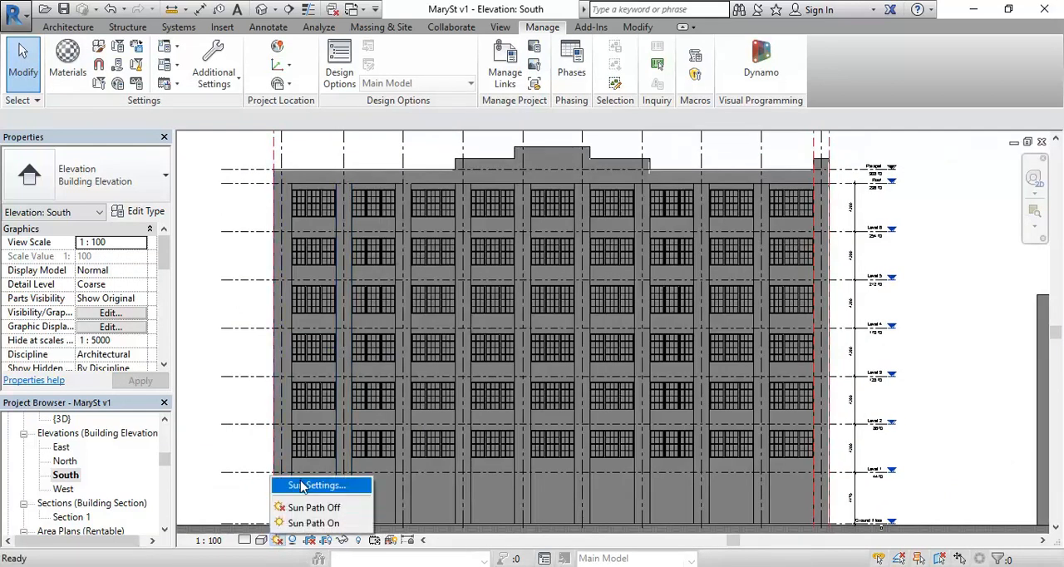
{"action": "left_click", "coordinate": [314, 485]}
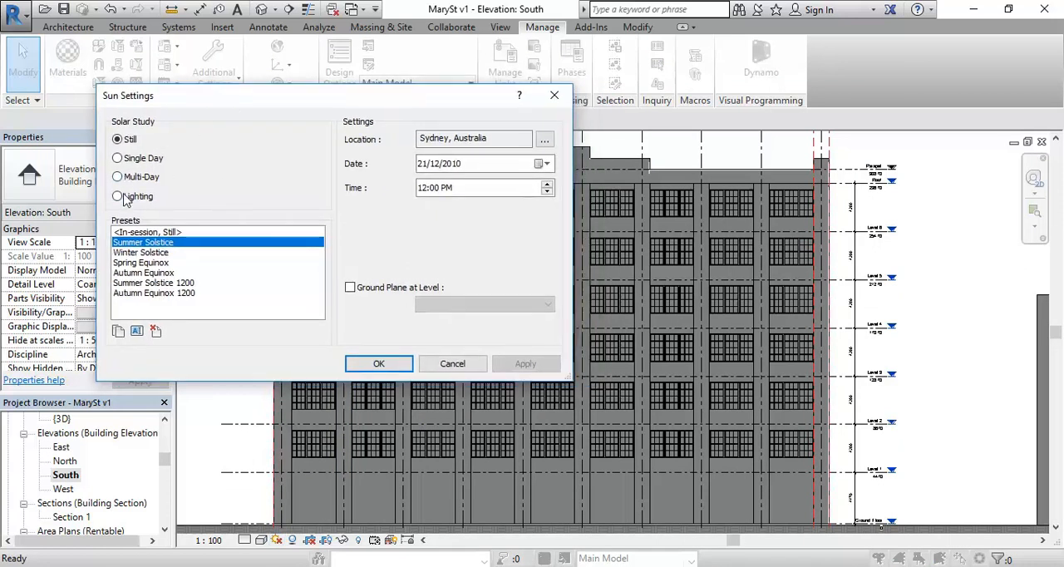
{"action": "left_click", "coordinate": [116, 196]}
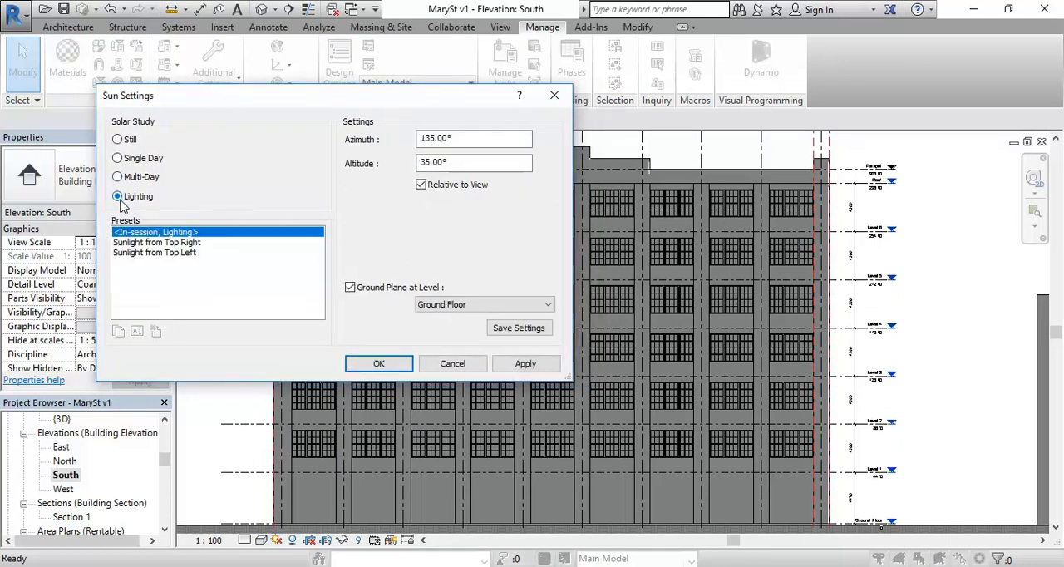
{"action": "left_click", "coordinate": [474, 138]}
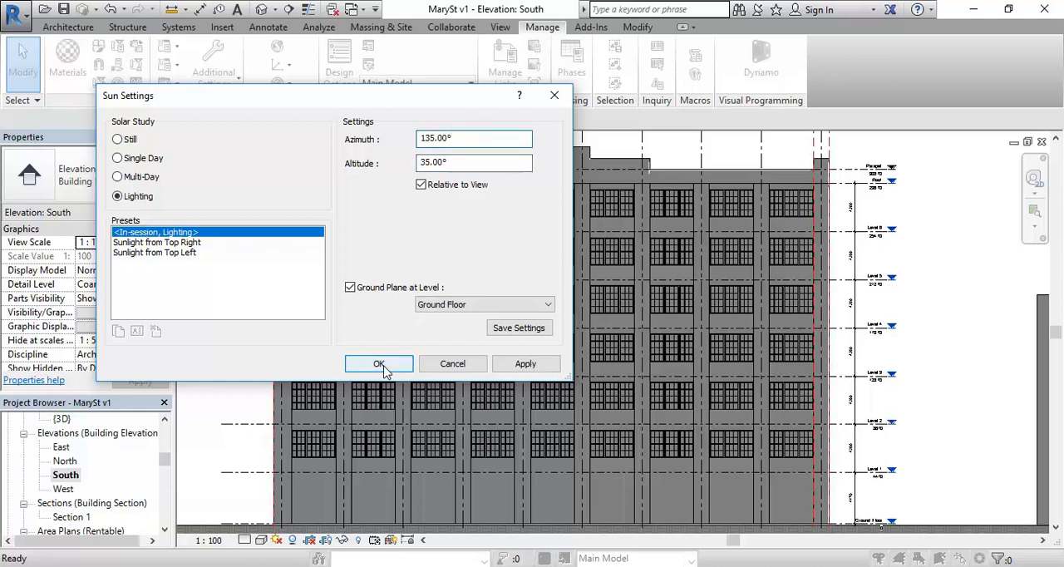
{"action": "left_click", "coordinate": [349, 286]}
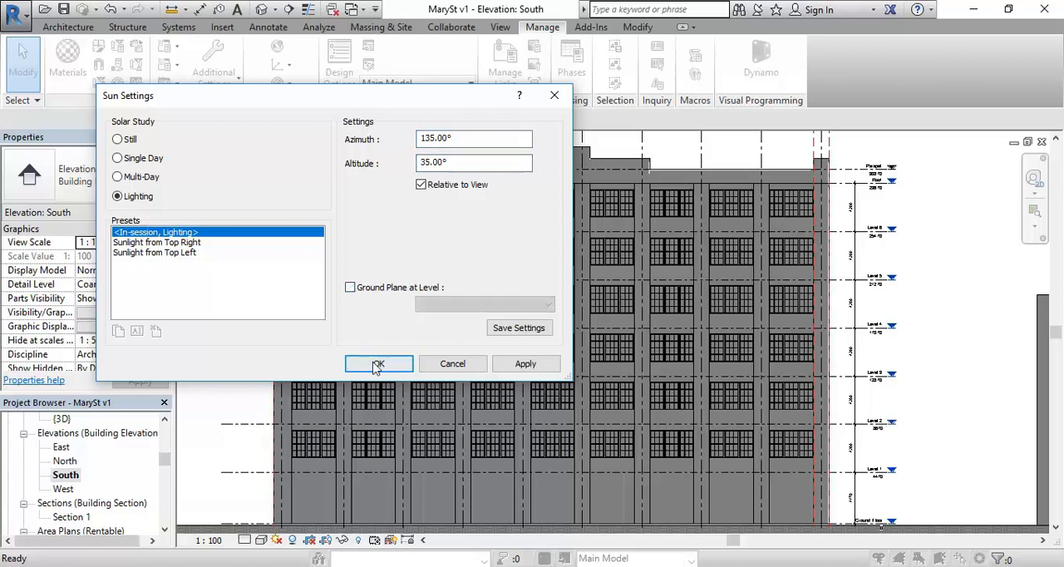
{"action": "left_click", "coordinate": [379, 362]}
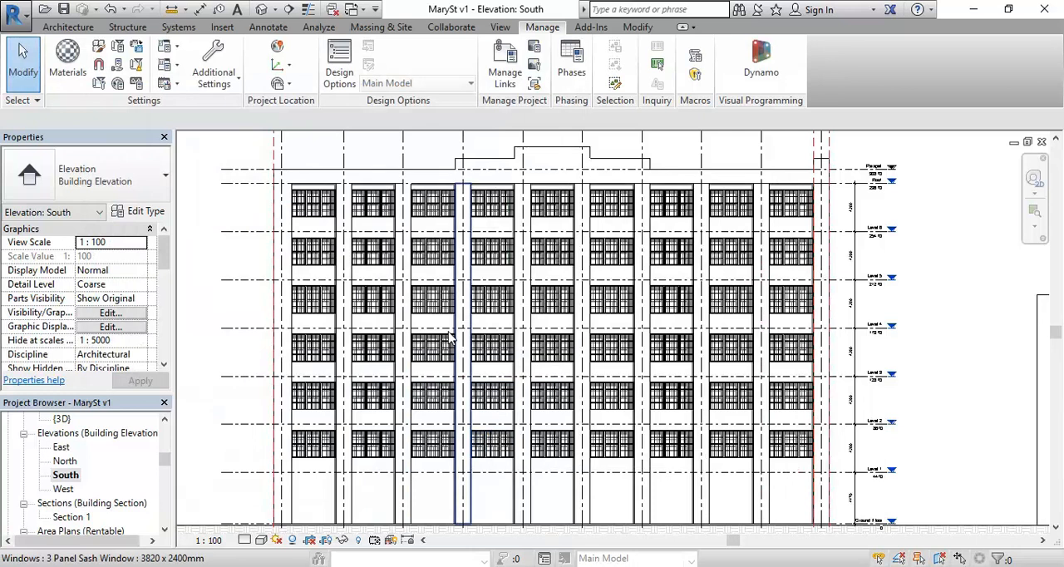
{"action": "mouse_move", "coordinate": [418, 232]}
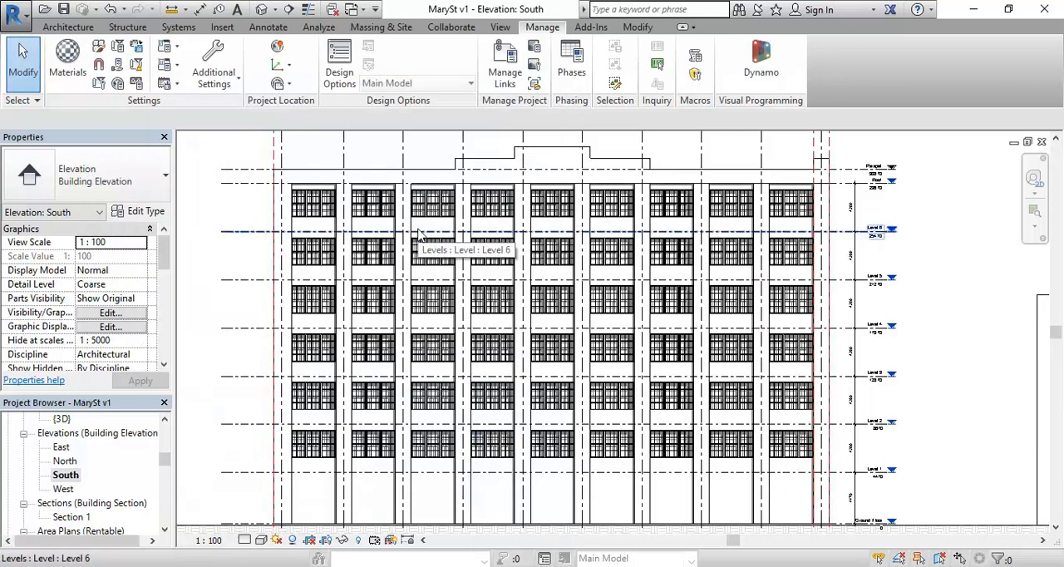